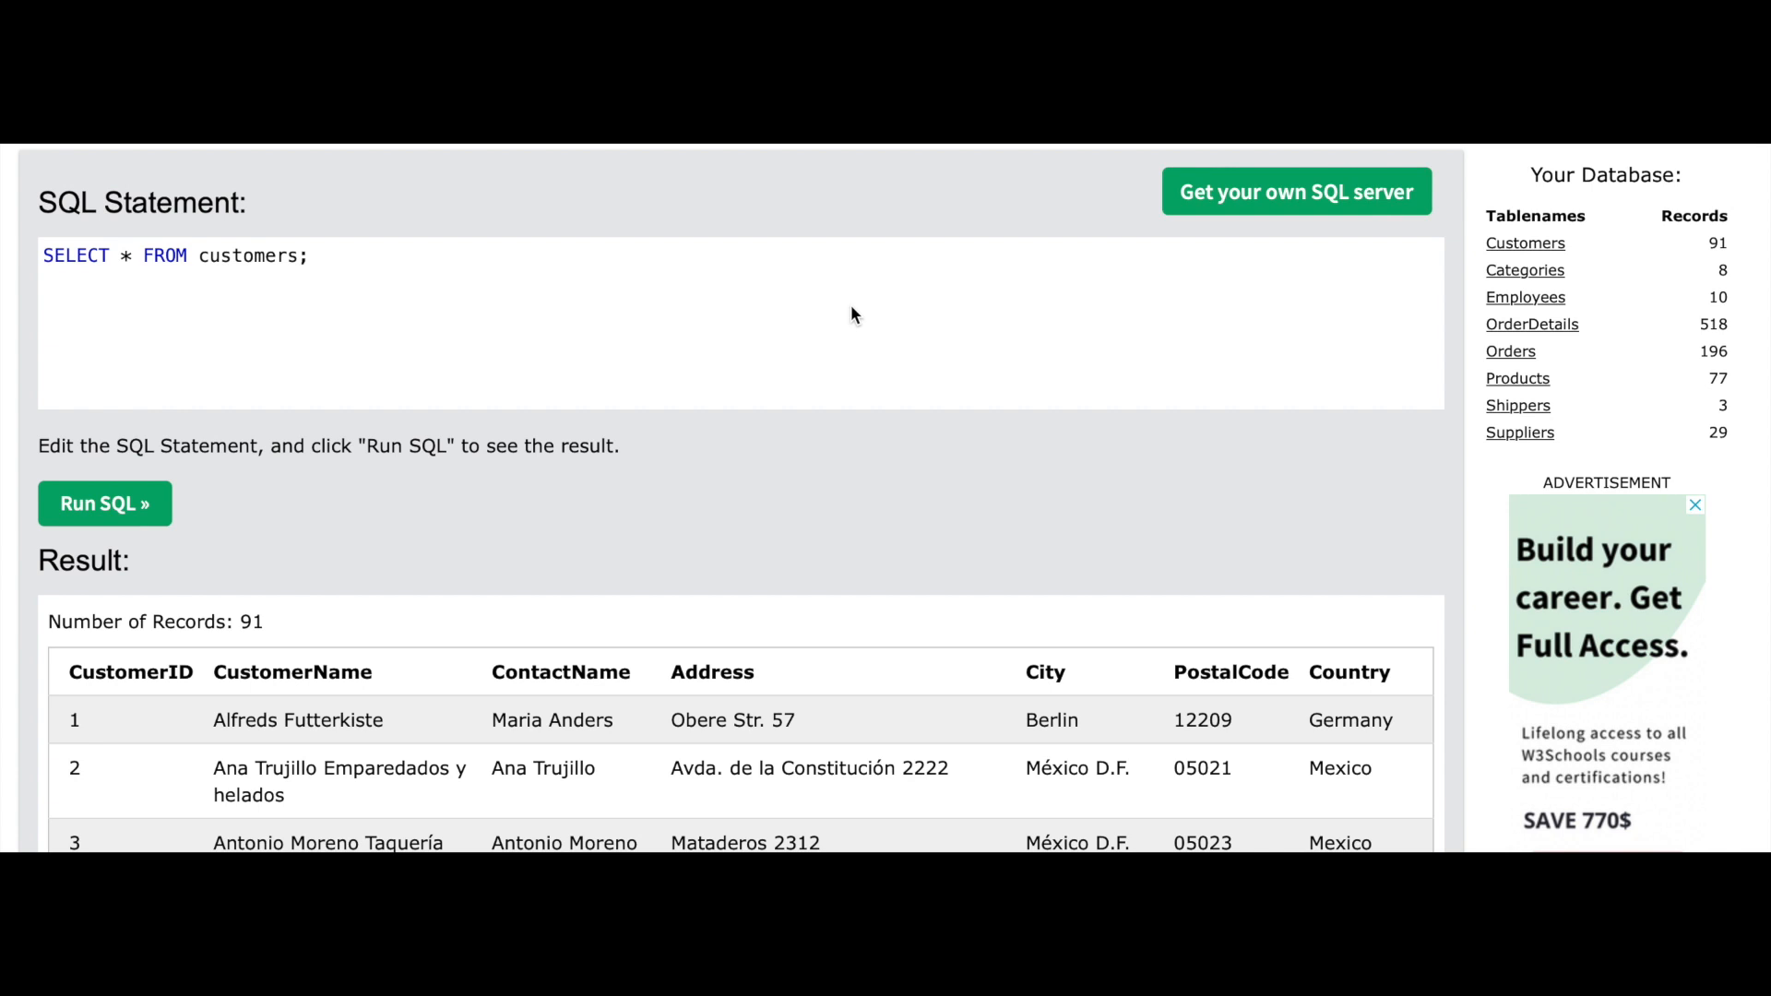
mouse_move(642, 785)
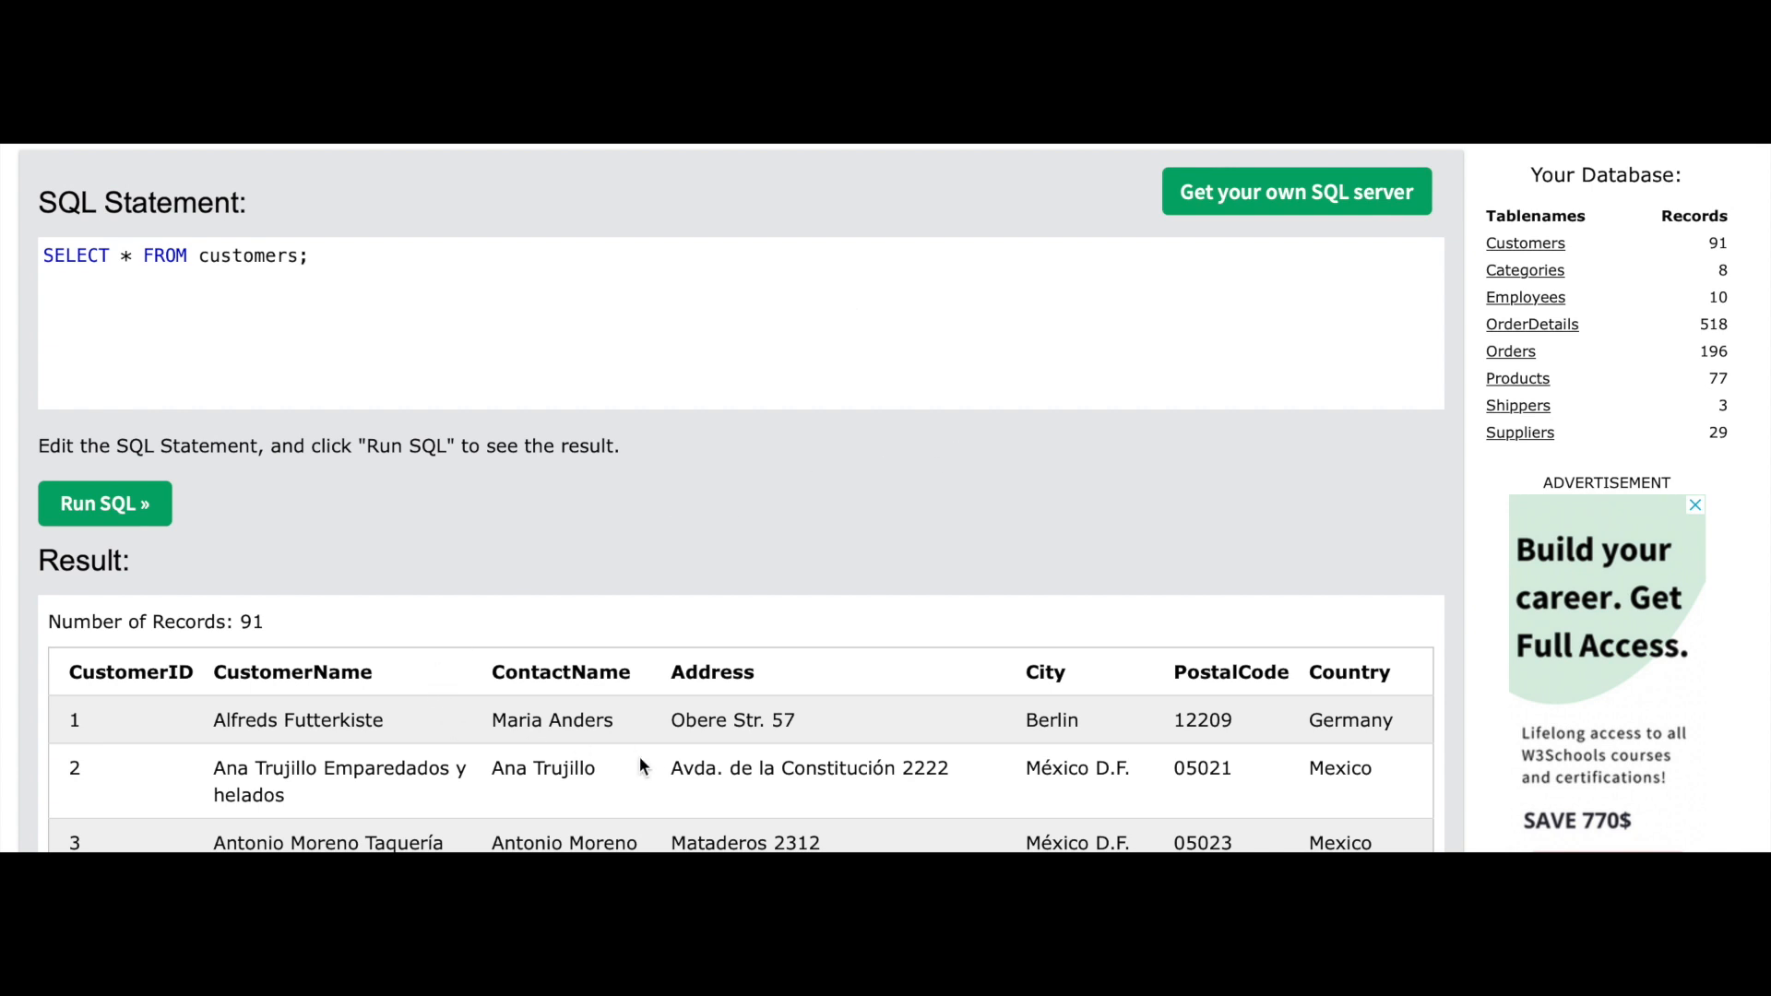
mouse_move(1274, 715)
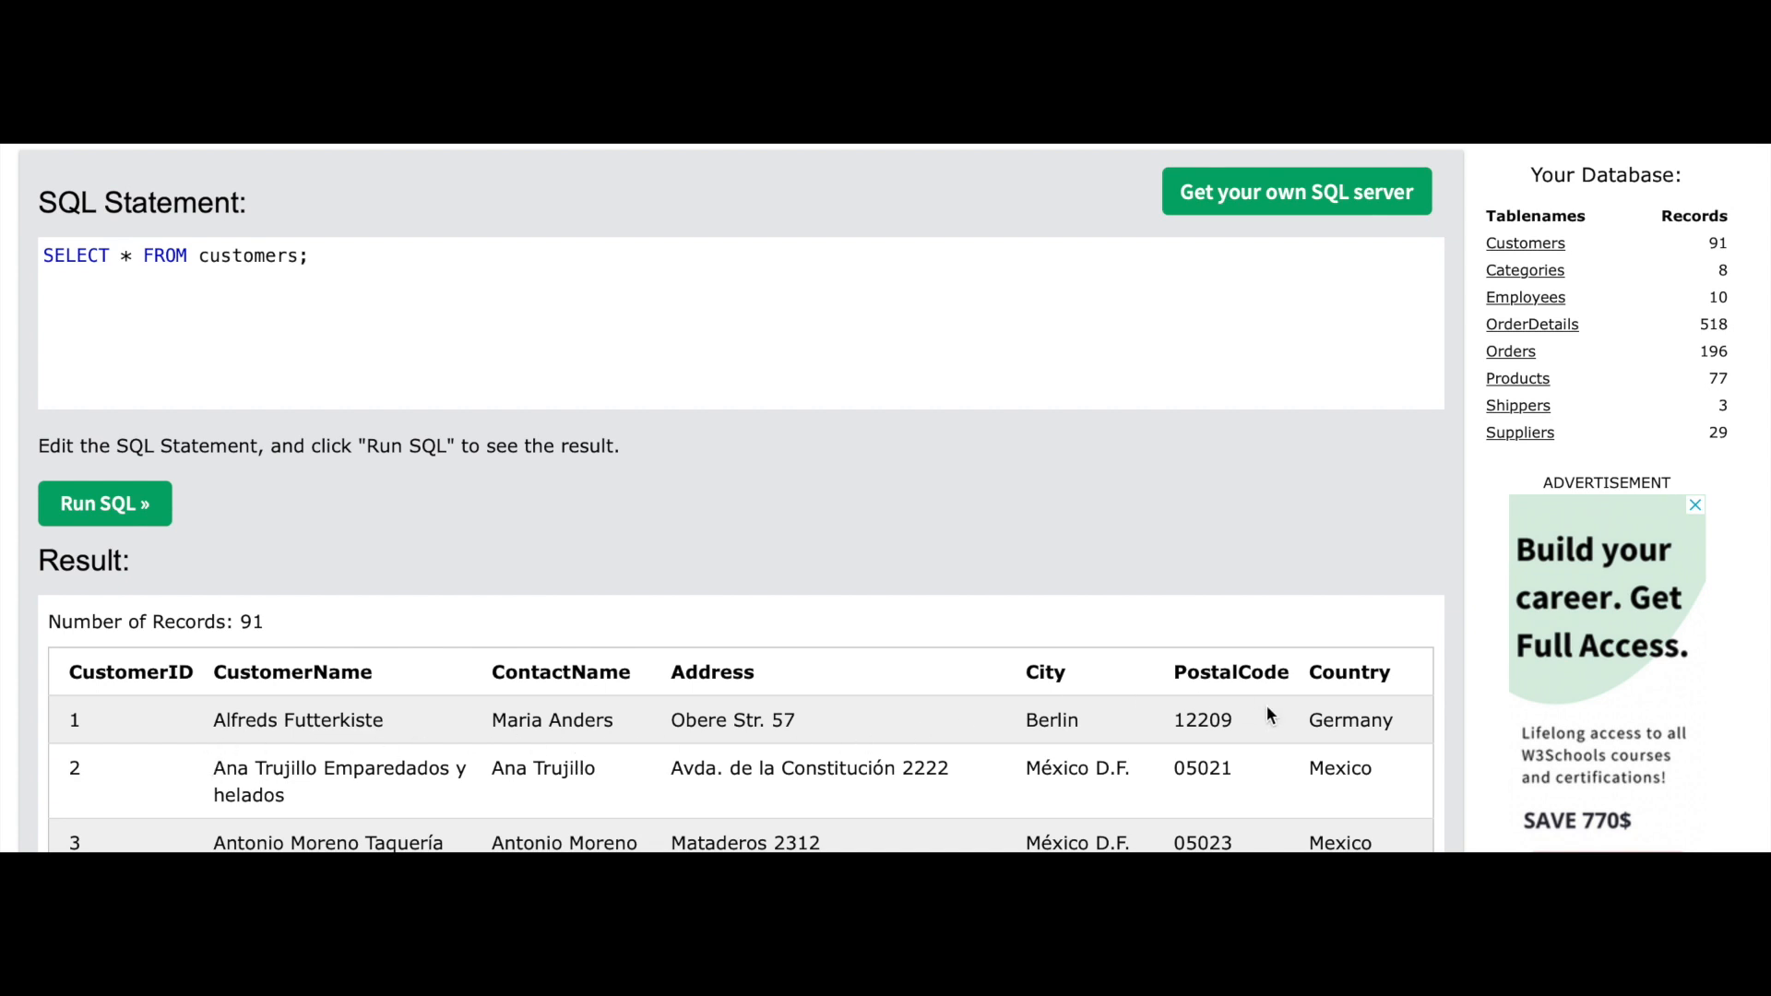
mouse_move(1274, 557)
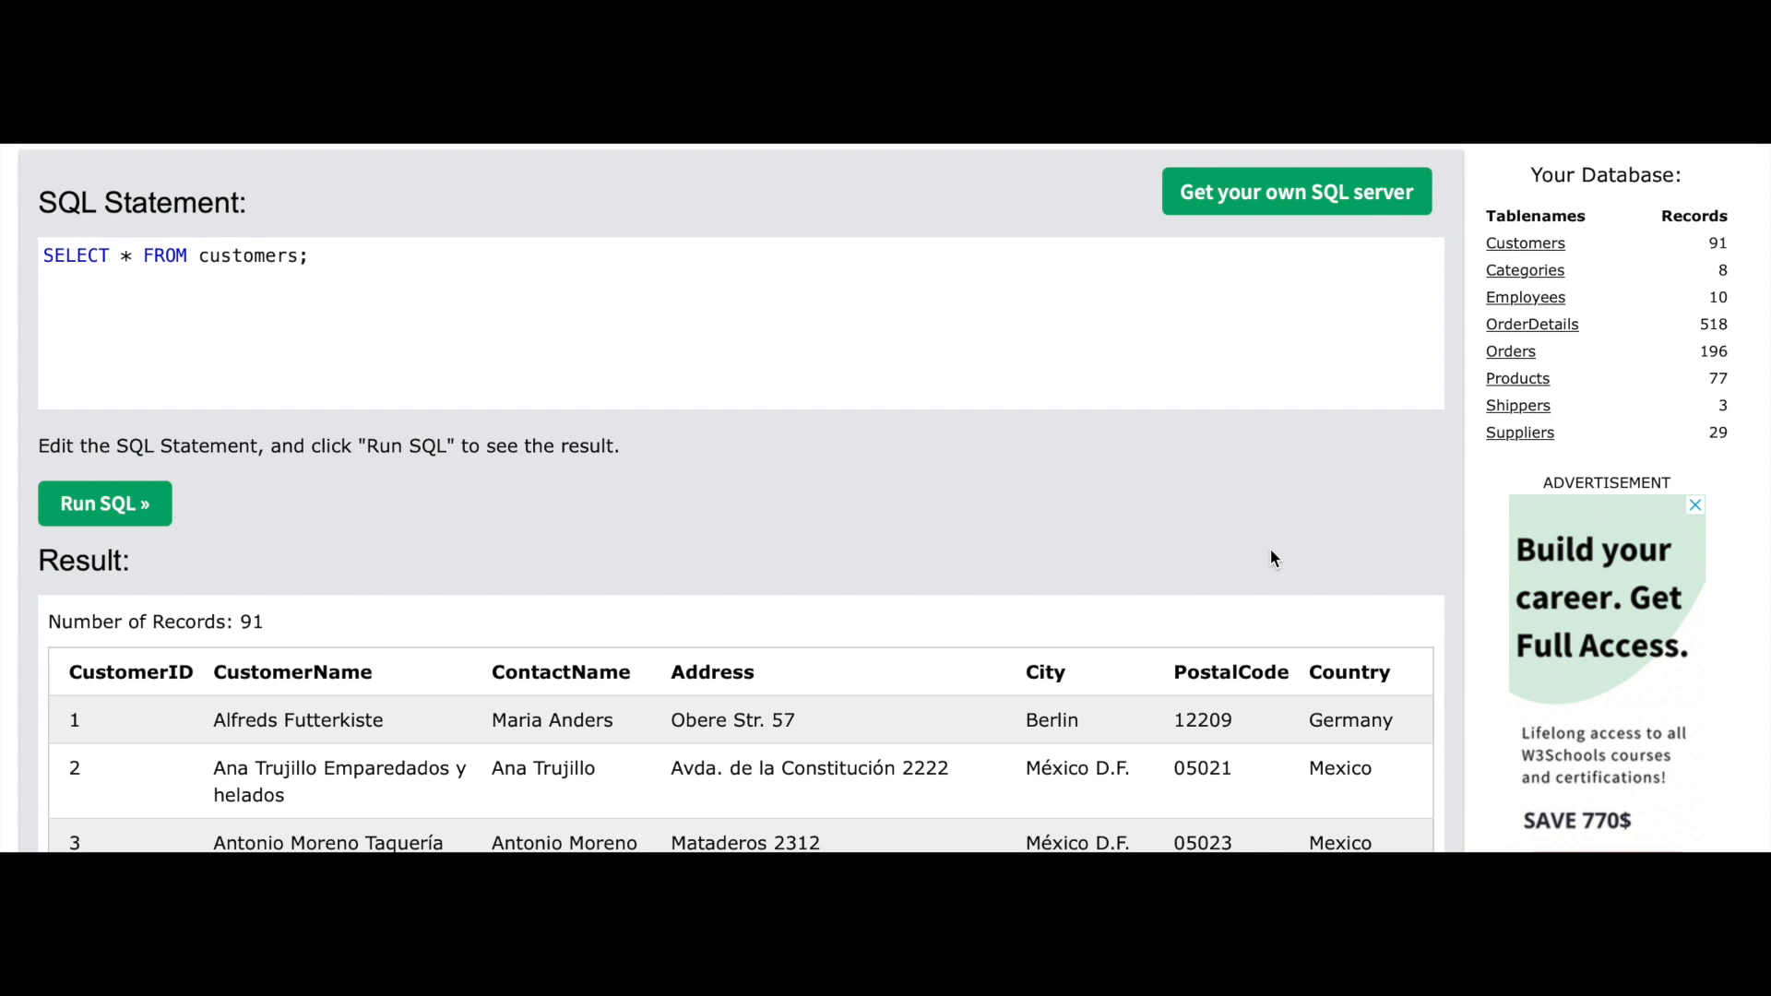
mouse_move(1294, 625)
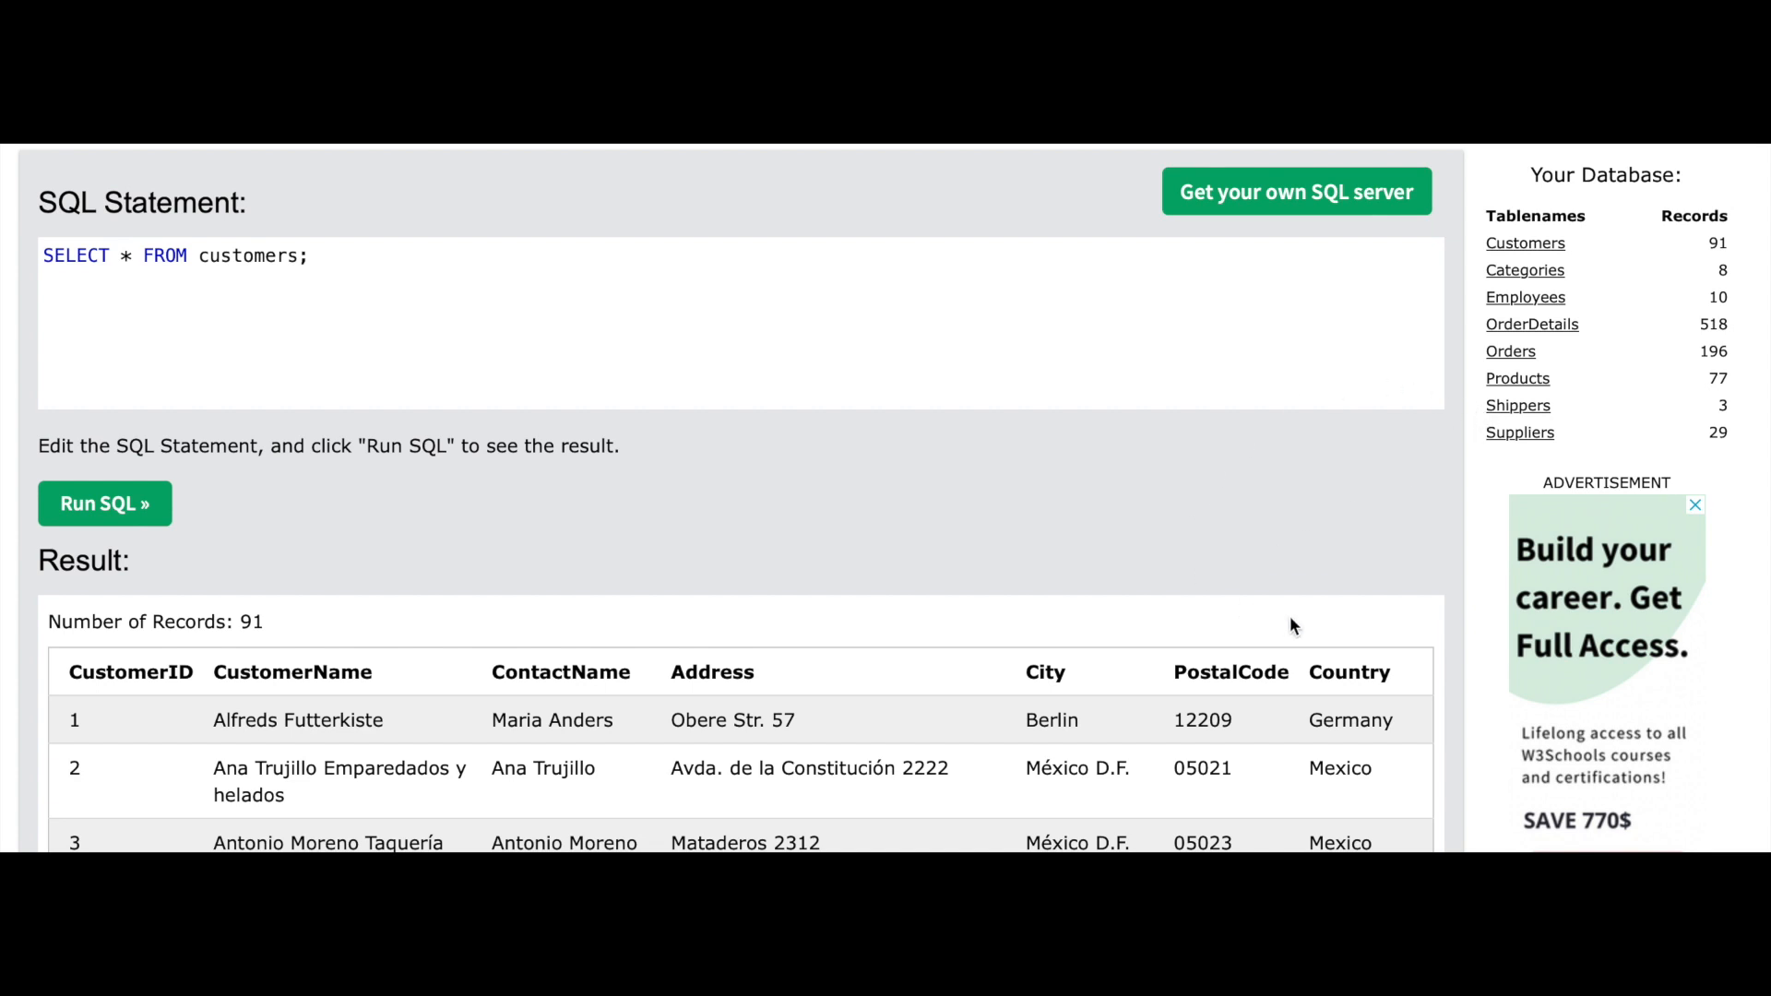
mouse_move(1316, 590)
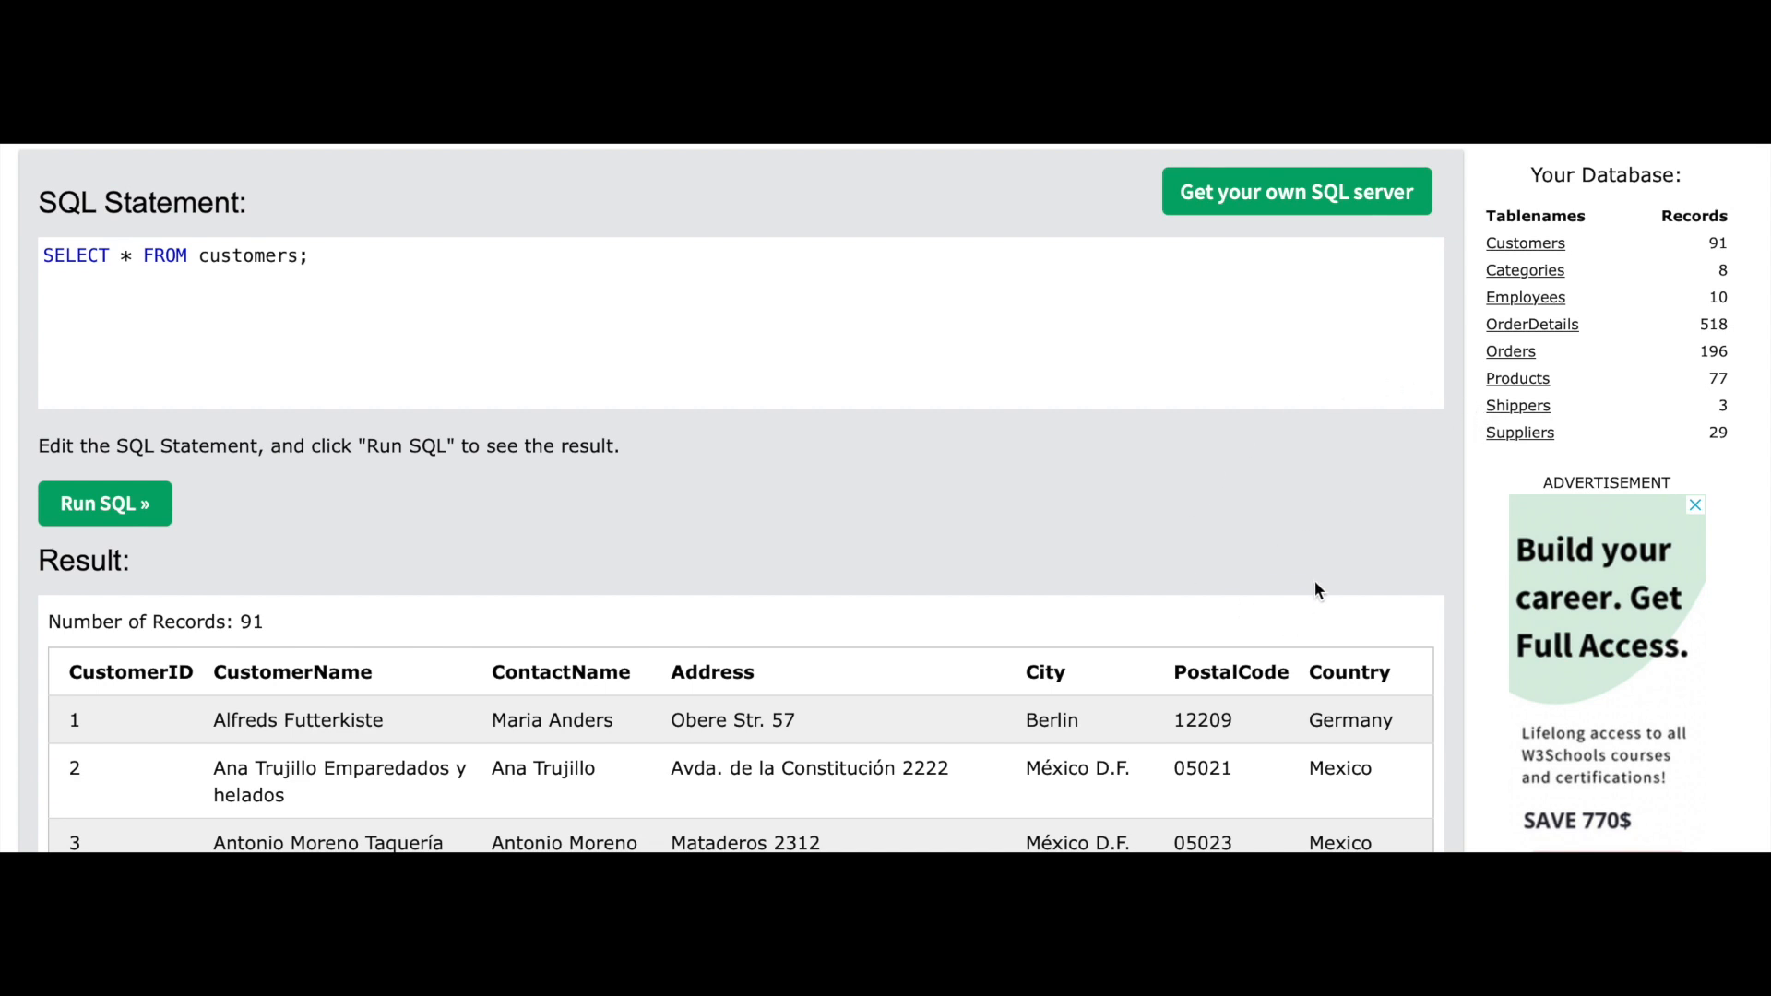
mouse_move(1338, 581)
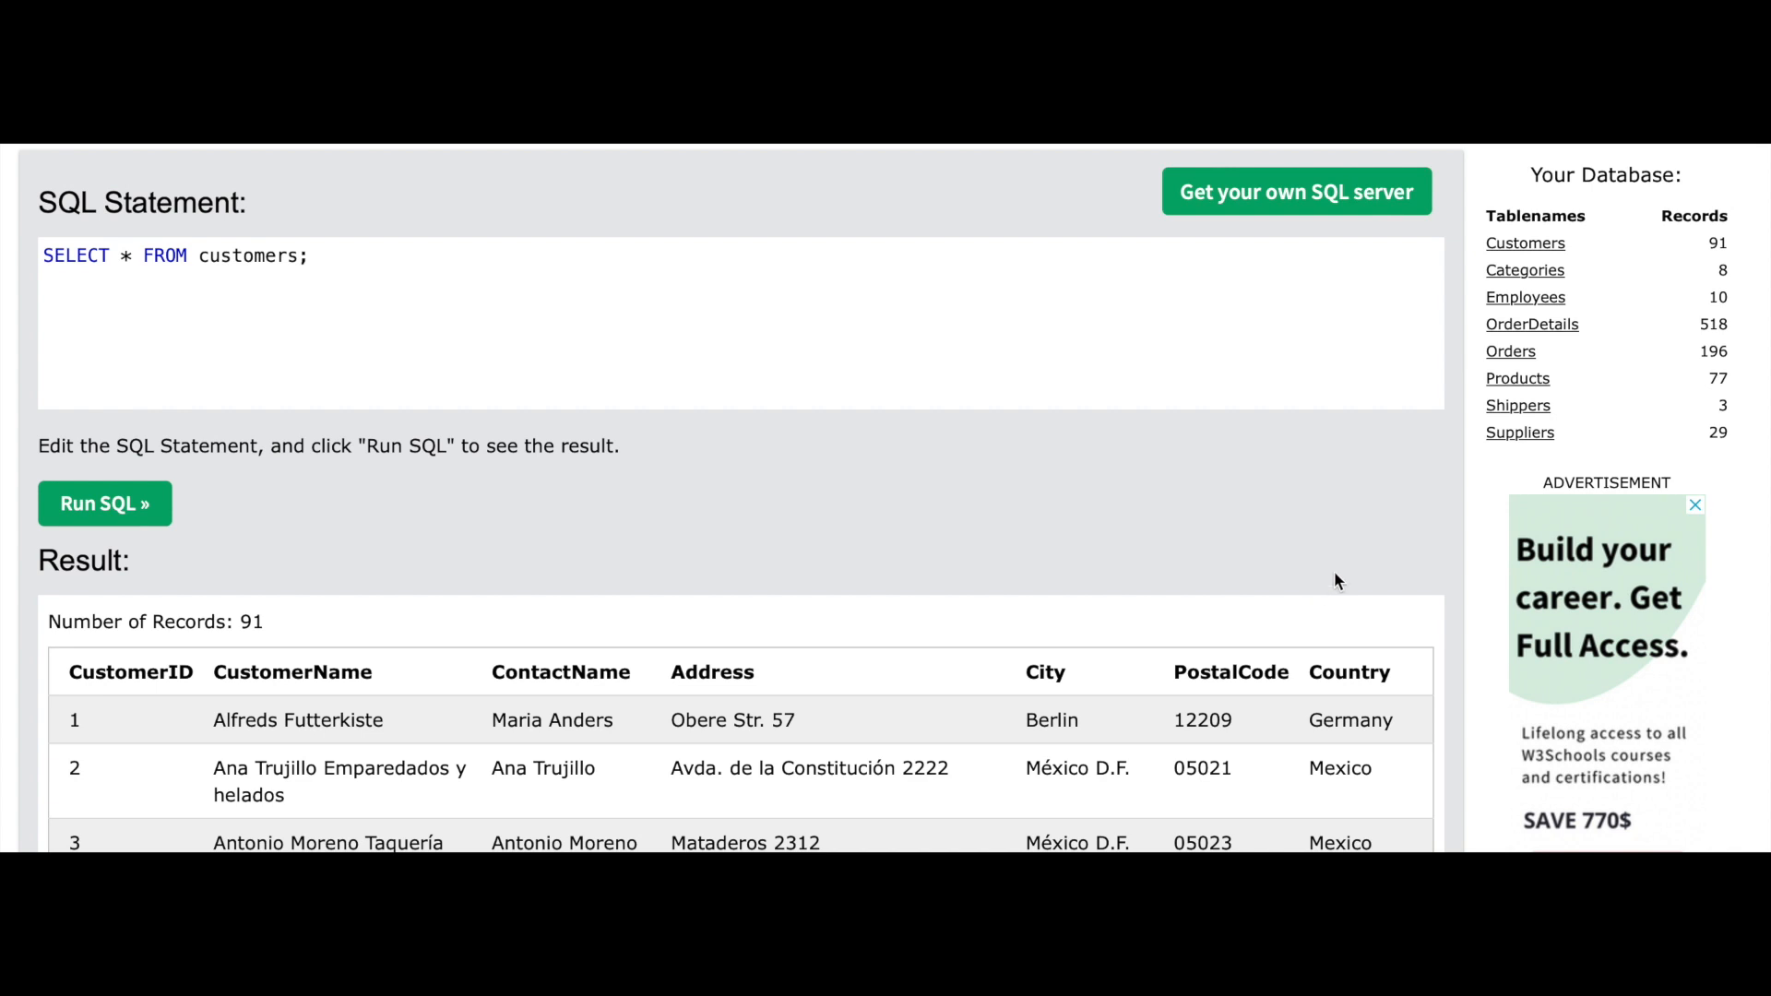
mouse_move(1534, 326)
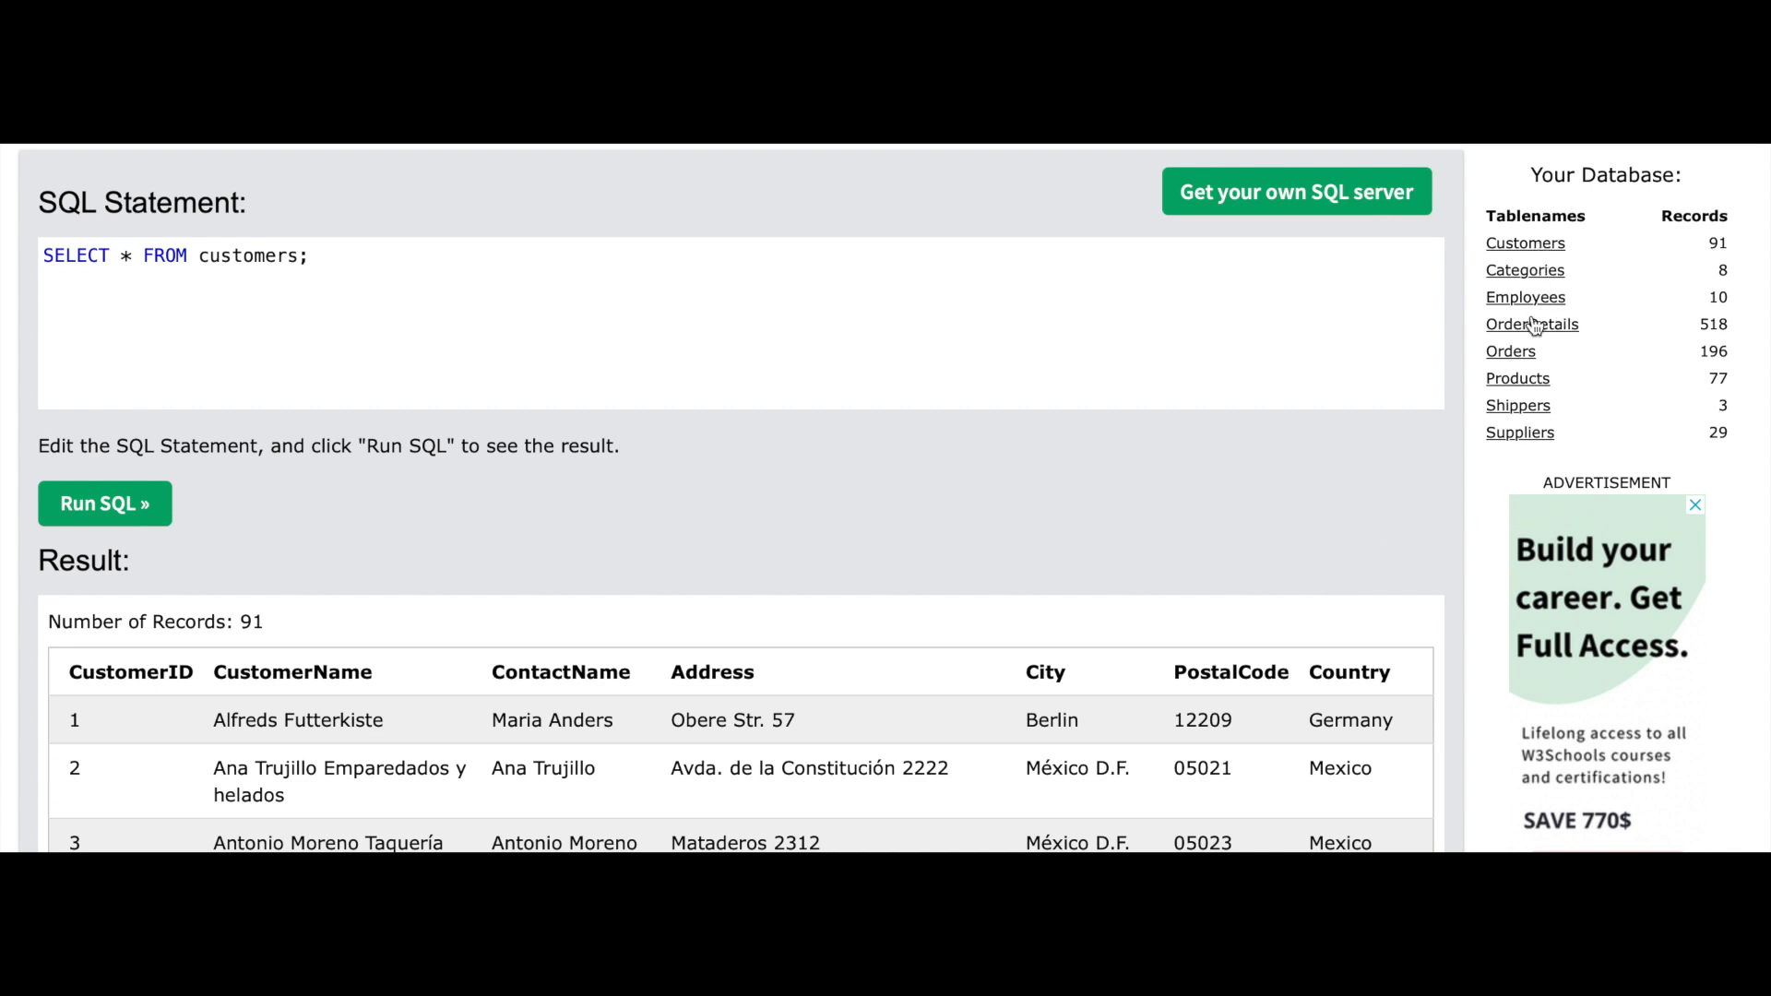
mouse_move(1542, 251)
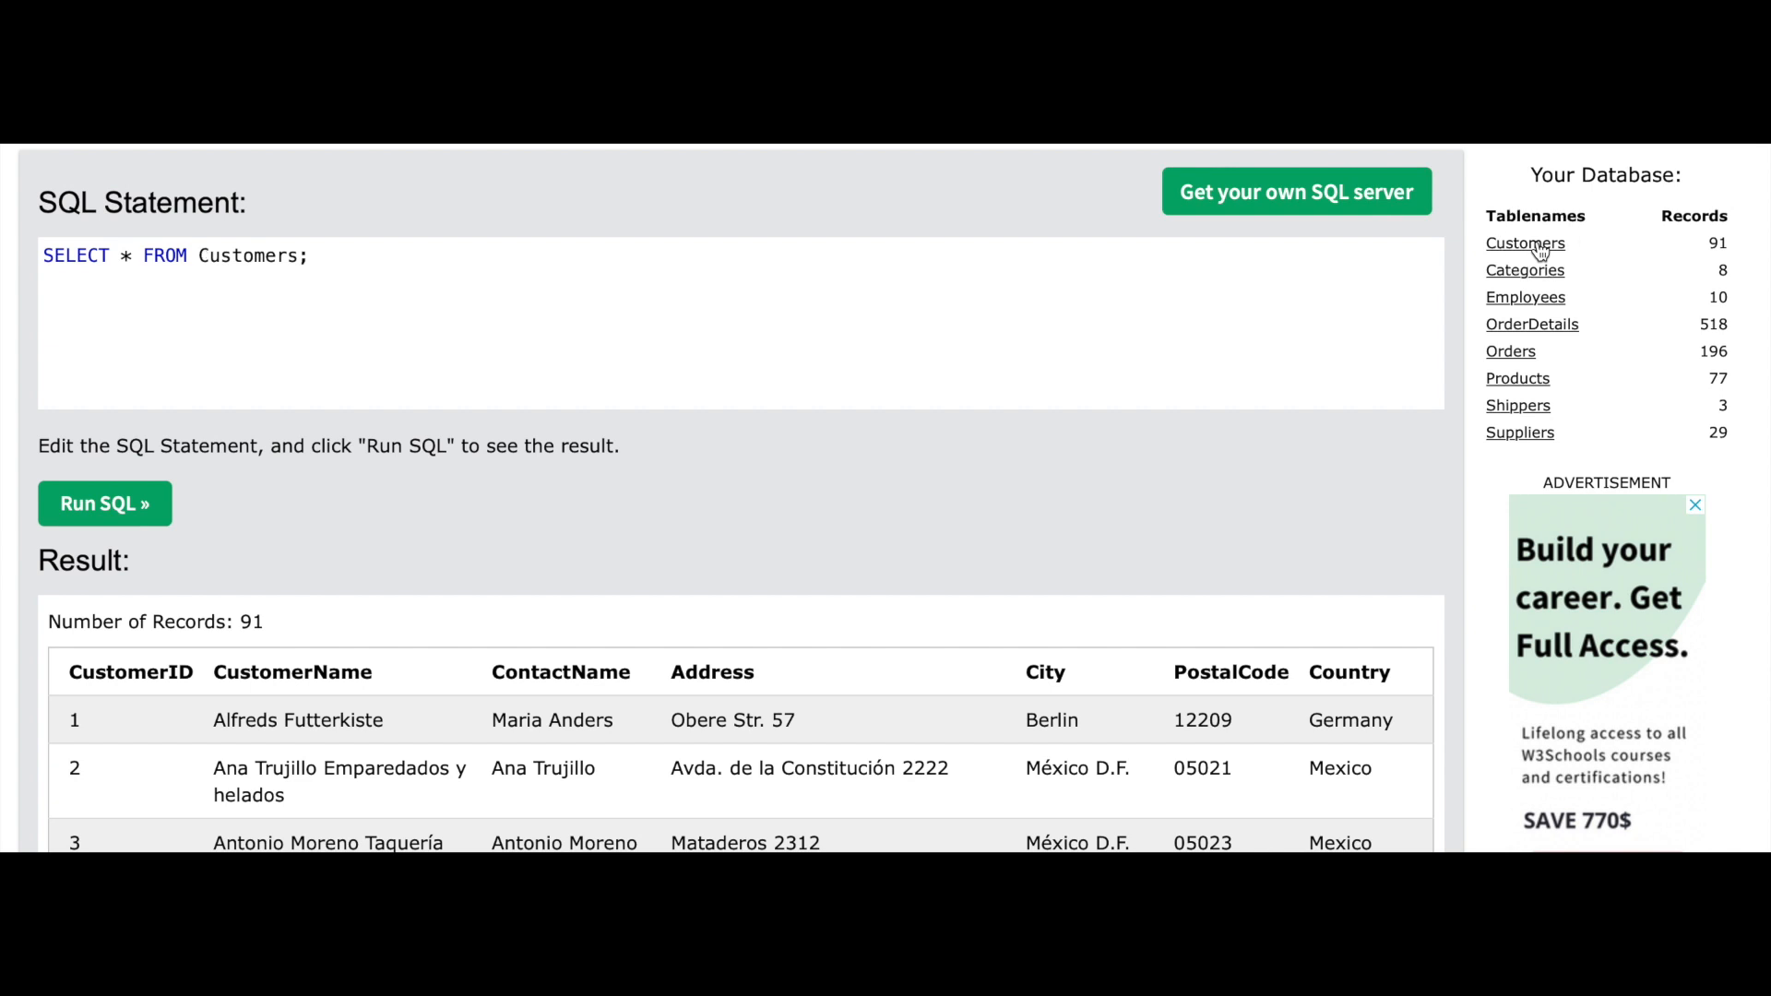
mouse_move(768, 541)
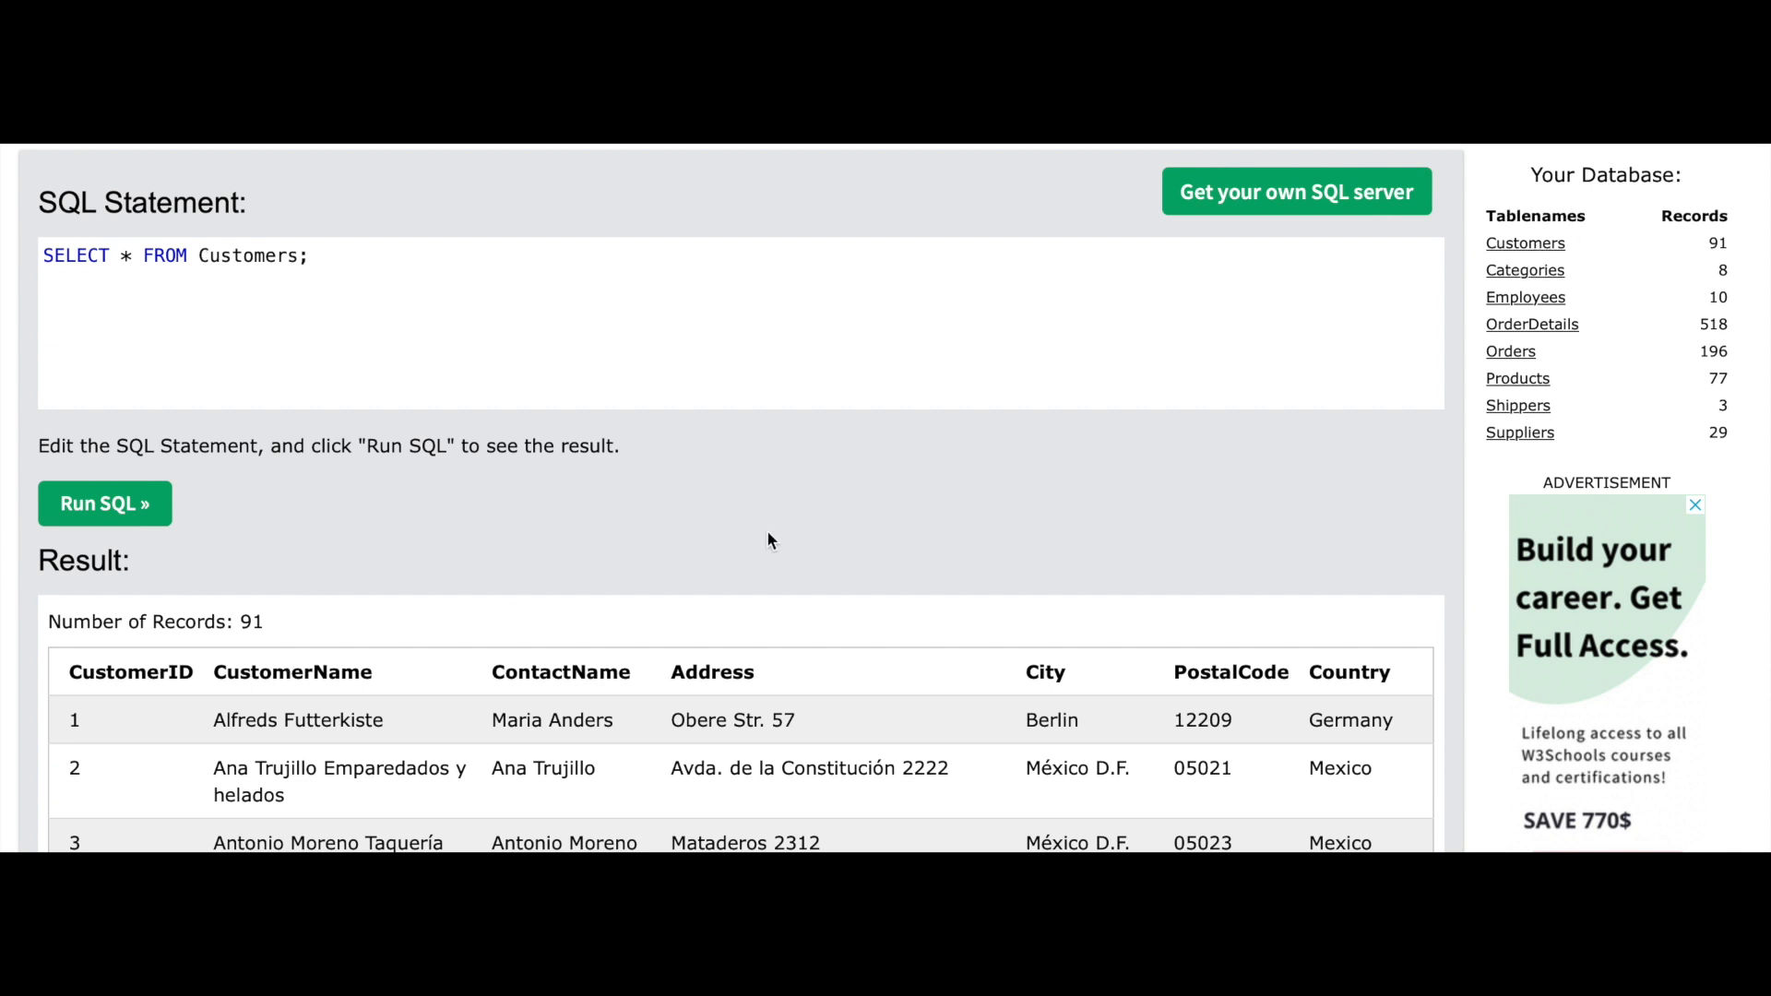
mouse_move(1706, 244)
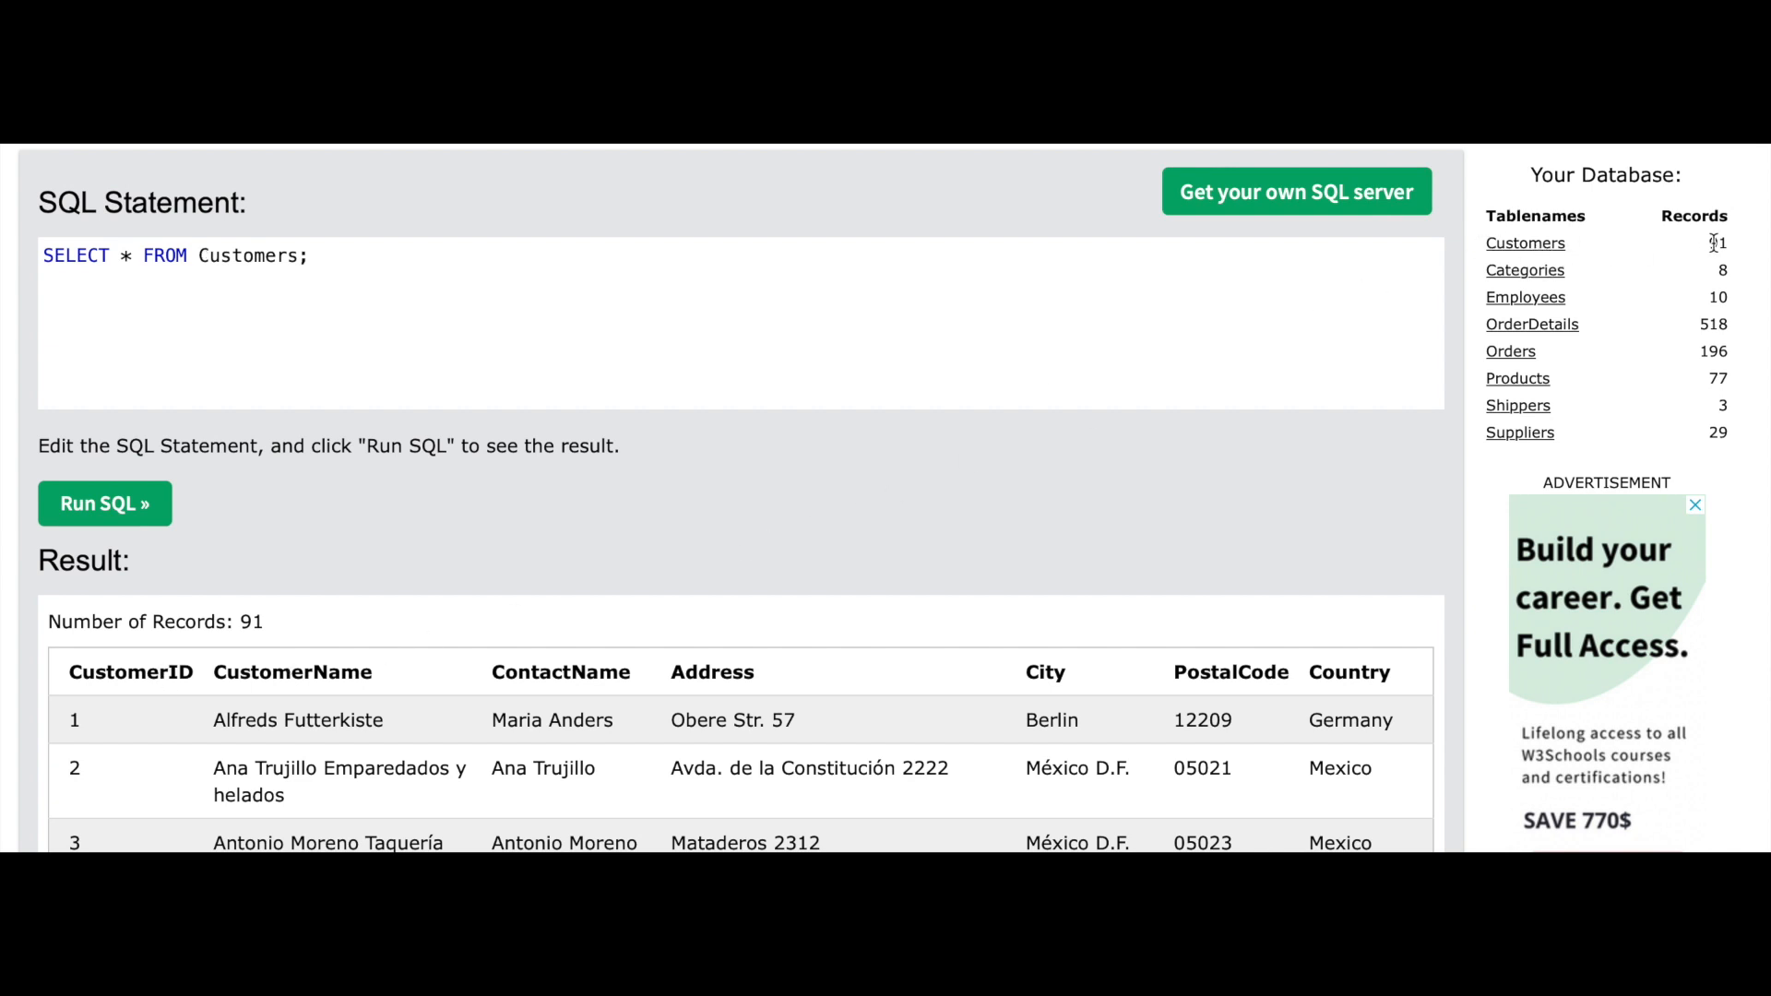
mouse_move(170, 664)
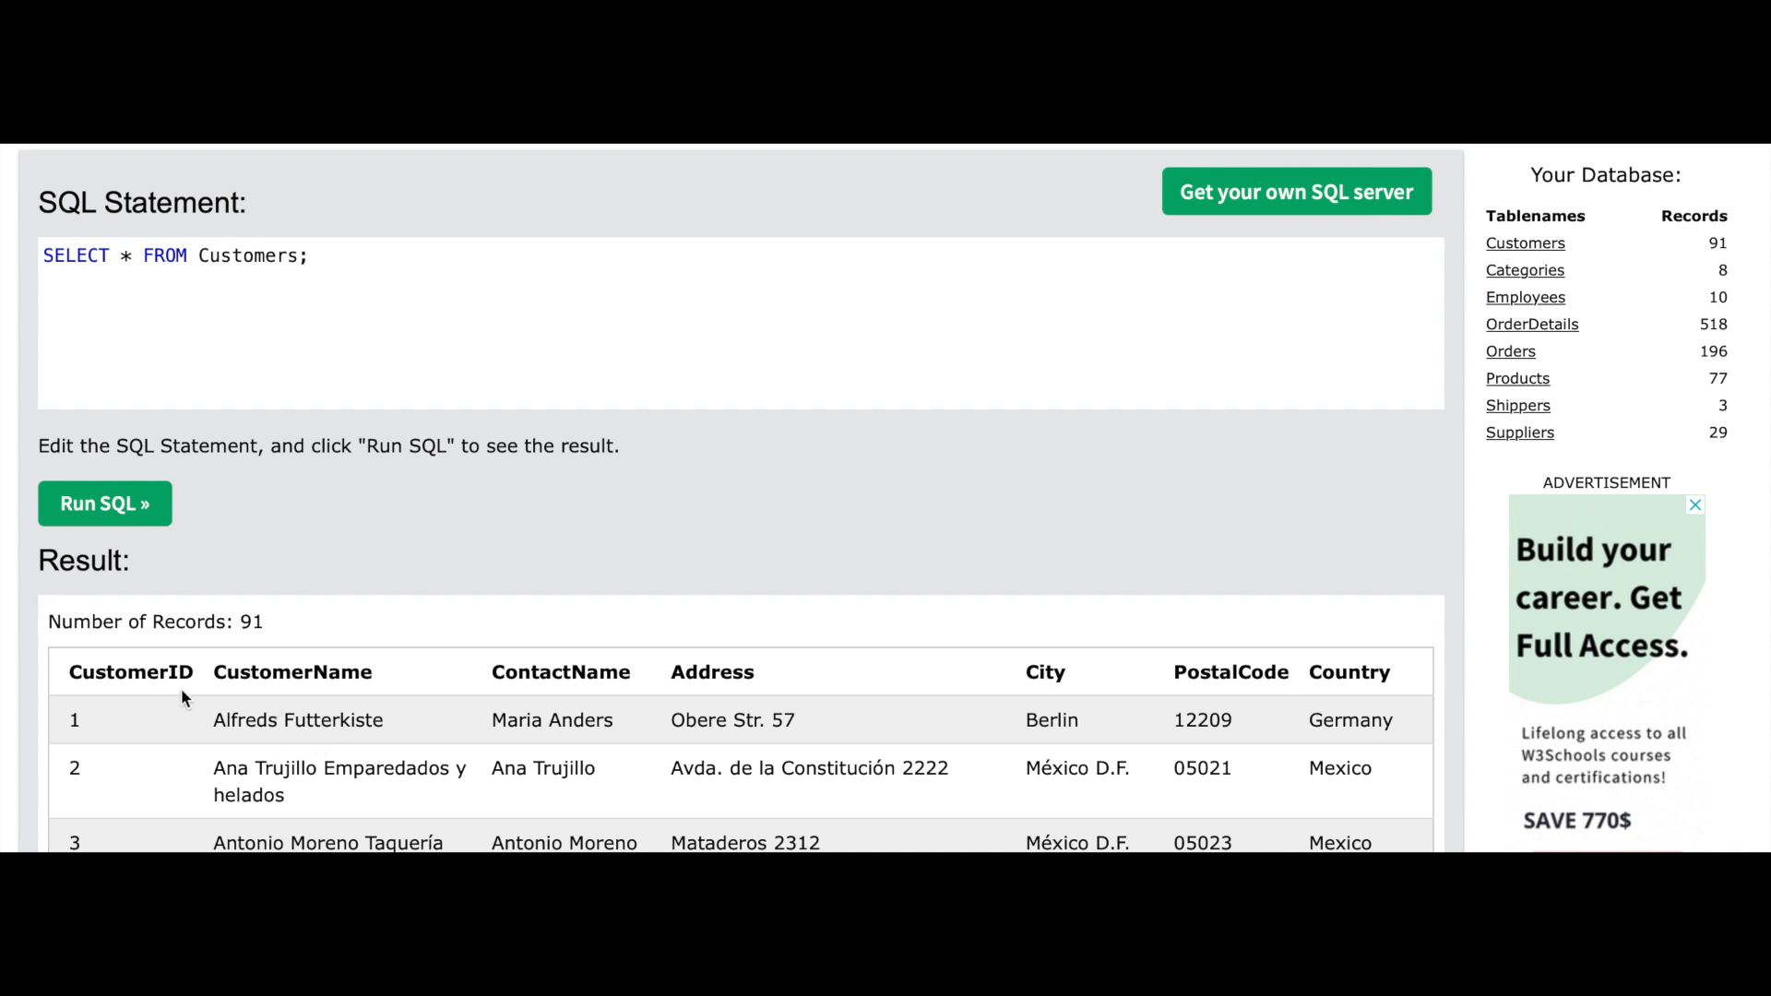
mouse_move(1366, 698)
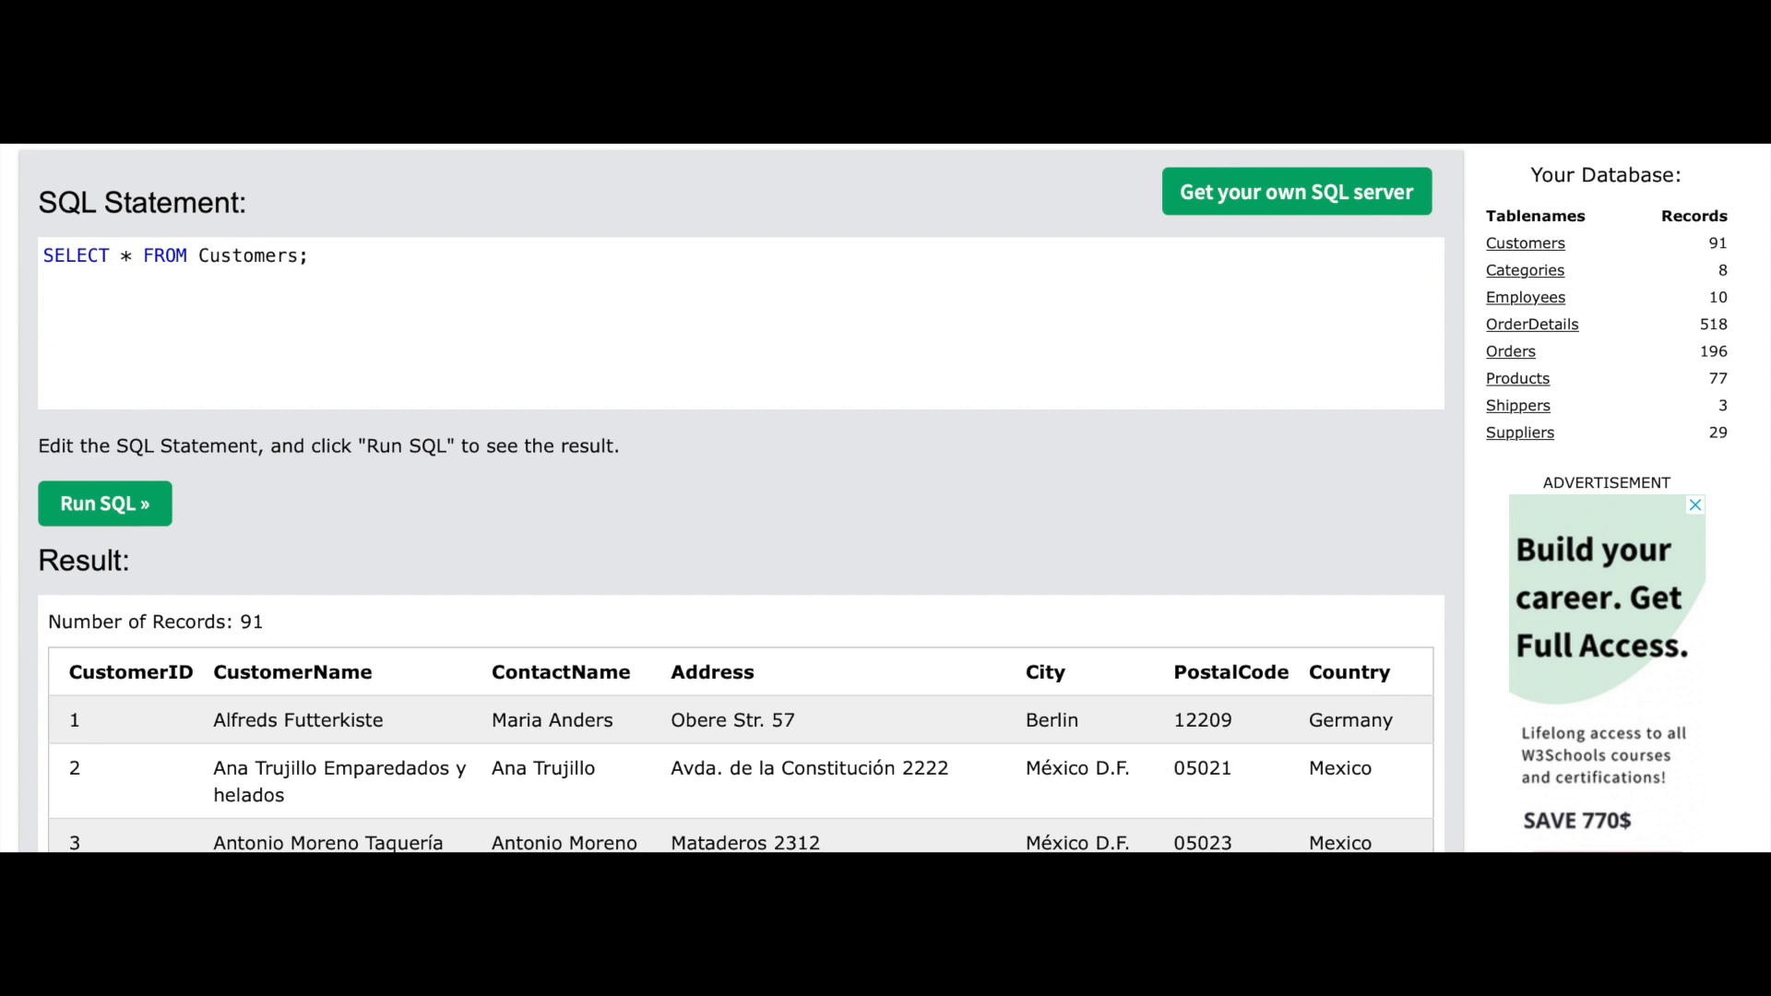
scroll("down", 3)
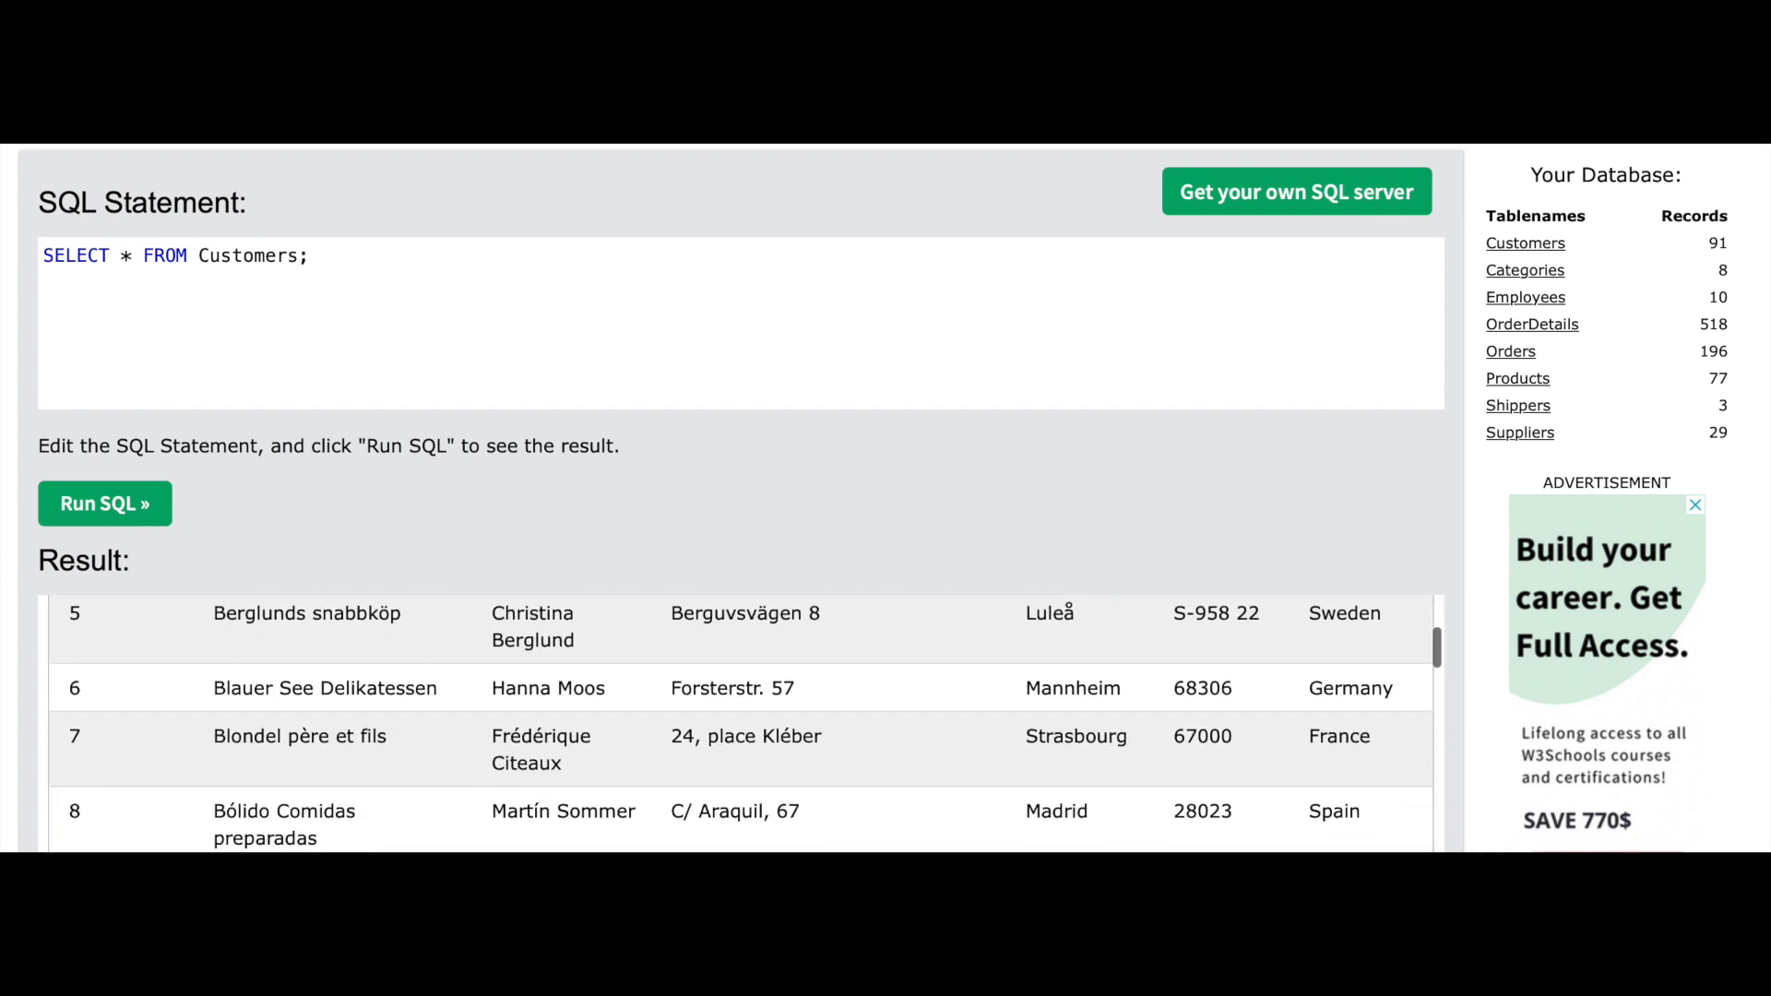
scroll("down", 3)
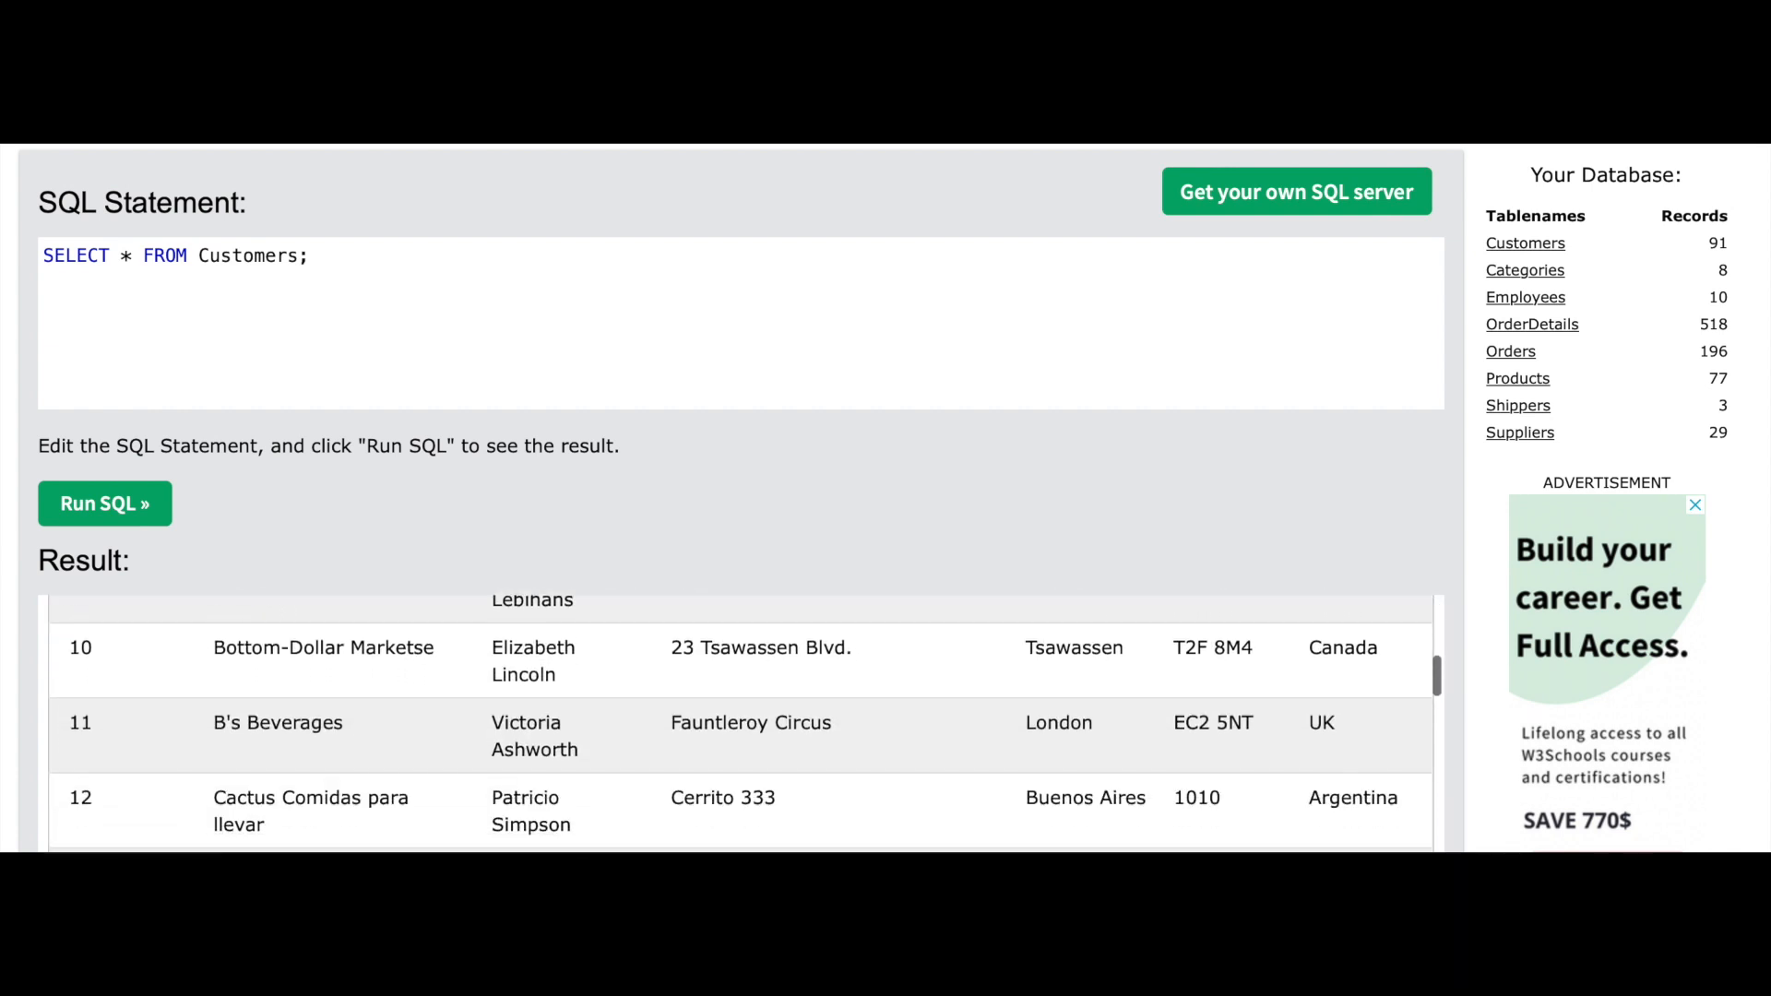
scroll("down", 3)
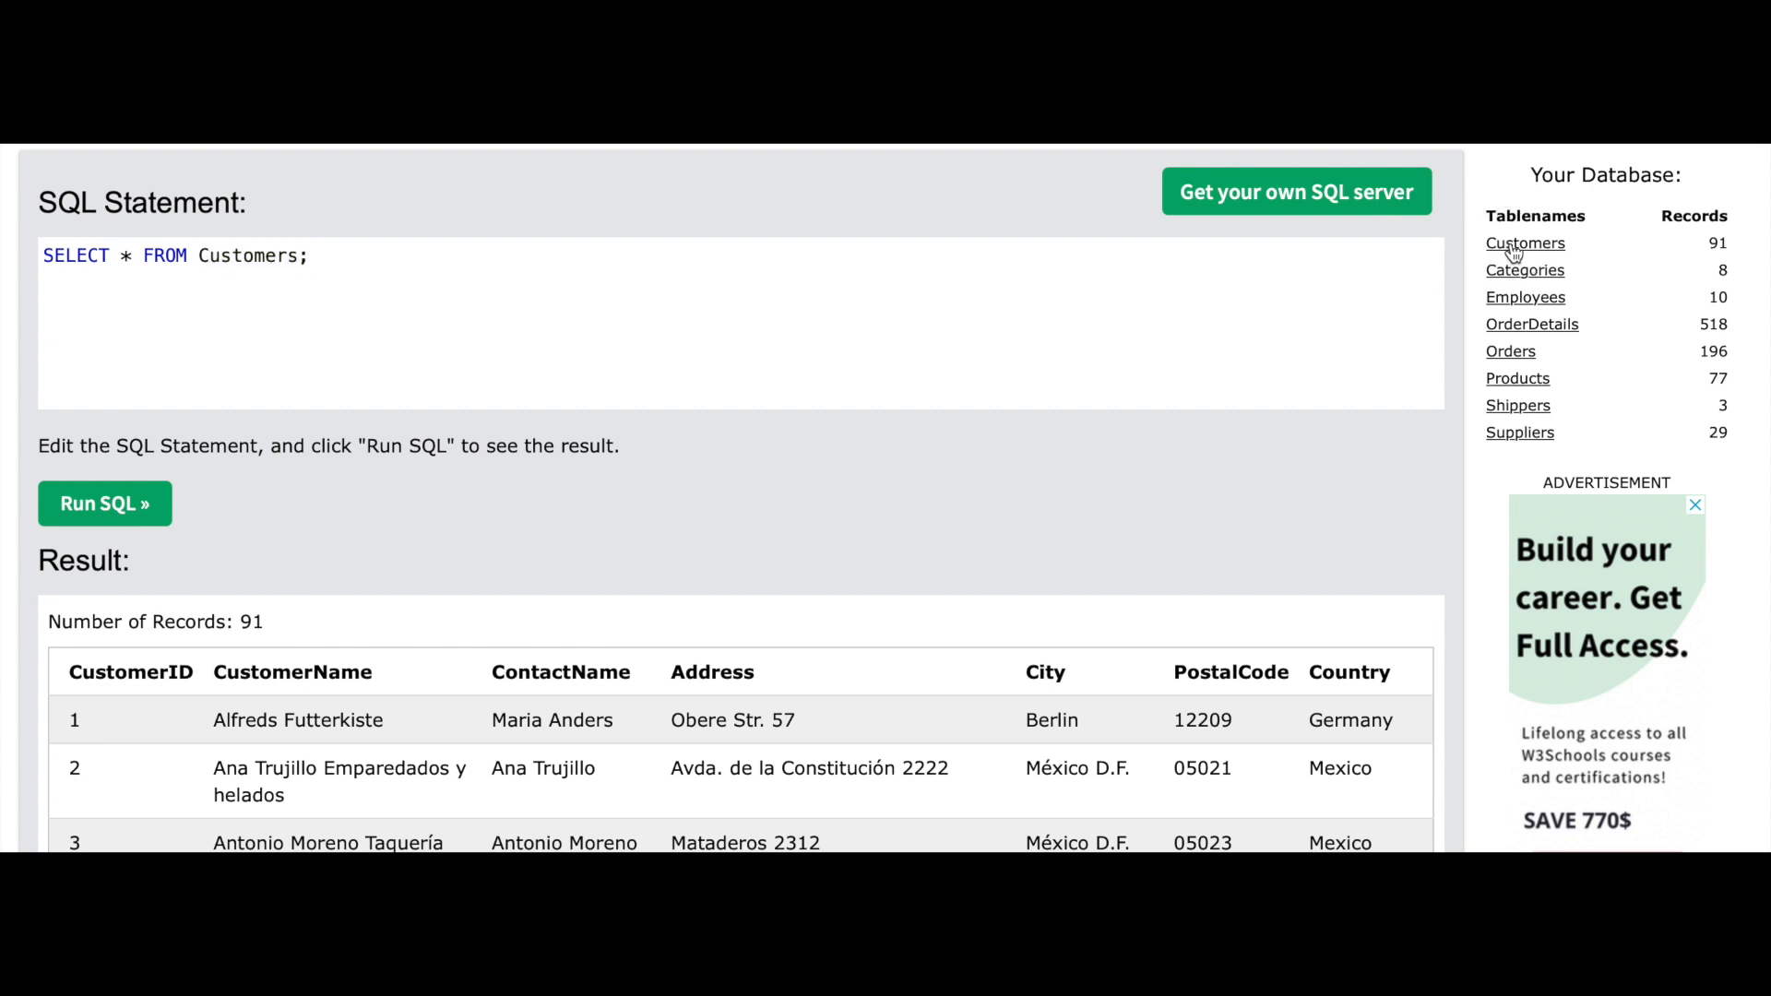
mouse_move(739, 700)
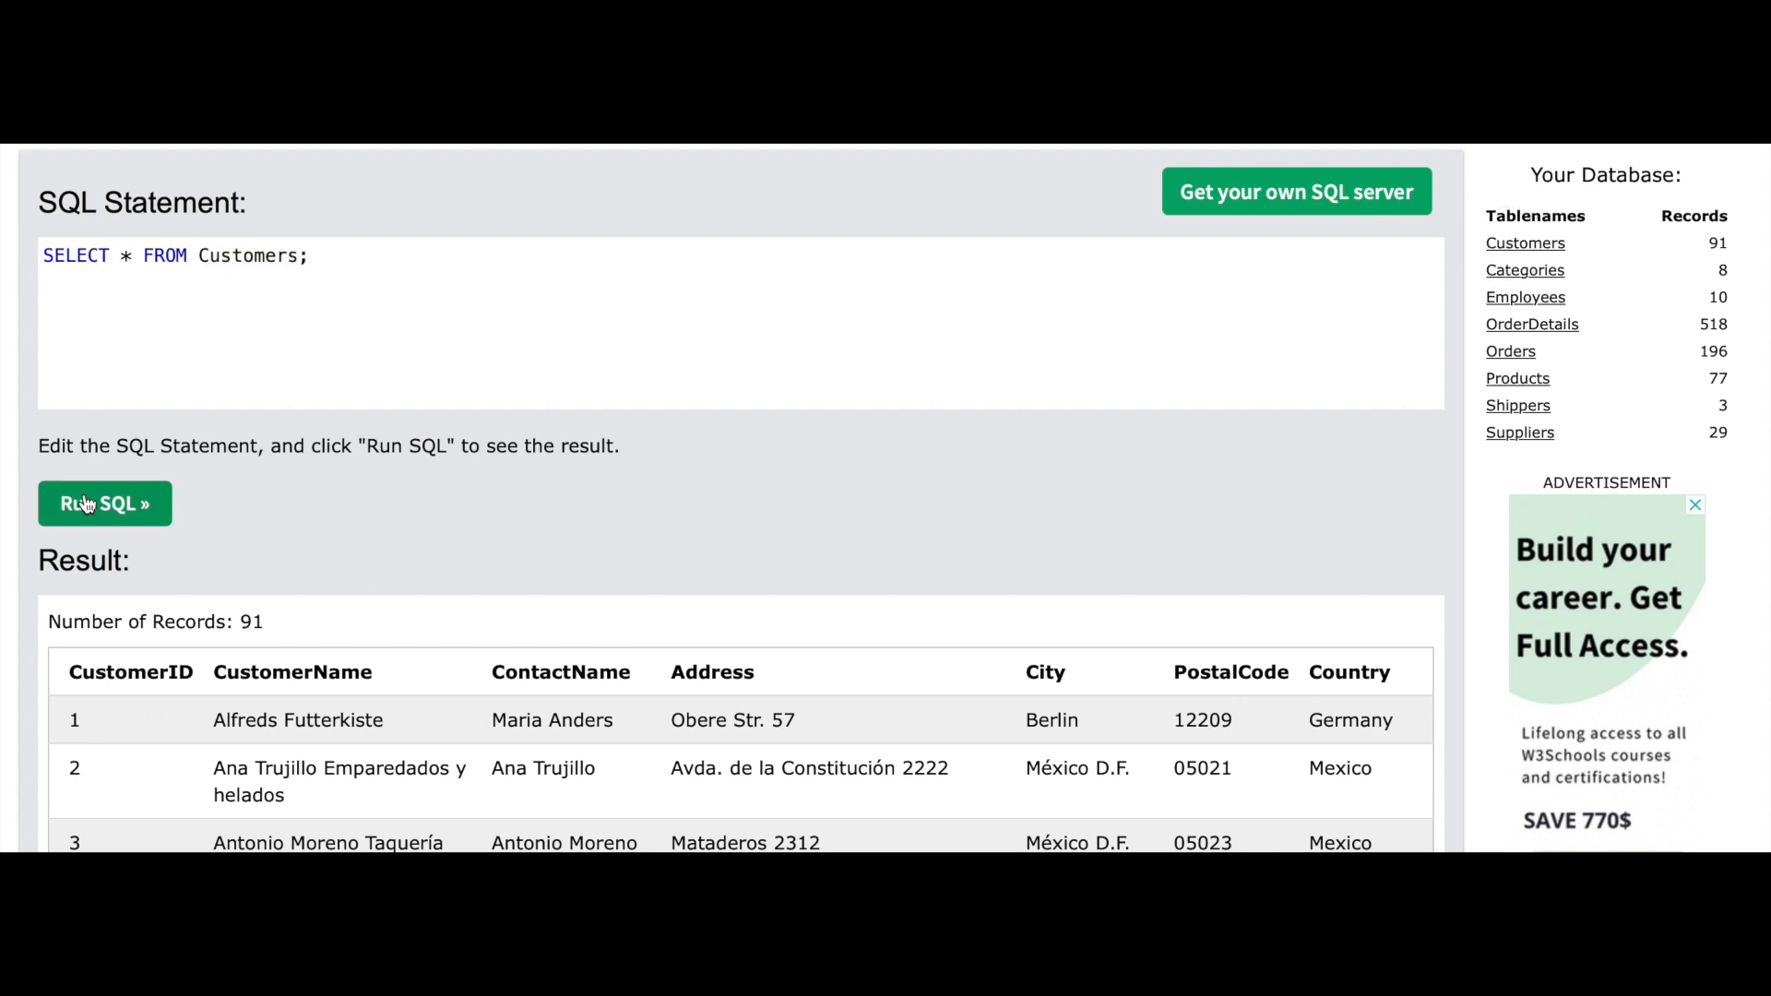
mouse_move(384, 794)
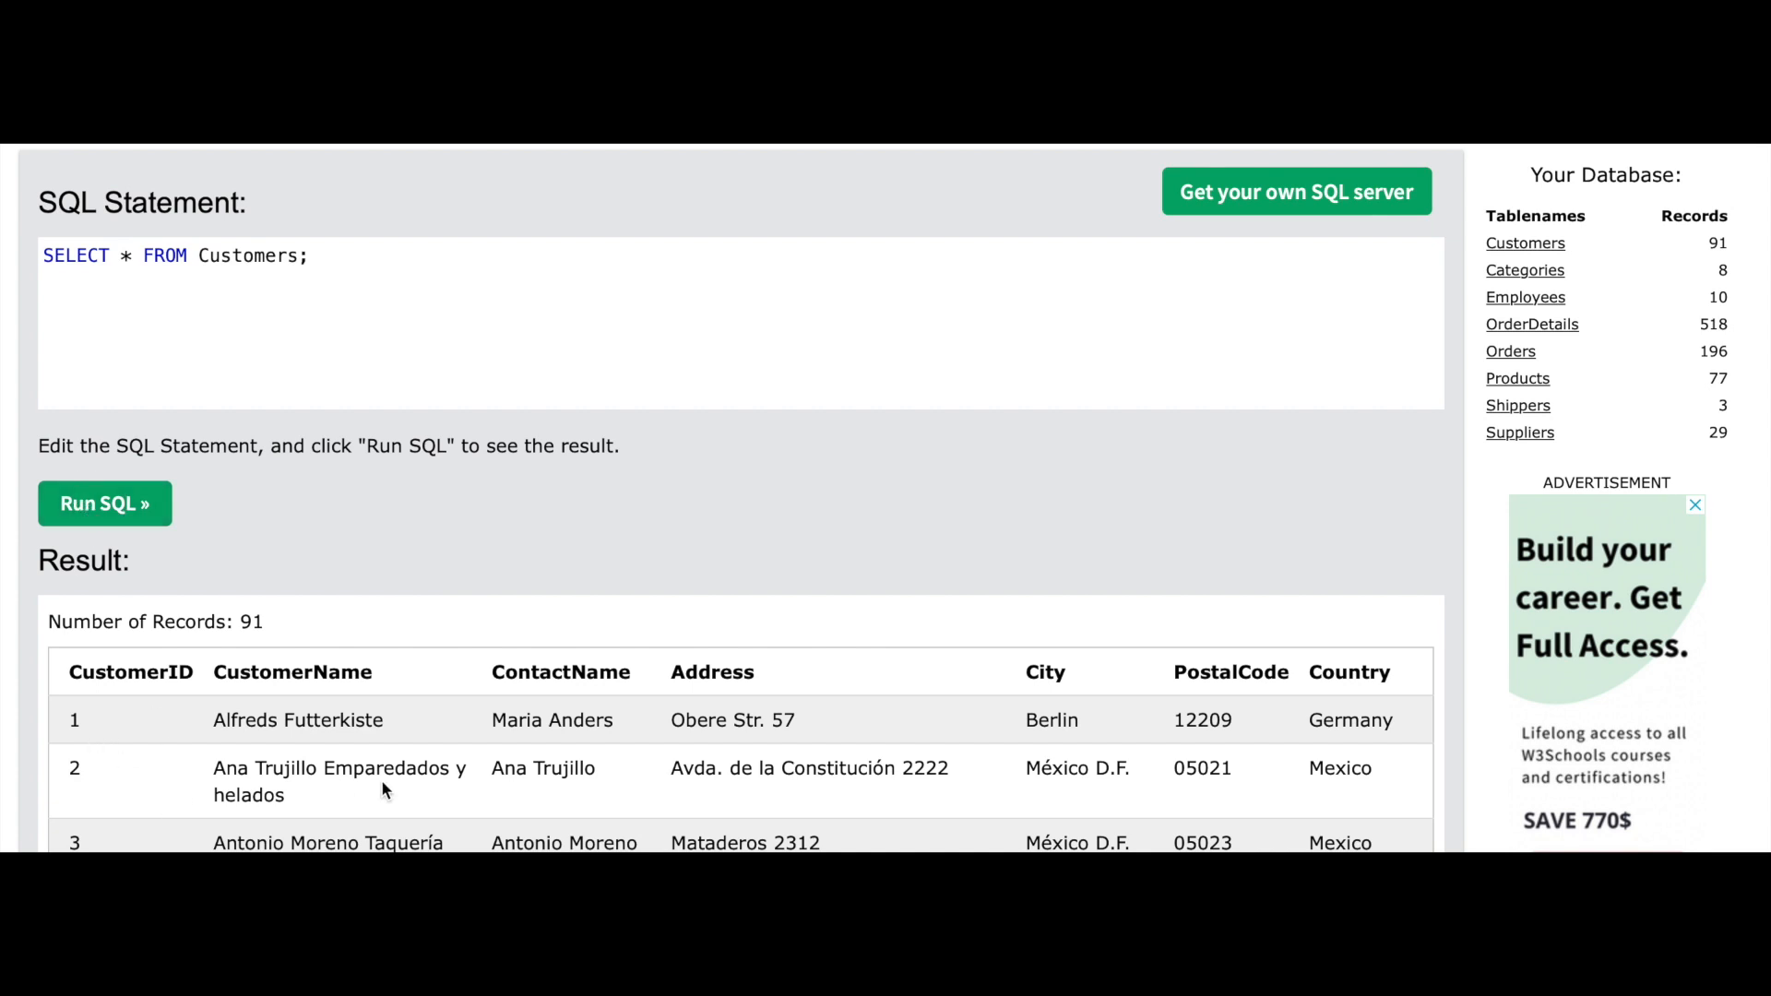
scroll("down", 3)
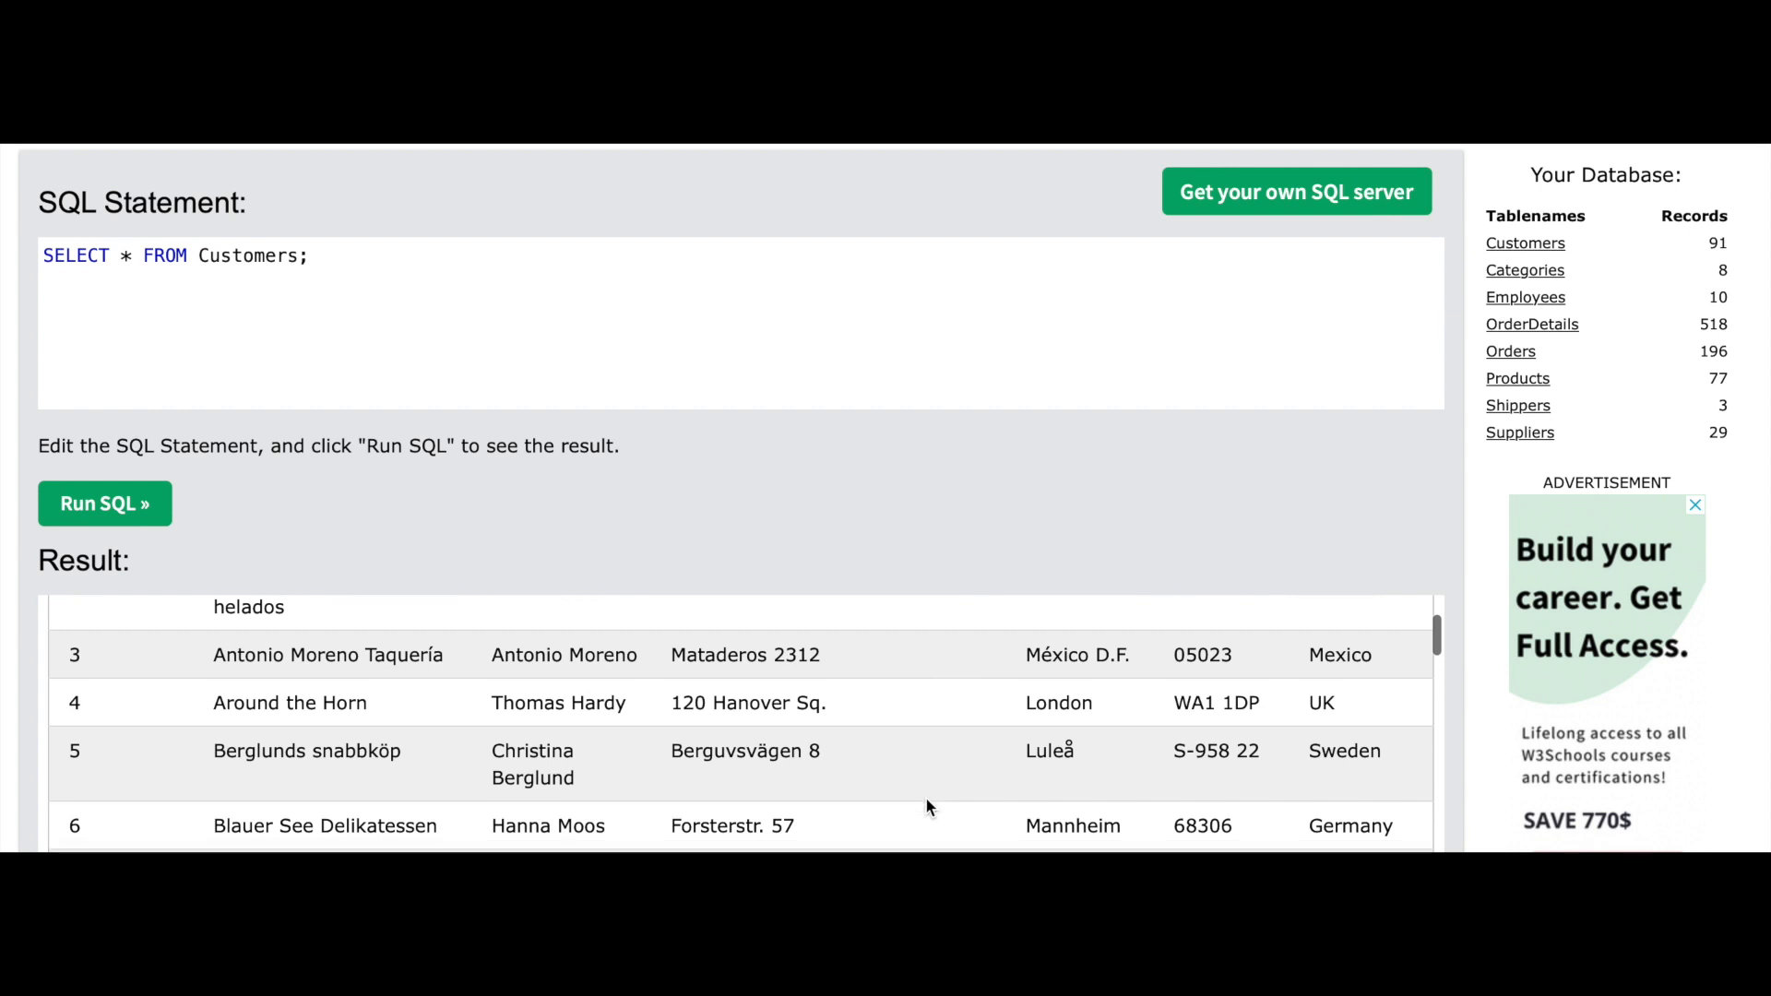
scroll("down", 3)
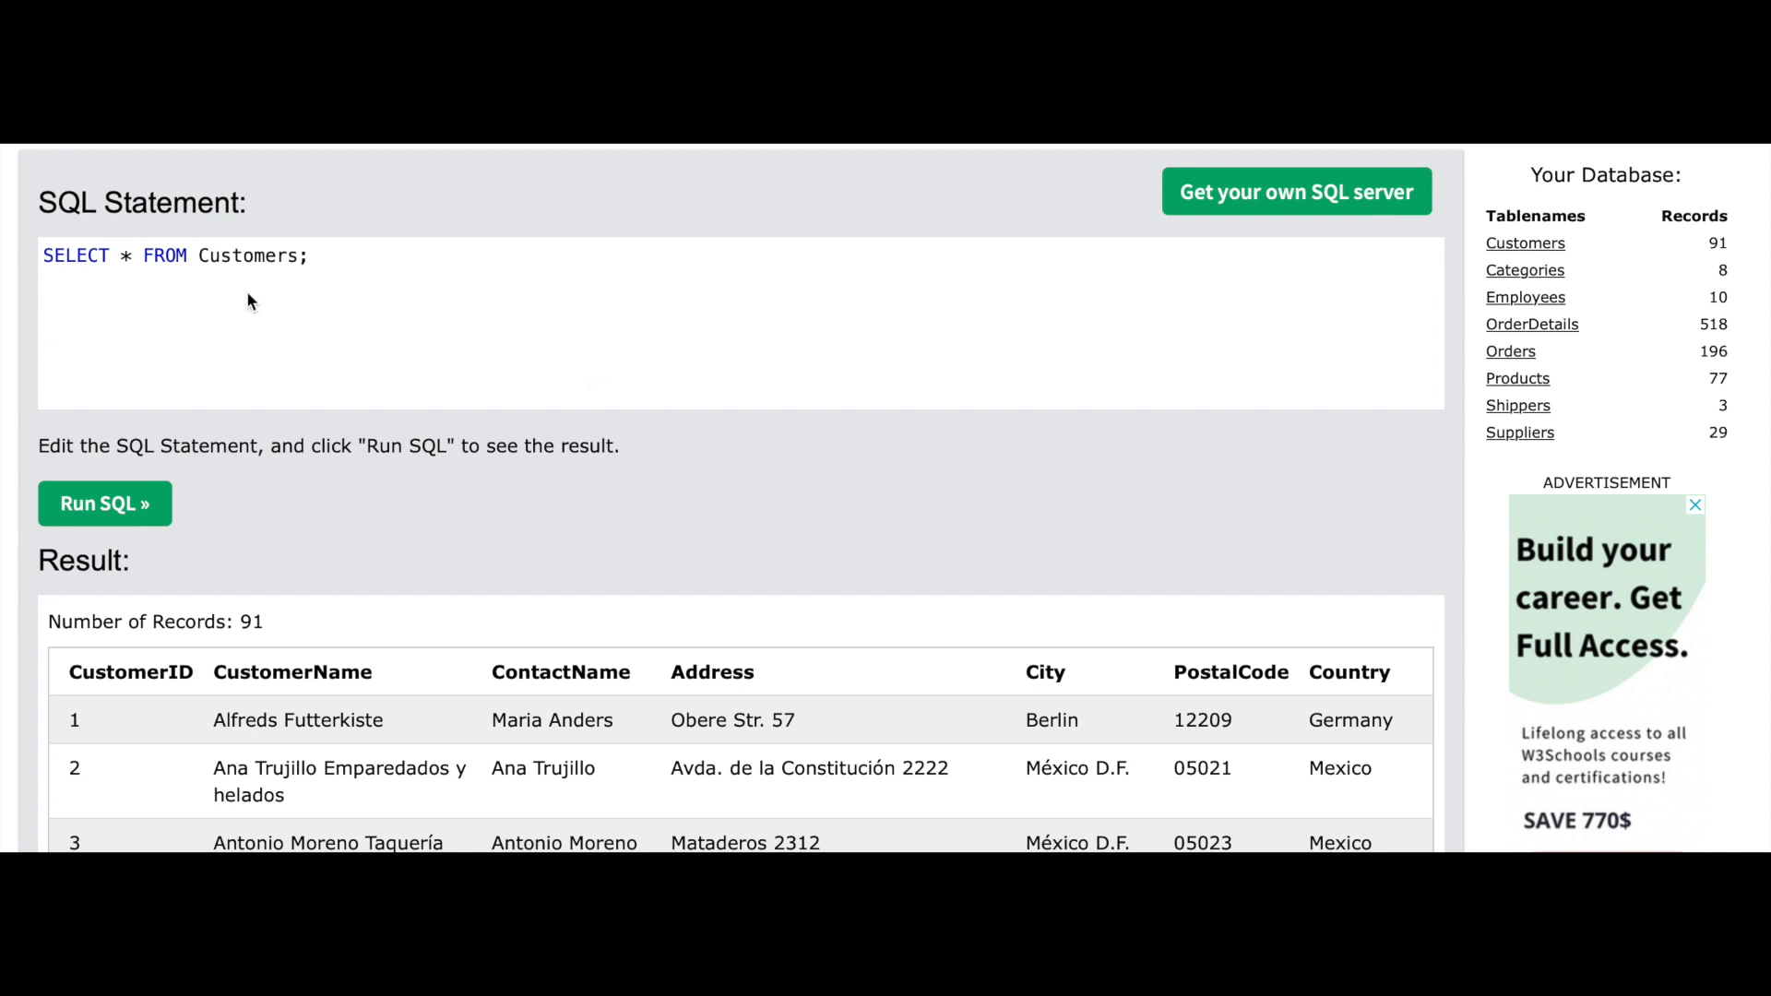
mouse_move(303, 287)
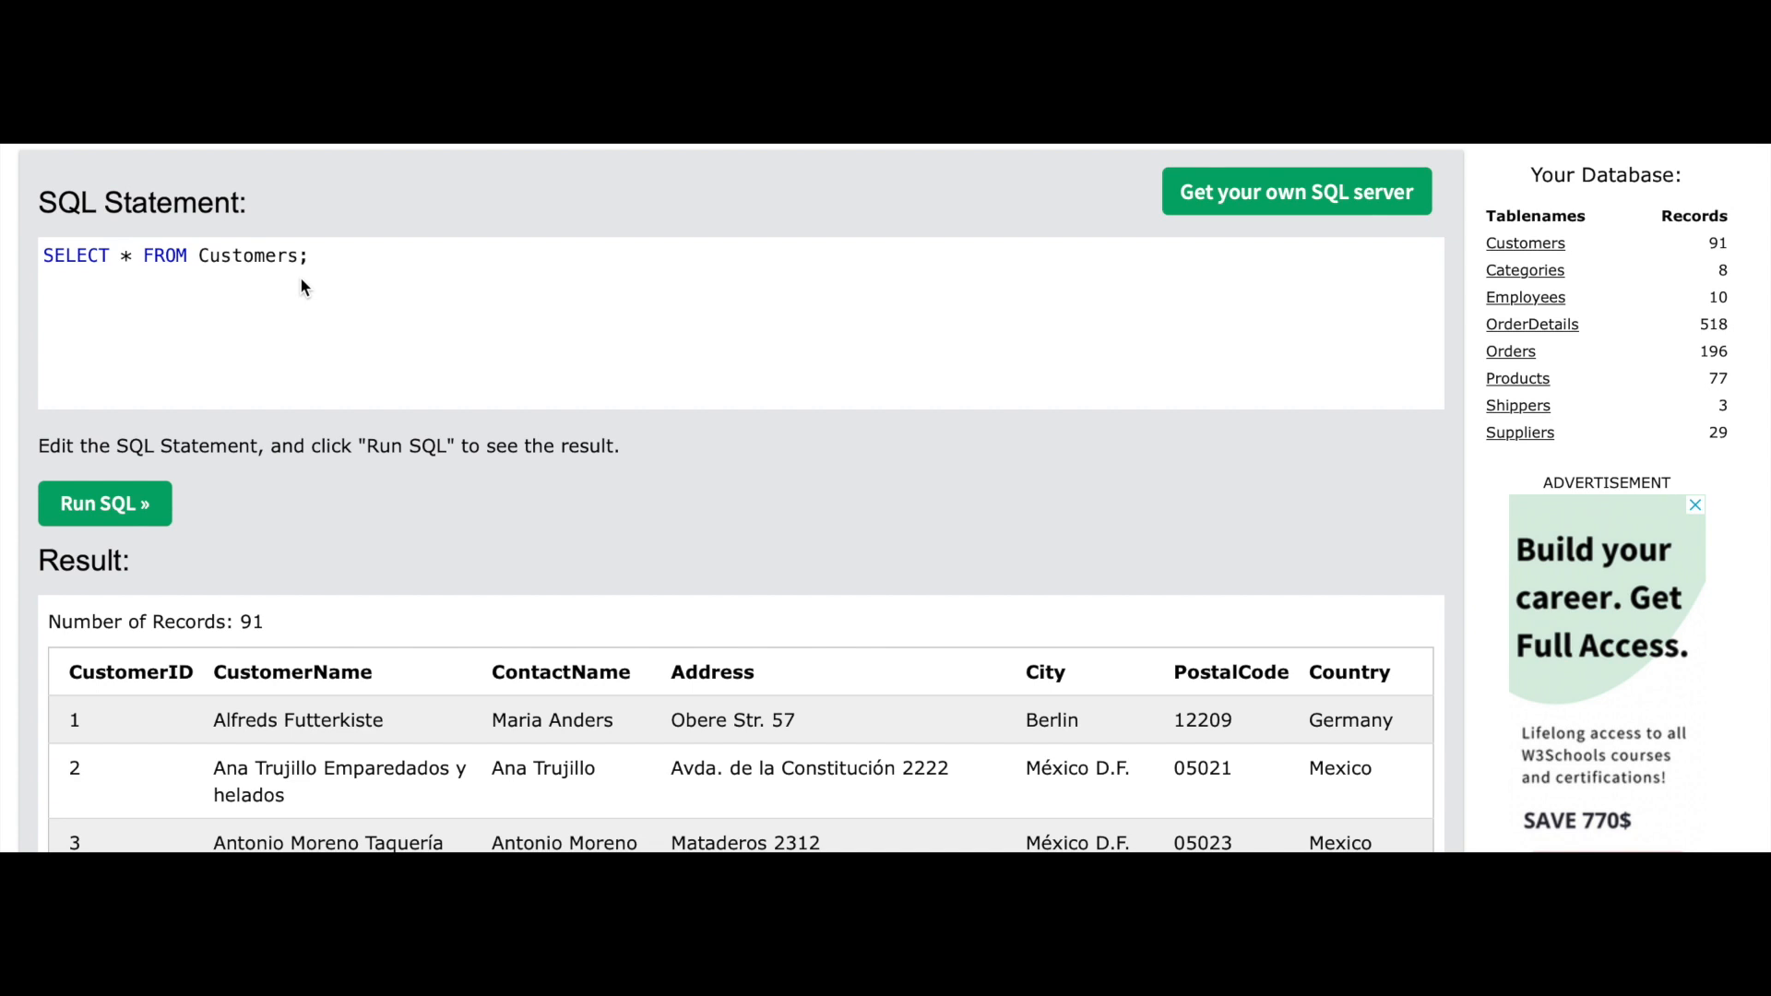
mouse_move(421, 348)
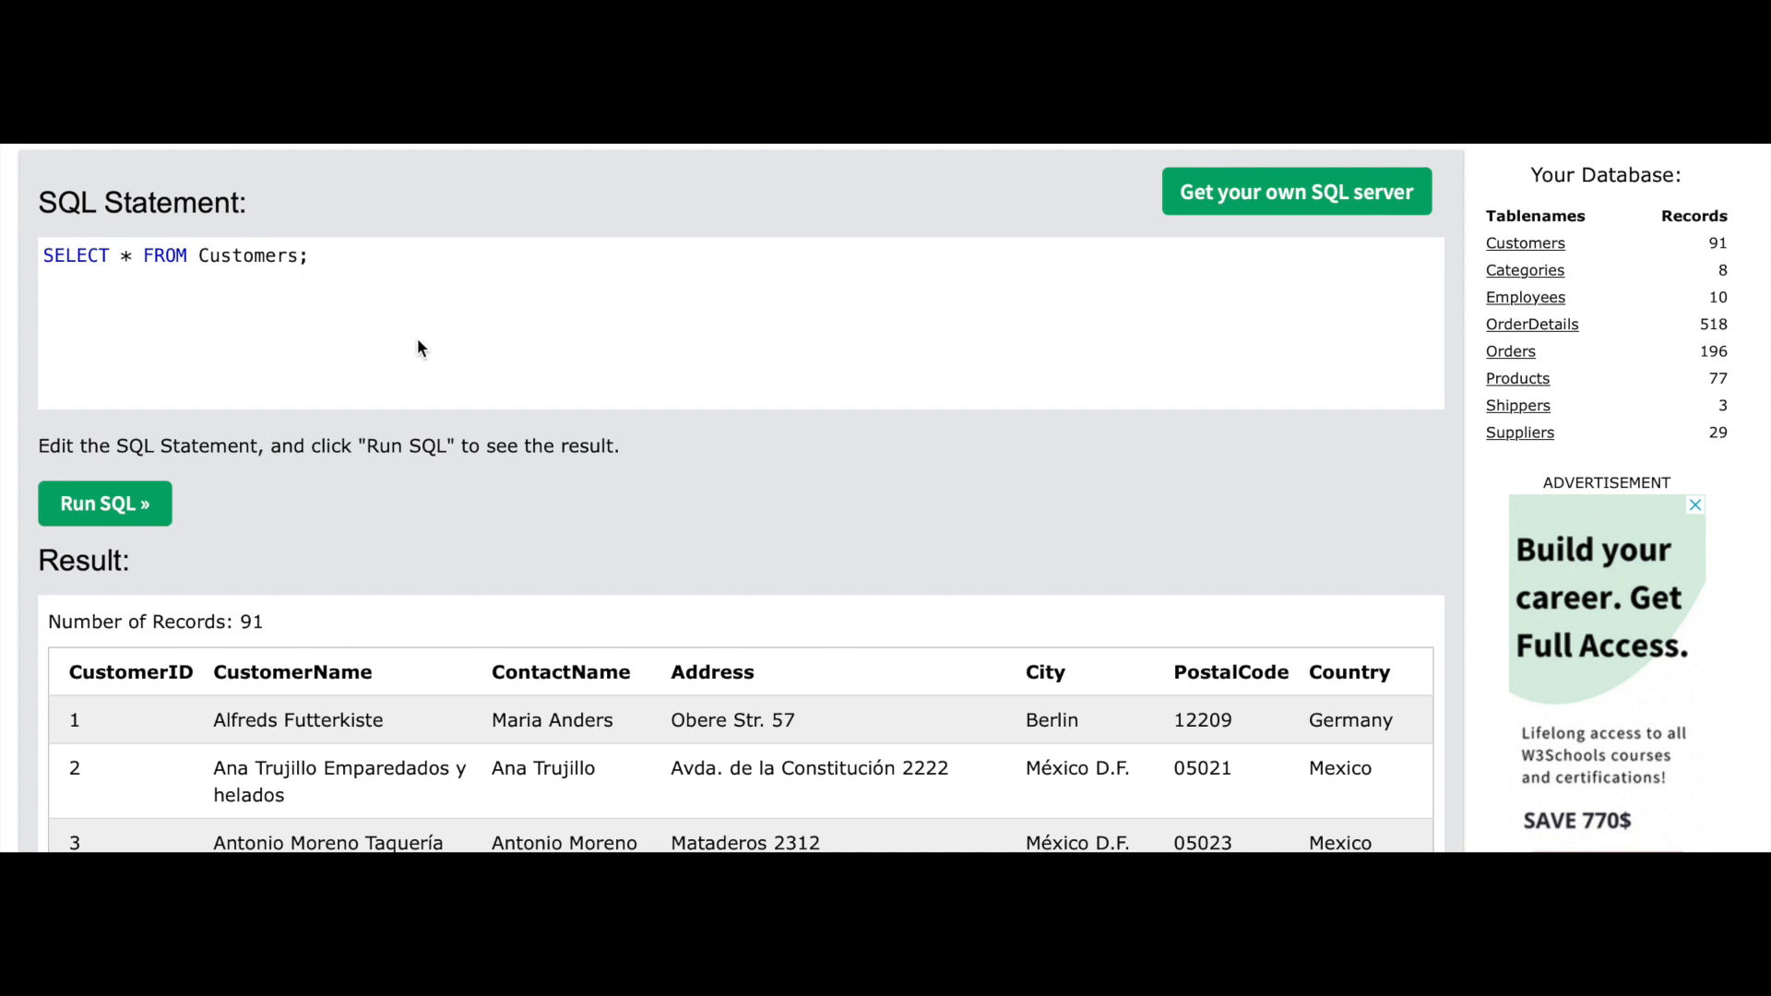
mouse_move(552, 368)
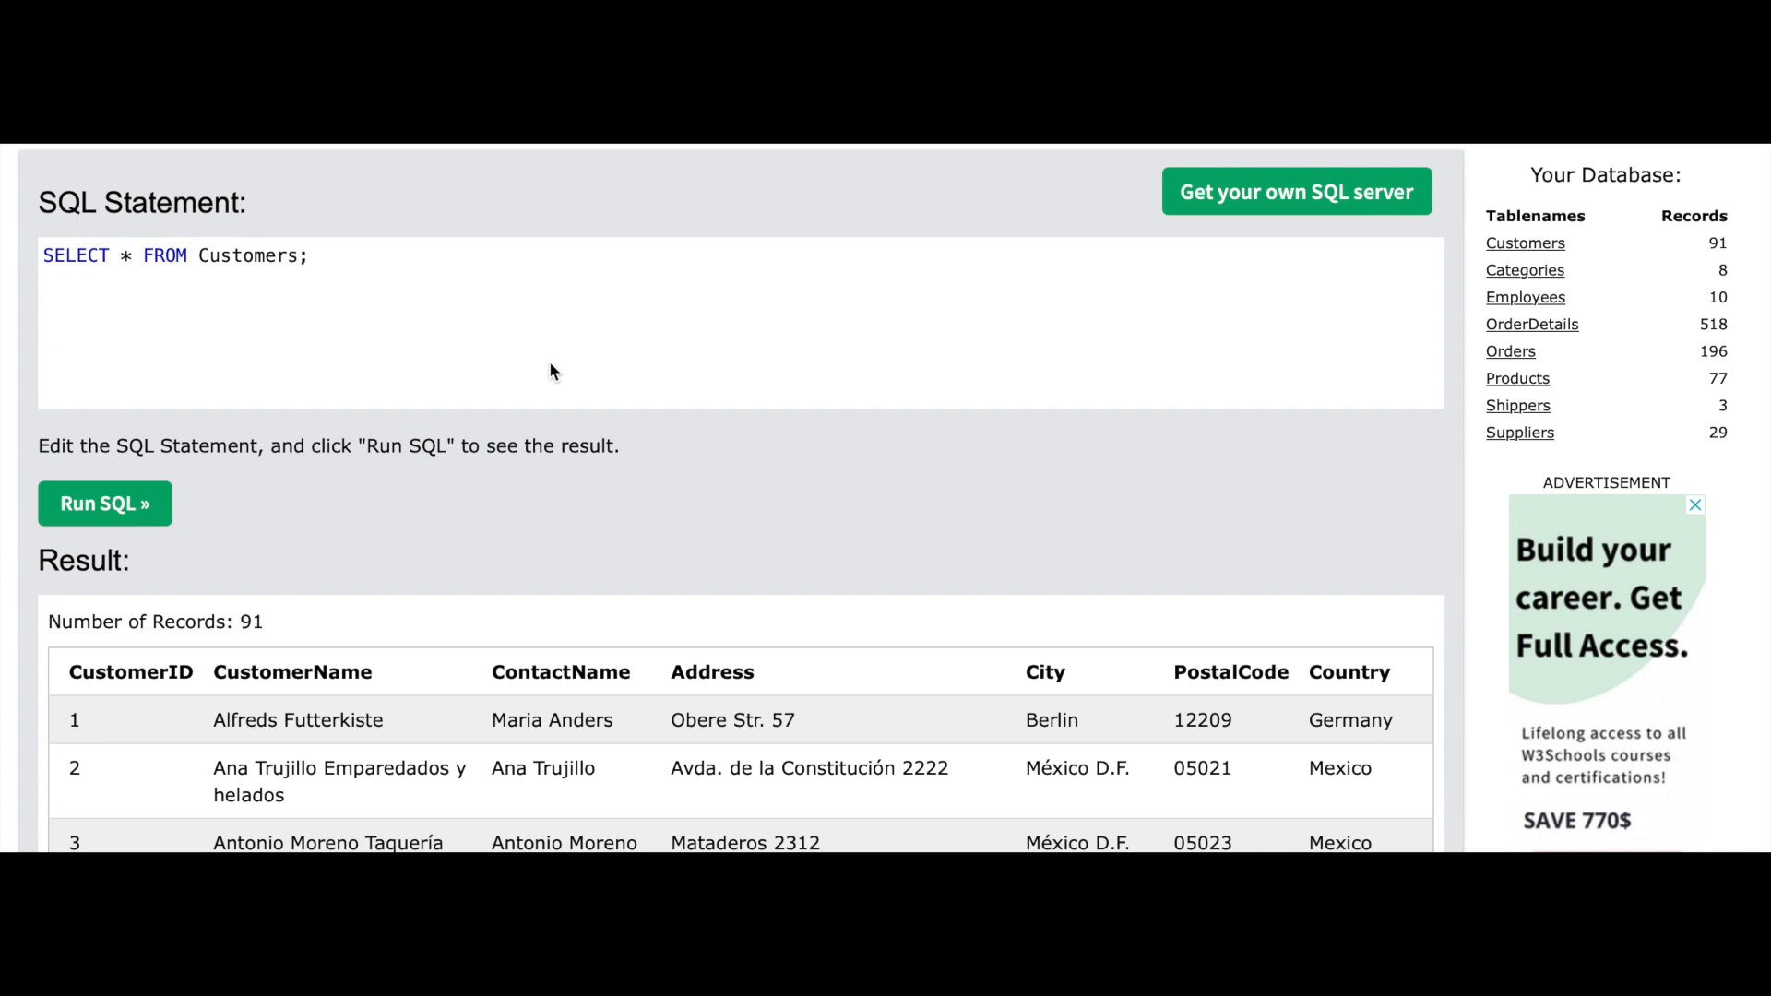
mouse_move(227, 593)
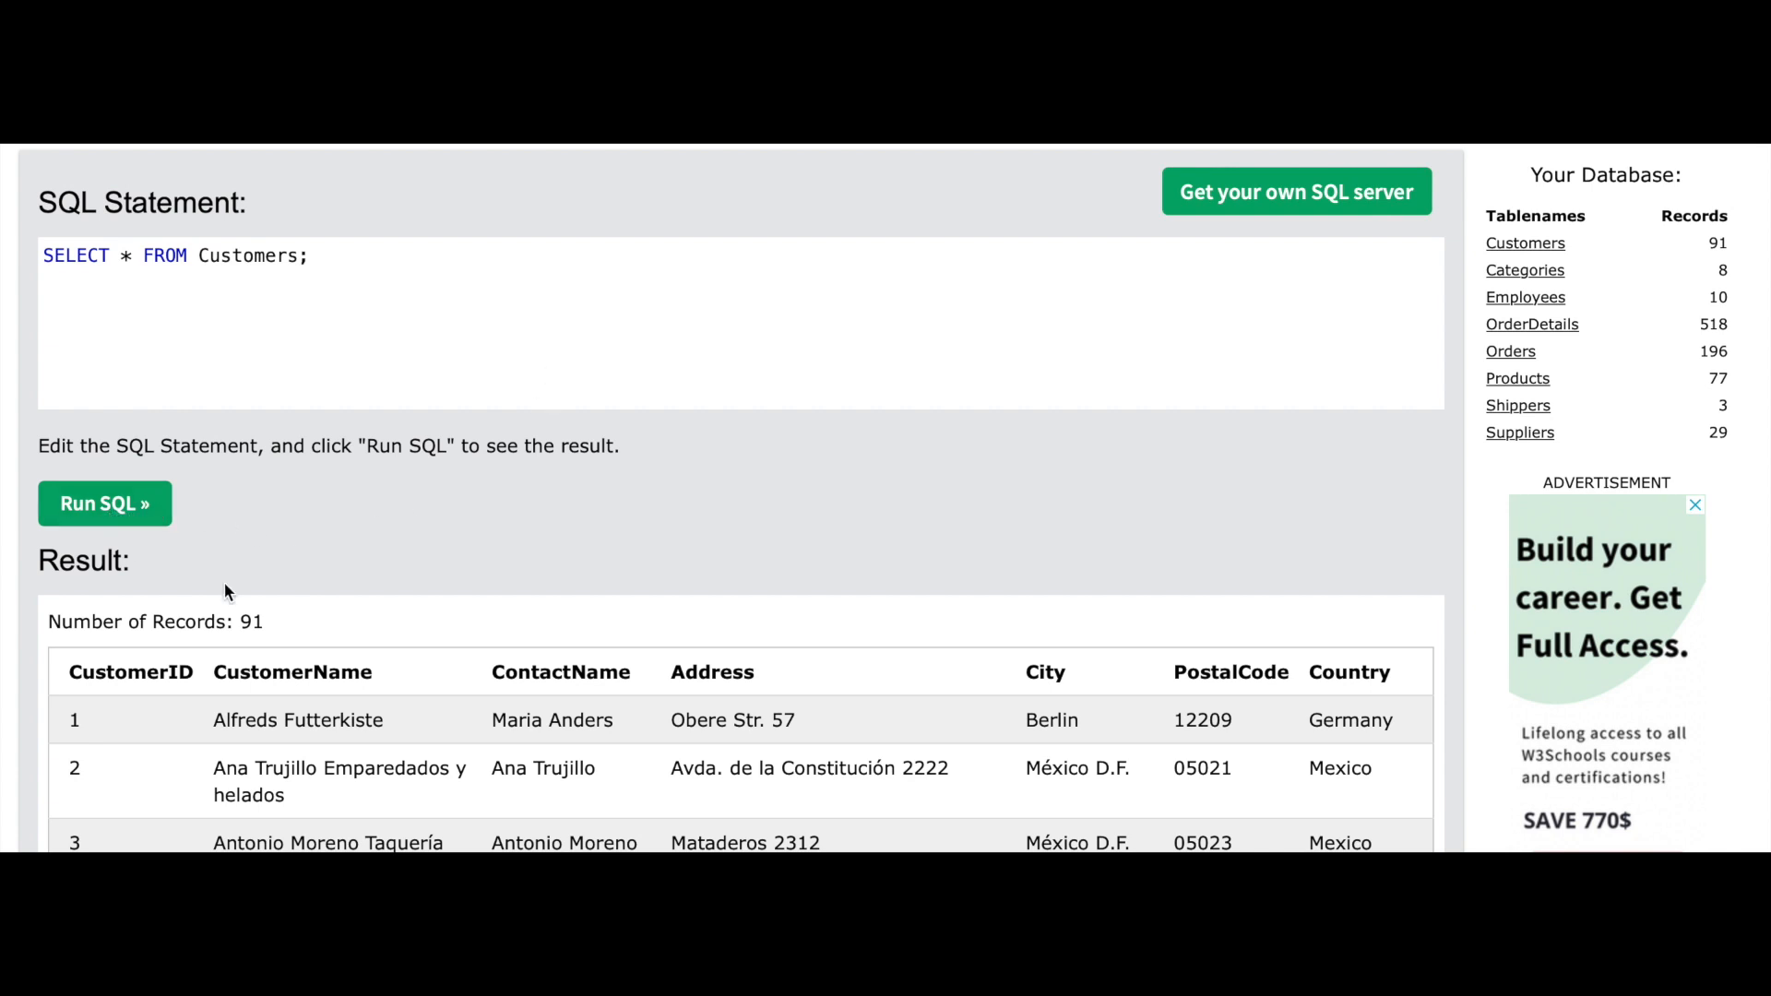
mouse_move(739, 542)
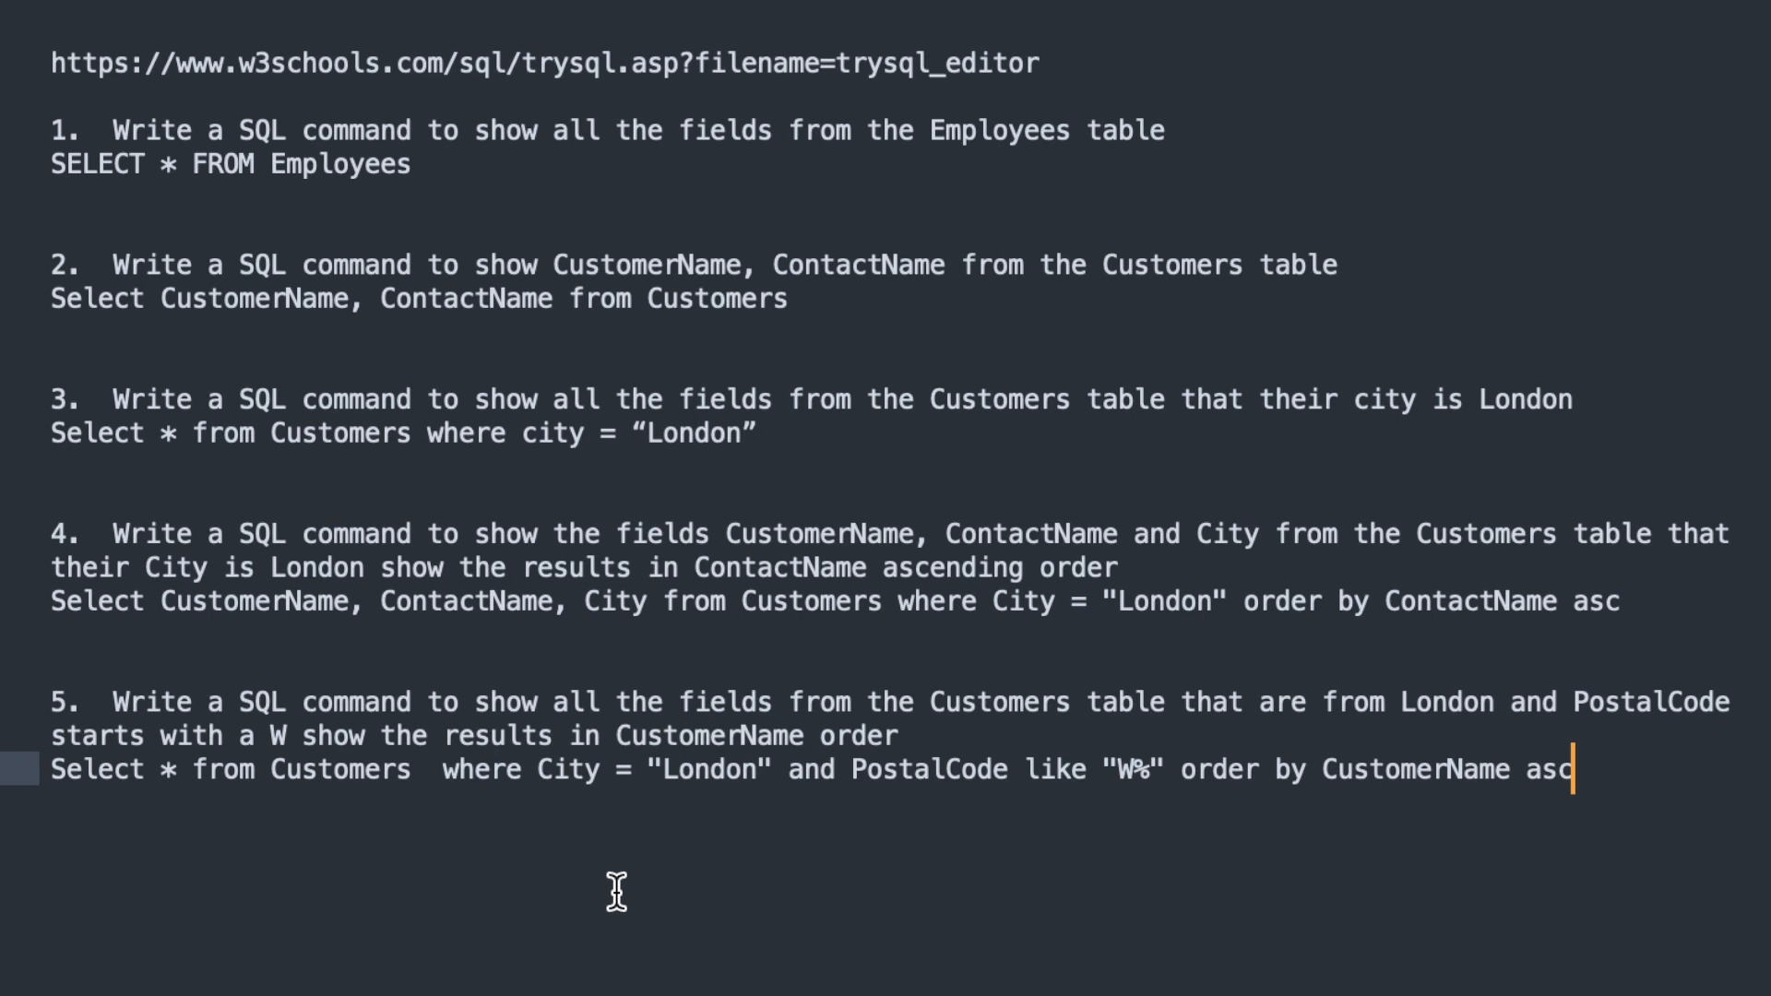
mouse_move(45, 65)
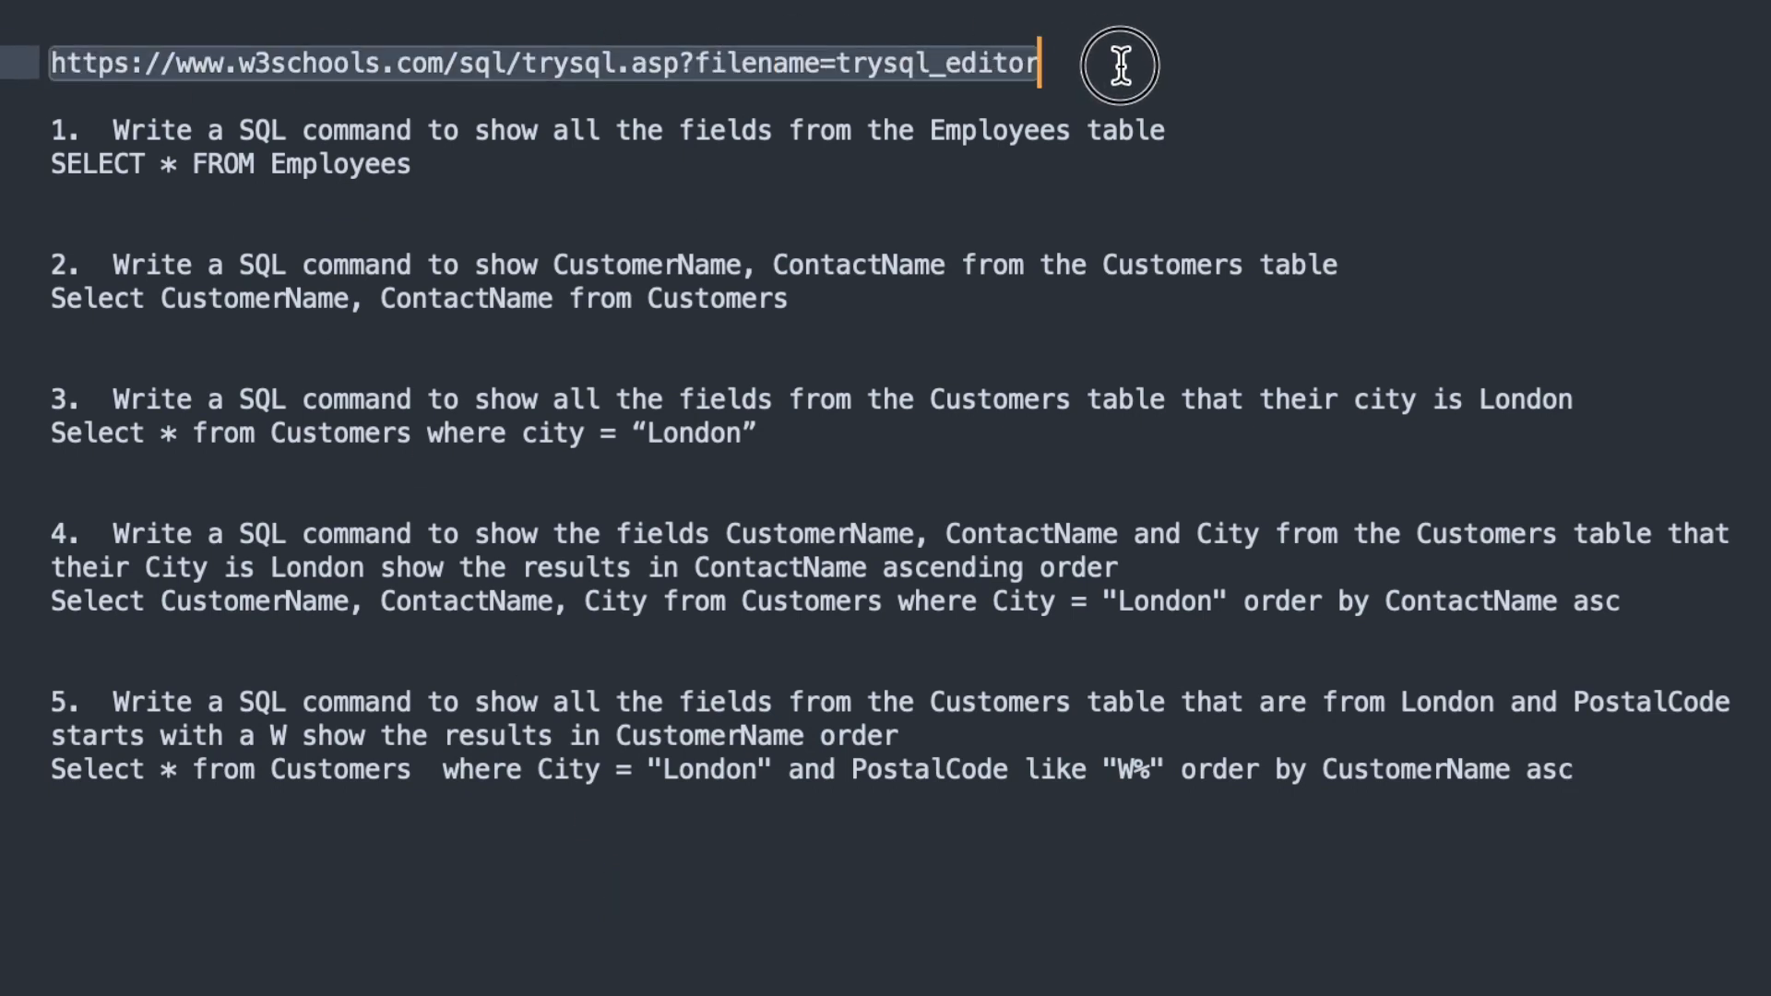
mouse_move(1124, 83)
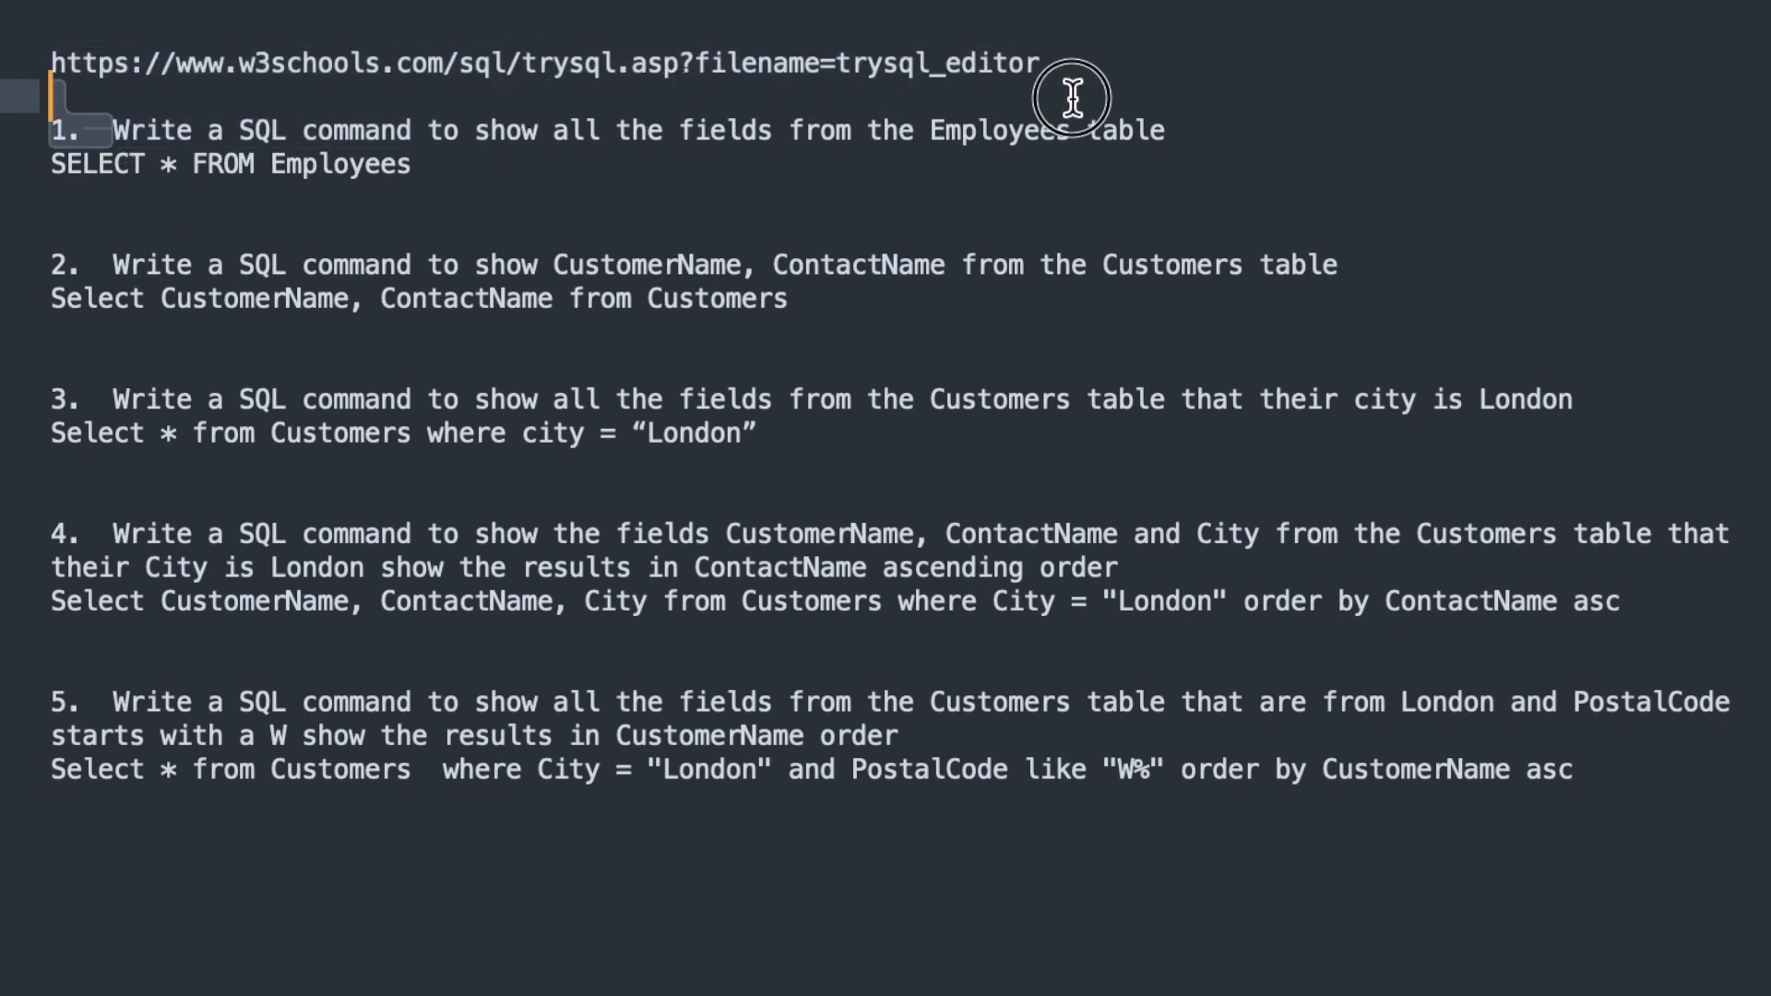
Highlight question 1's text in the exercise notes
left_click_drag(113, 130, 1164, 130)
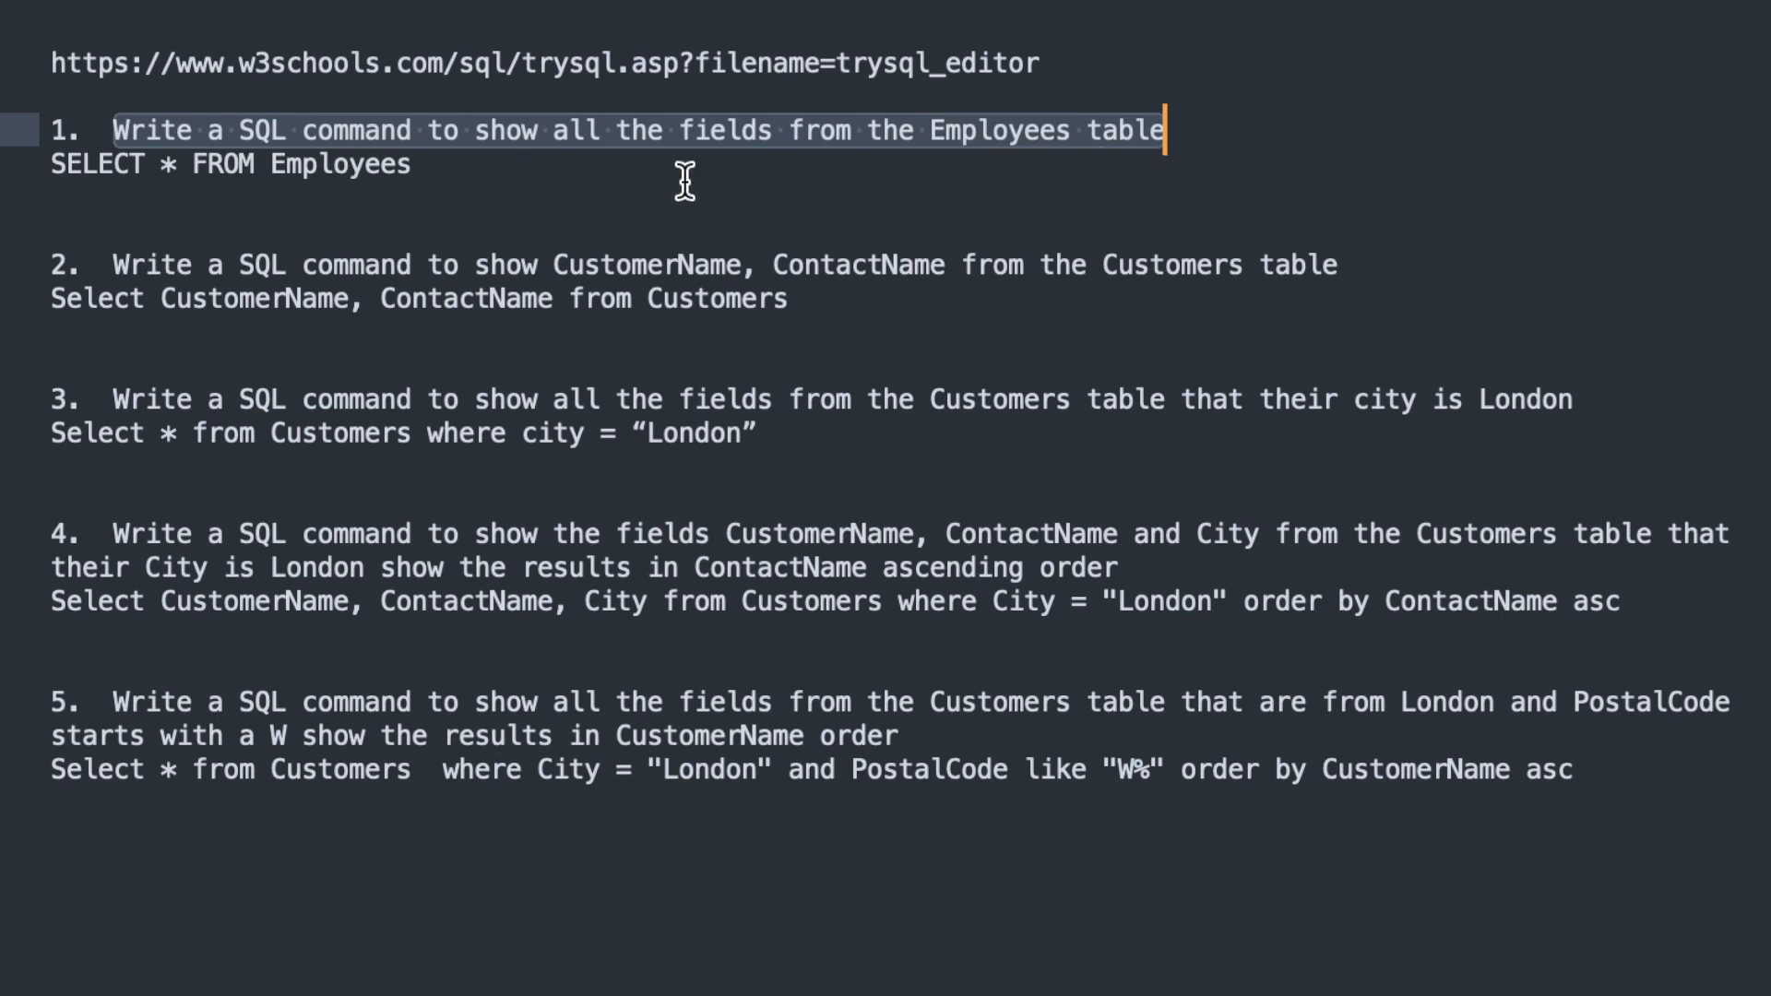
mouse_move(1500, 283)
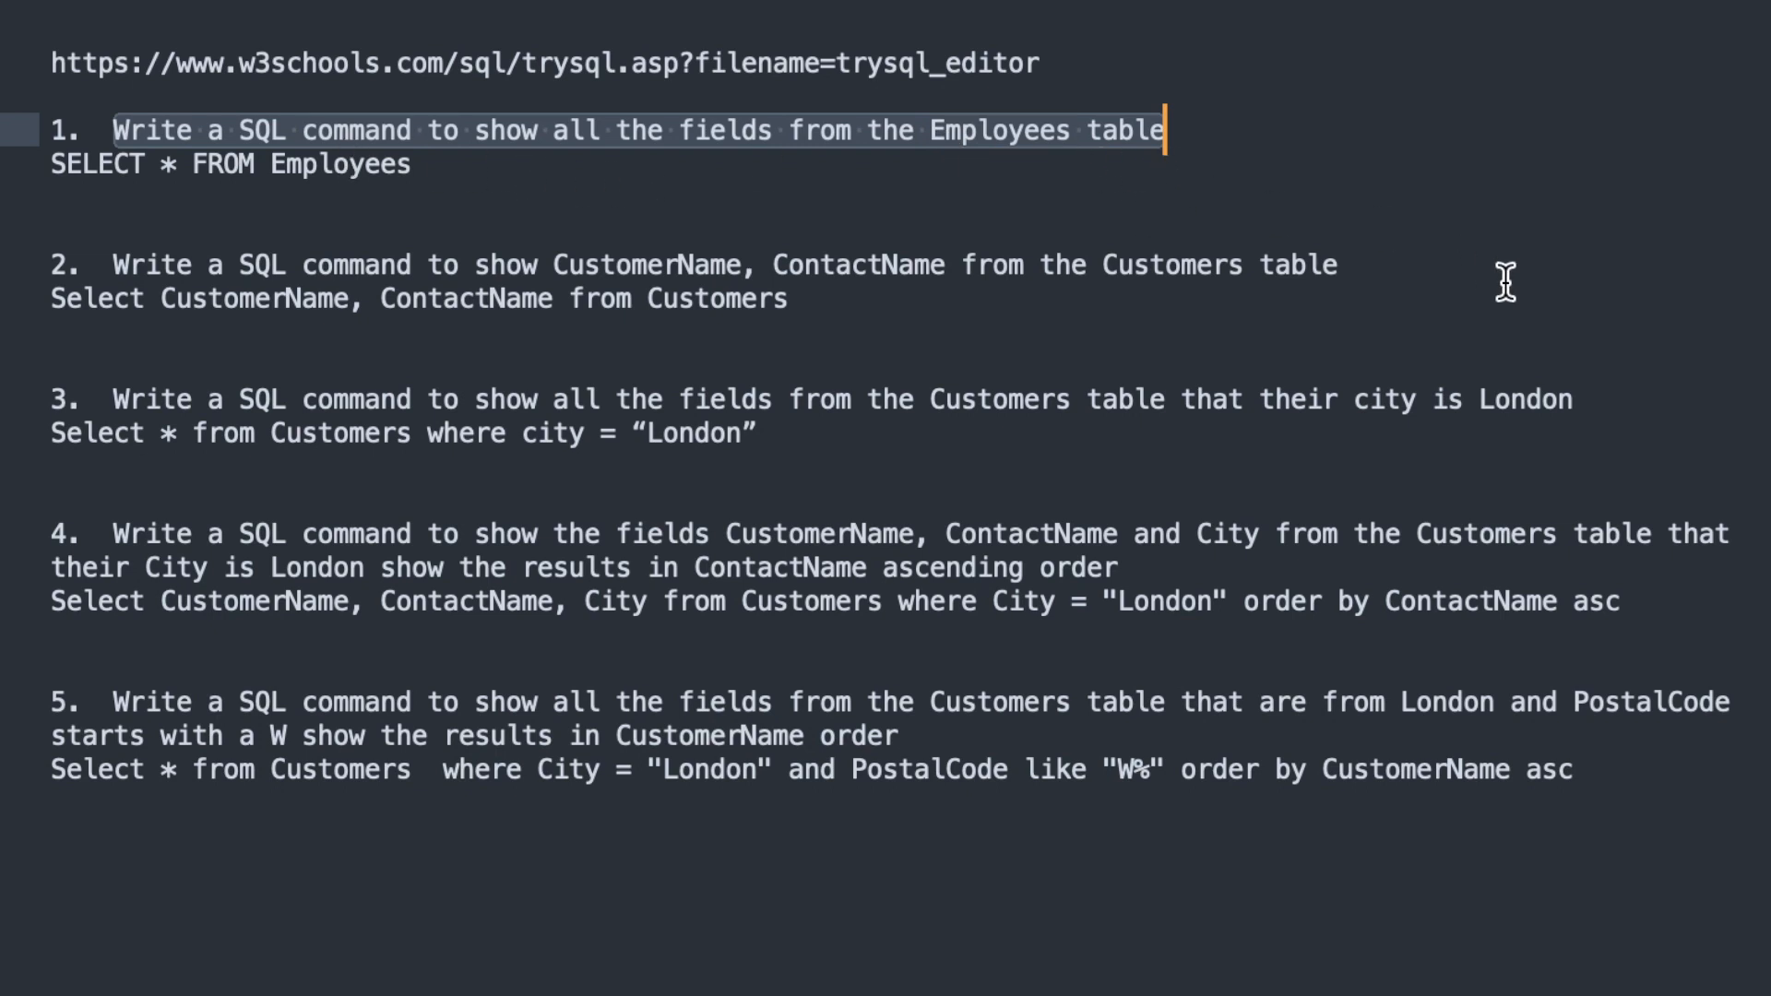
left_click(104, 257)
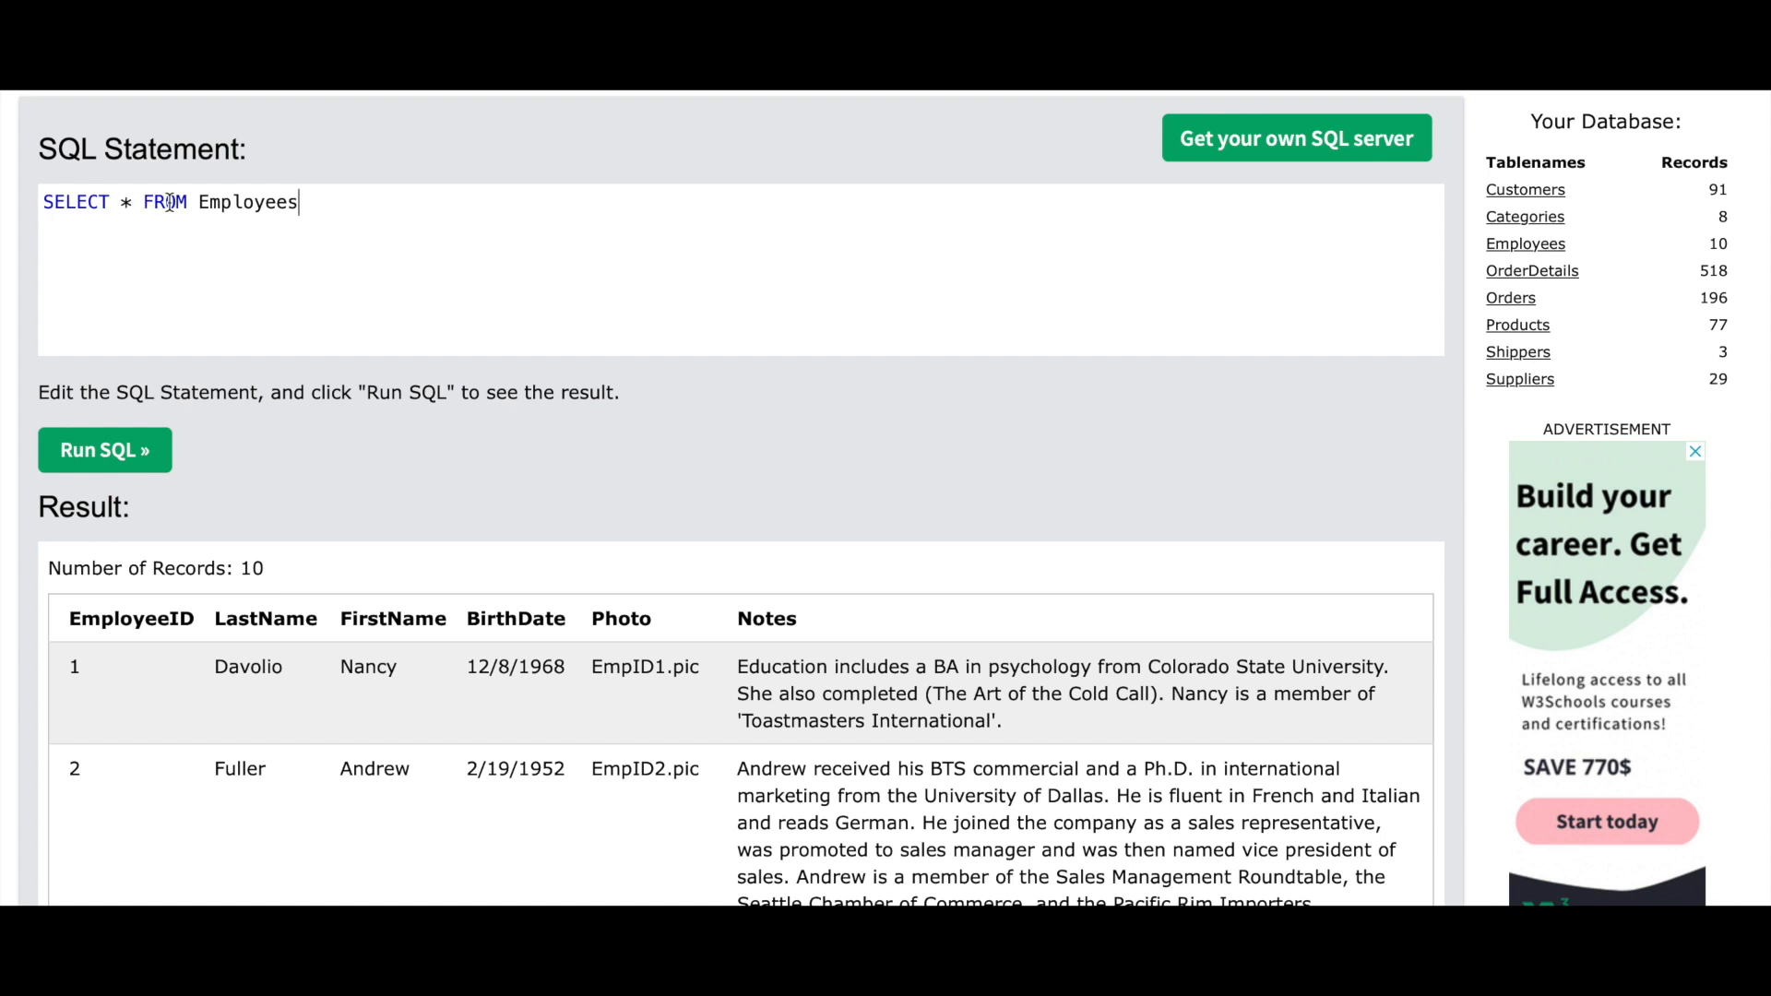
mouse_move(1172, 240)
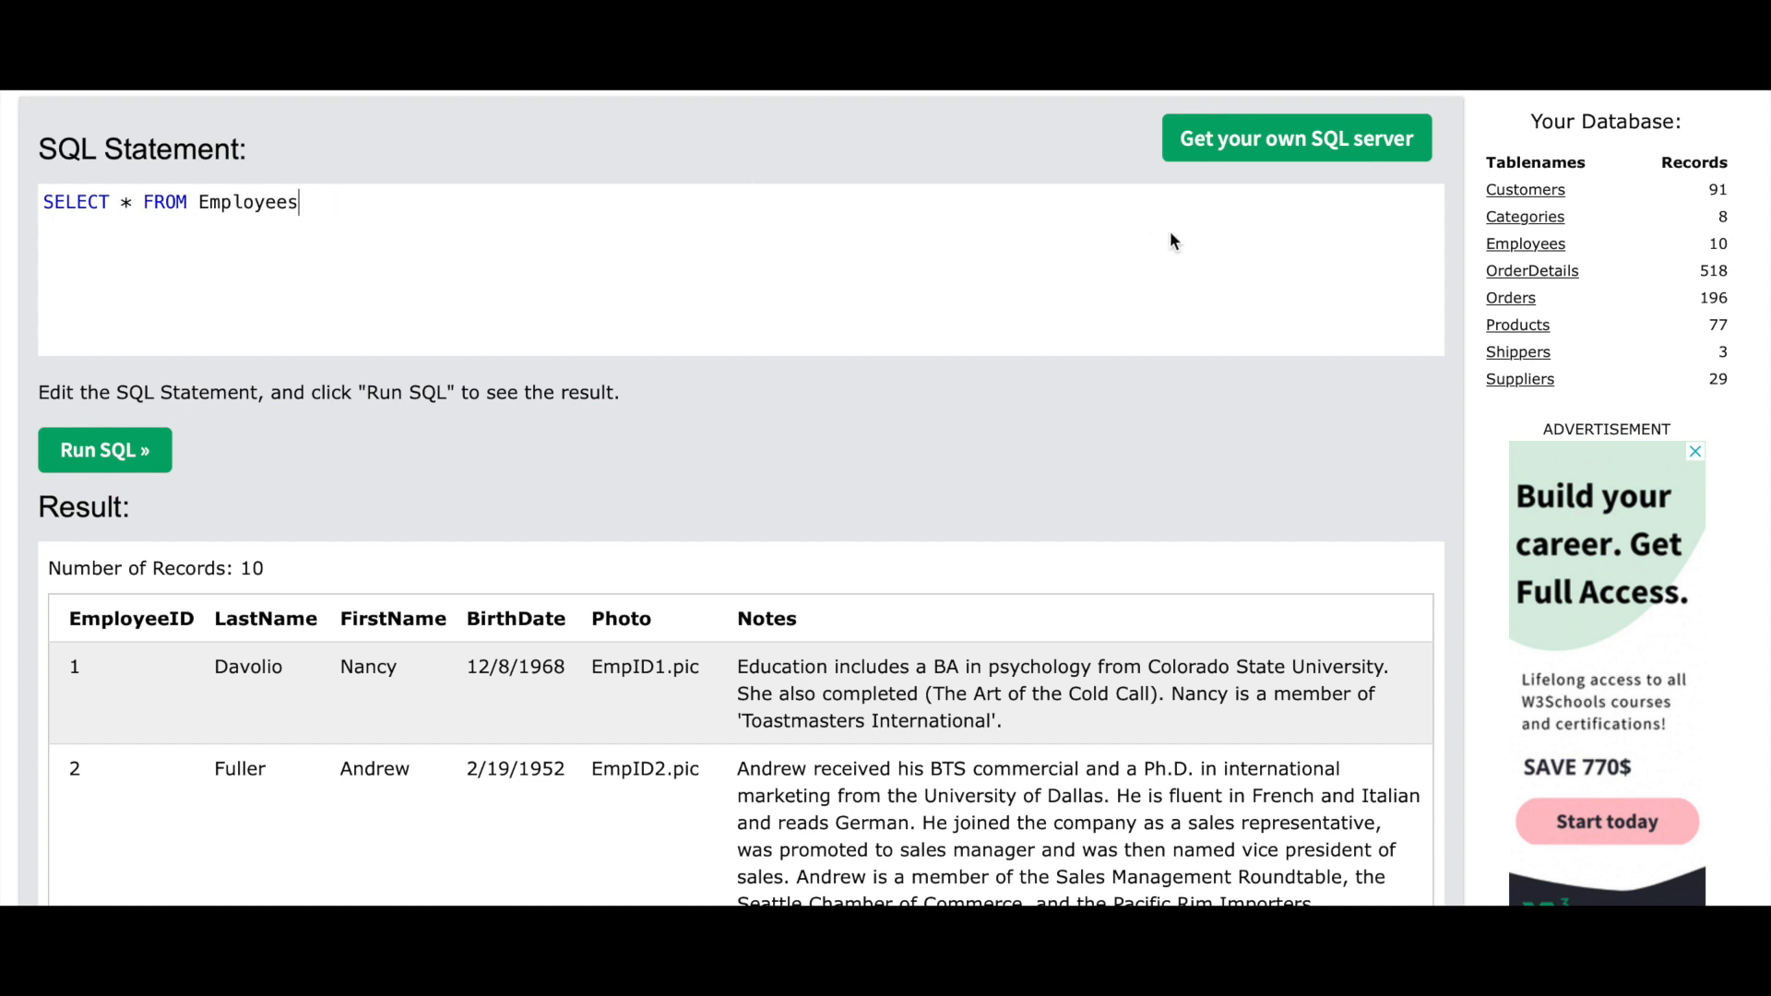
mouse_move(1543, 256)
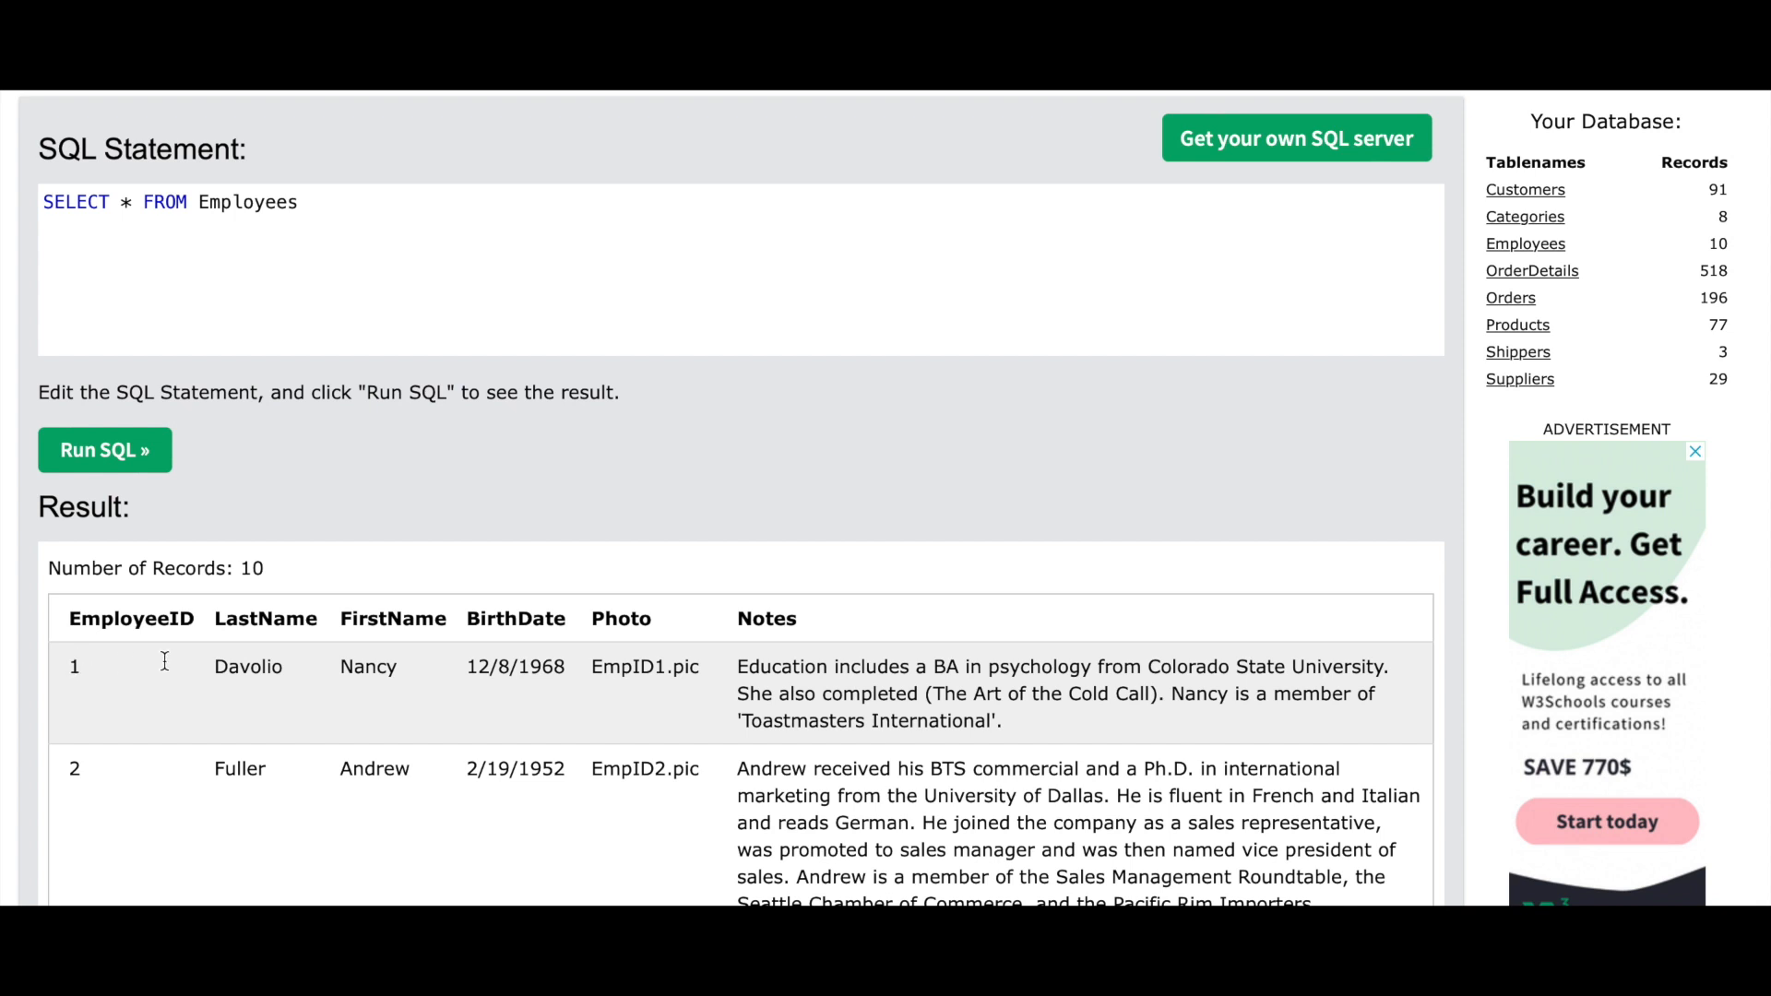
mouse_move(746, 759)
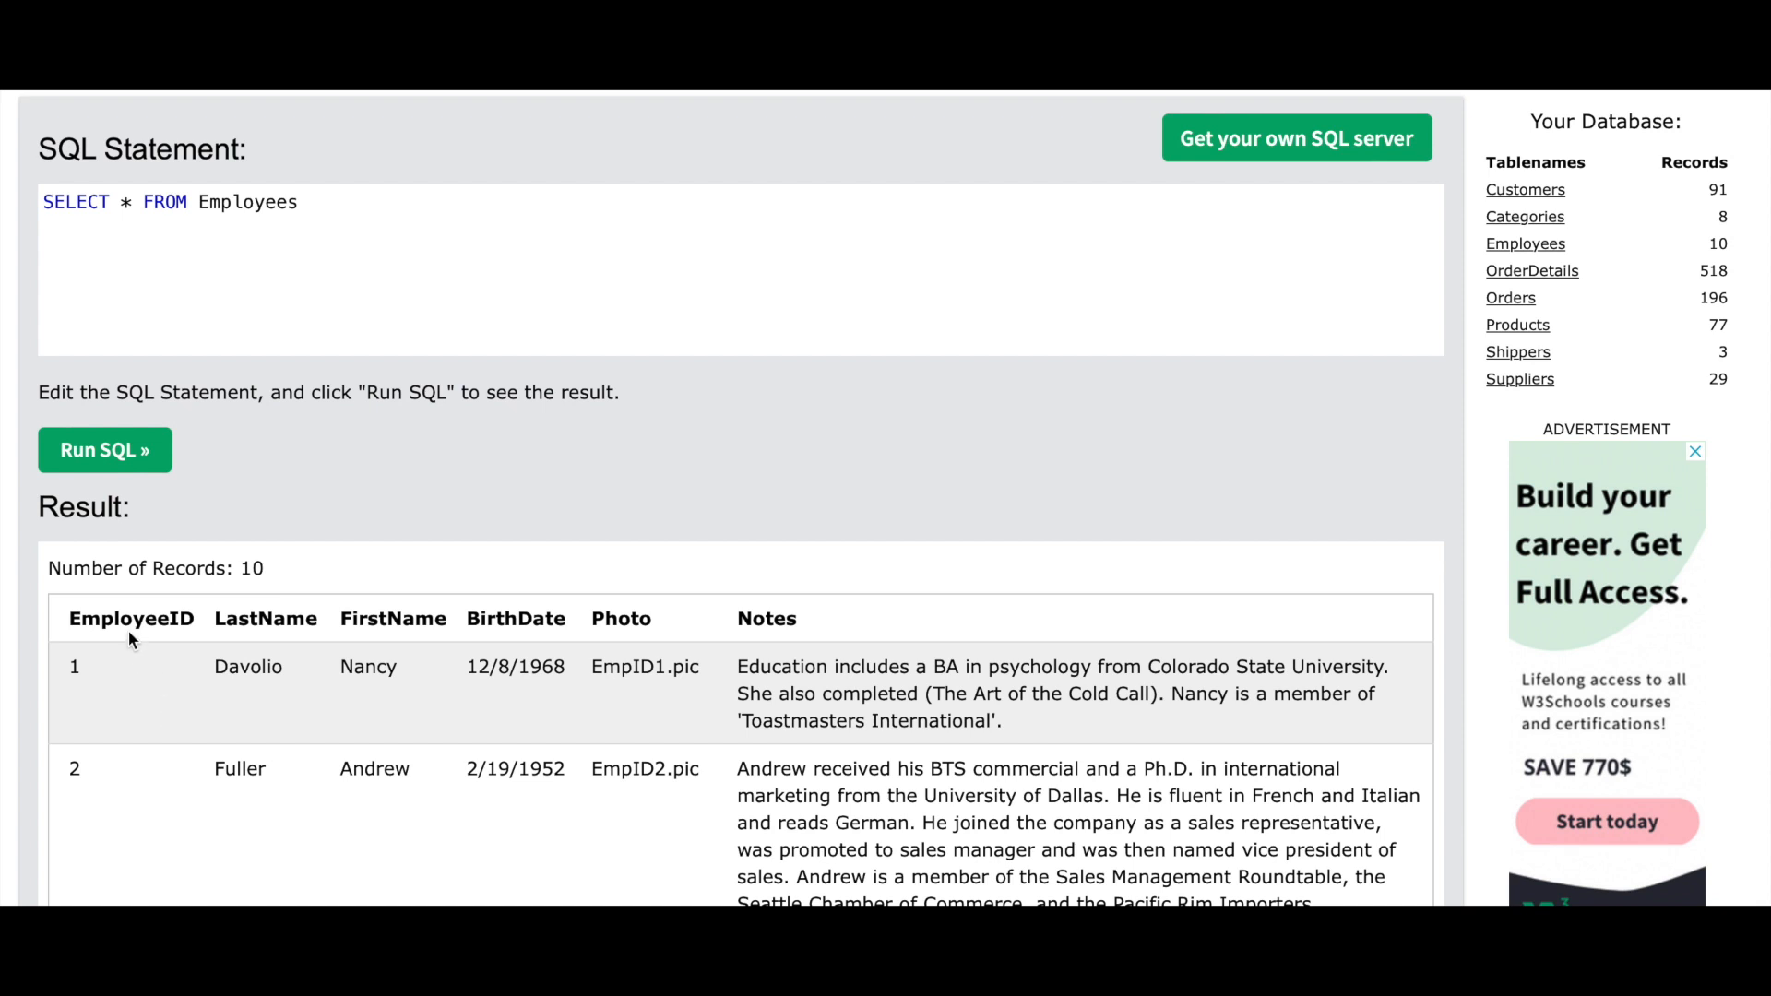
mouse_move(773, 651)
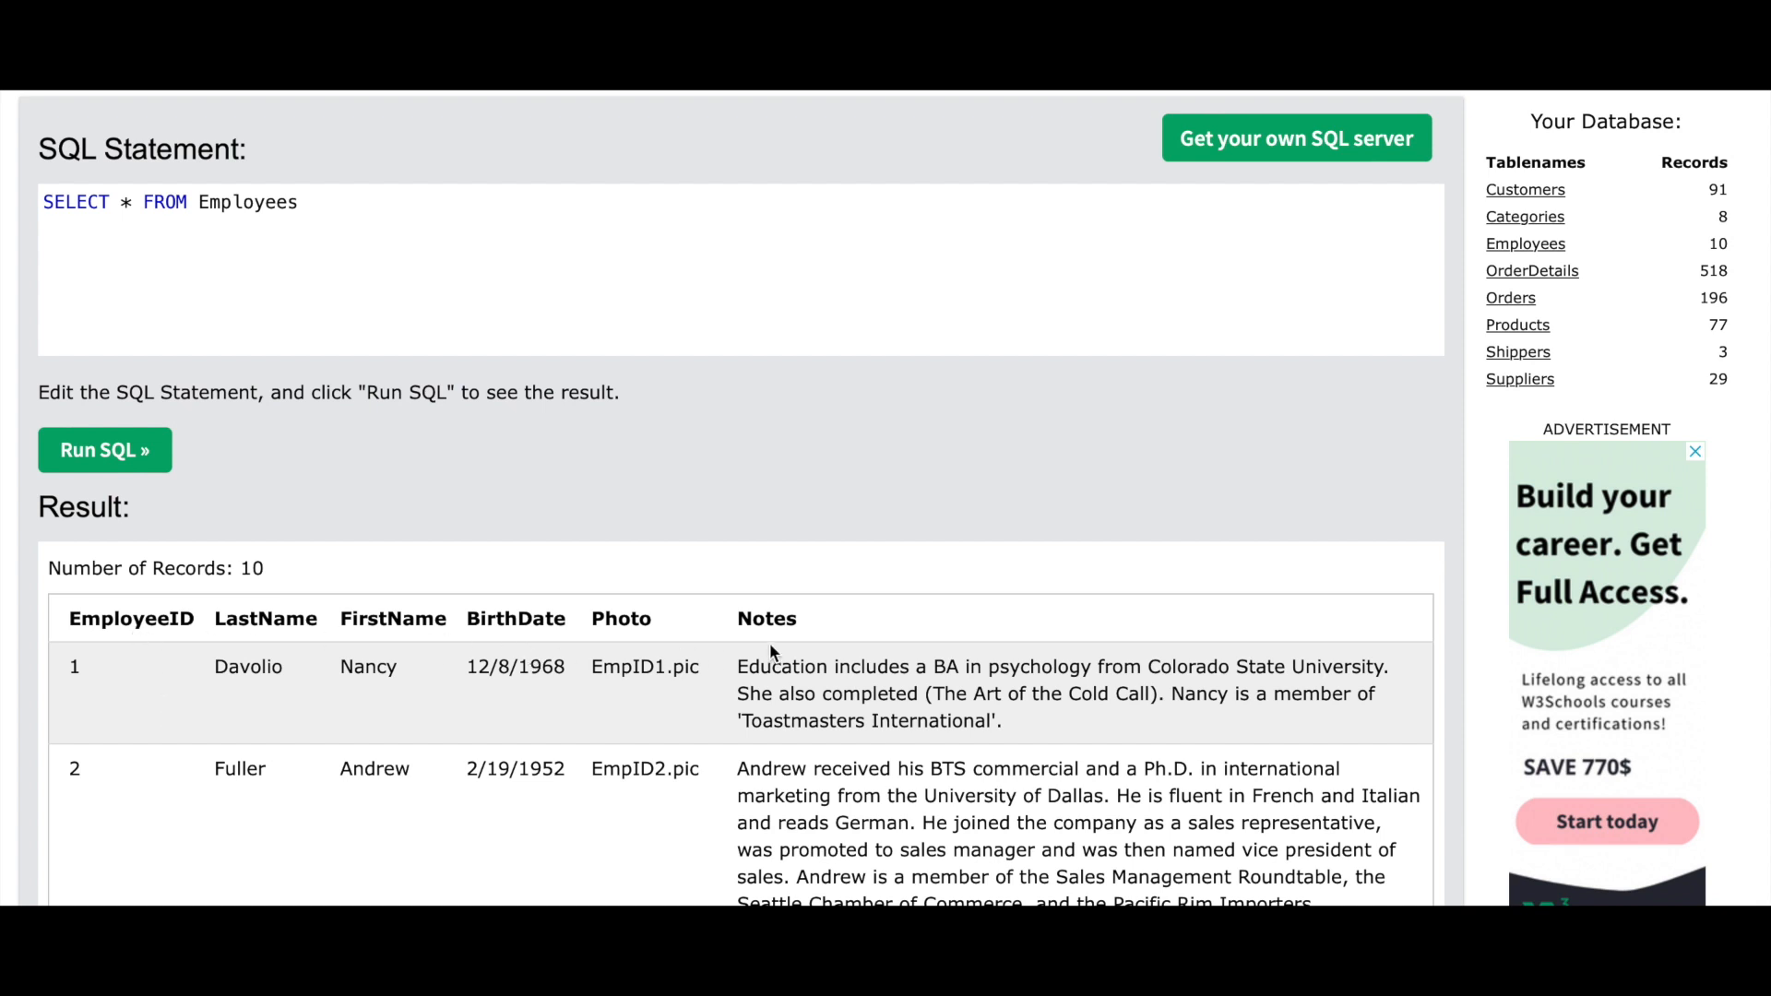
Scroll through the 10 employee records returned by SELECT * FROM Employees
scroll("down", 3)
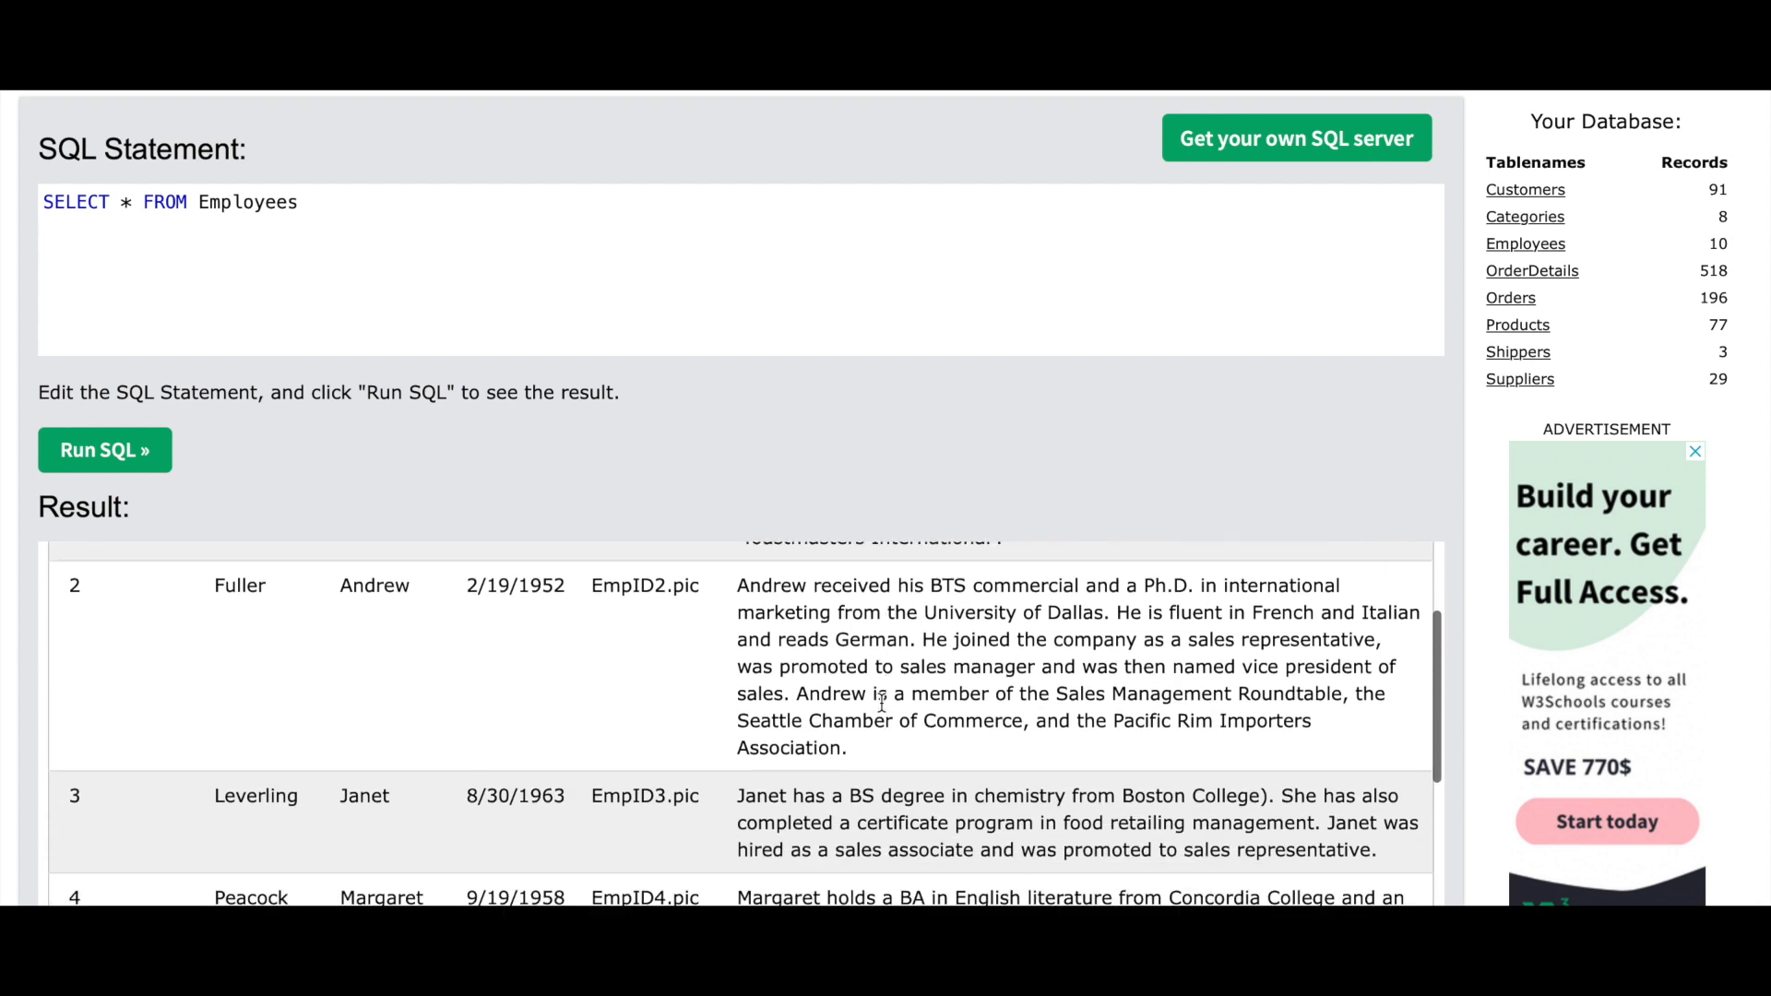
scroll("down", 3)
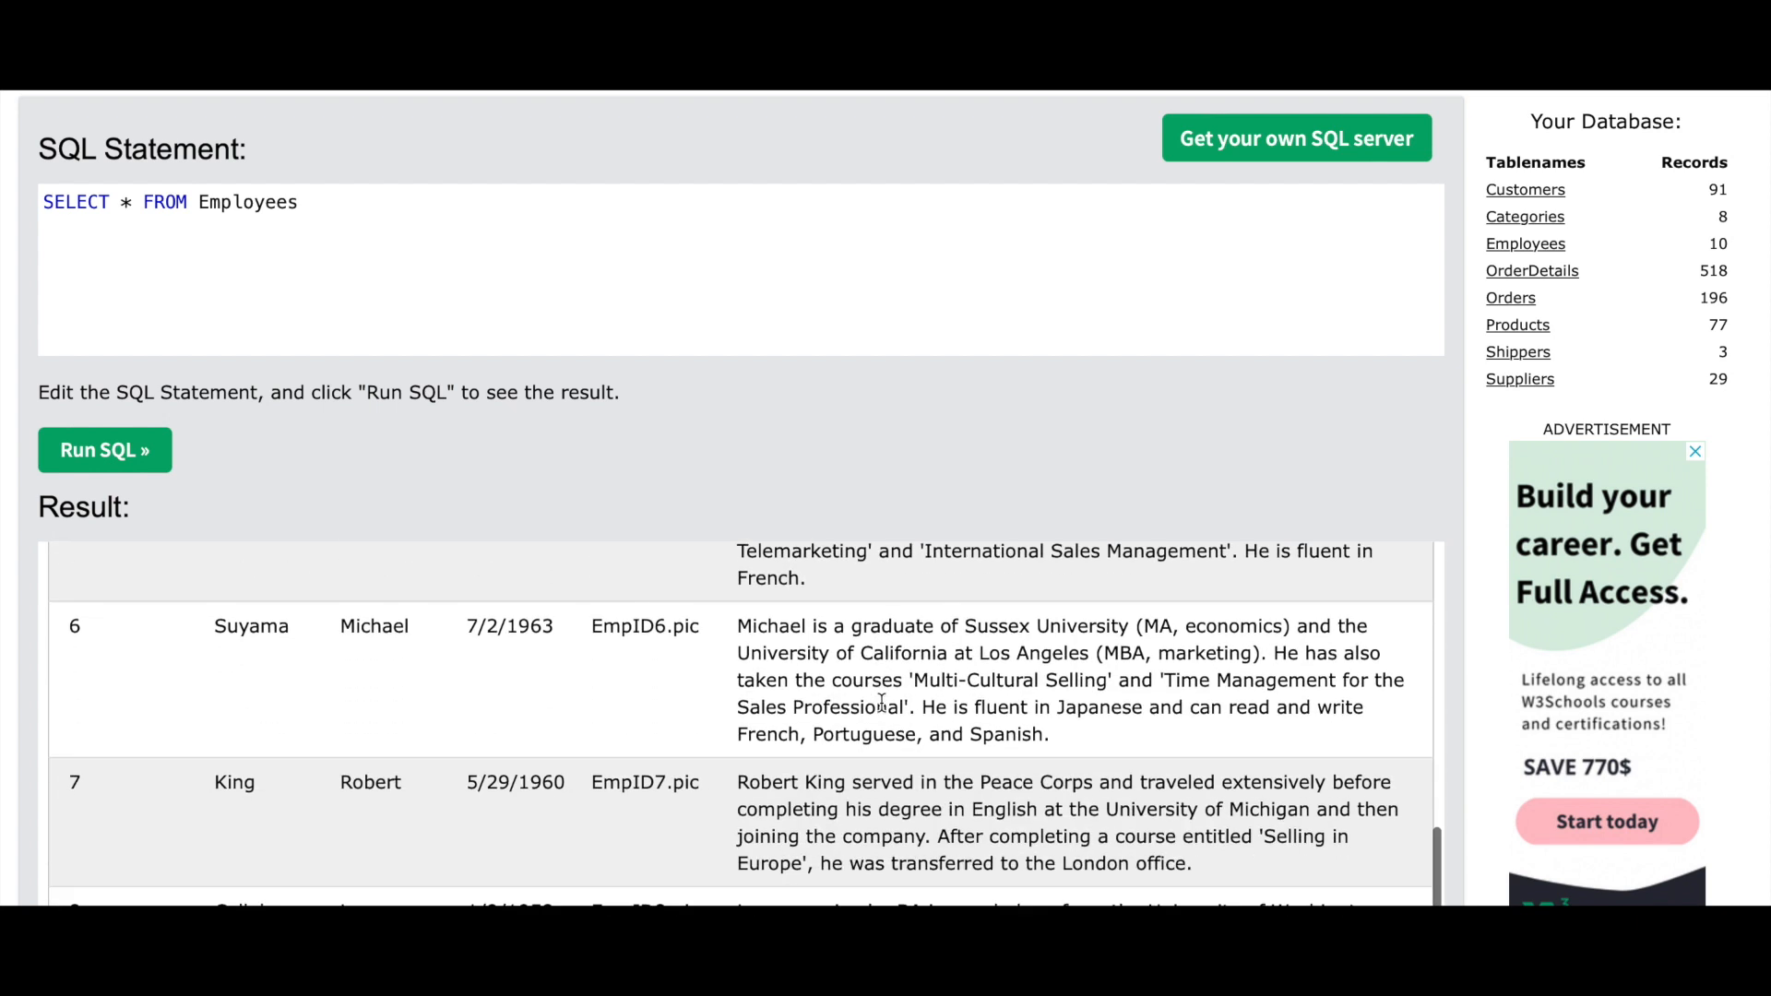
scroll("down", 3)
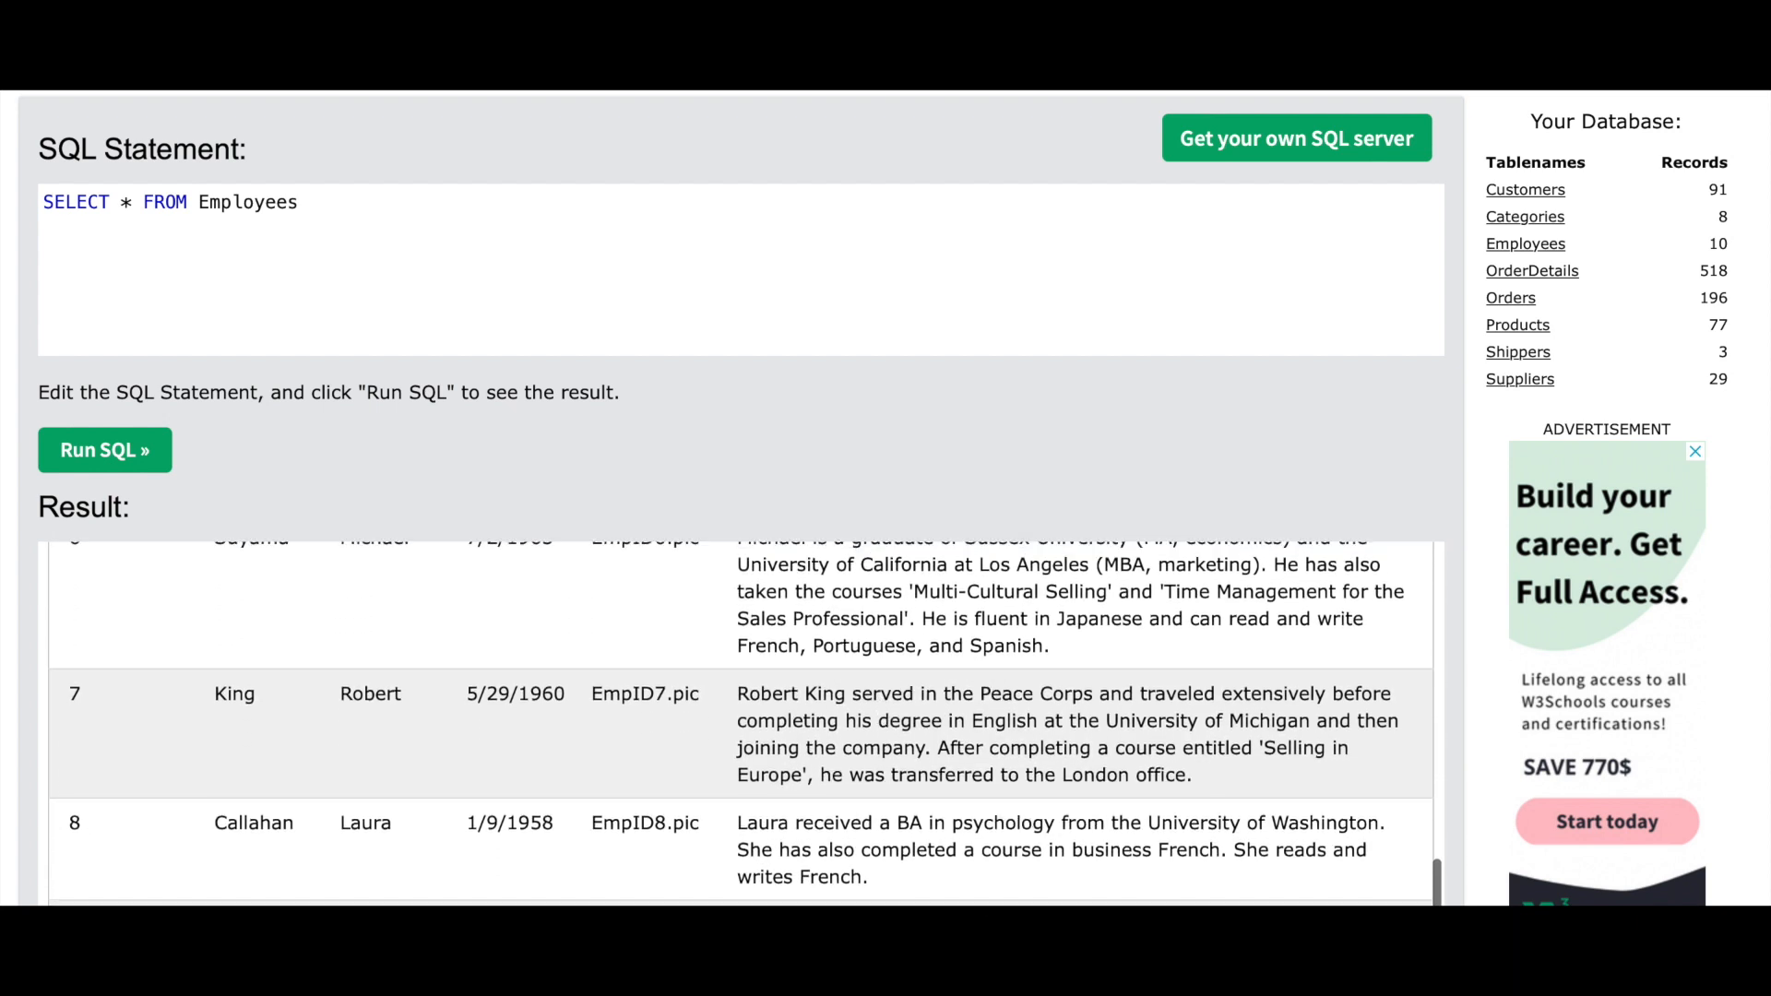
scroll("down", 3)
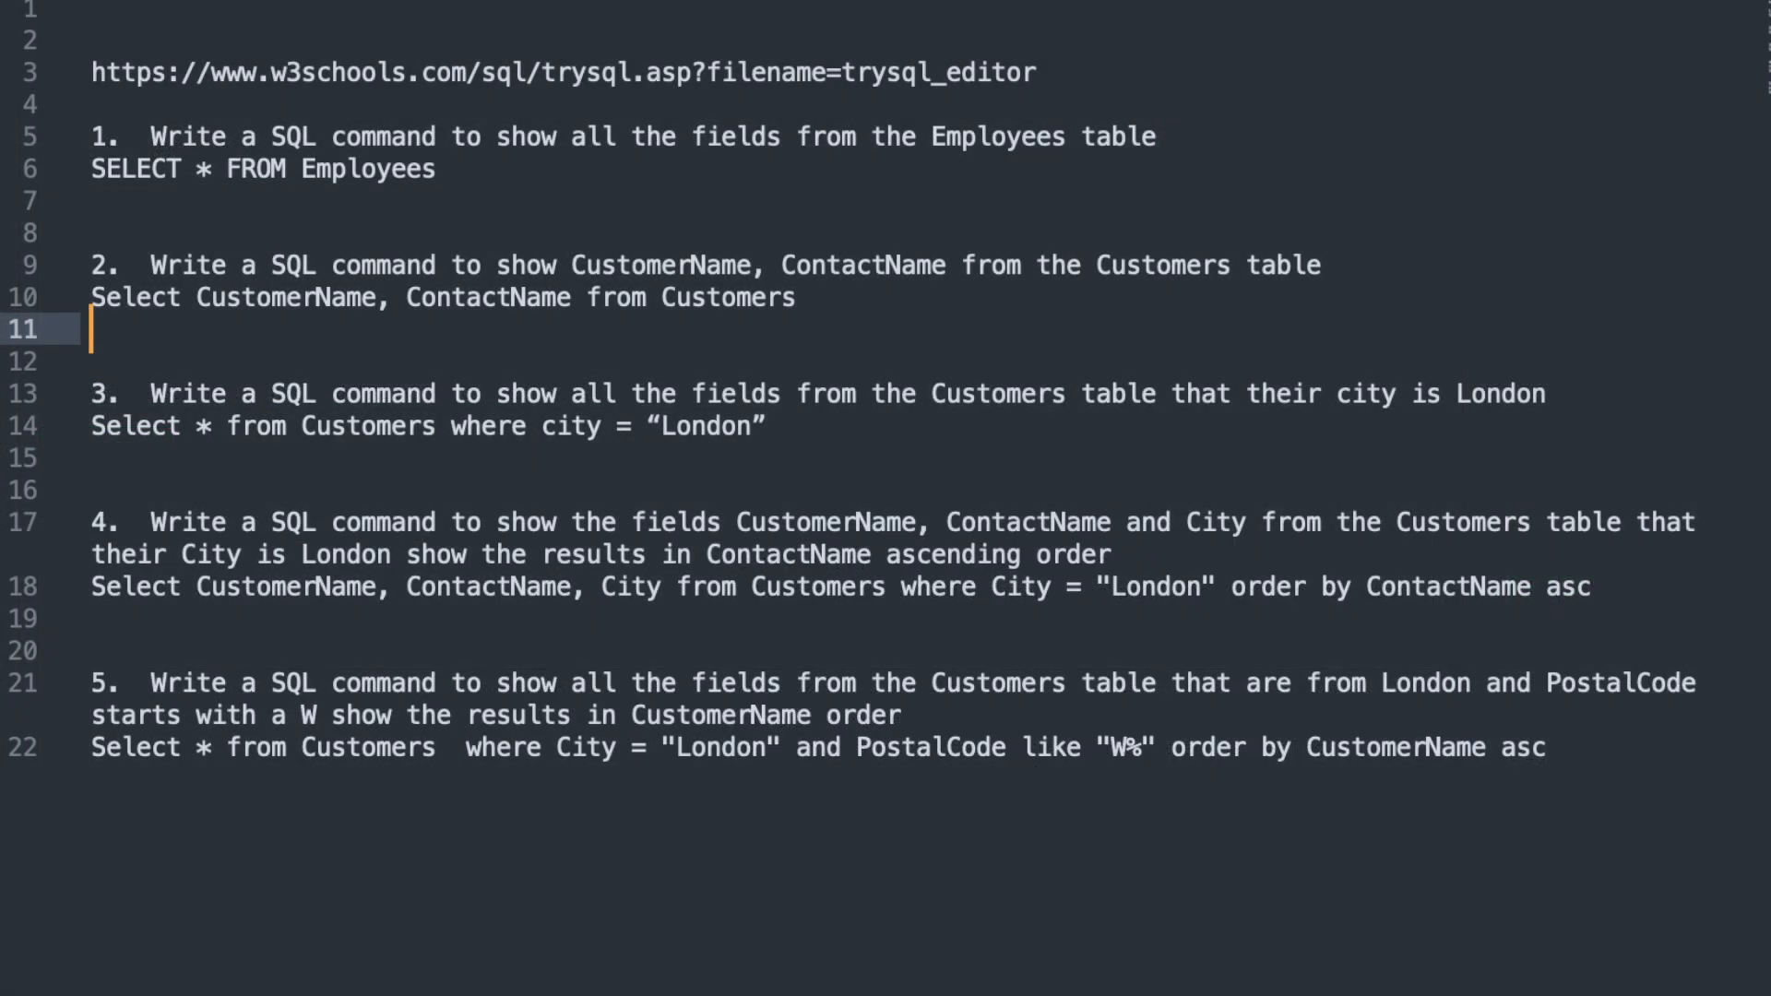
mouse_move(212, 281)
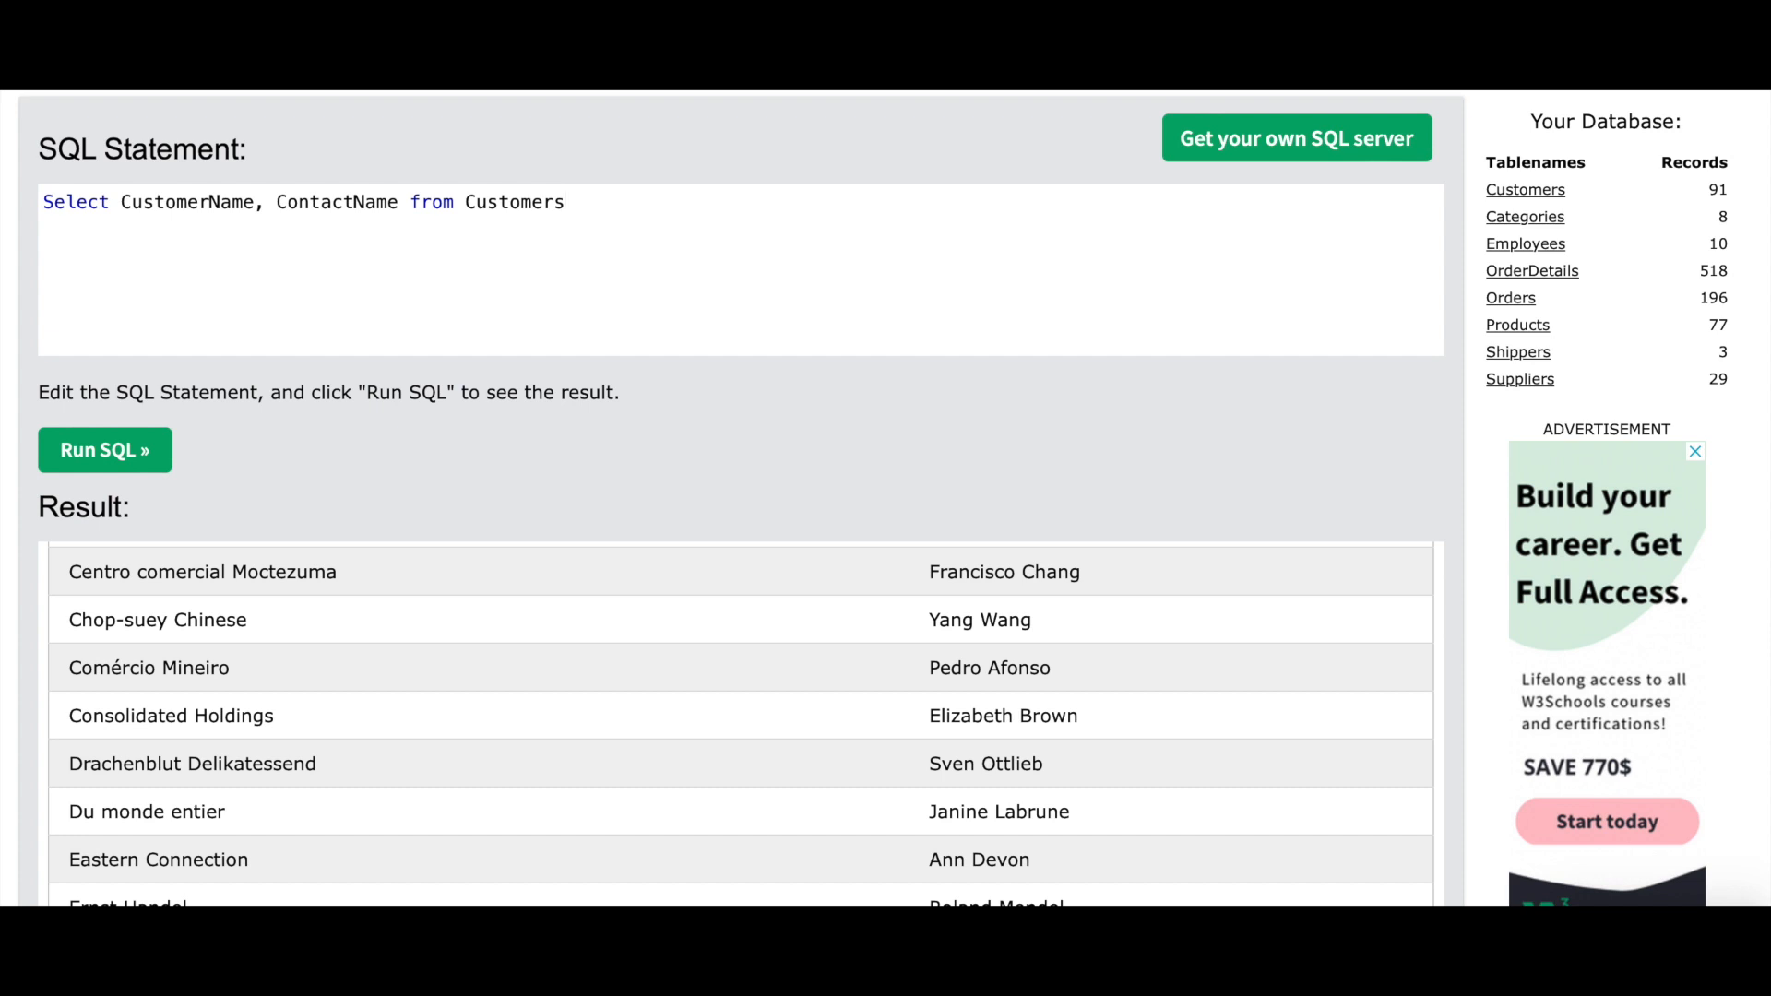
mouse_move(796, 722)
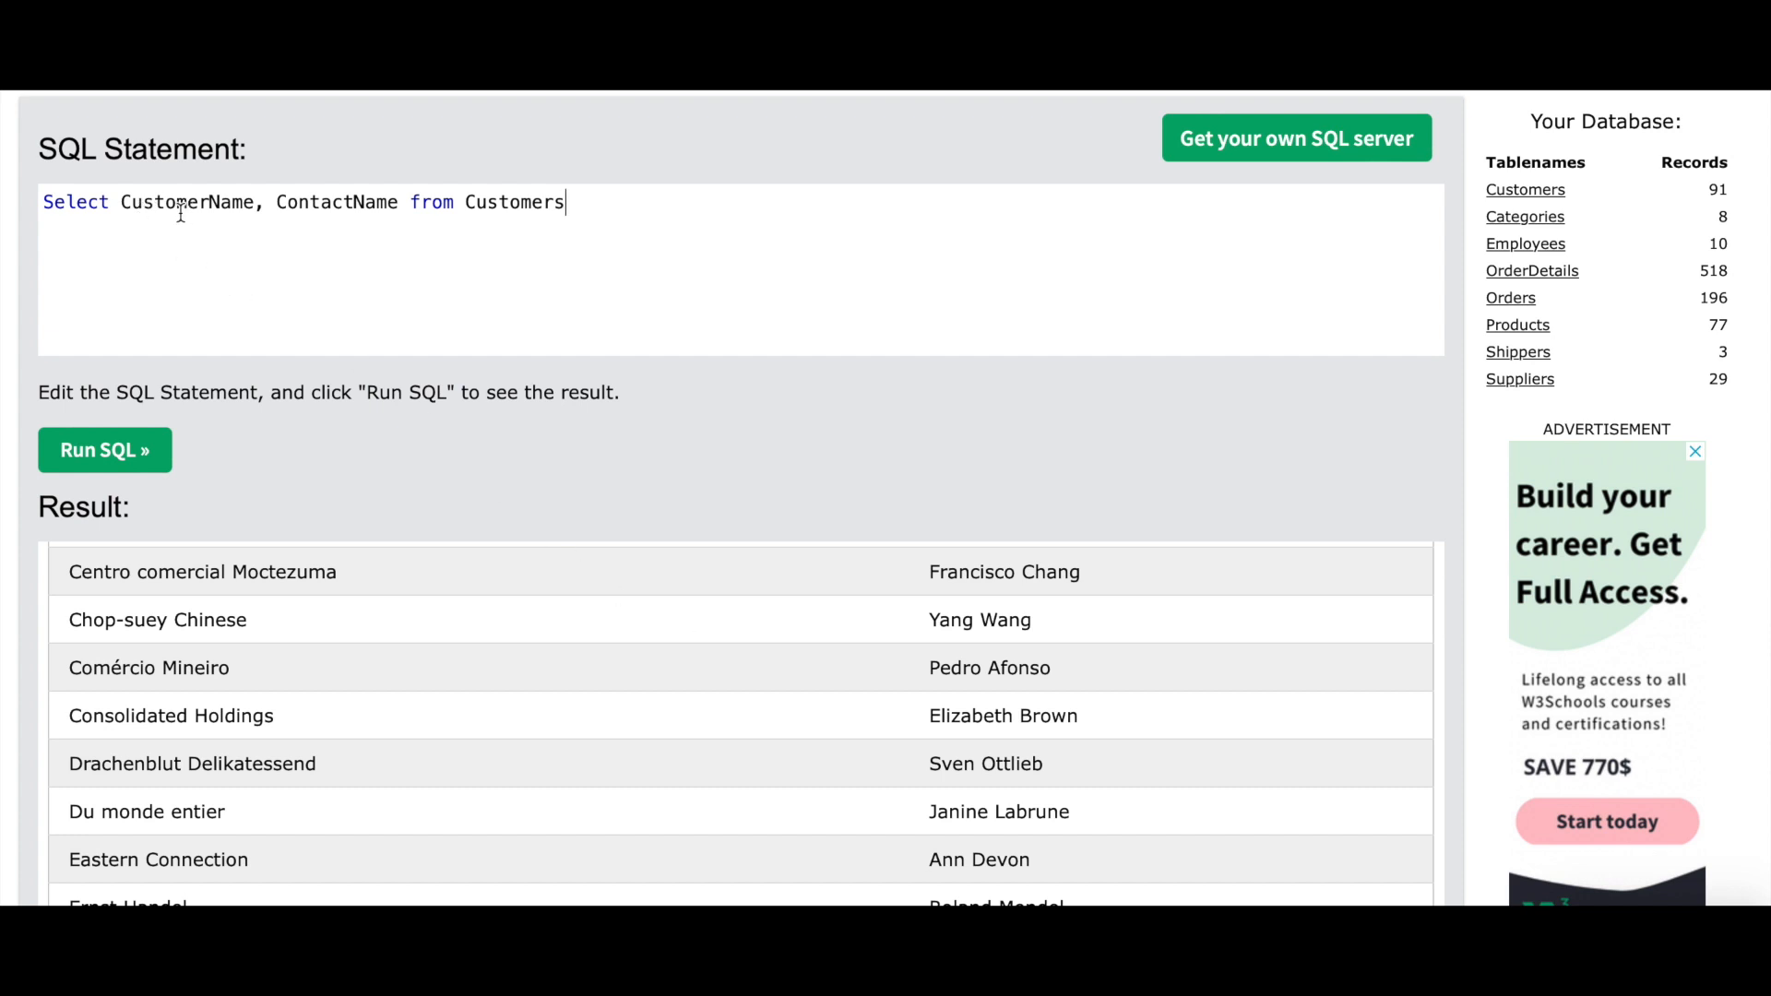
Edit the query into Select CustomerName, ContactName from Customers
double_click(175, 203)
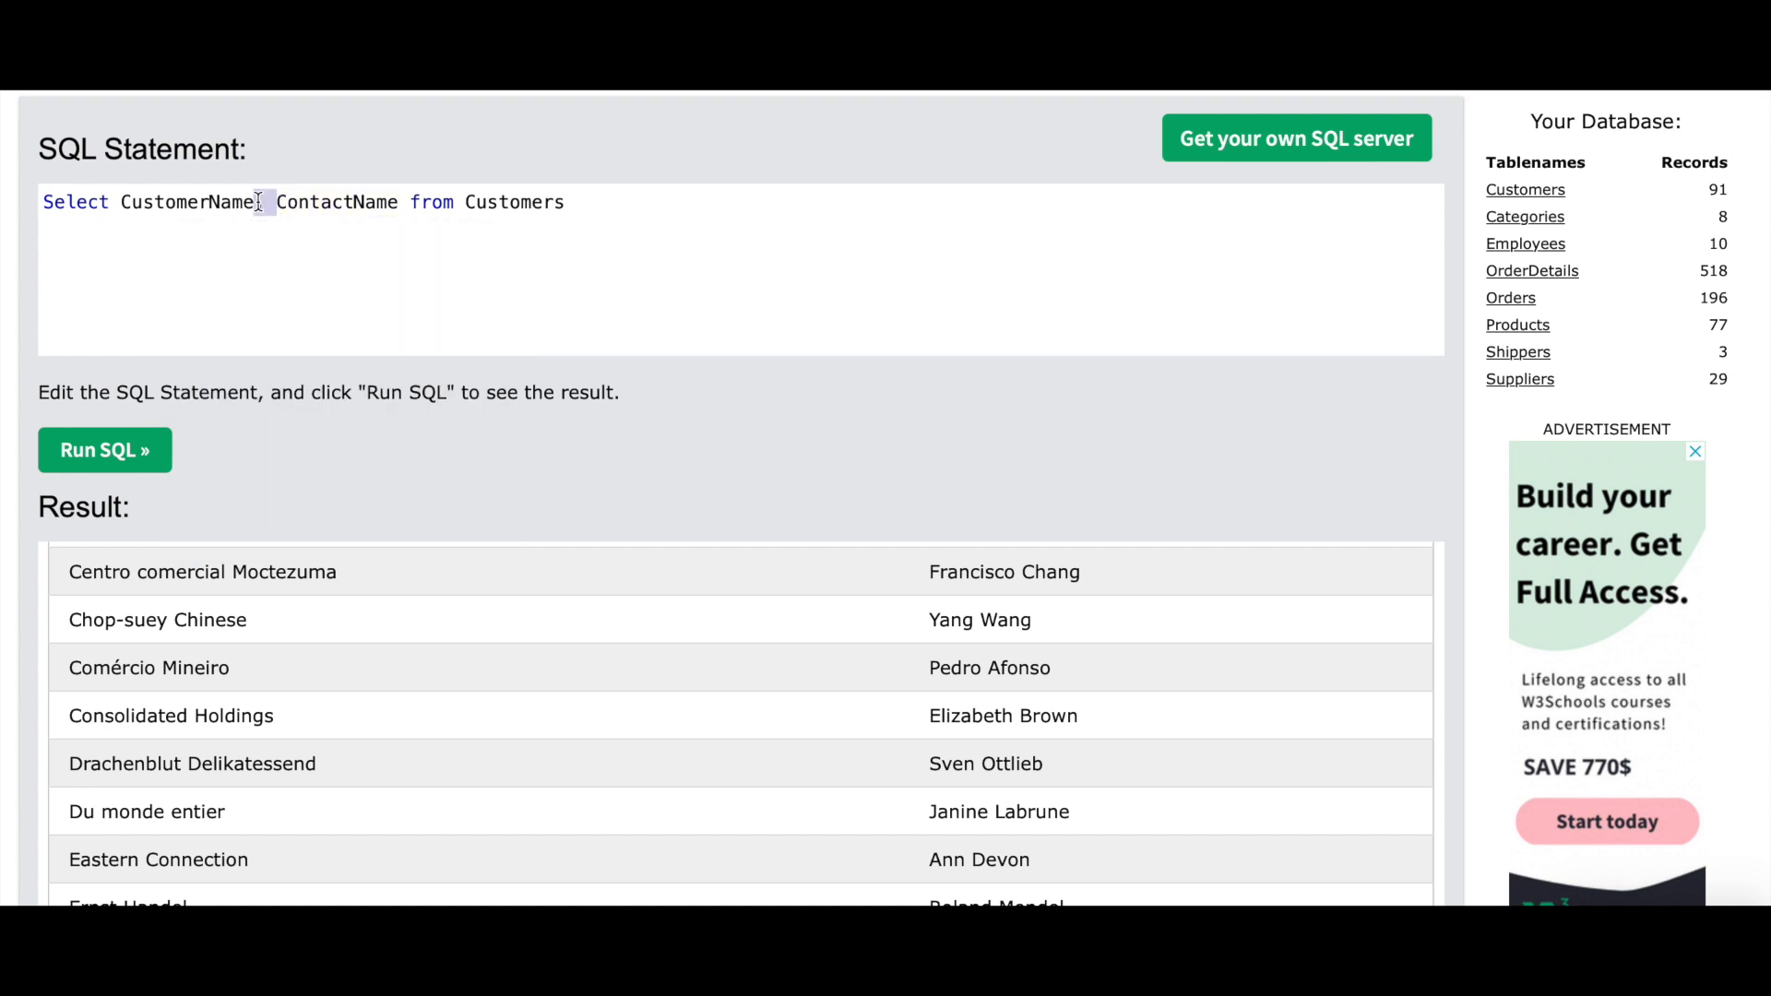
type(",")
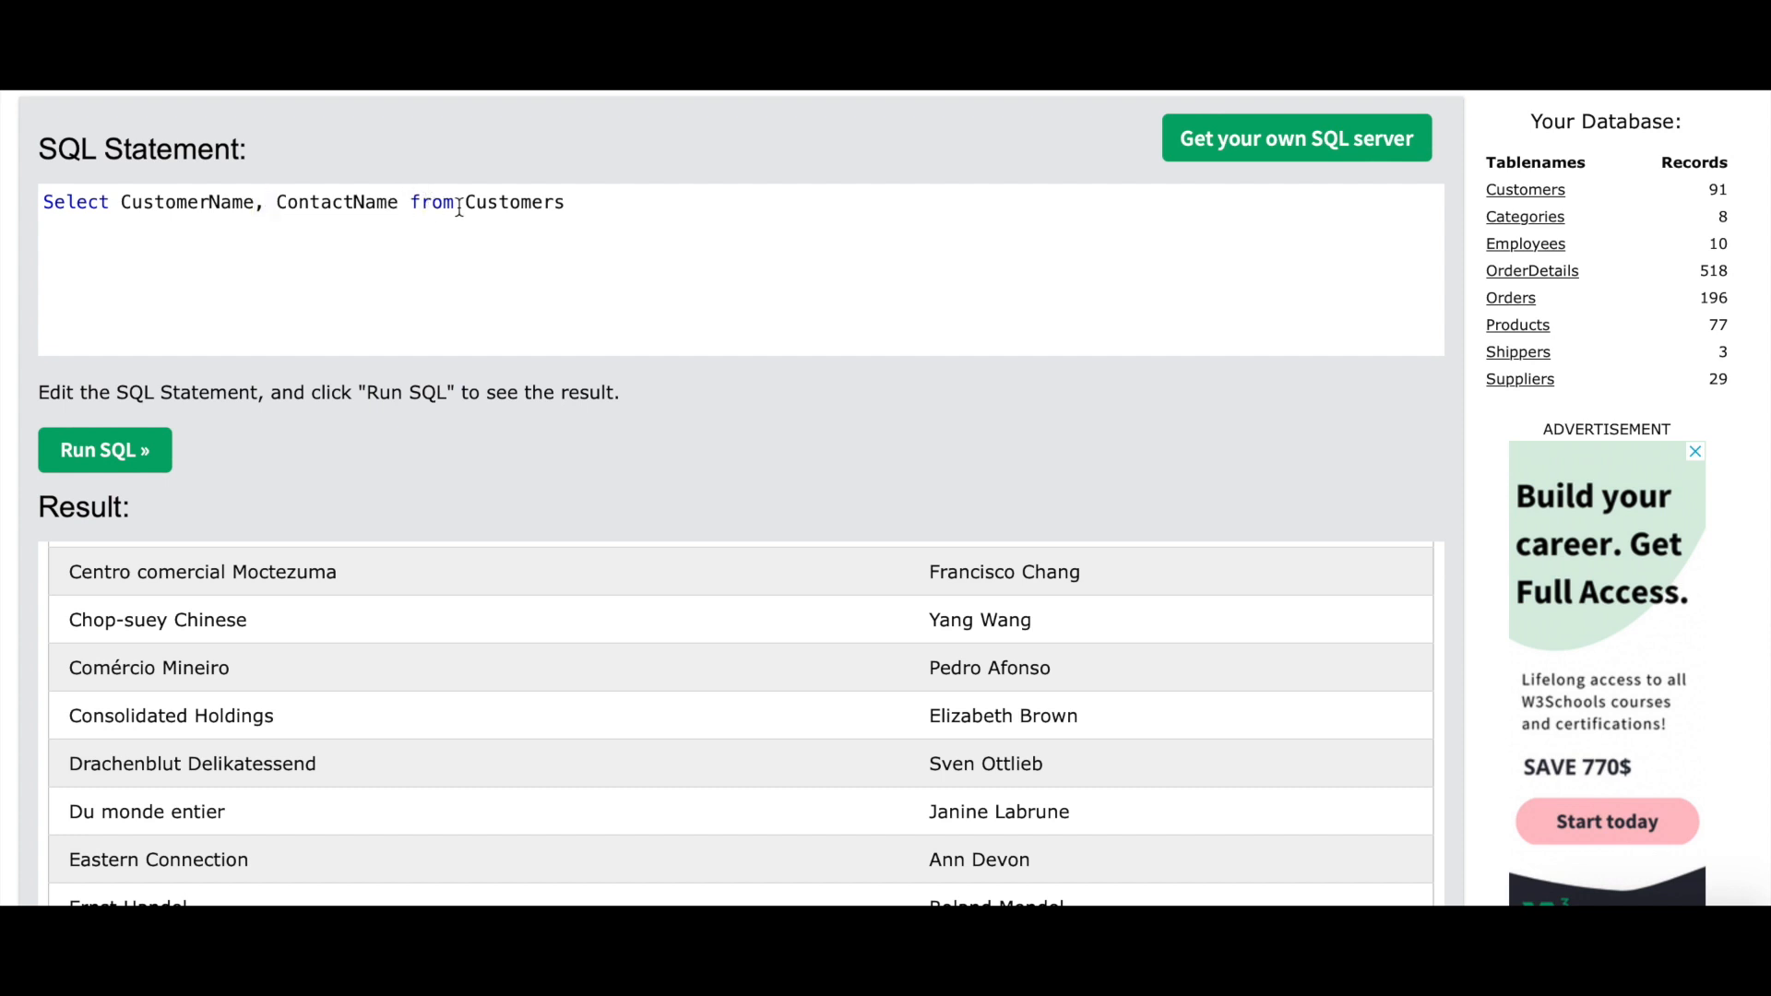
double_click(513, 202)
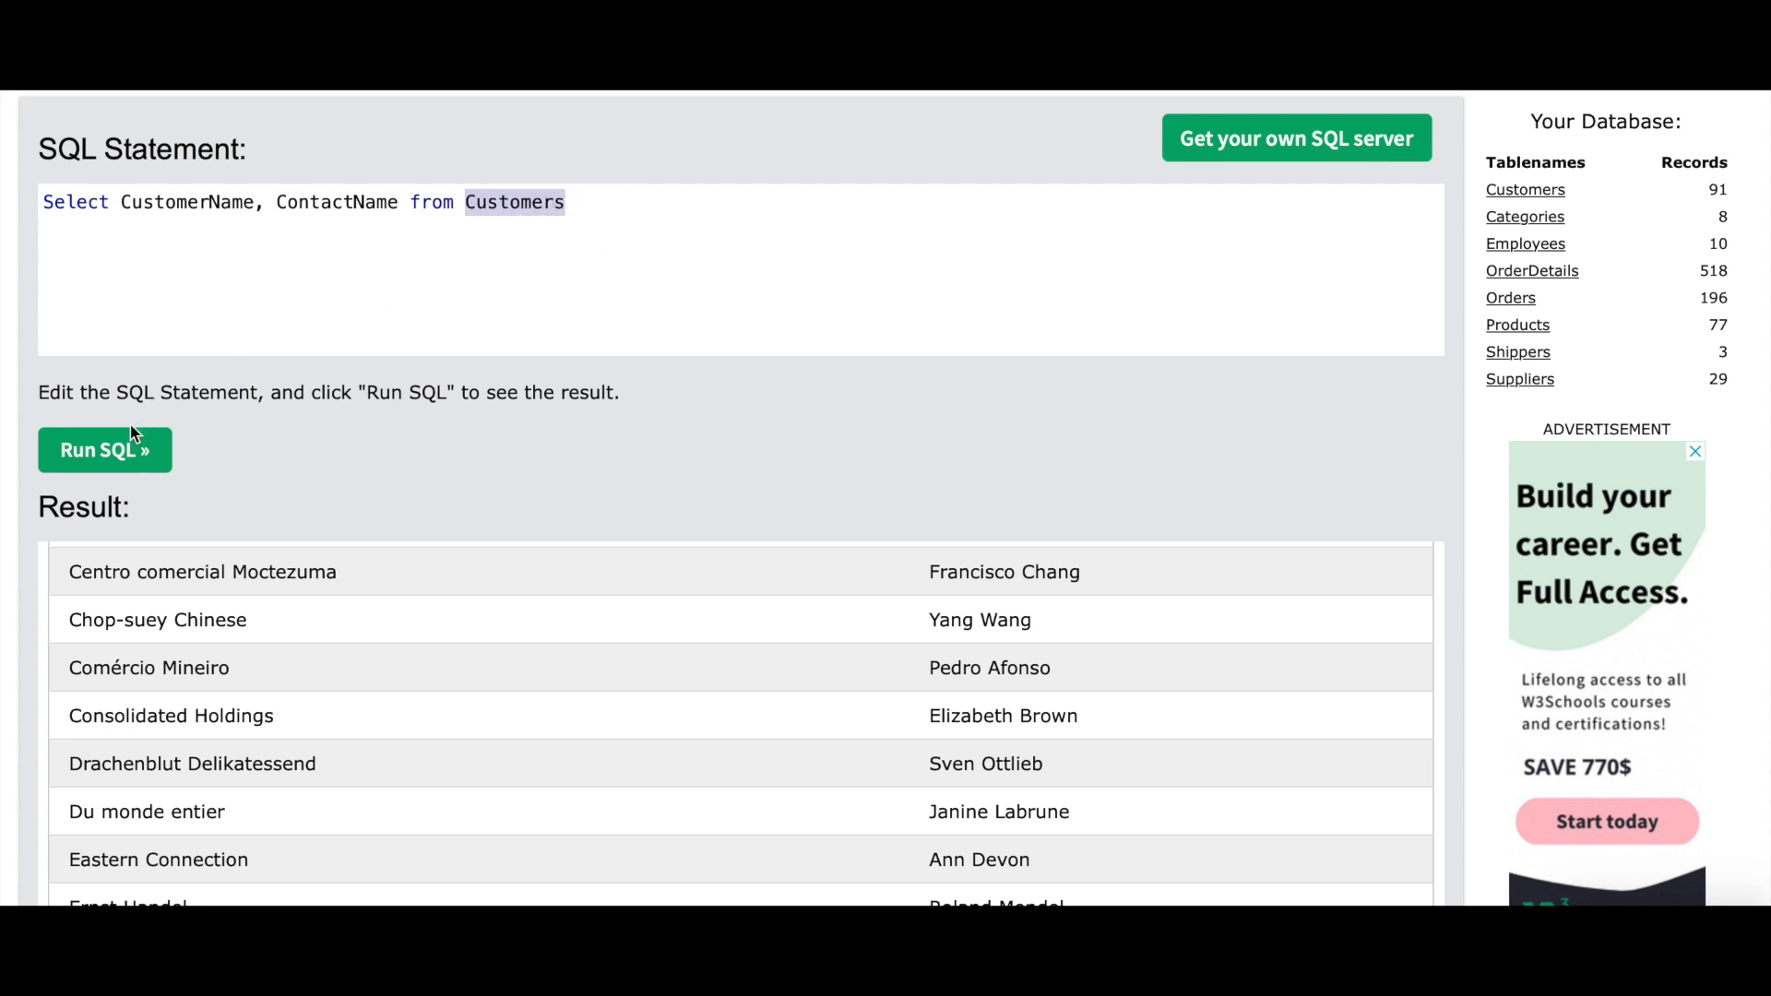
mouse_move(787, 606)
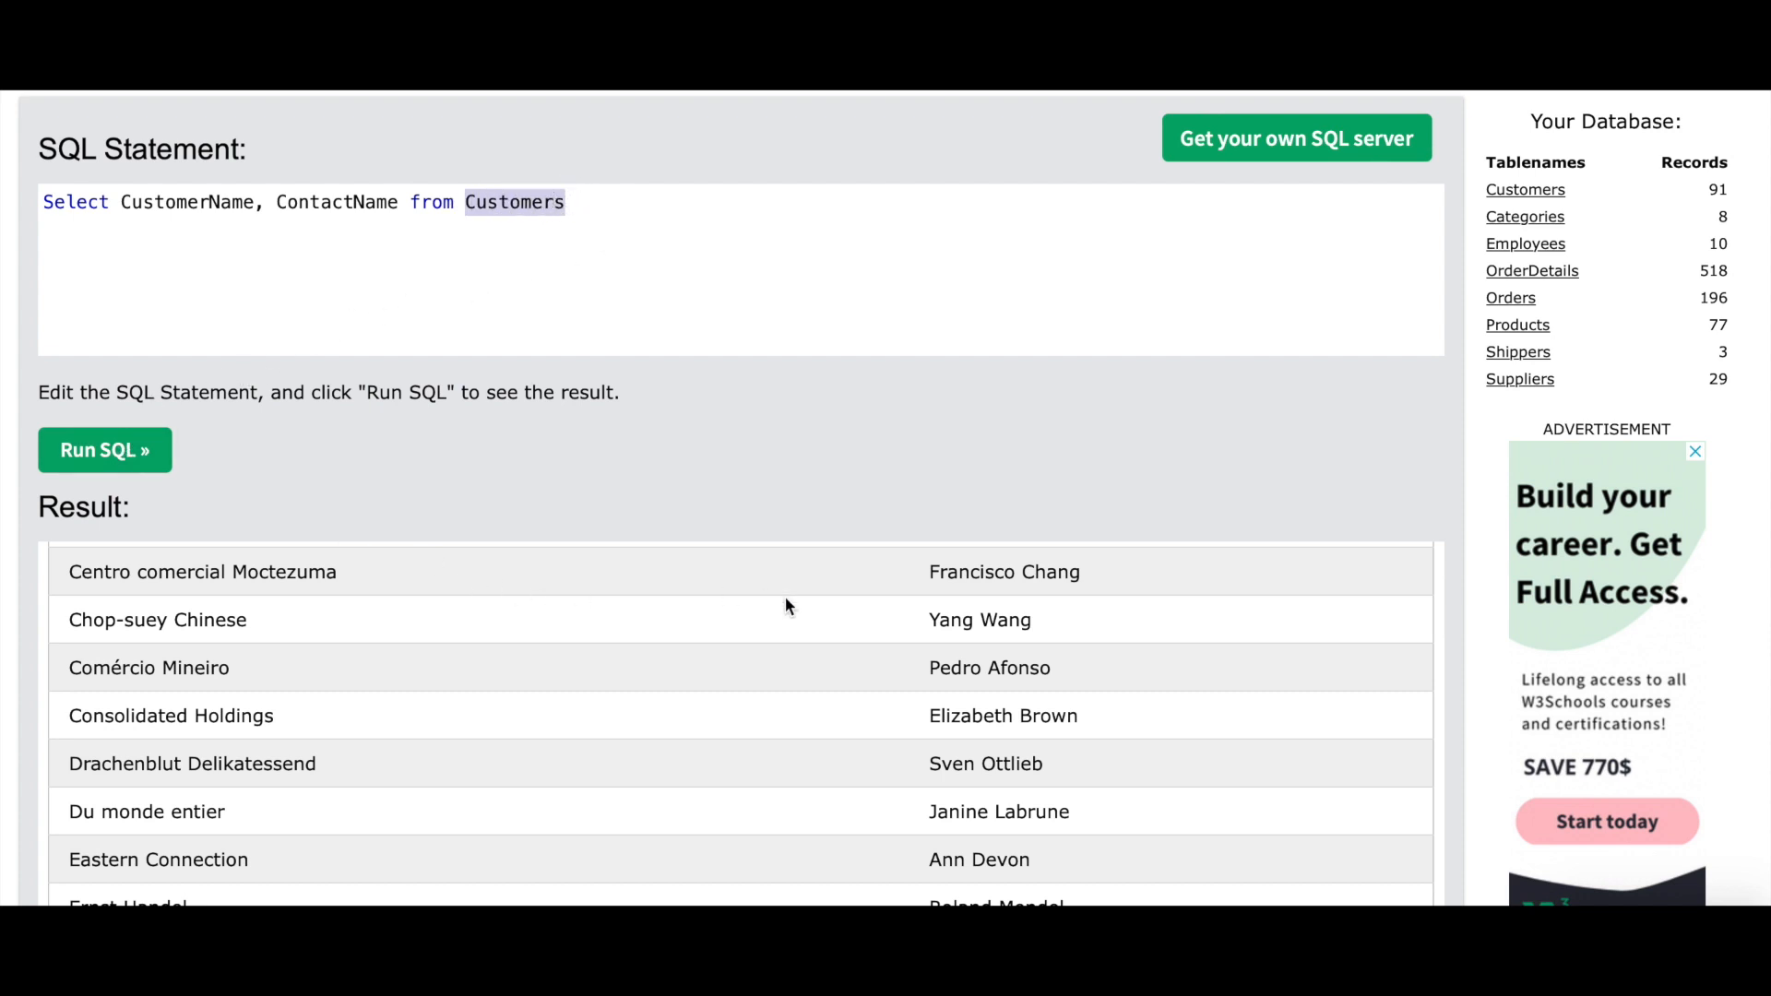
Scroll through the customer and contact name results
scroll("down", 3)
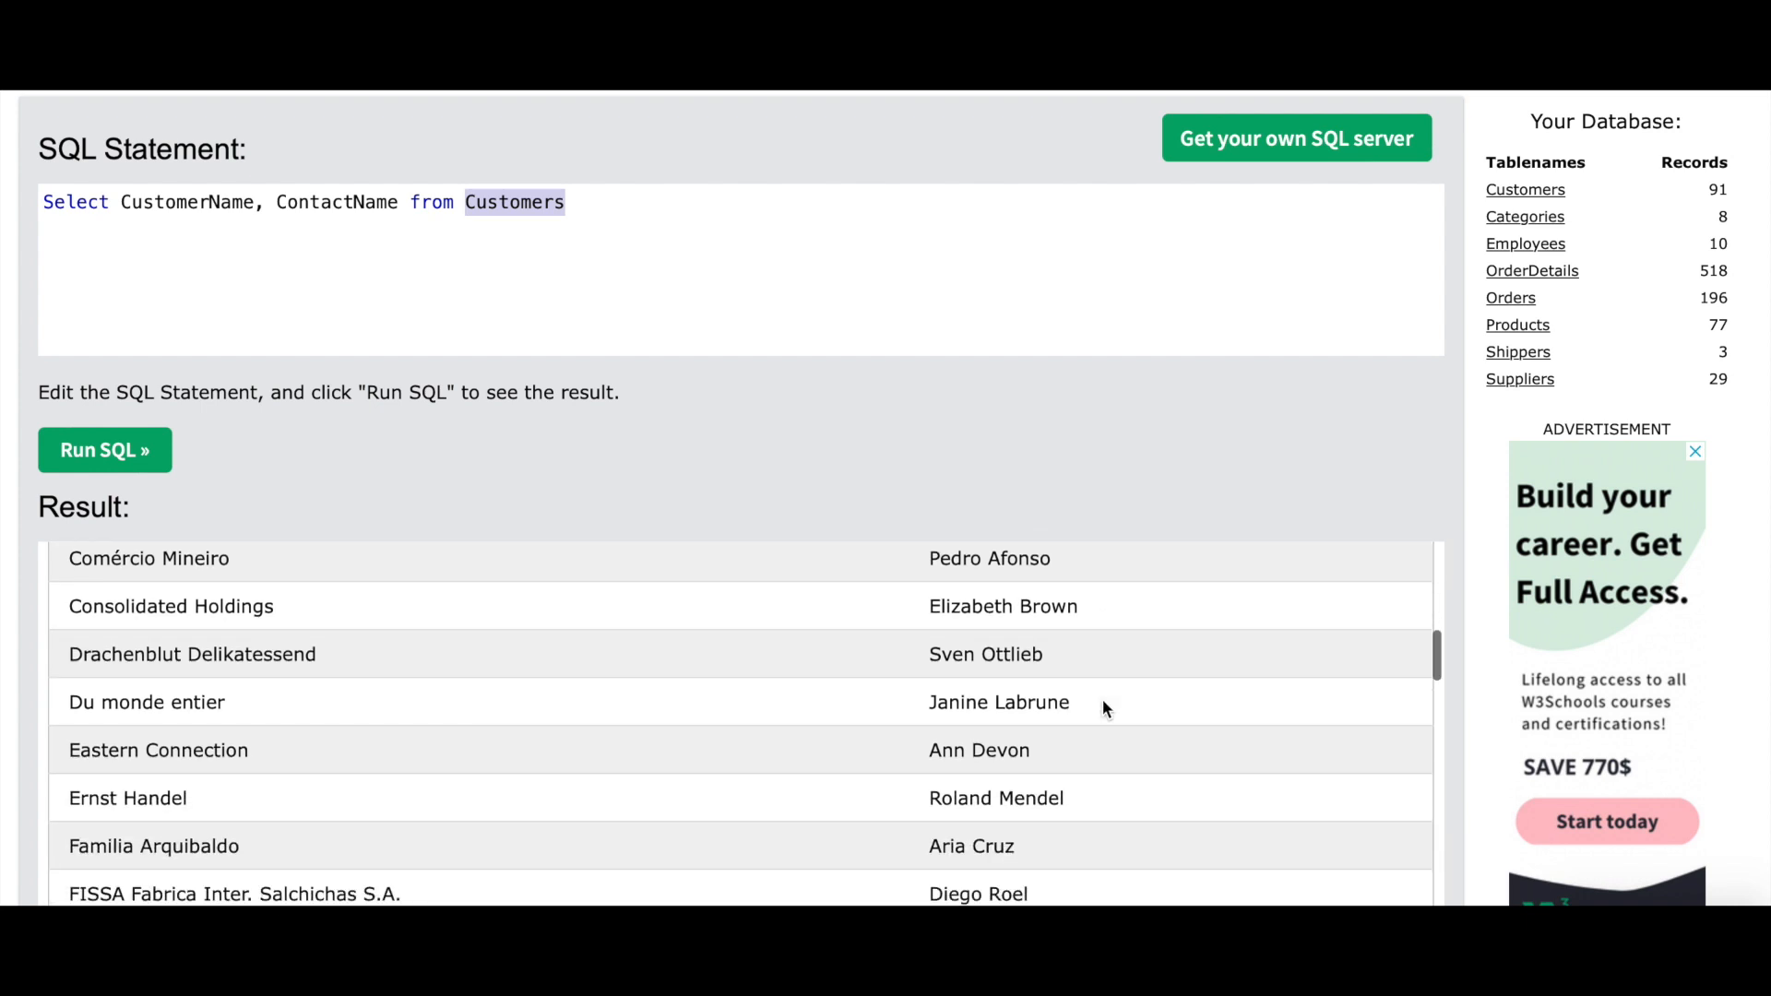
scroll("down", 3)
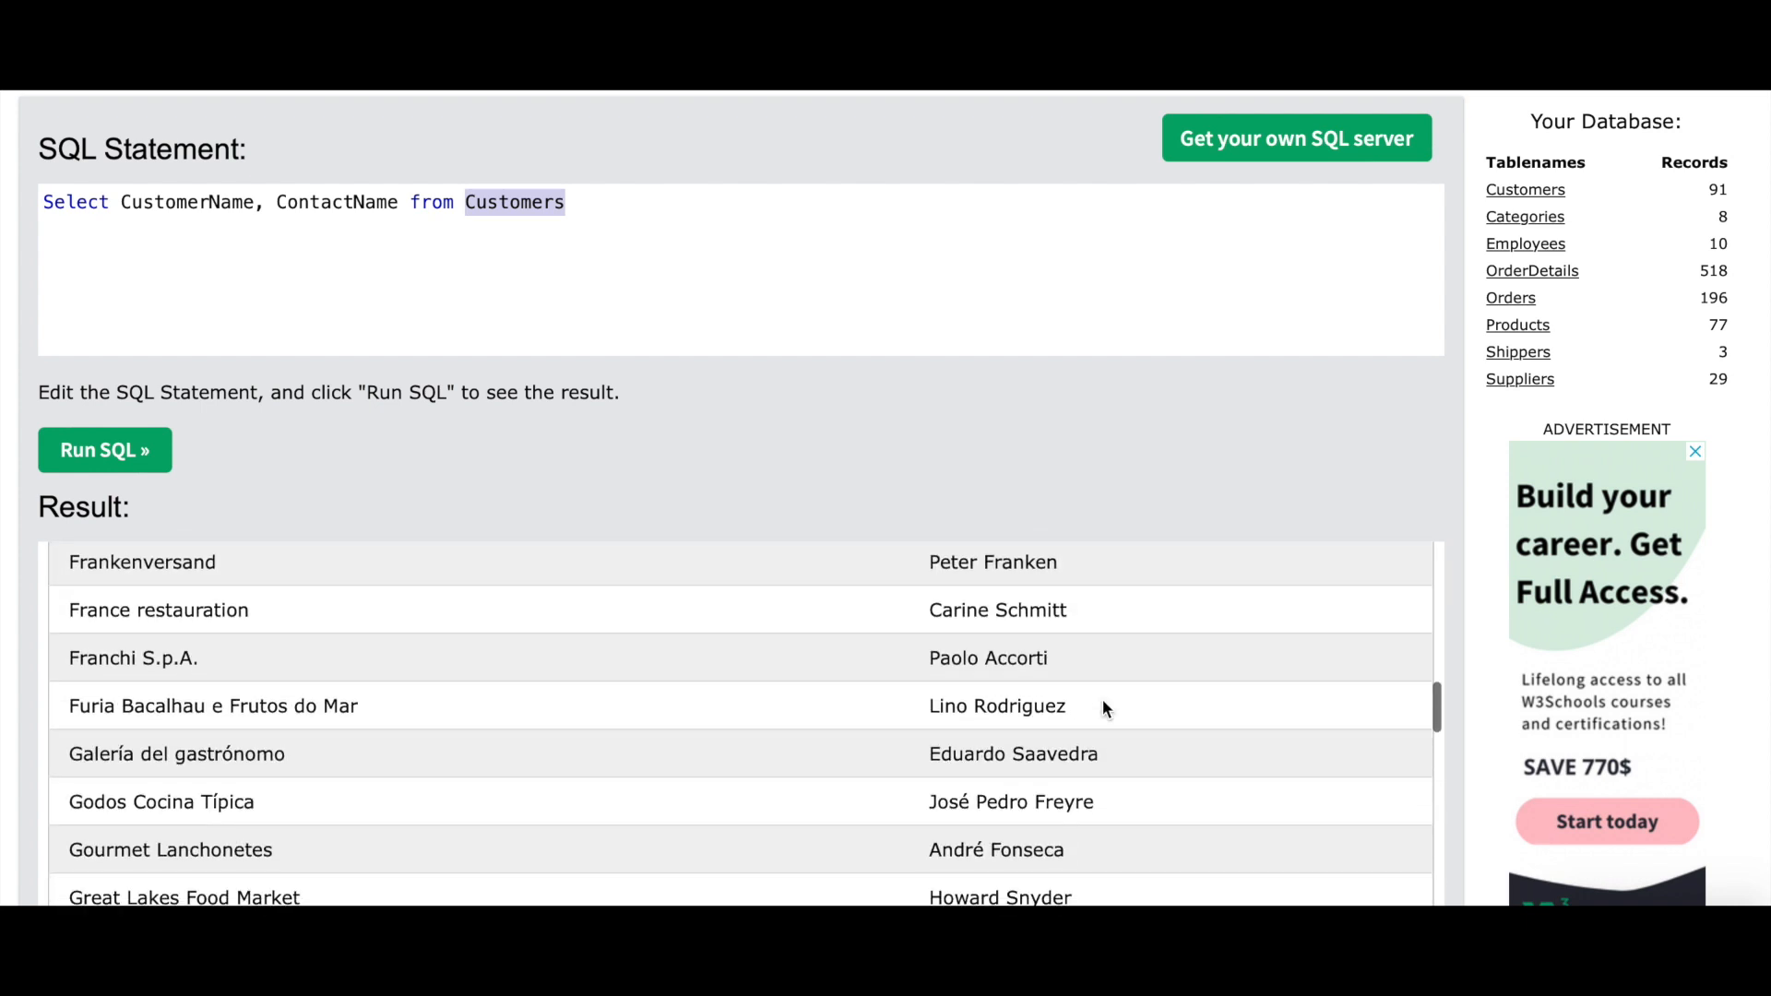
scroll("down", 3)
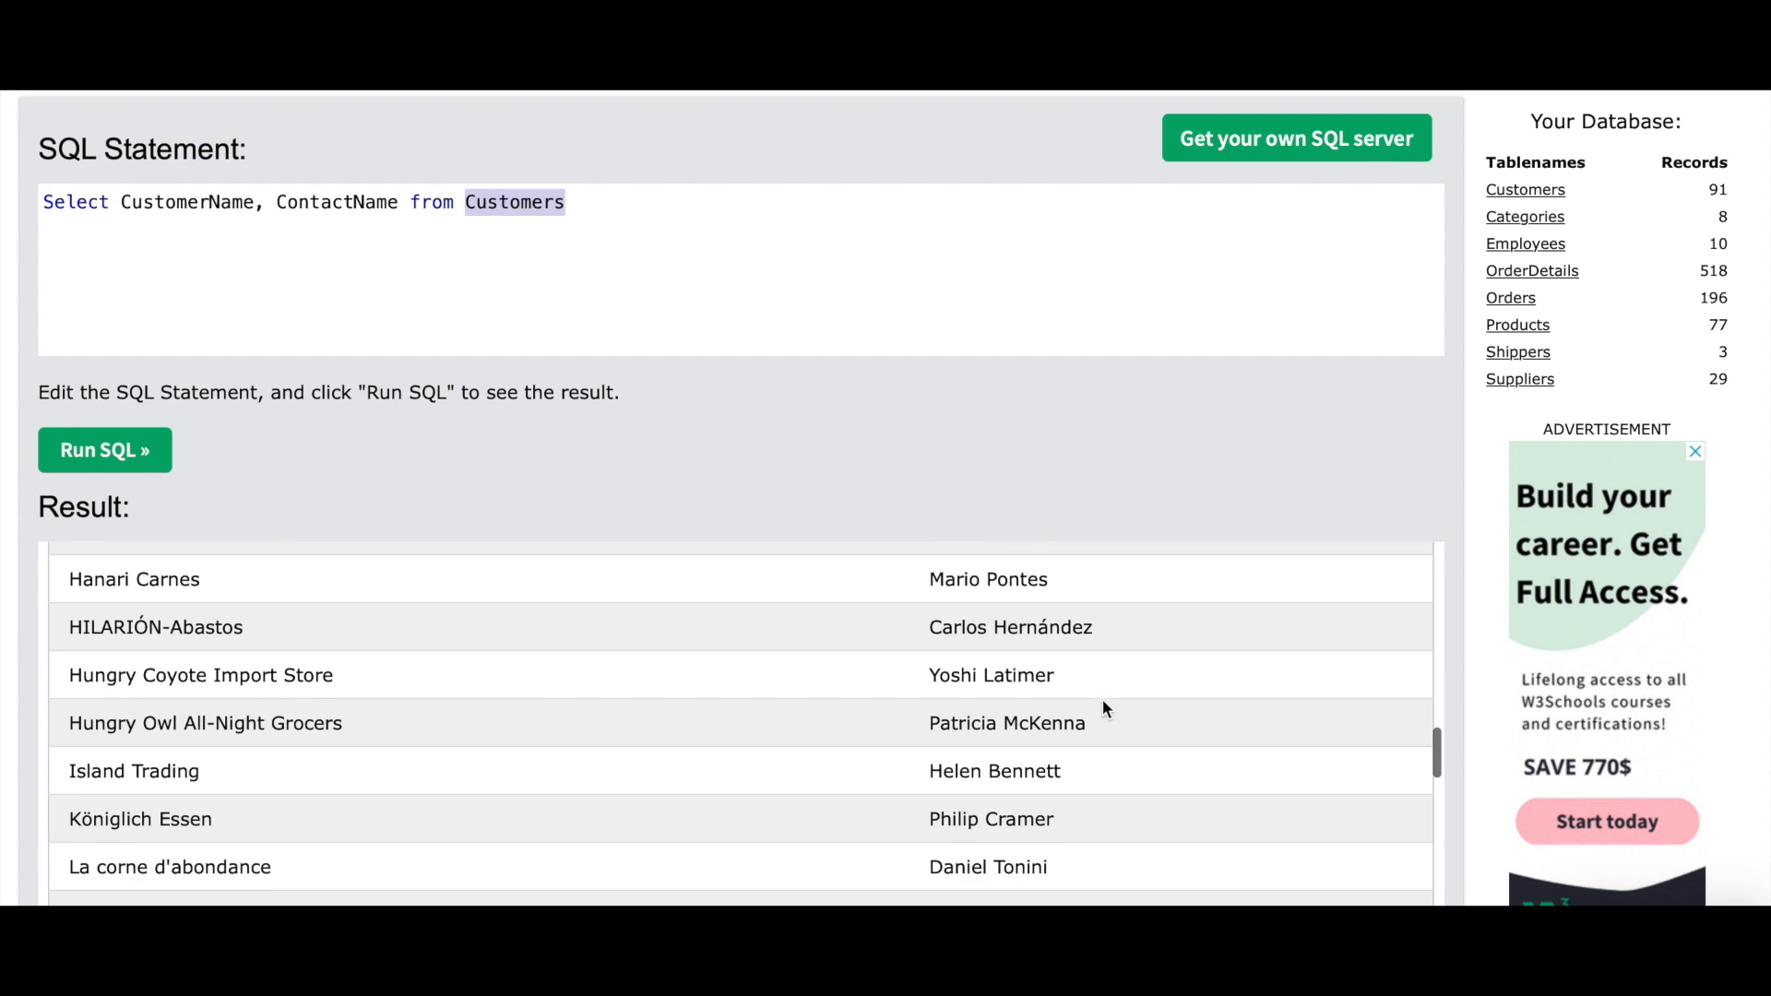
scroll("down", 3)
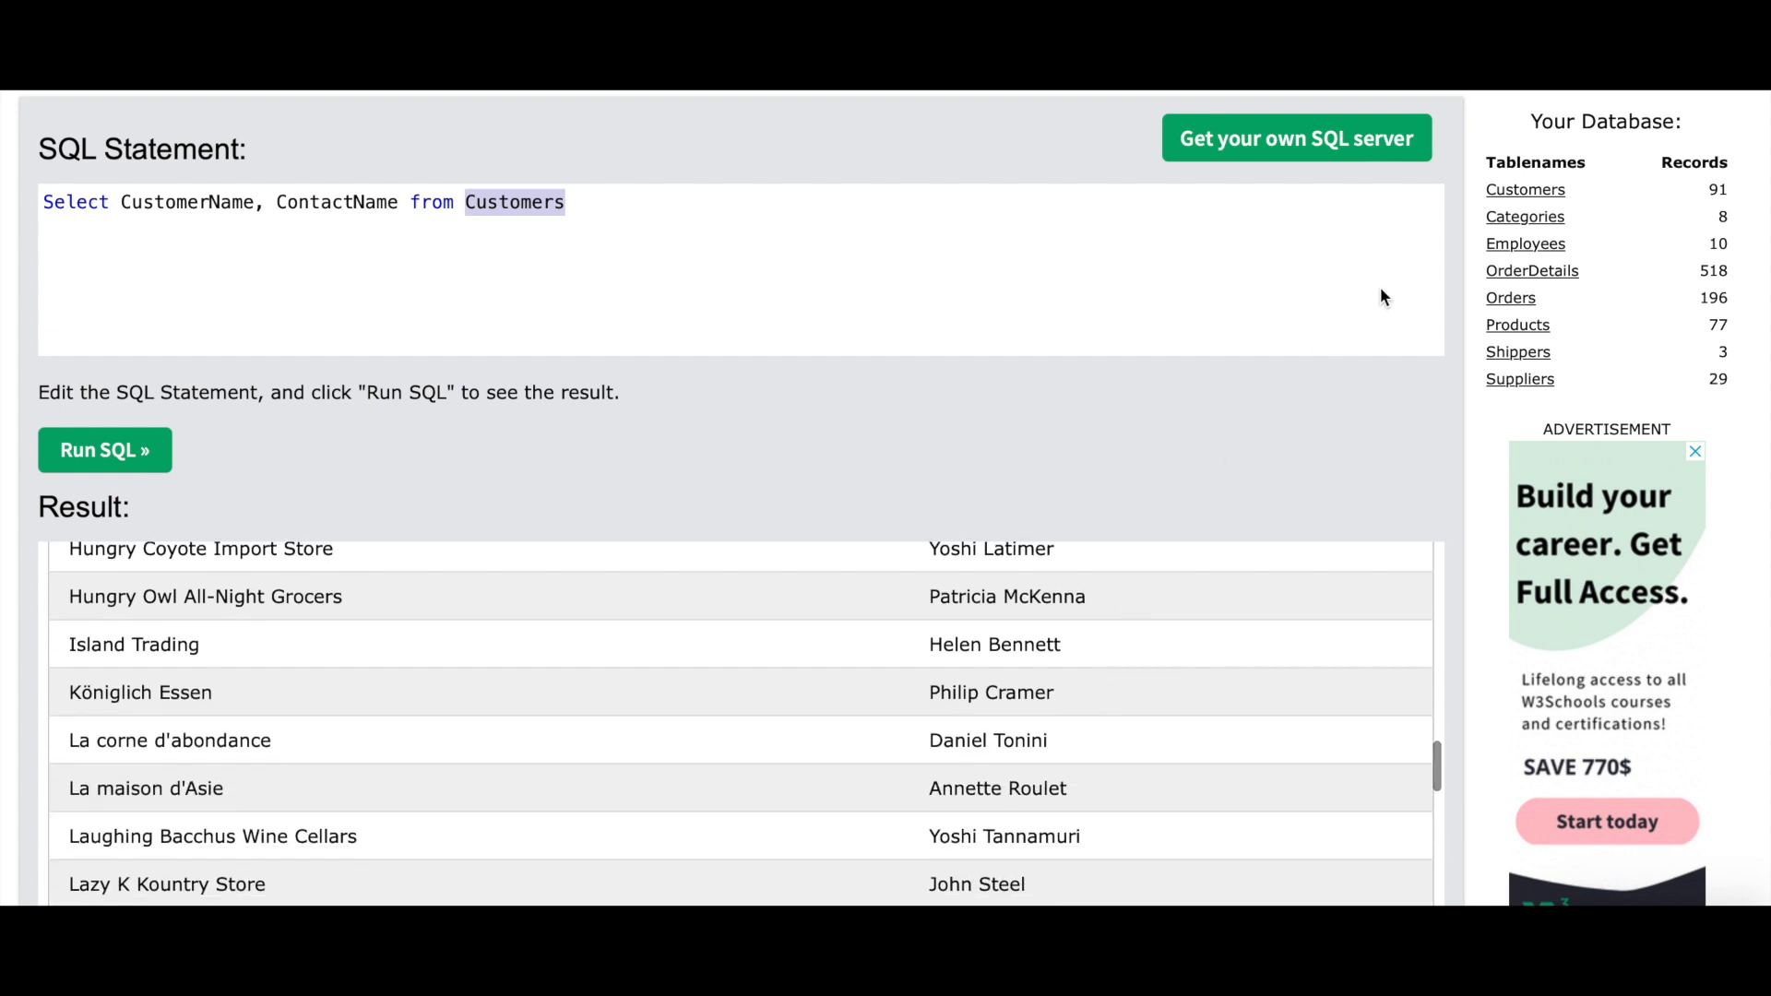
mouse_move(1722, 190)
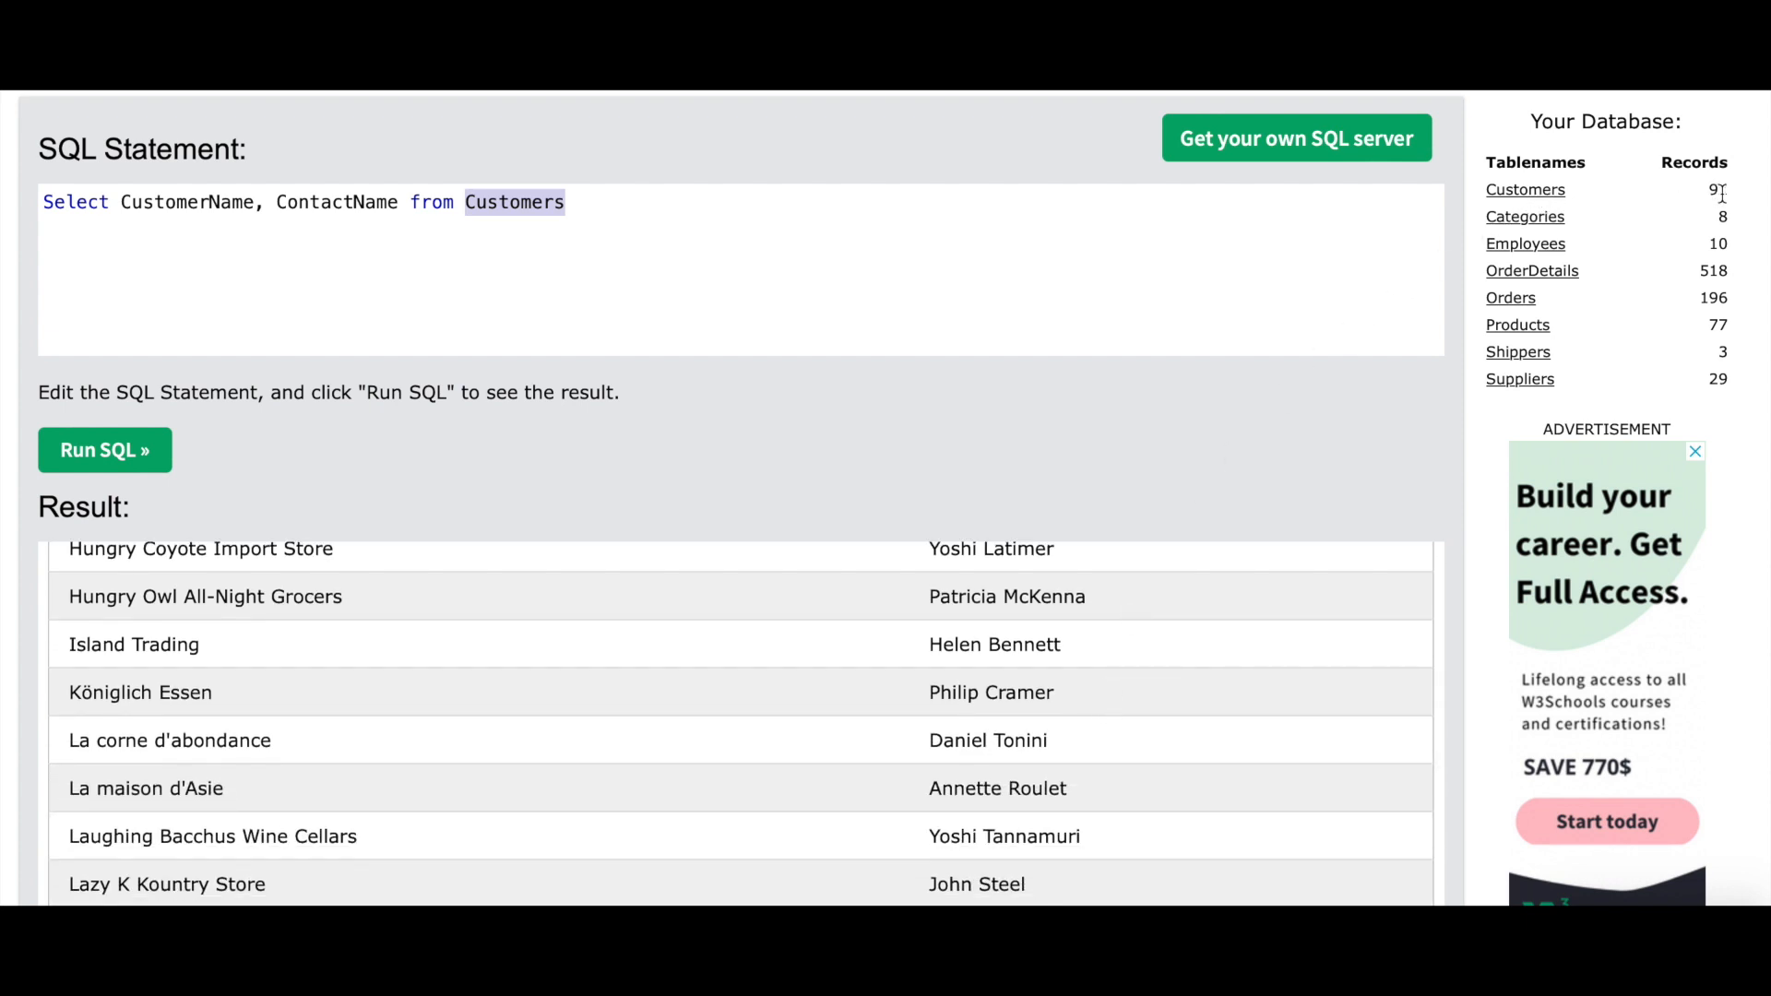
scroll("down", 3)
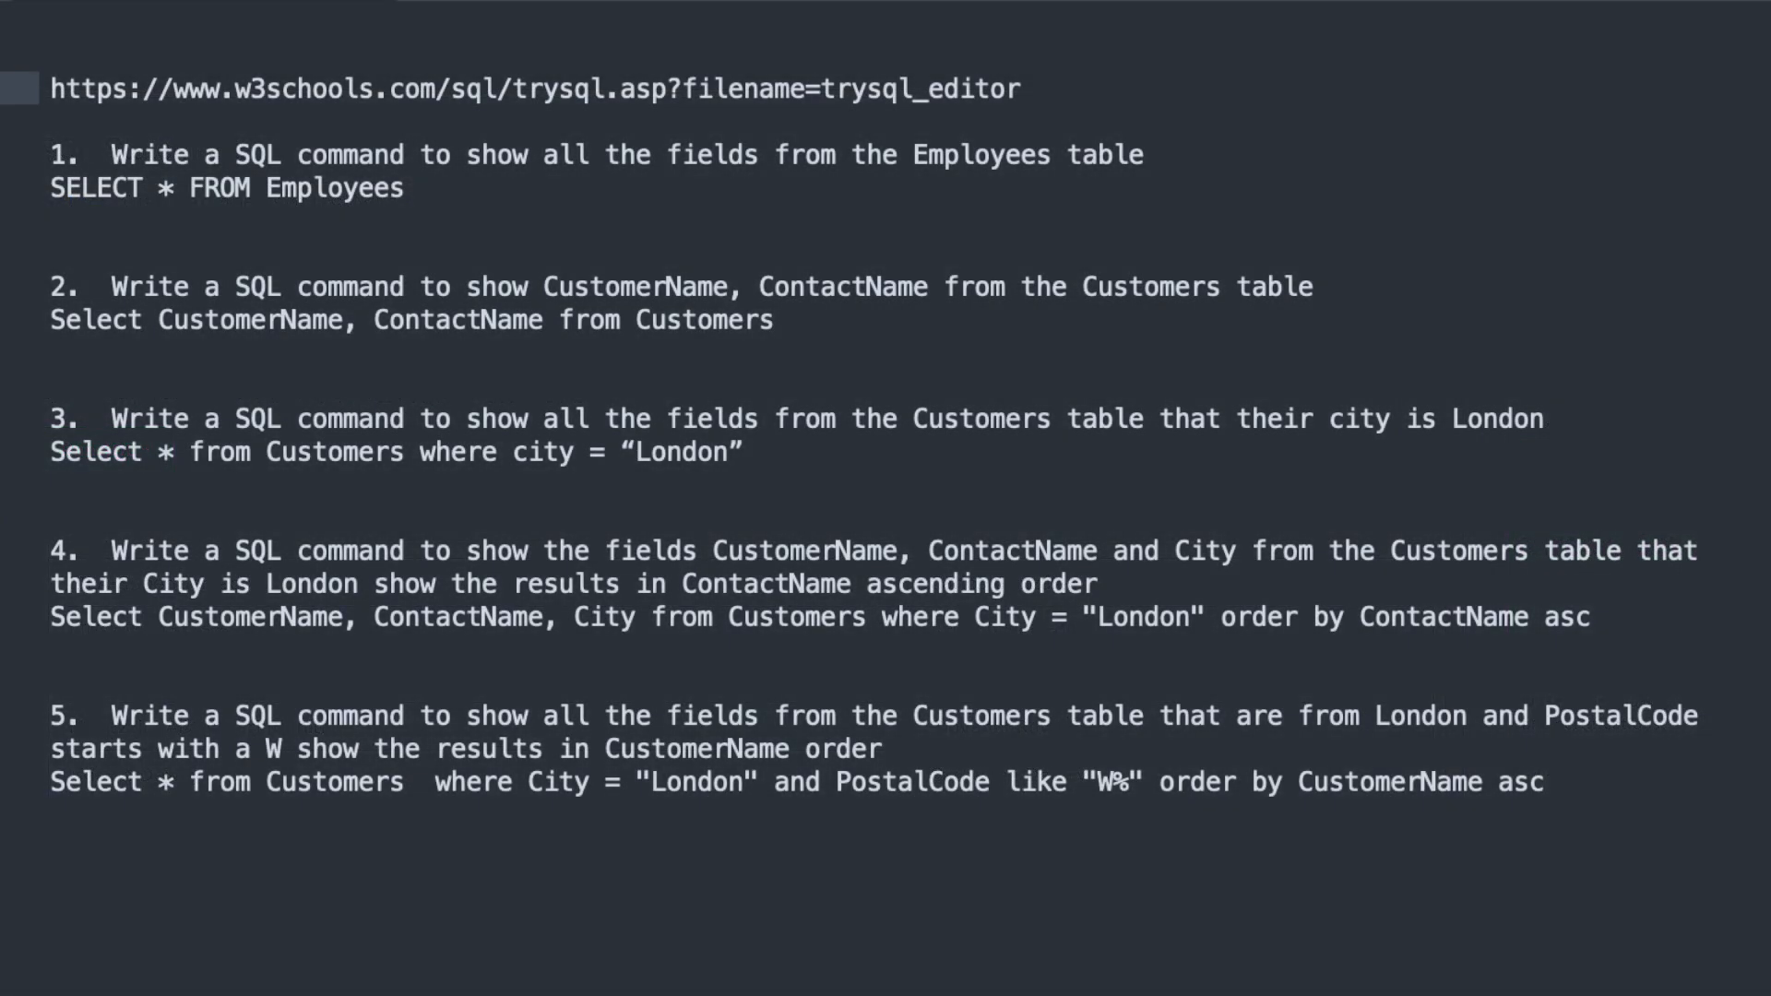
mouse_move(1220, 290)
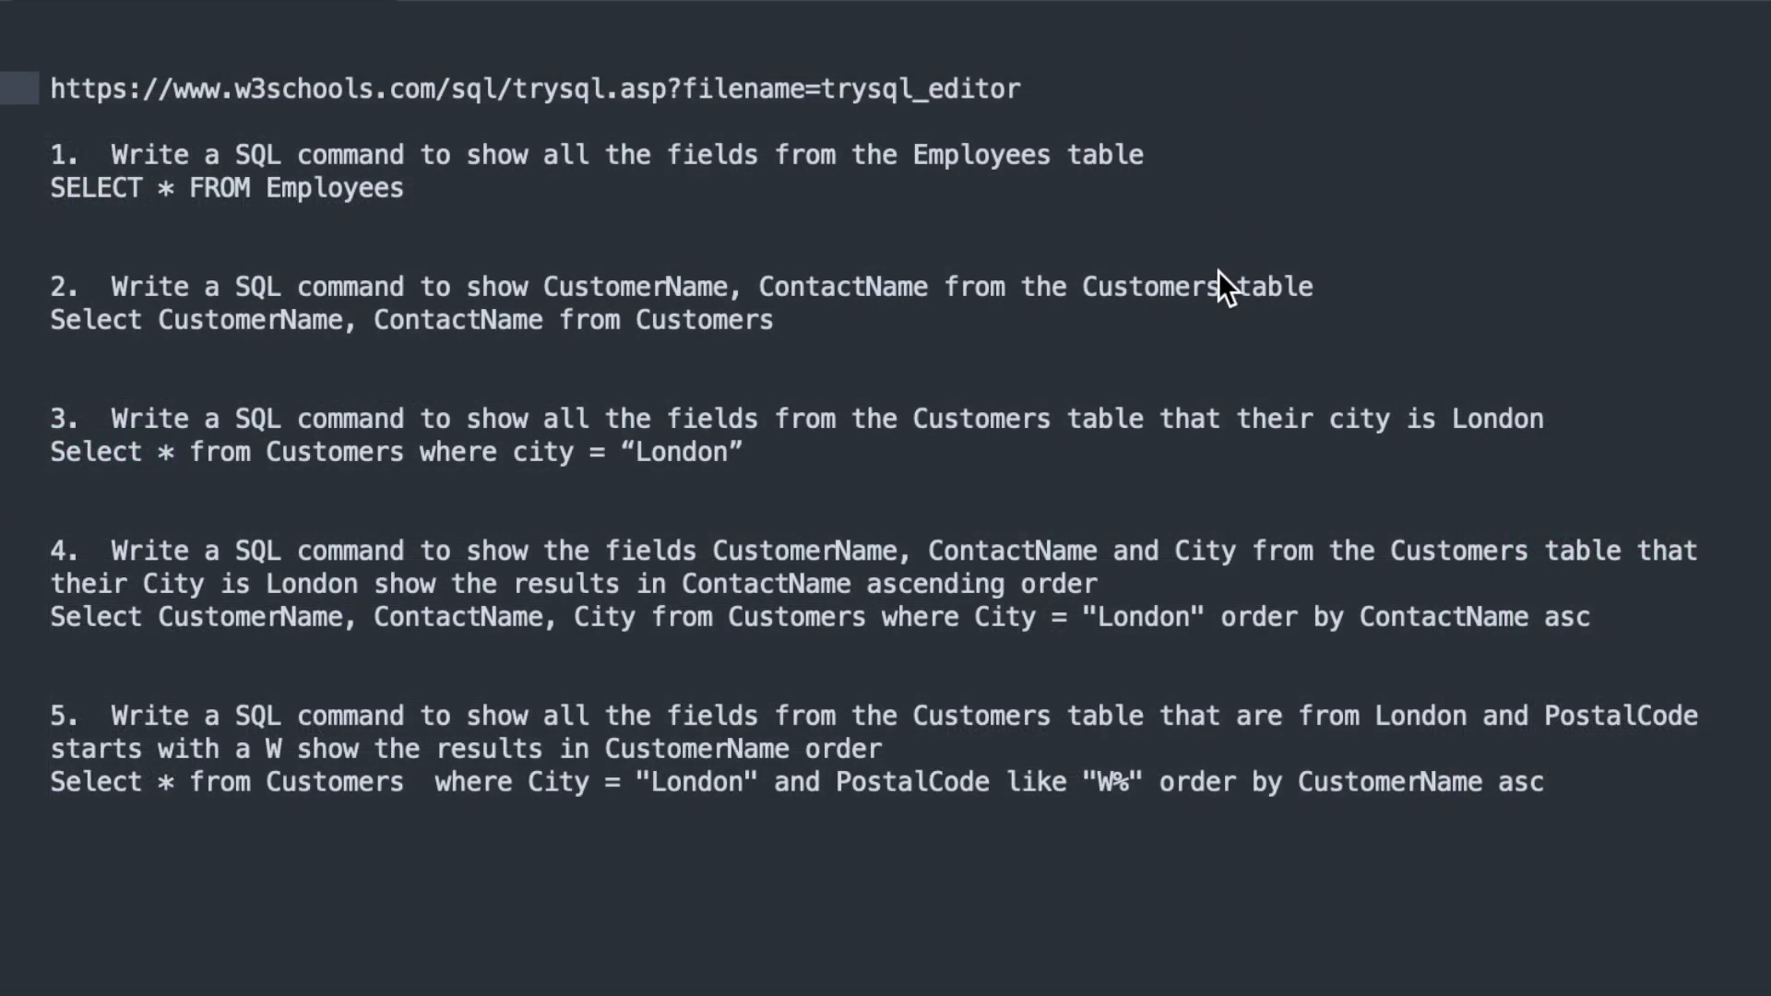
mouse_move(120, 435)
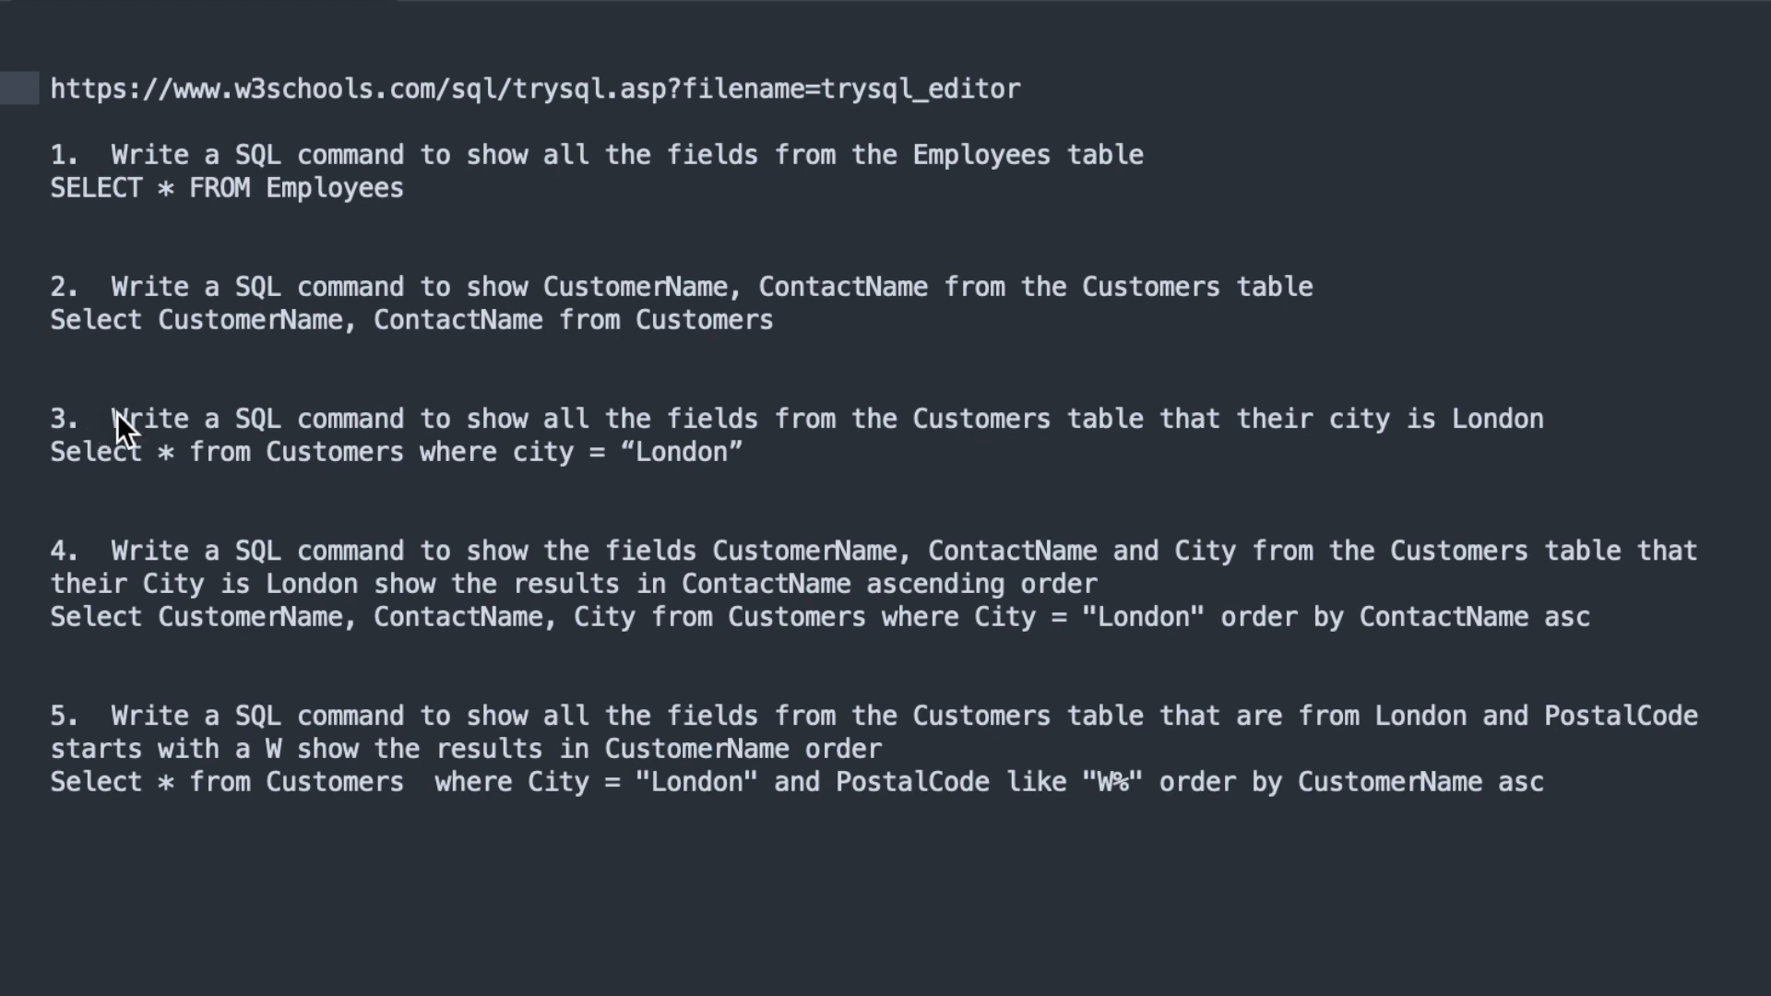
Highlight question 3's text about London customers in the notes
left_click_drag(110, 418, 573, 418)
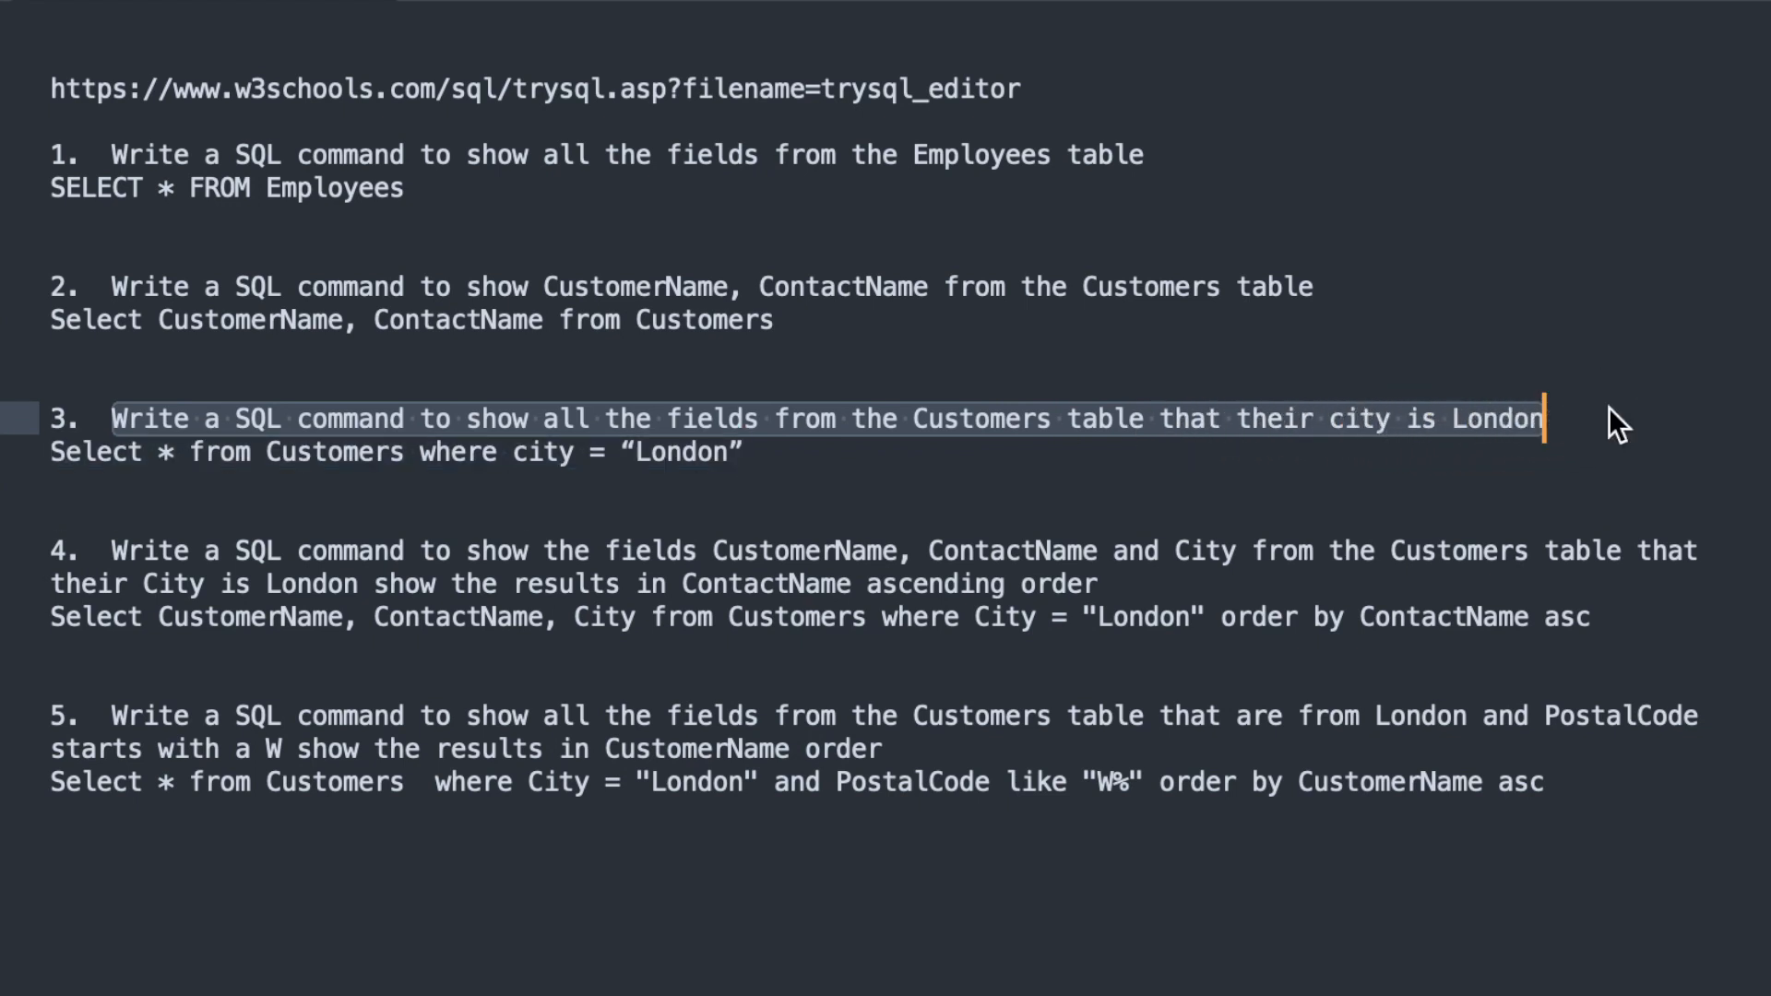
mouse_move(1675, 445)
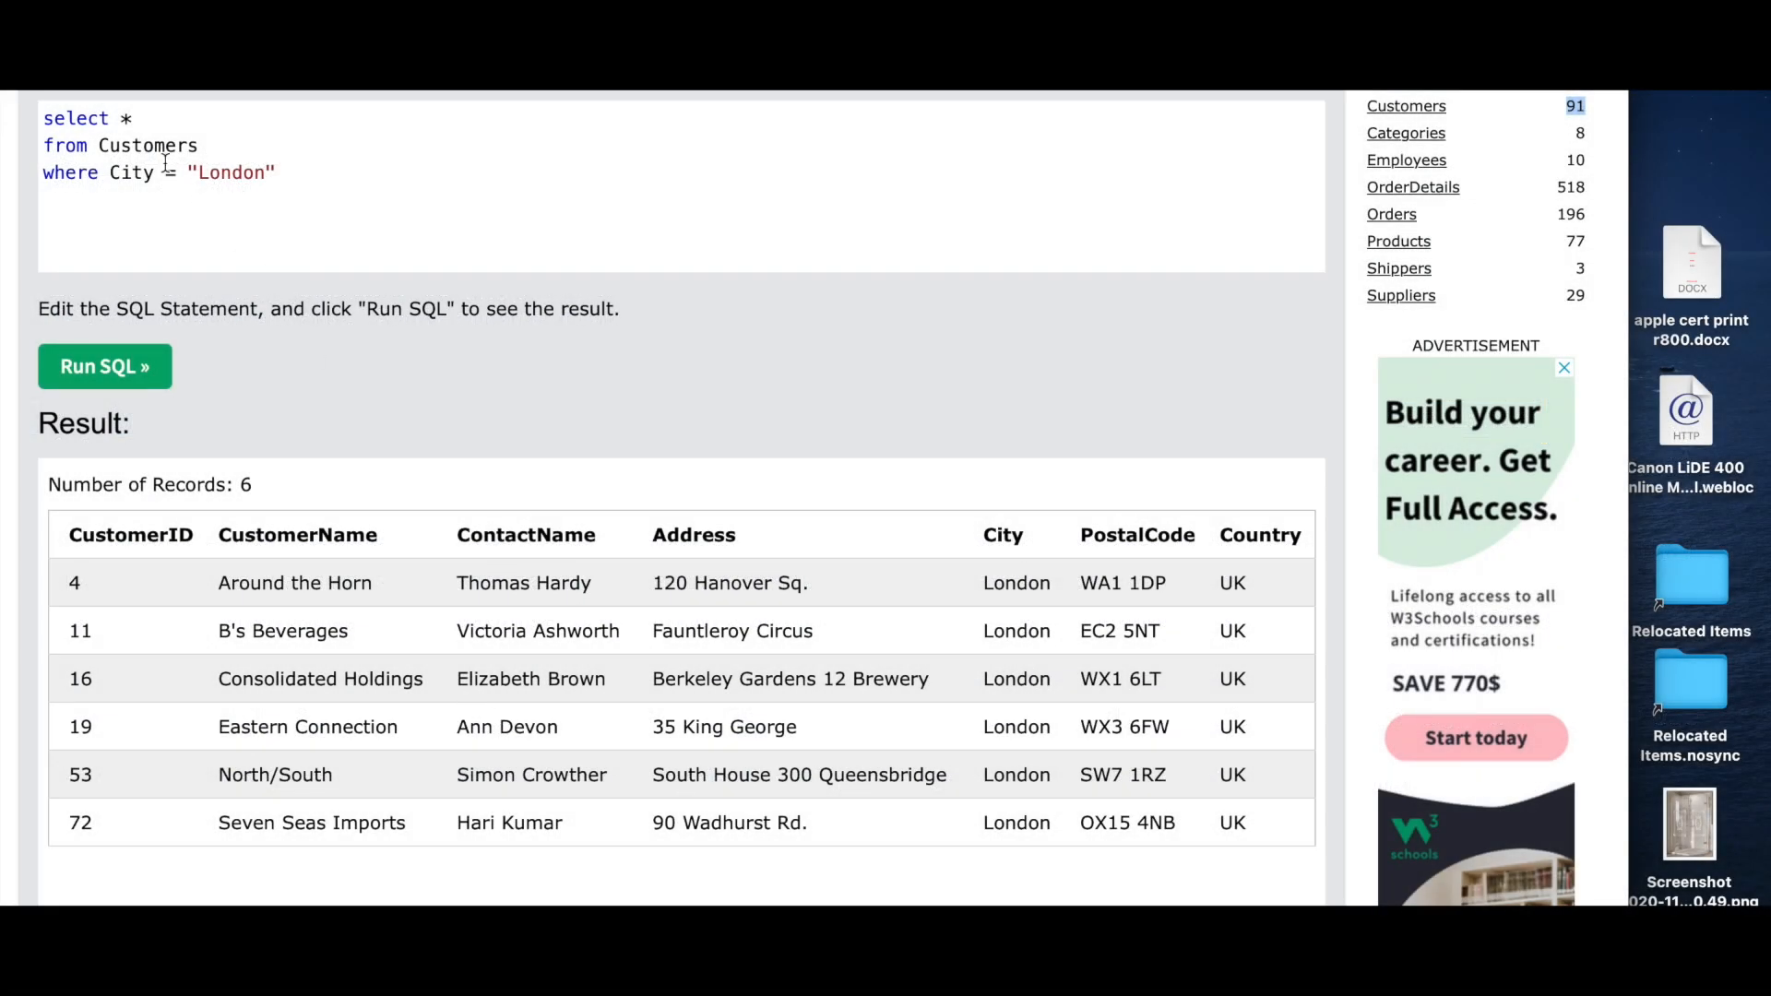
mouse_move(161, 566)
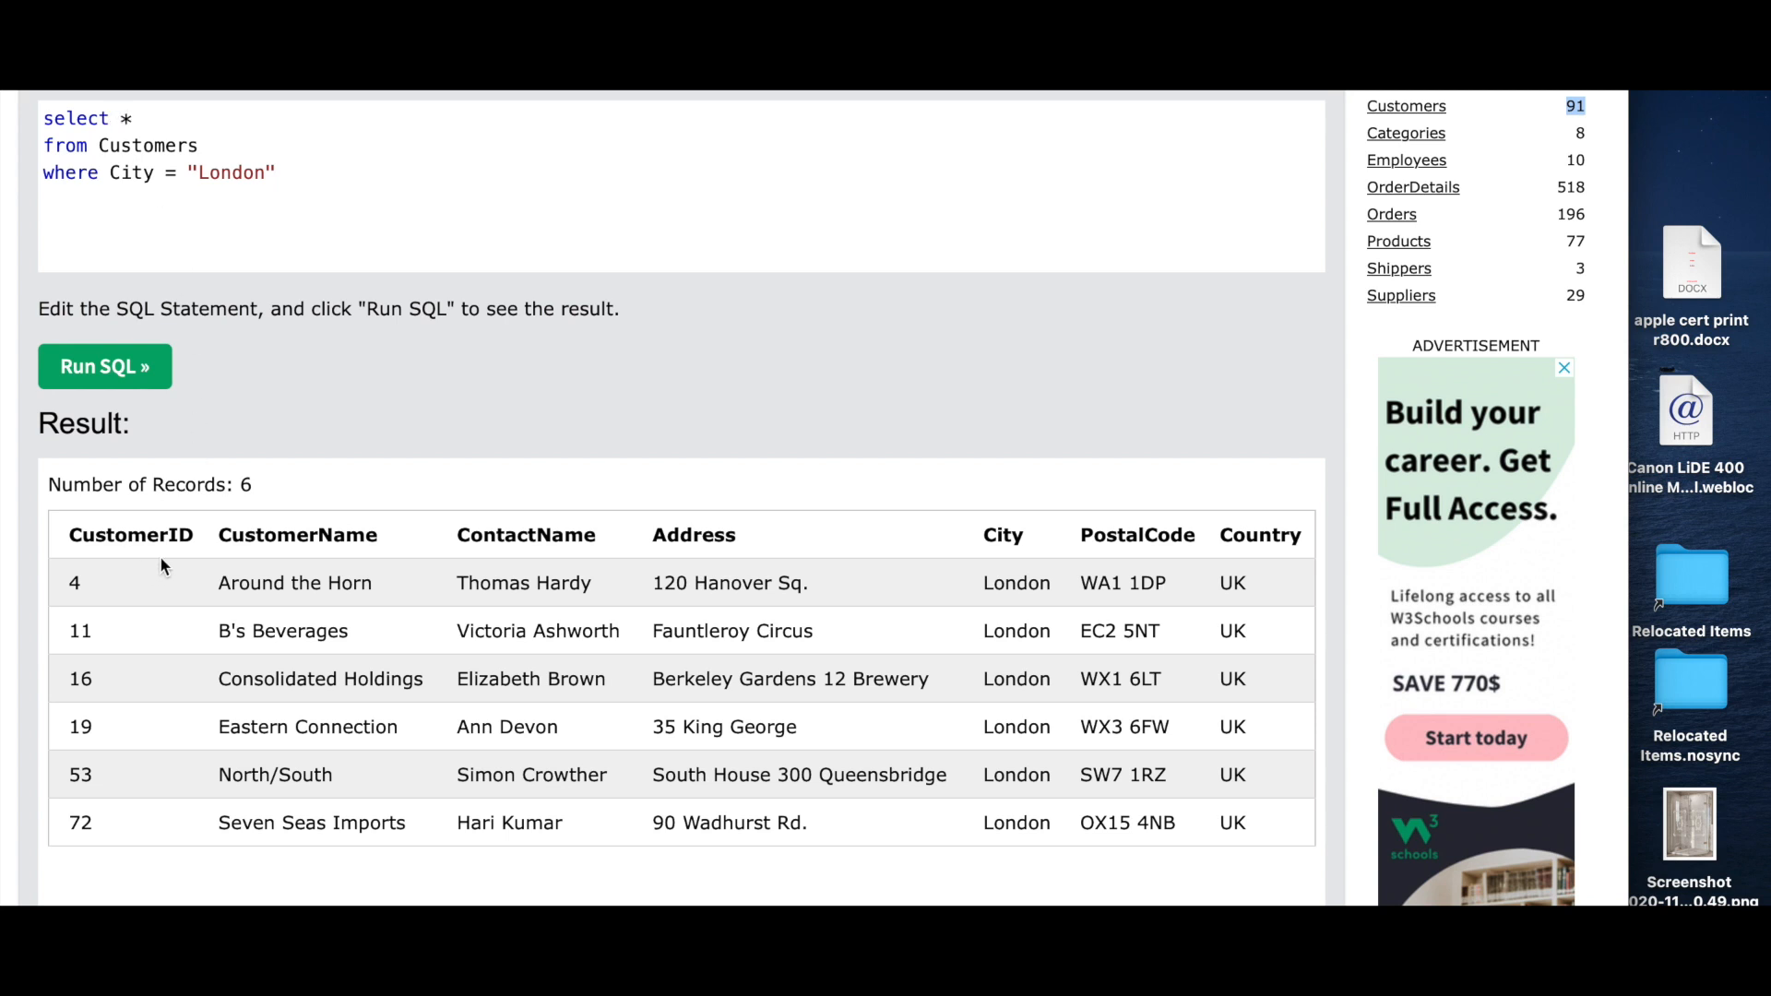
mouse_move(1067, 446)
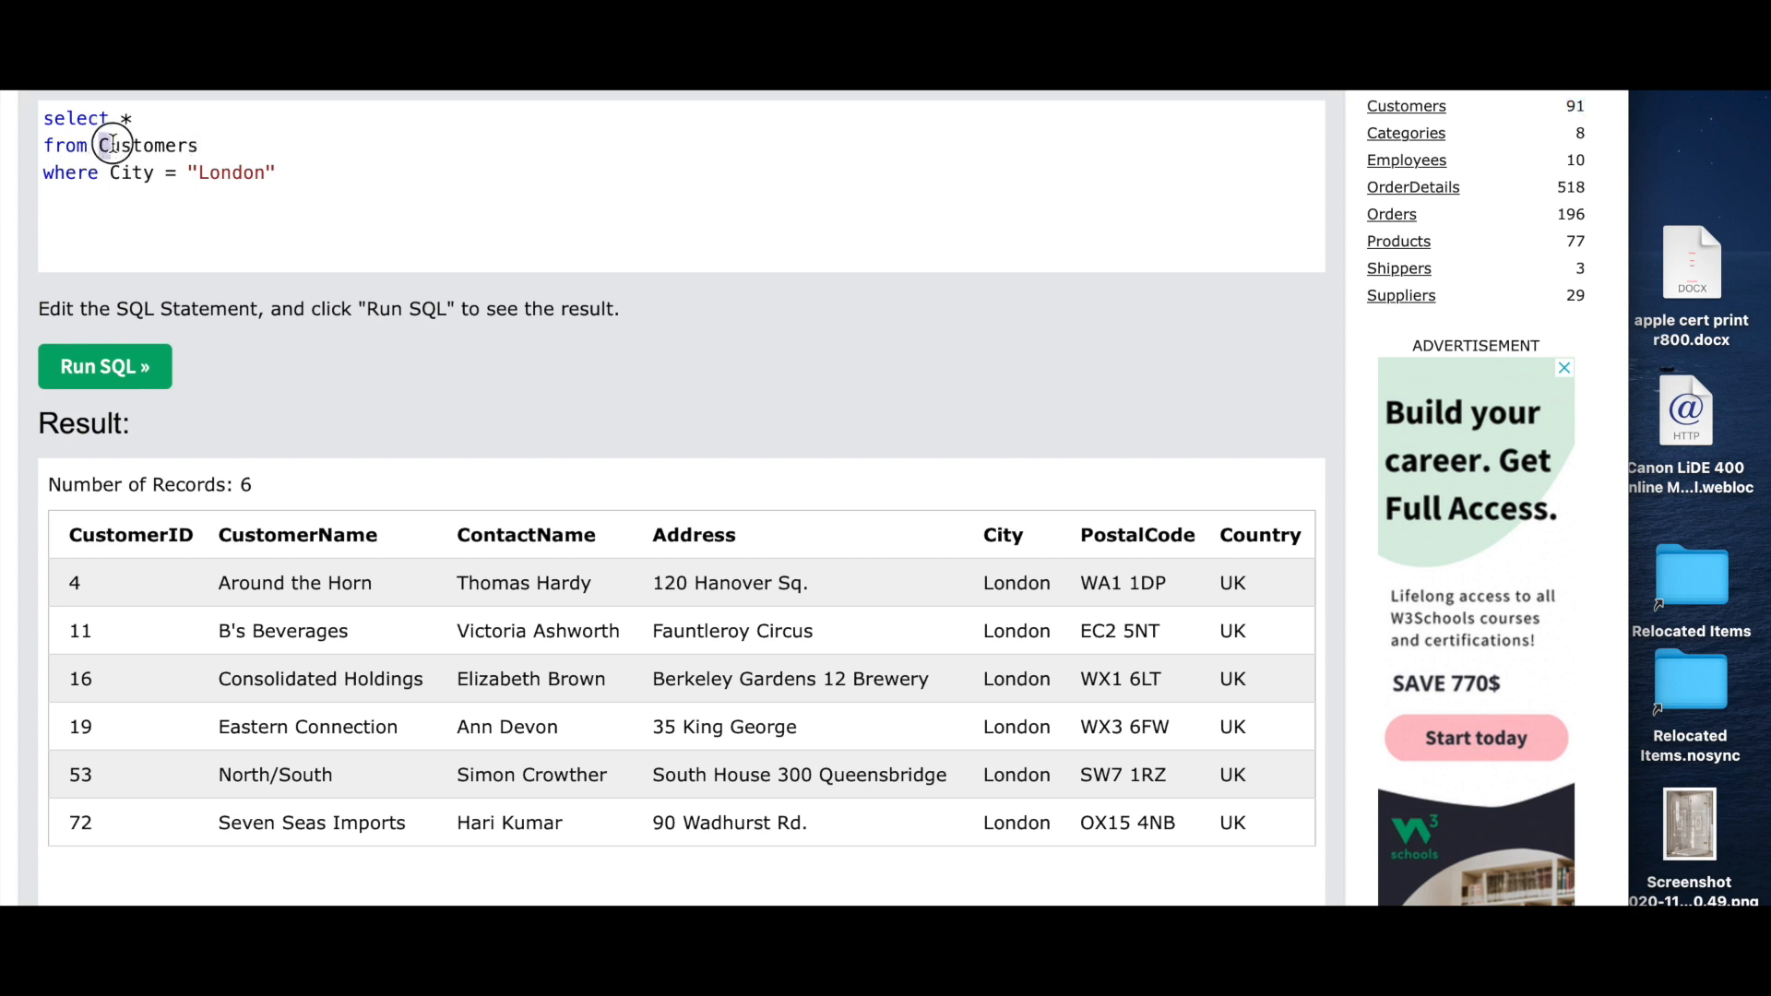
Select the Customers table name in the City = "London" query
double_click(115, 145)
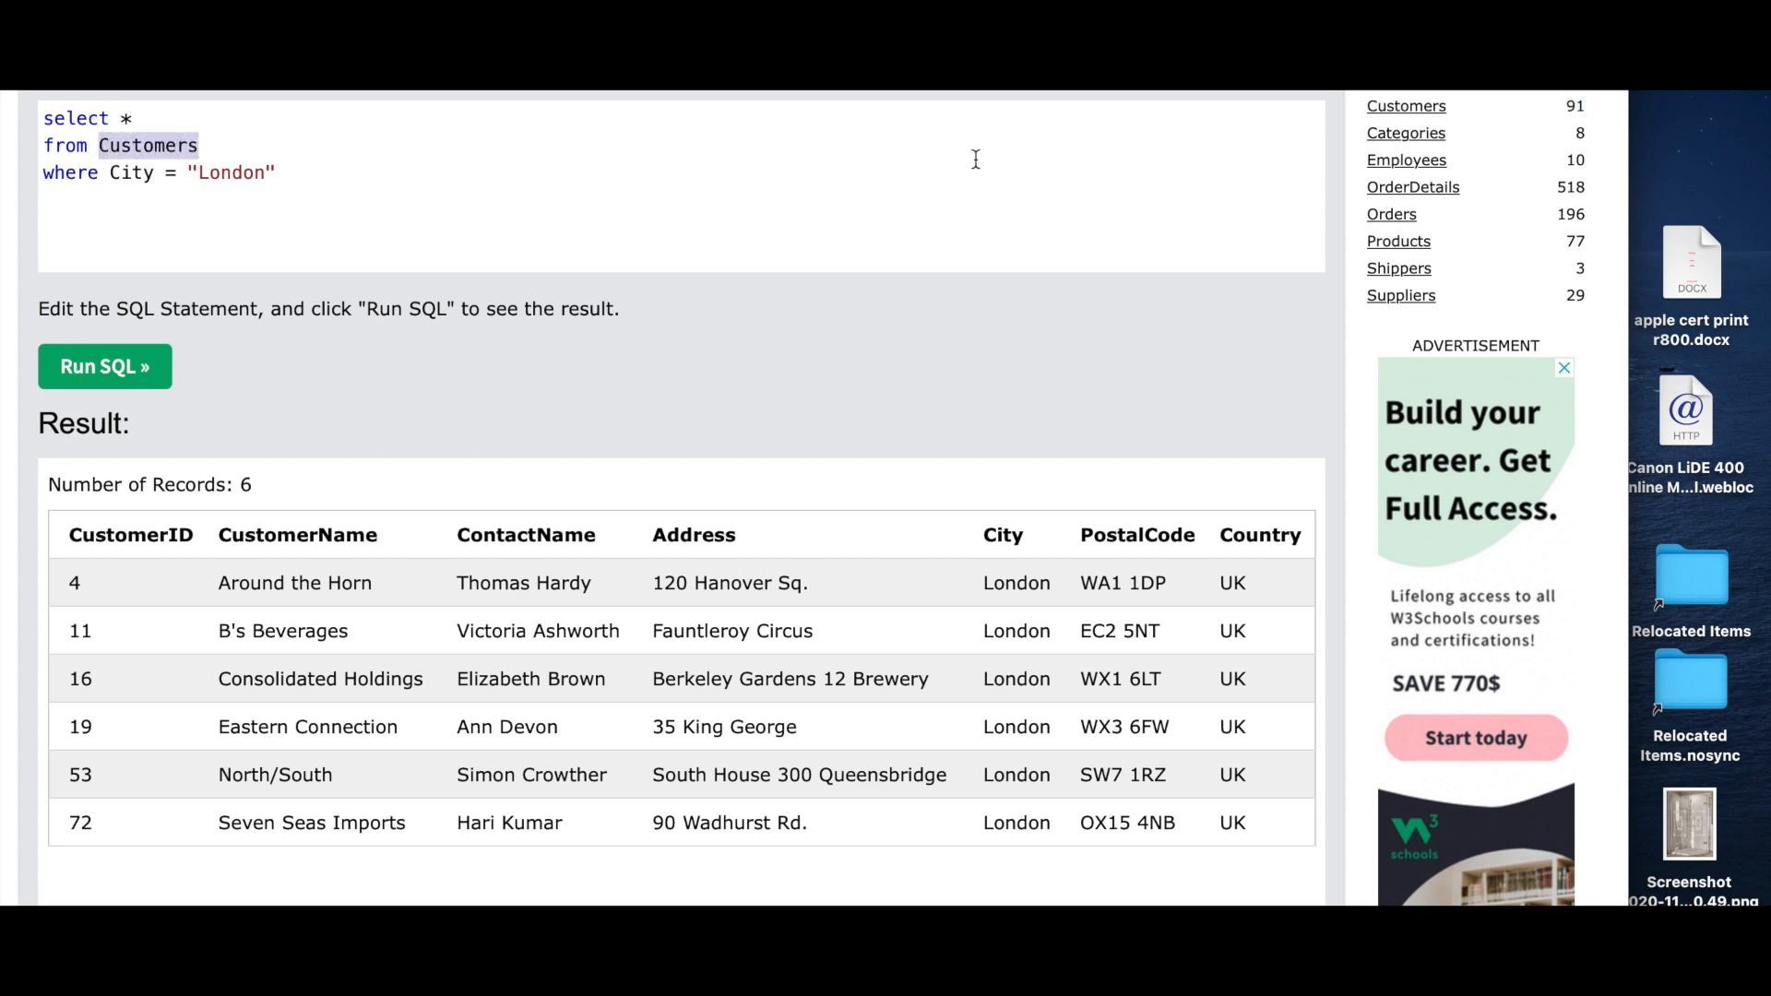
mouse_move(1430, 124)
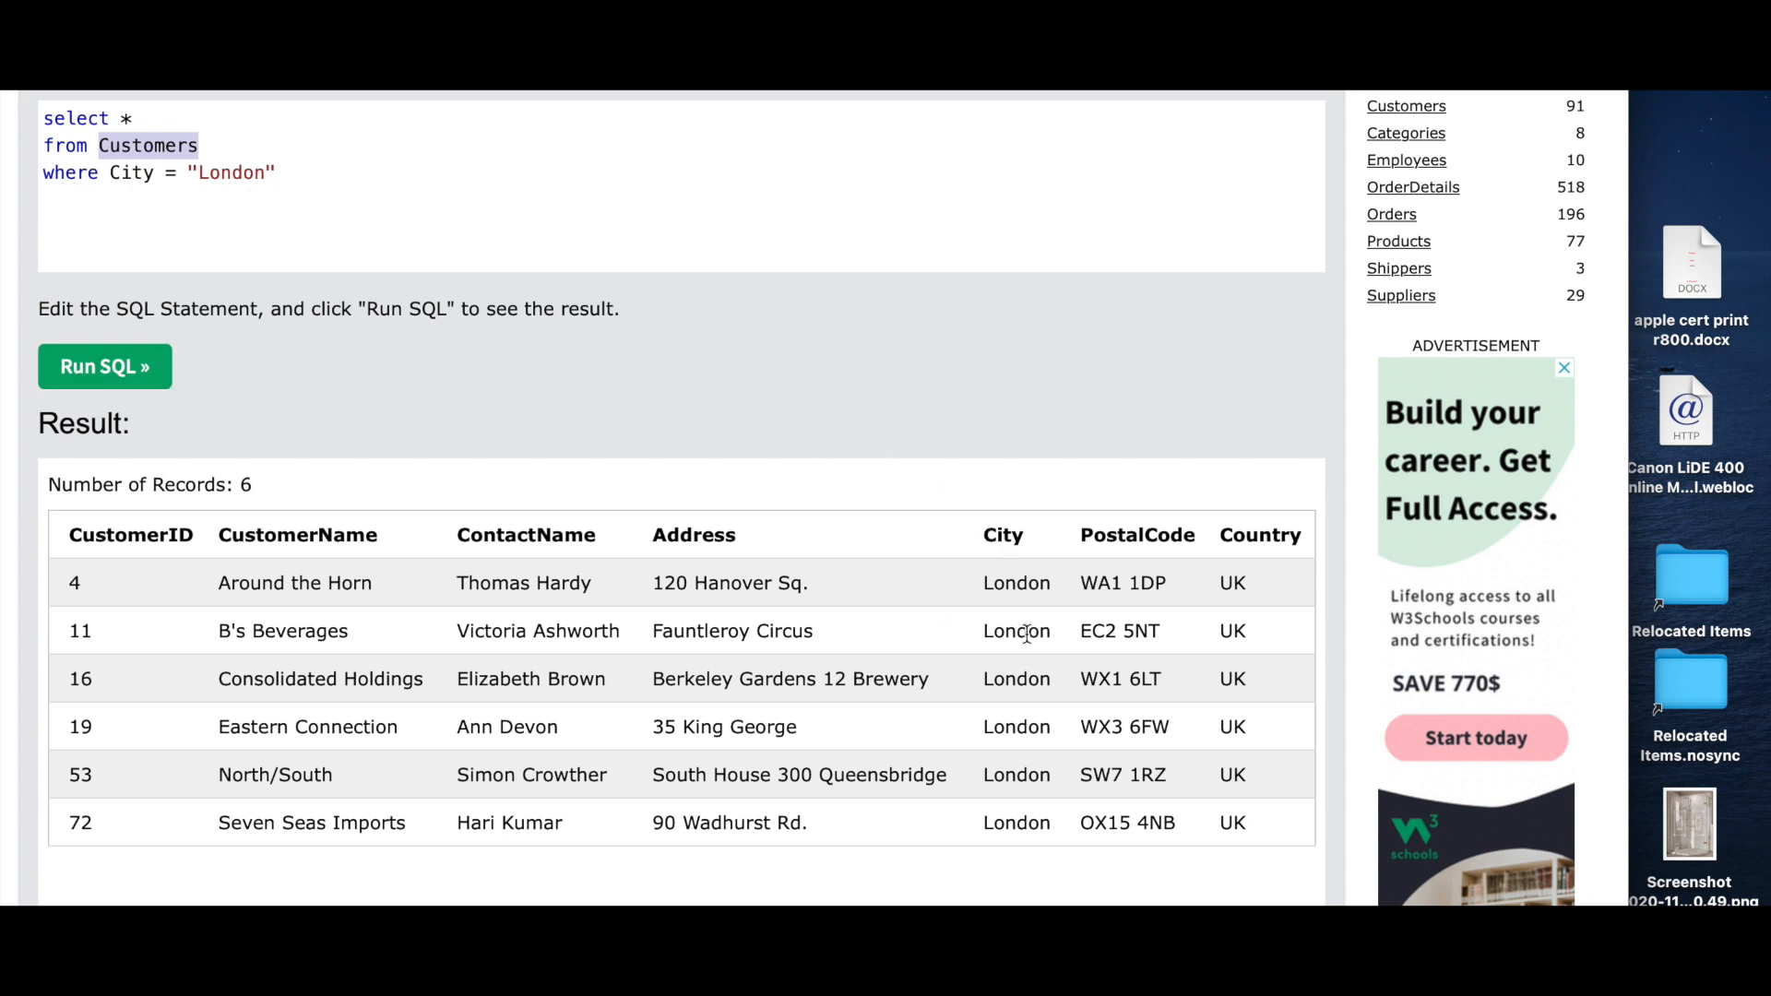
mouse_move(549, 285)
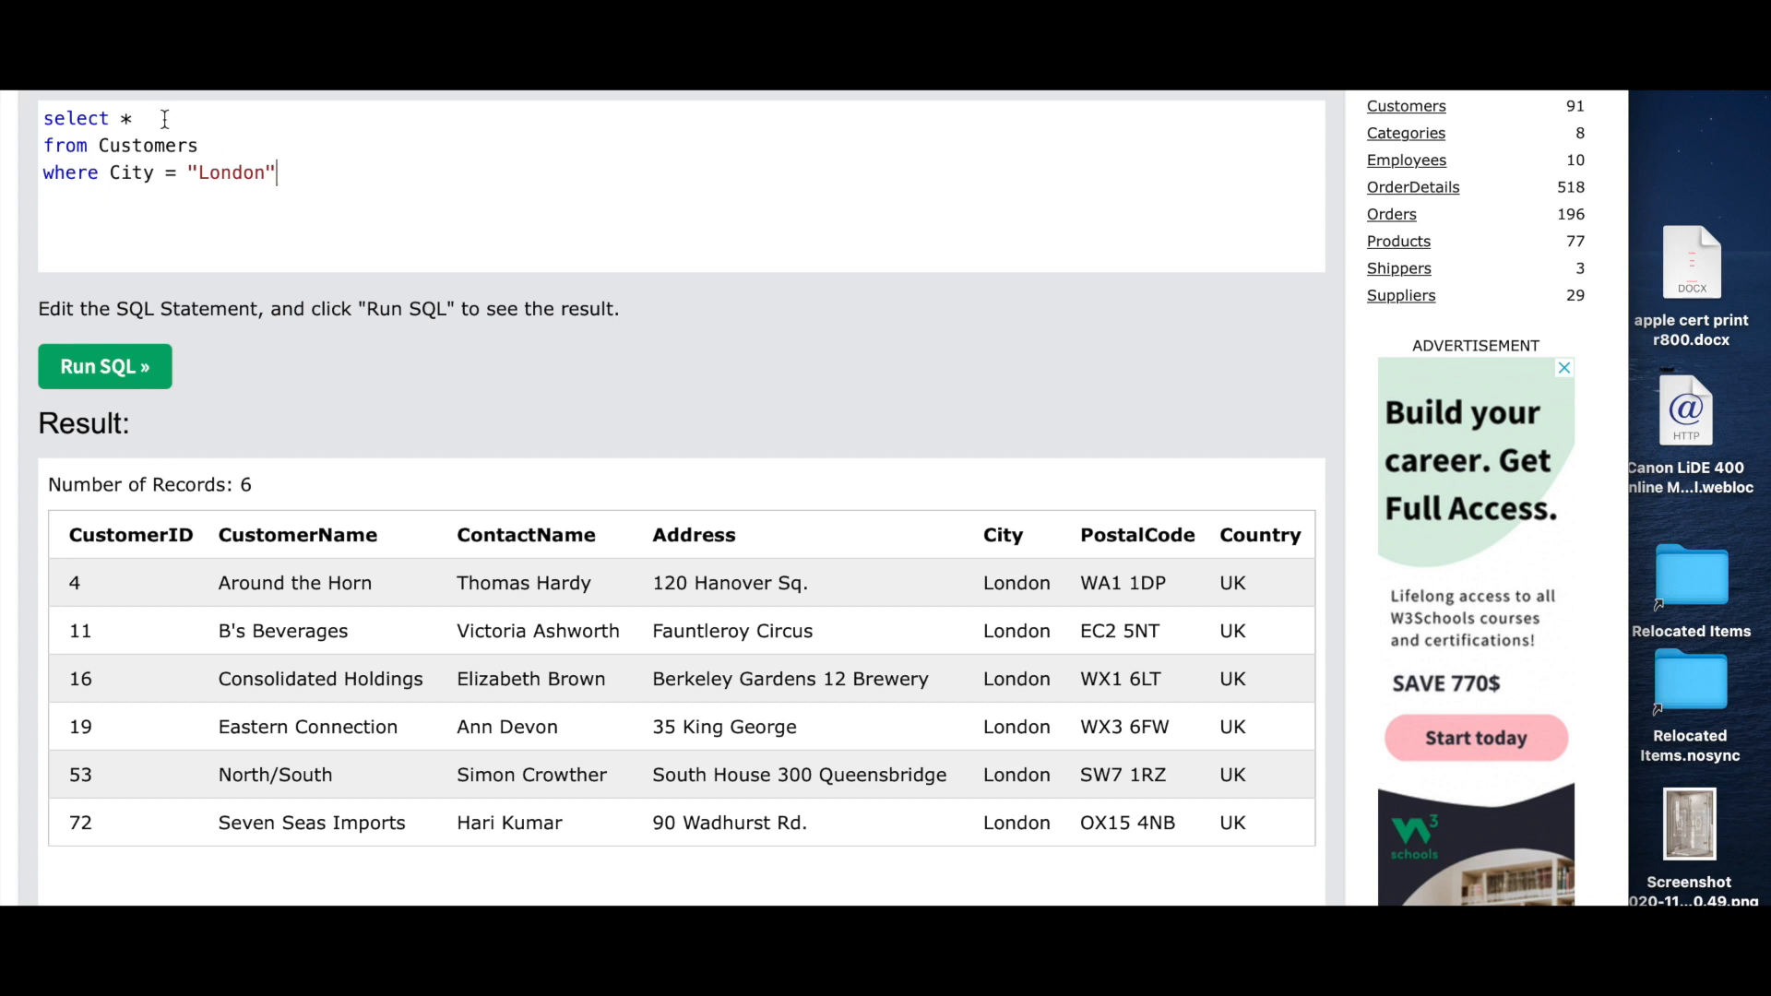
mouse_move(449, 125)
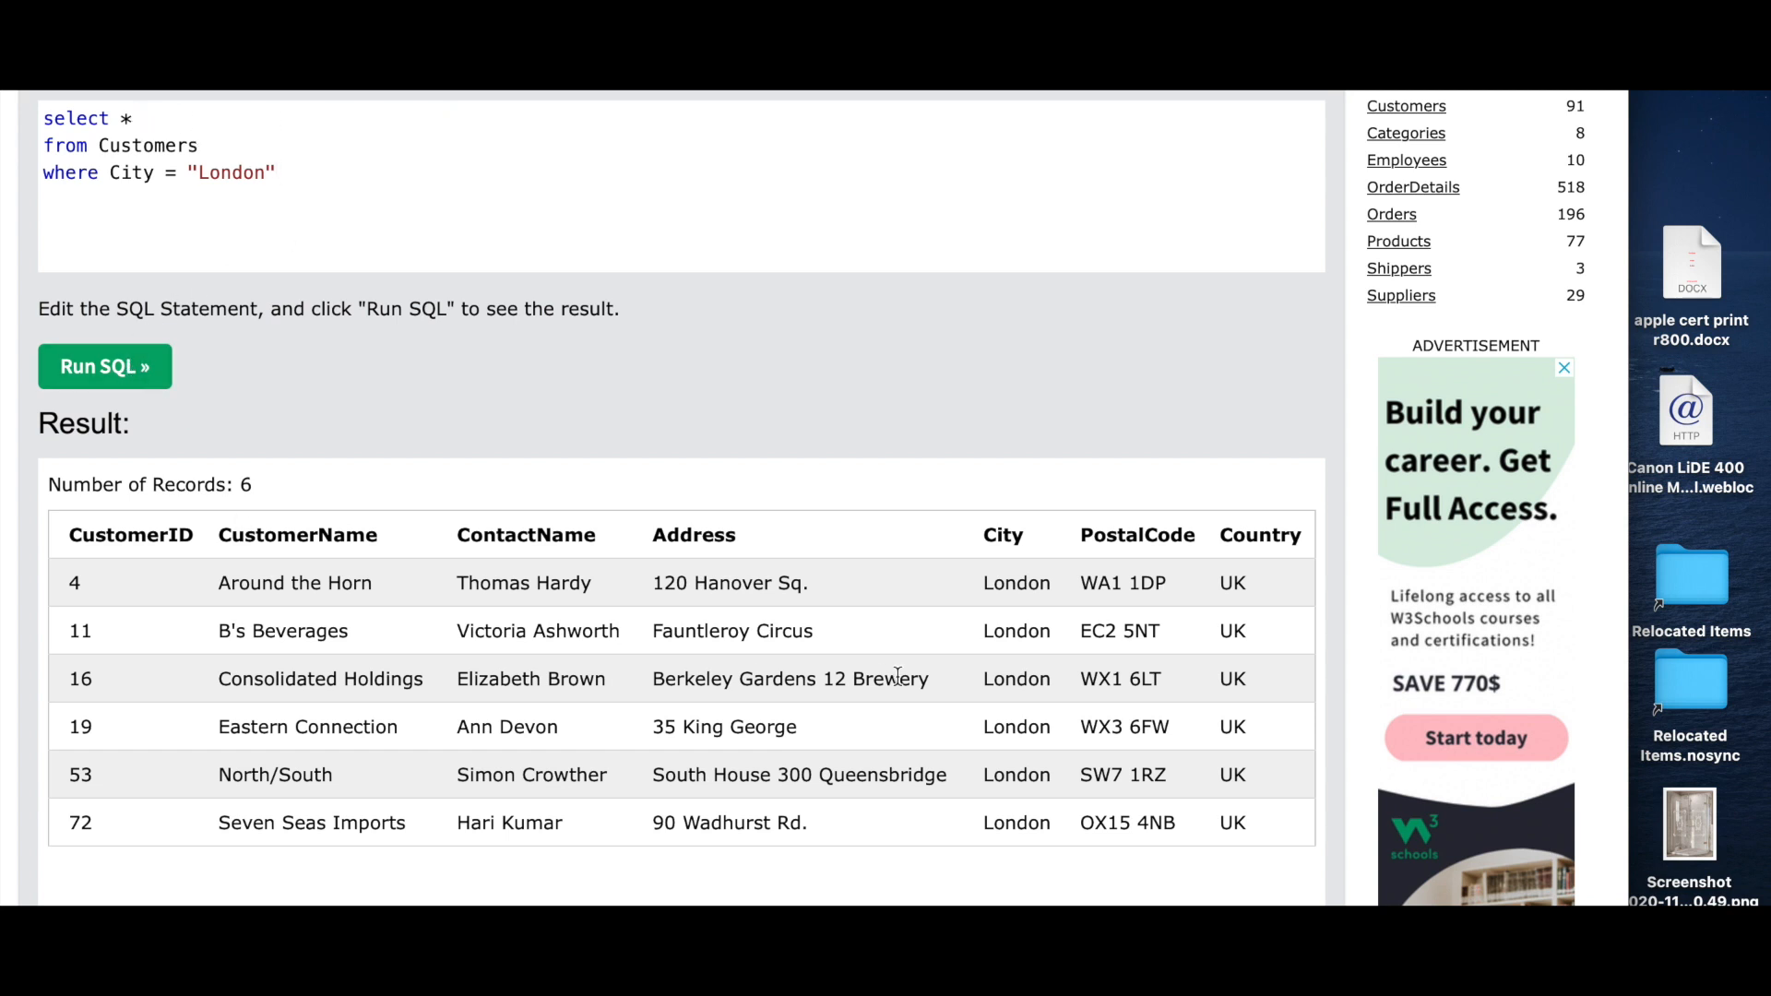
mouse_move(1044, 704)
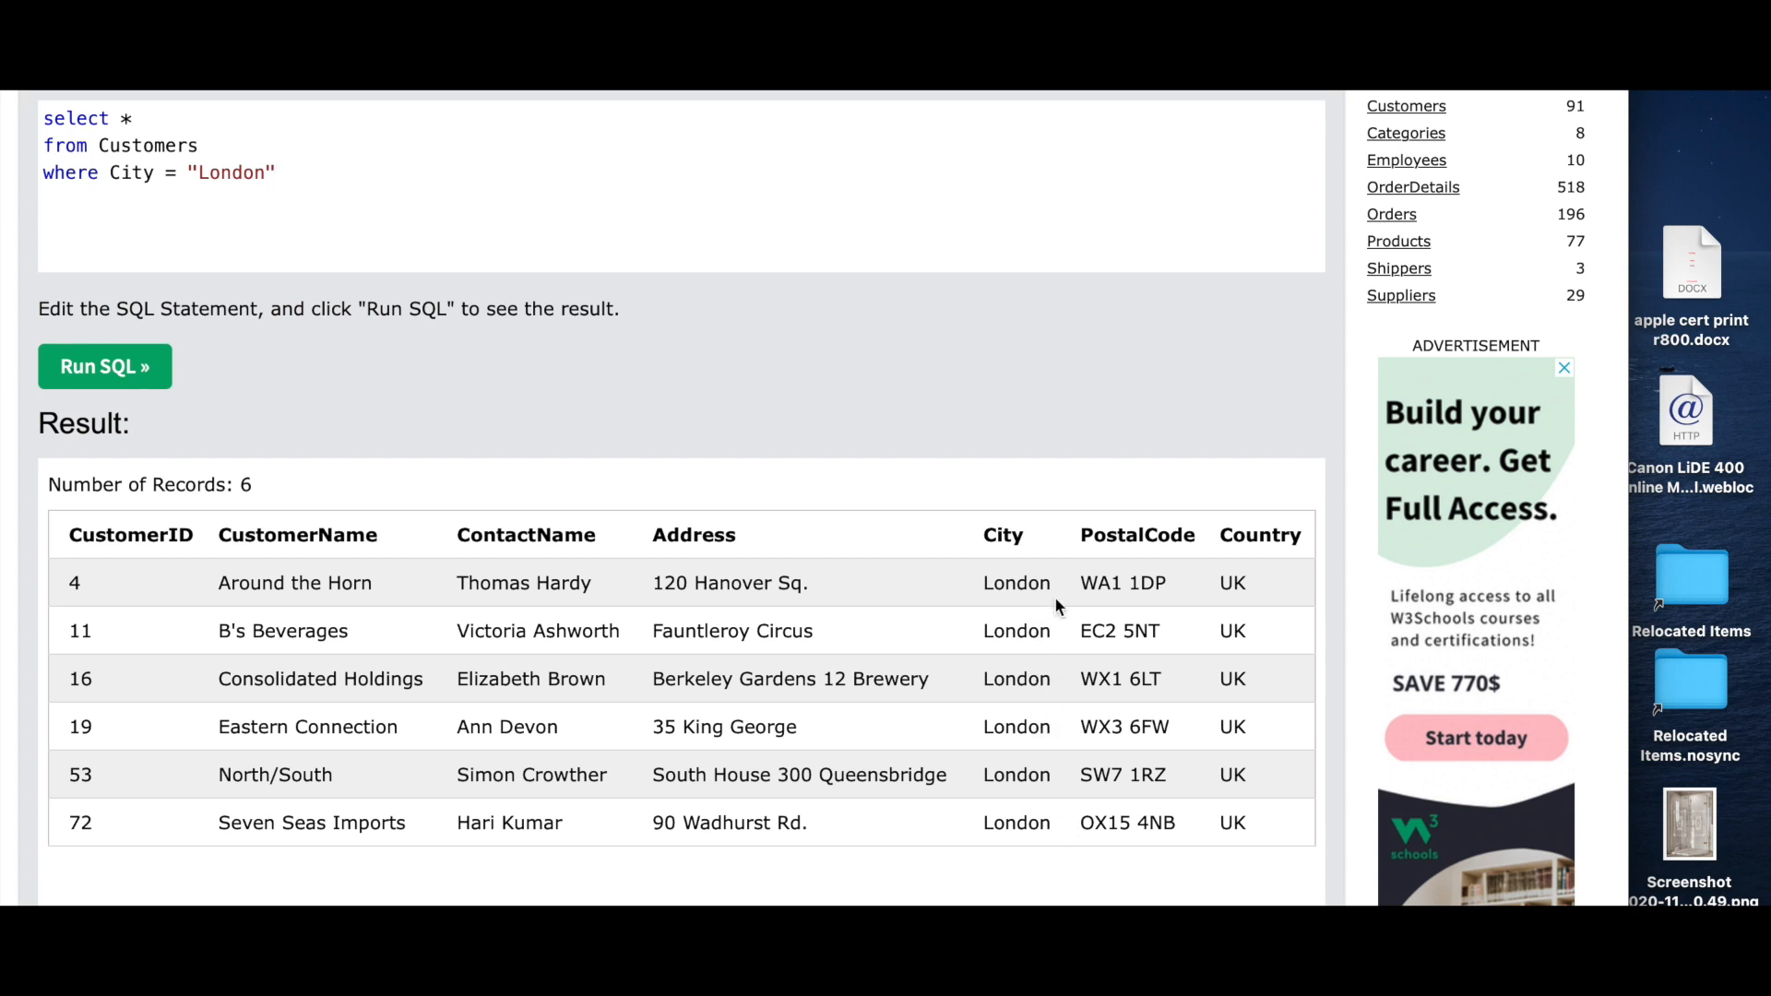
mouse_move(1415, 136)
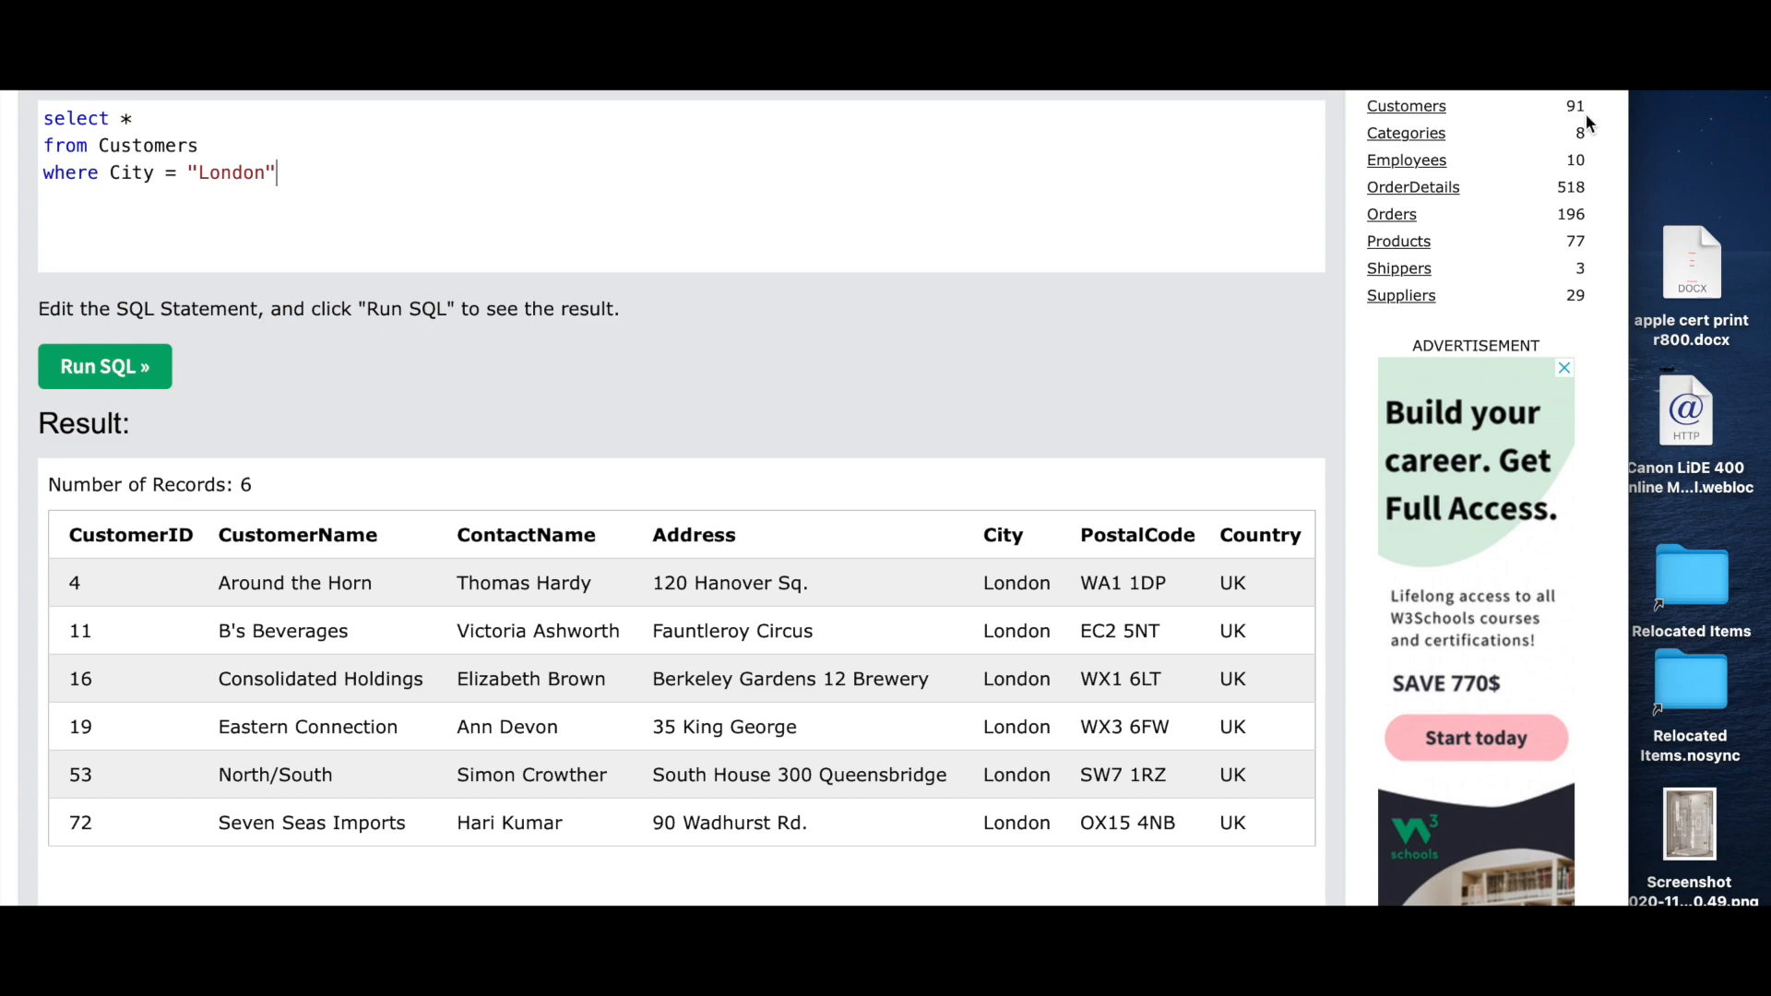
mouse_move(1048, 428)
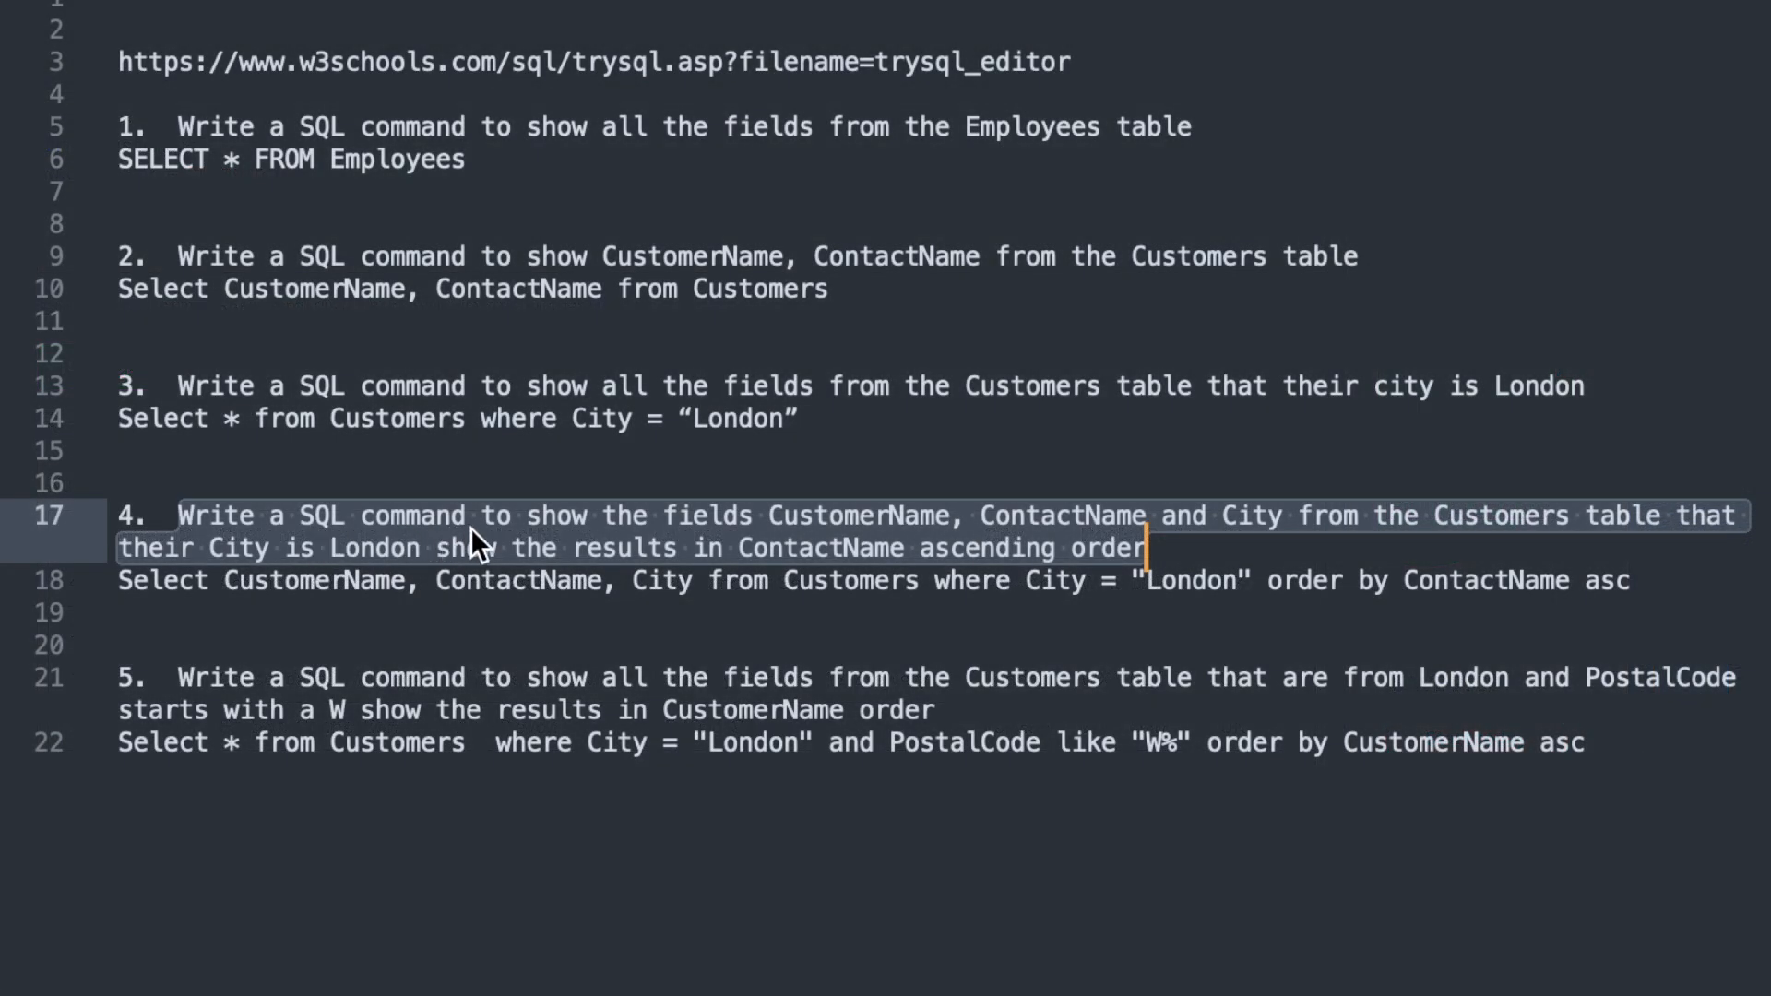
mouse_move(832, 554)
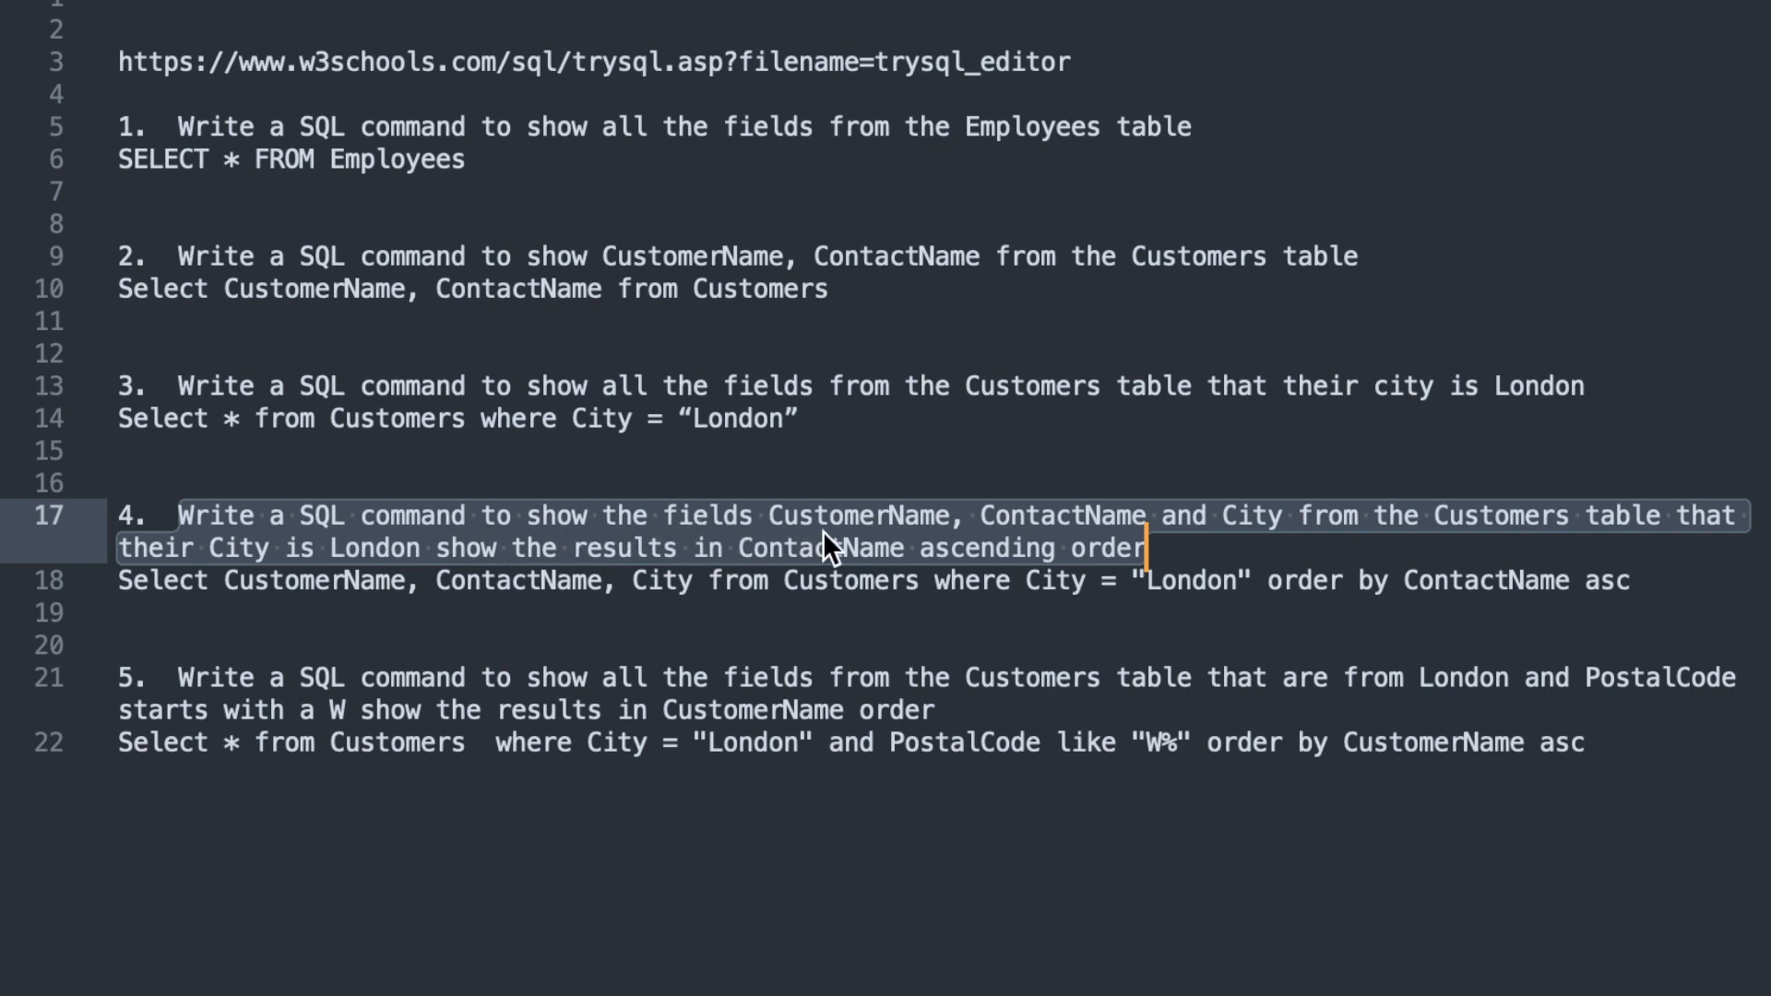
mouse_move(1139, 540)
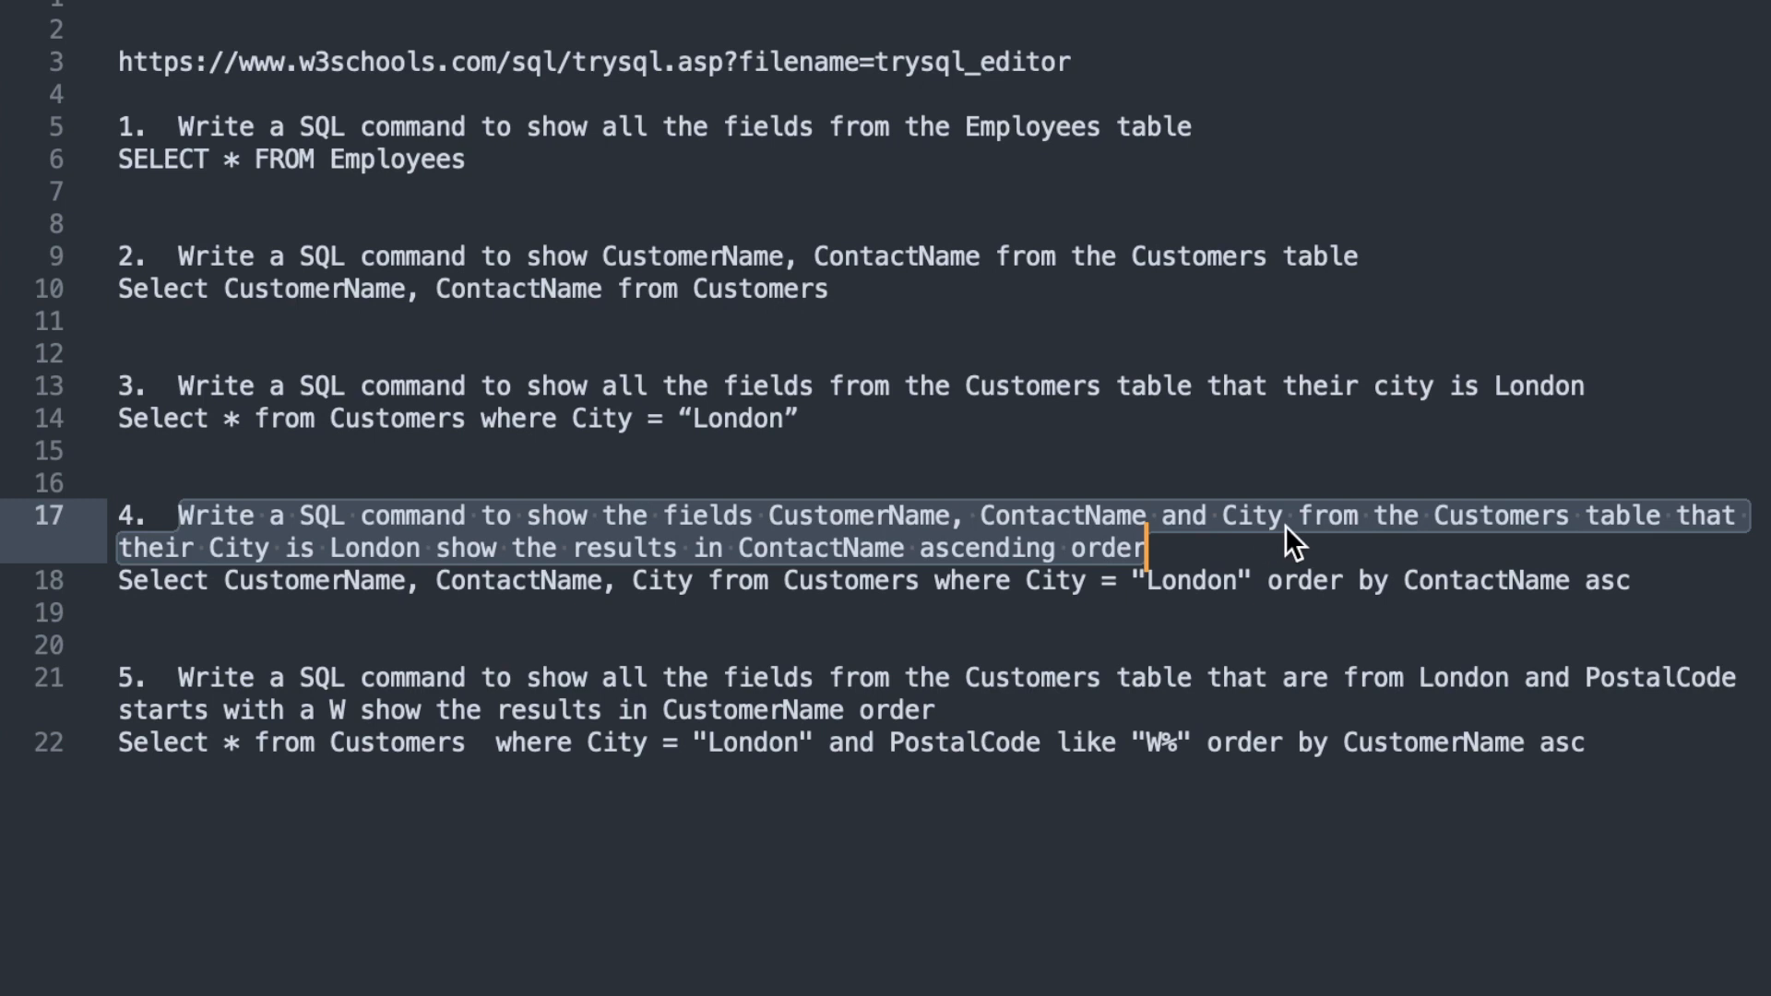
mouse_move(999, 557)
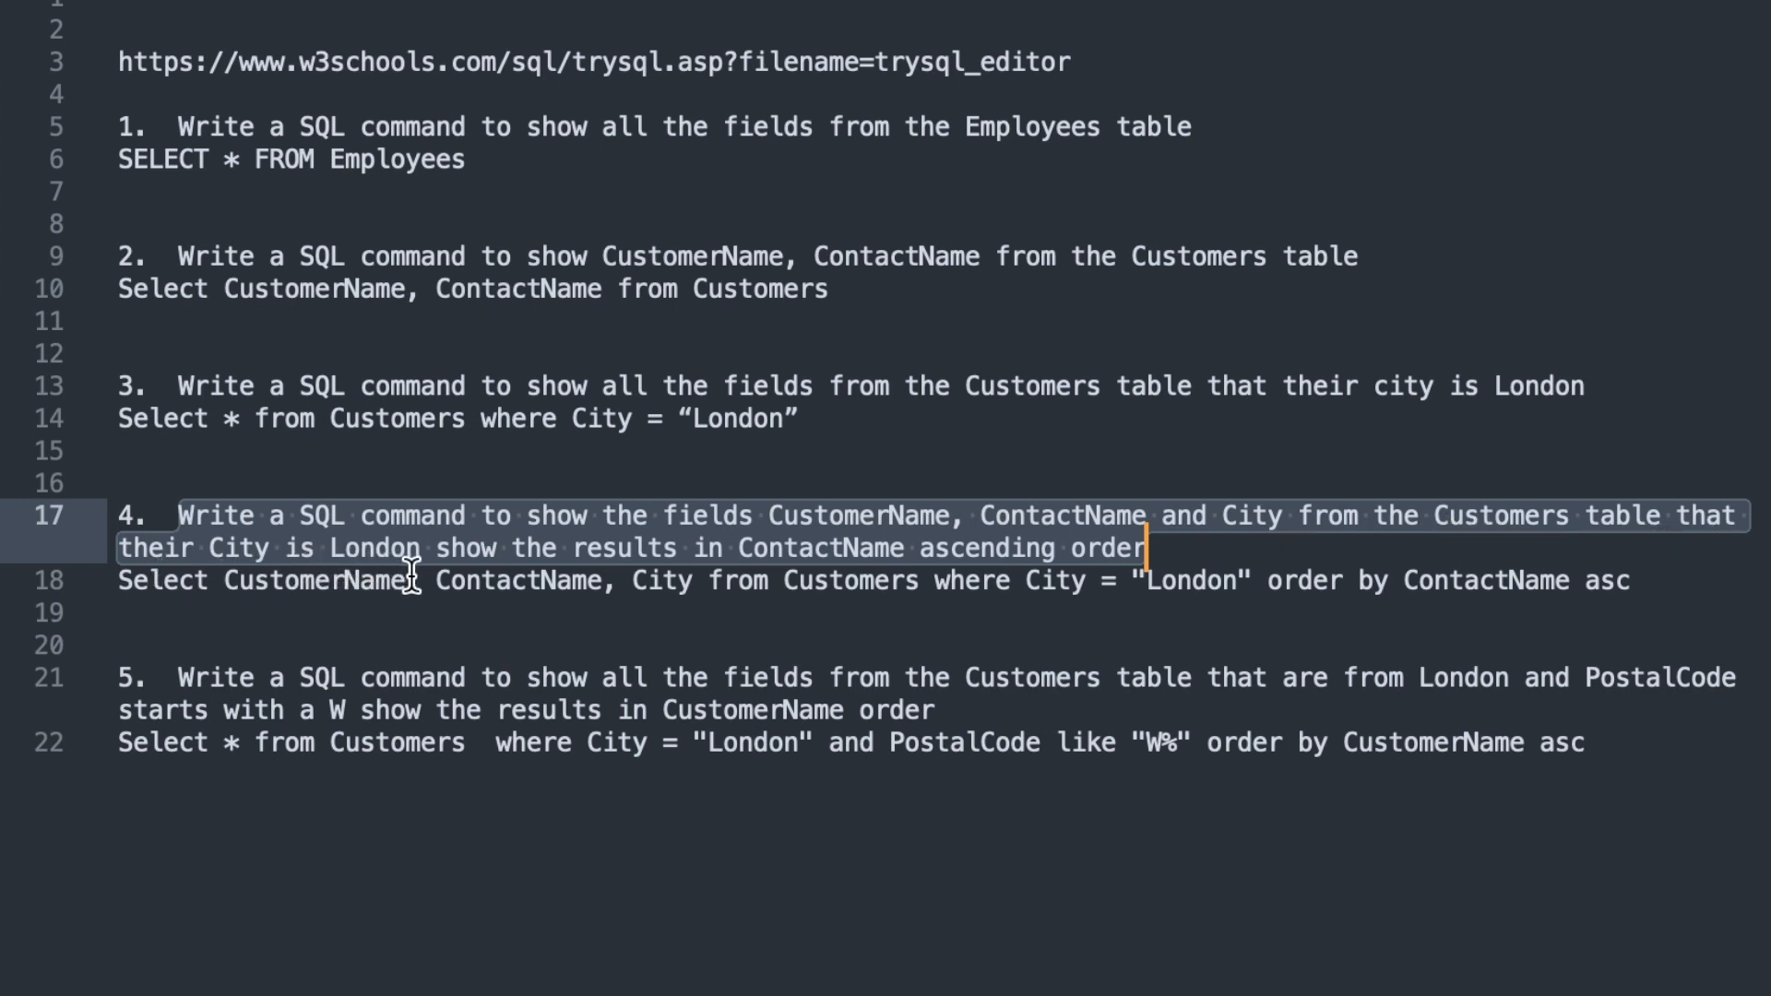
mouse_move(701, 563)
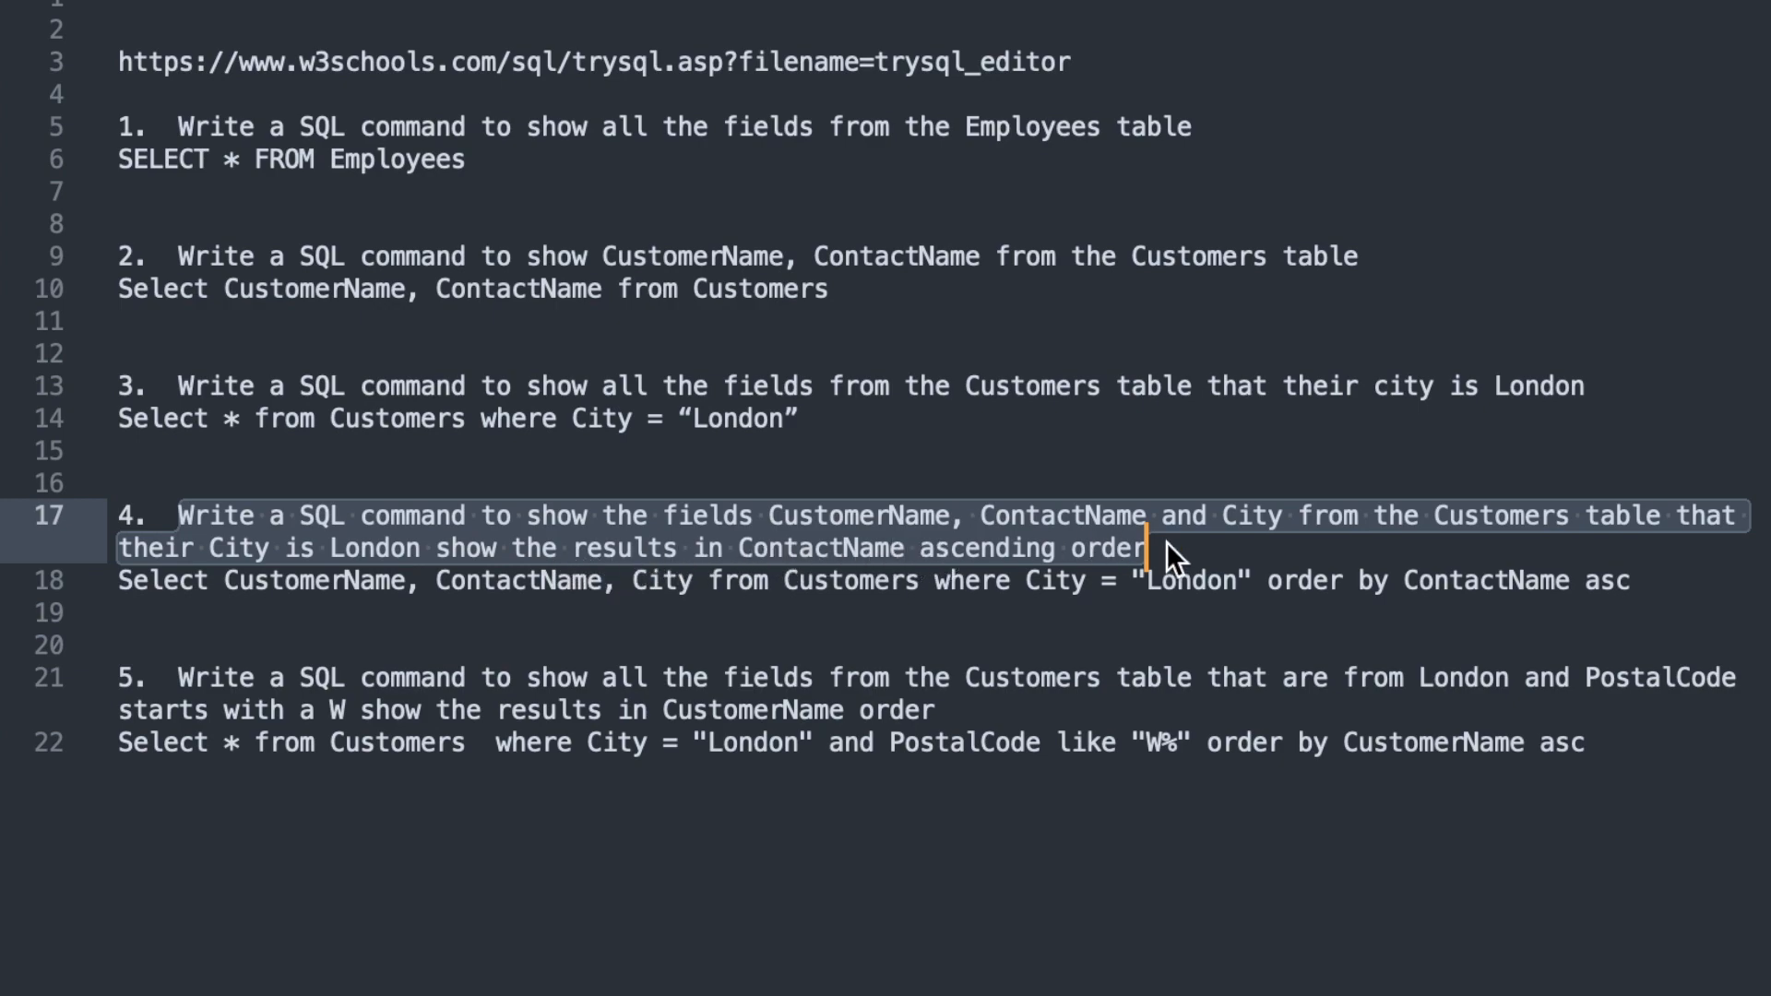
Place the cursor on question 4's text in the notes
left_click(99, 371)
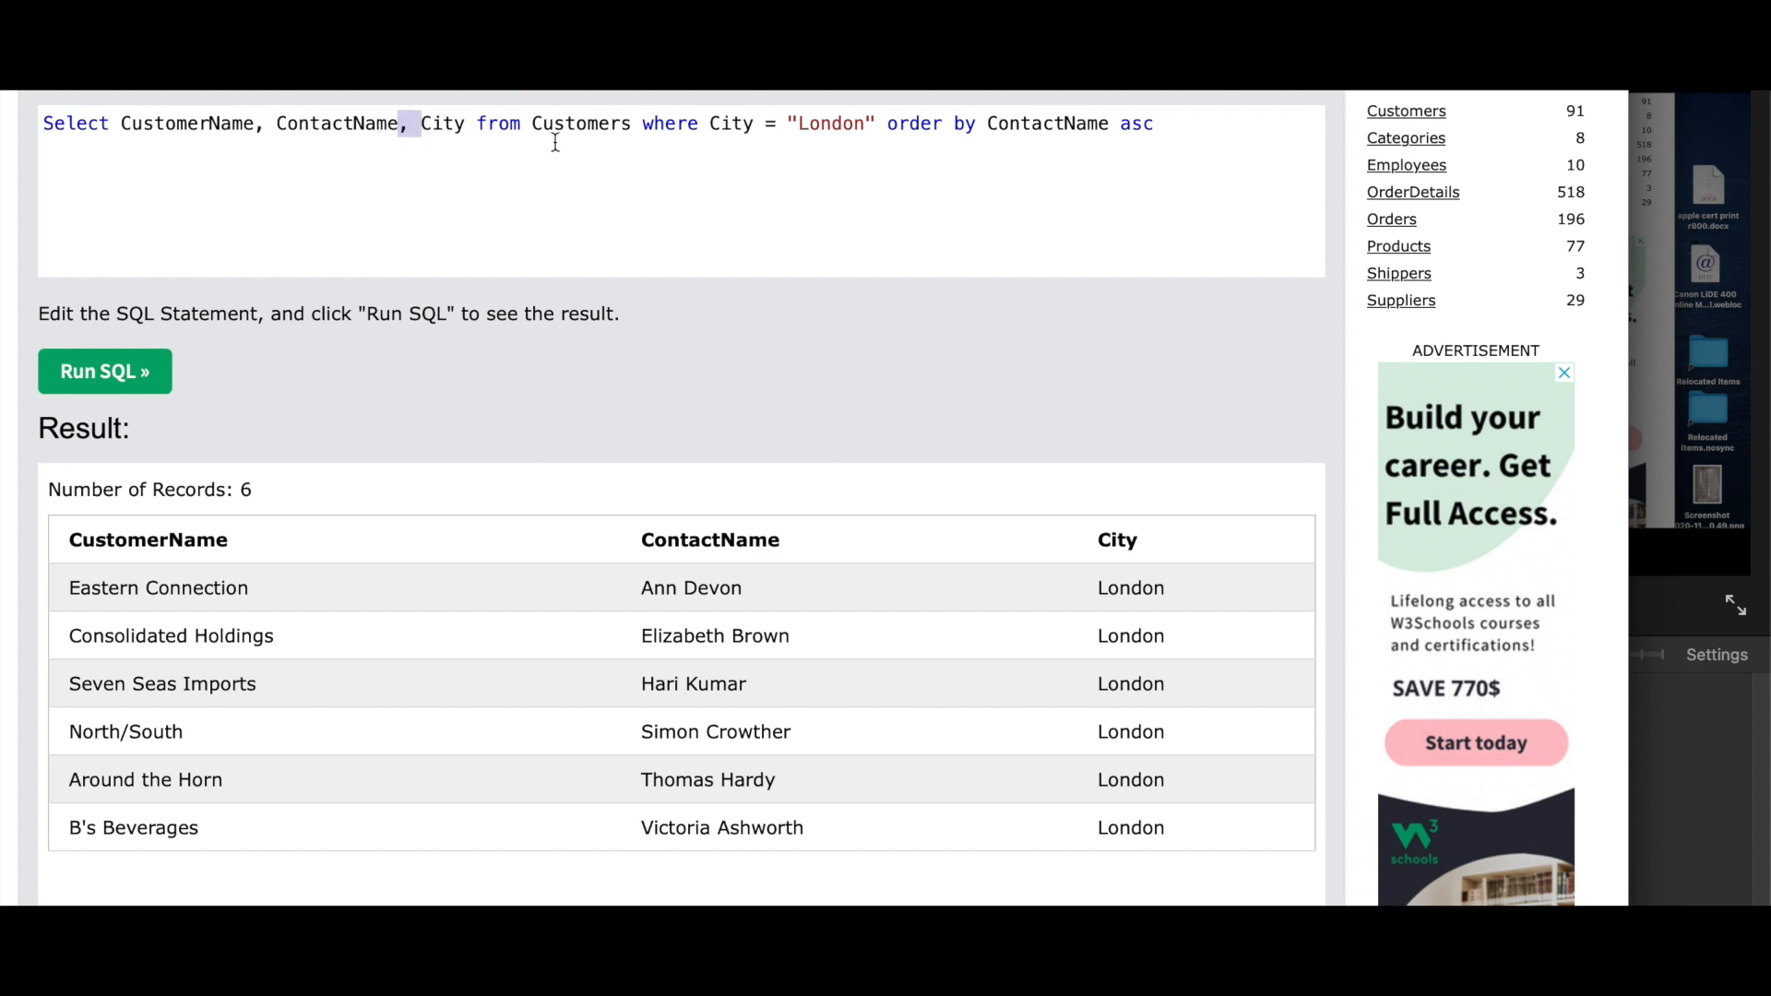
Highlight the City column and the ORDER BY ContactName clause in the query
double_click(626, 124)
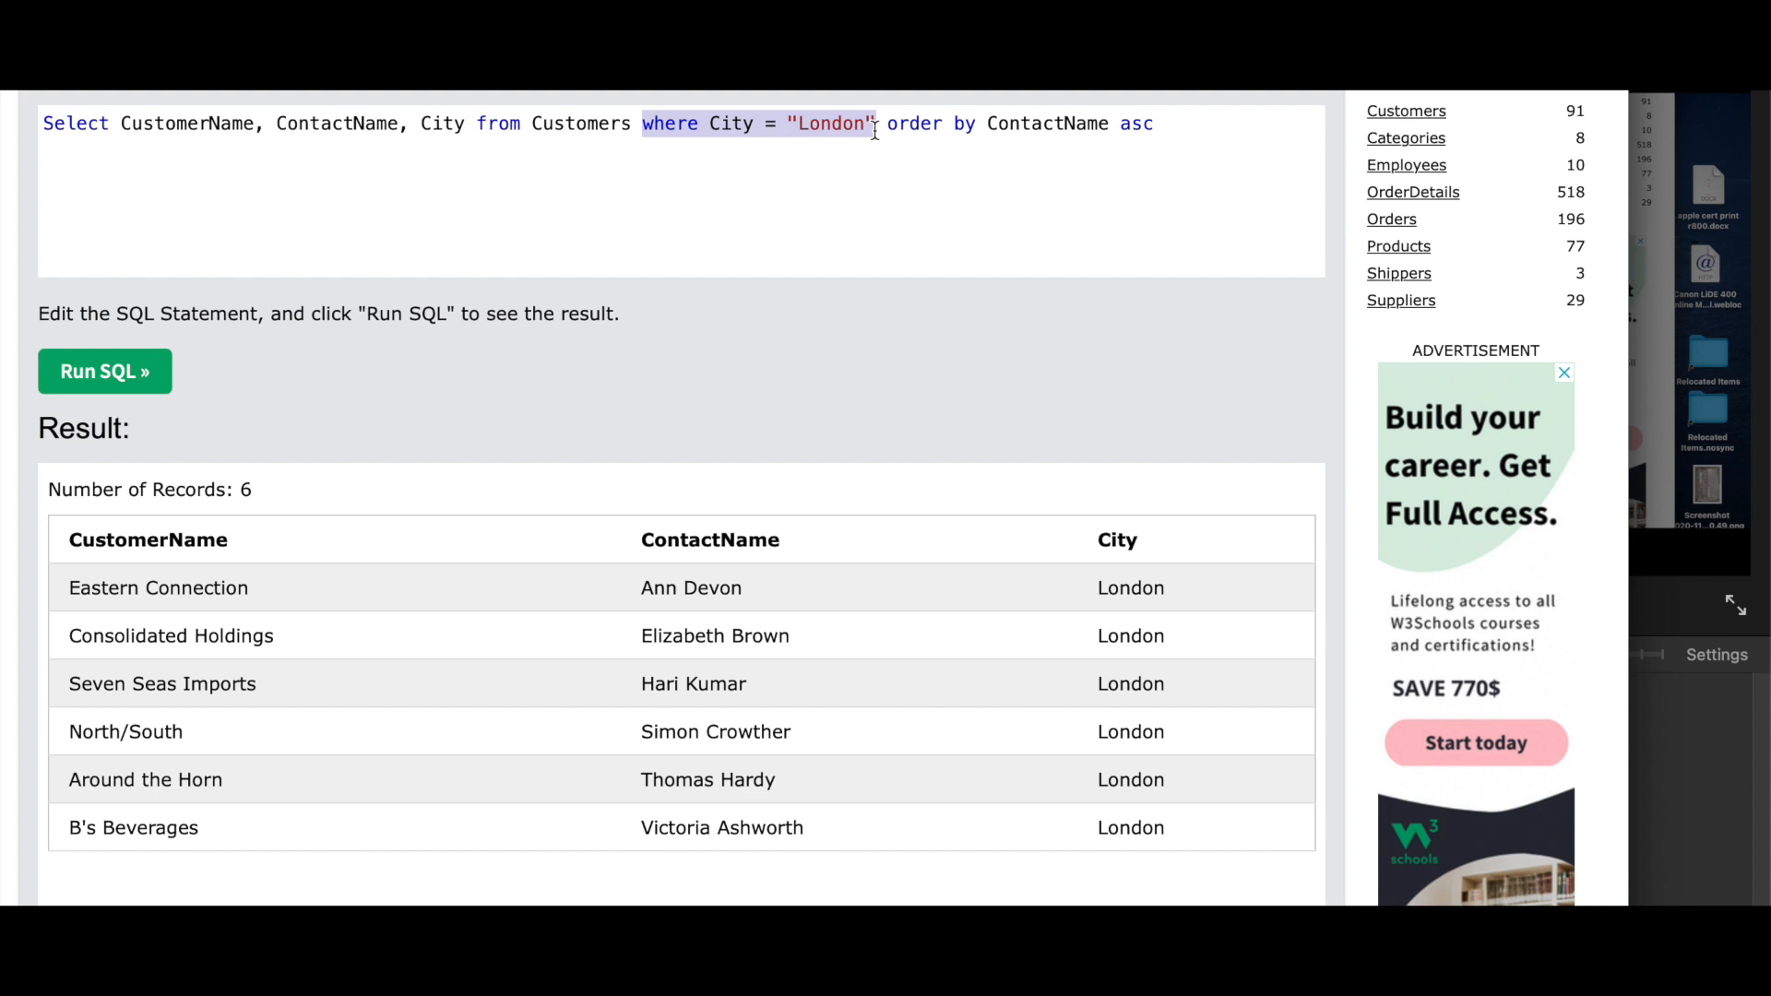
left_click(900, 129)
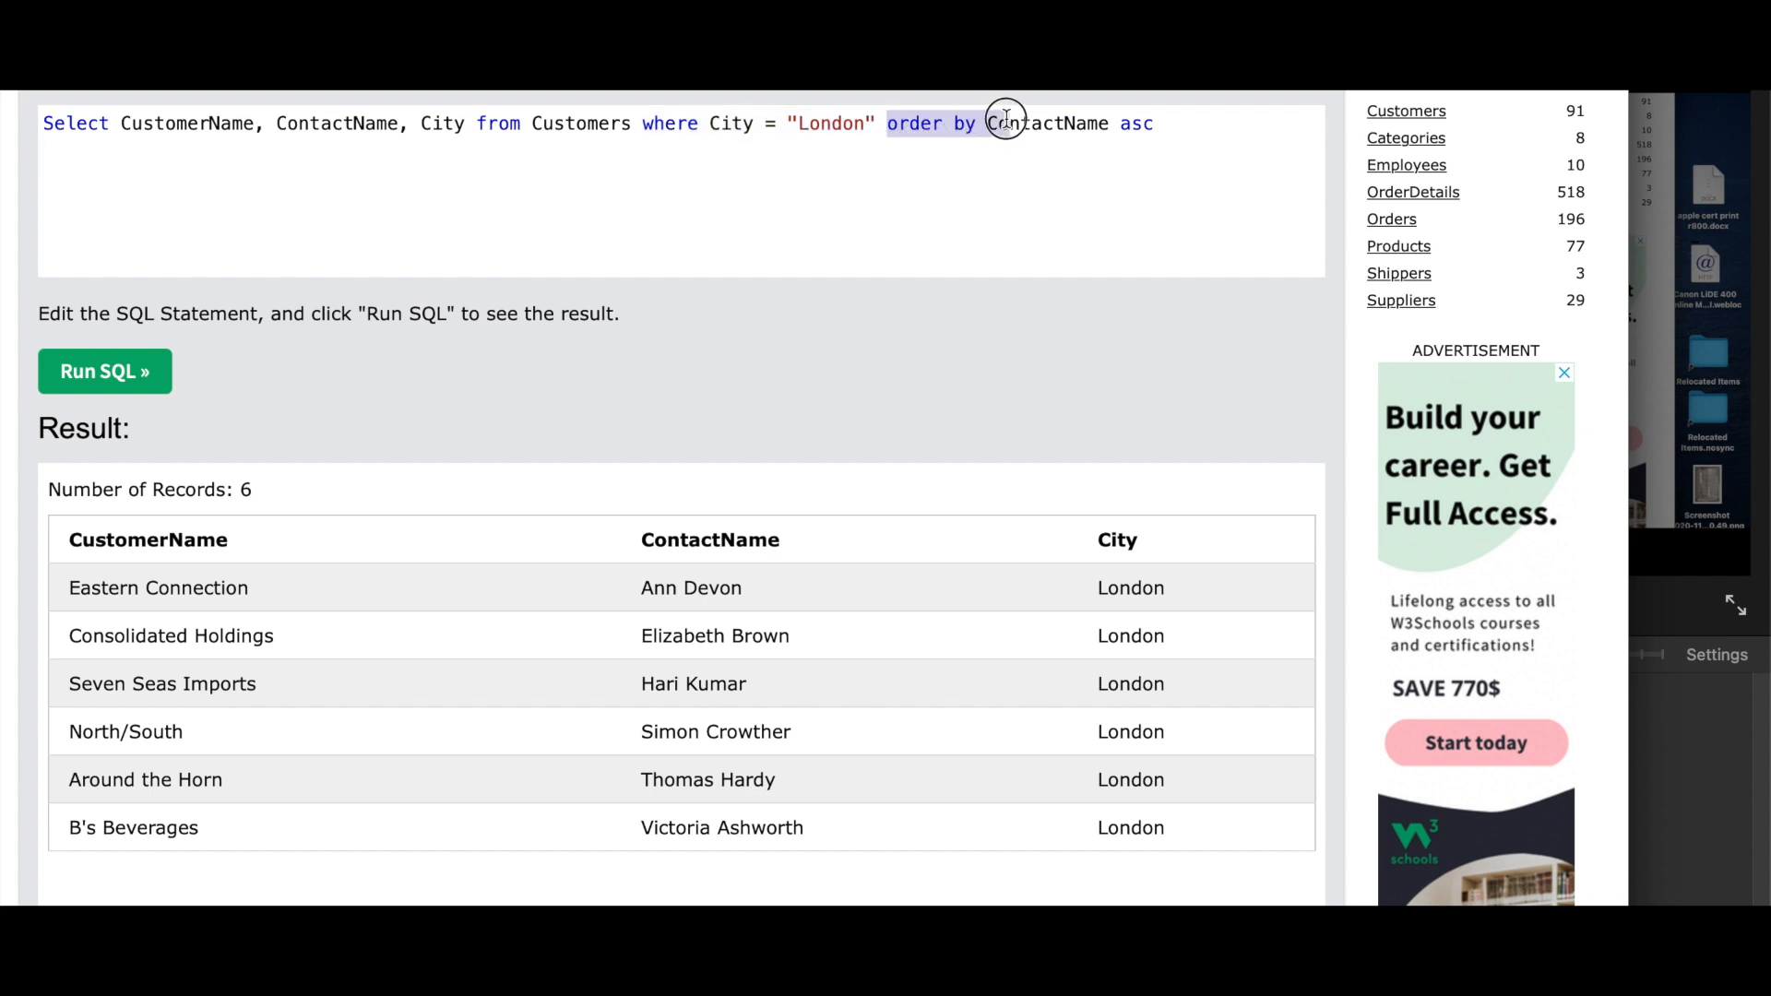
left_click_drag(1006, 122, 1158, 122)
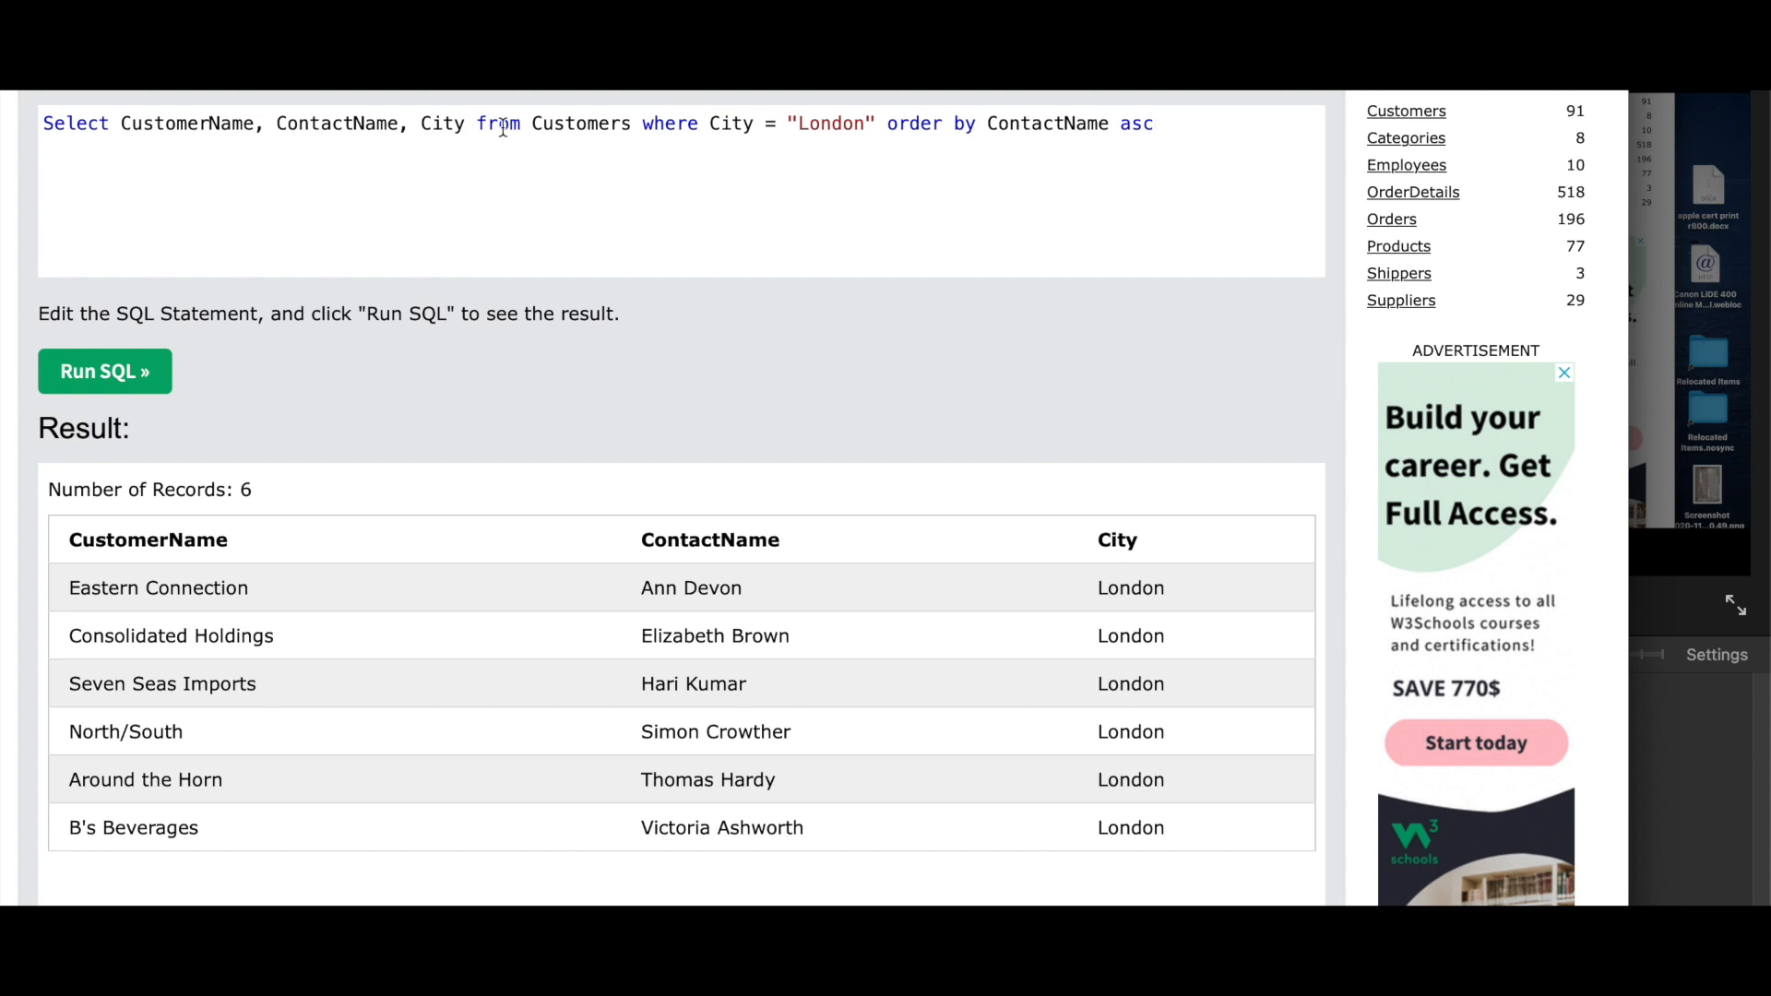
mouse_move(571, 205)
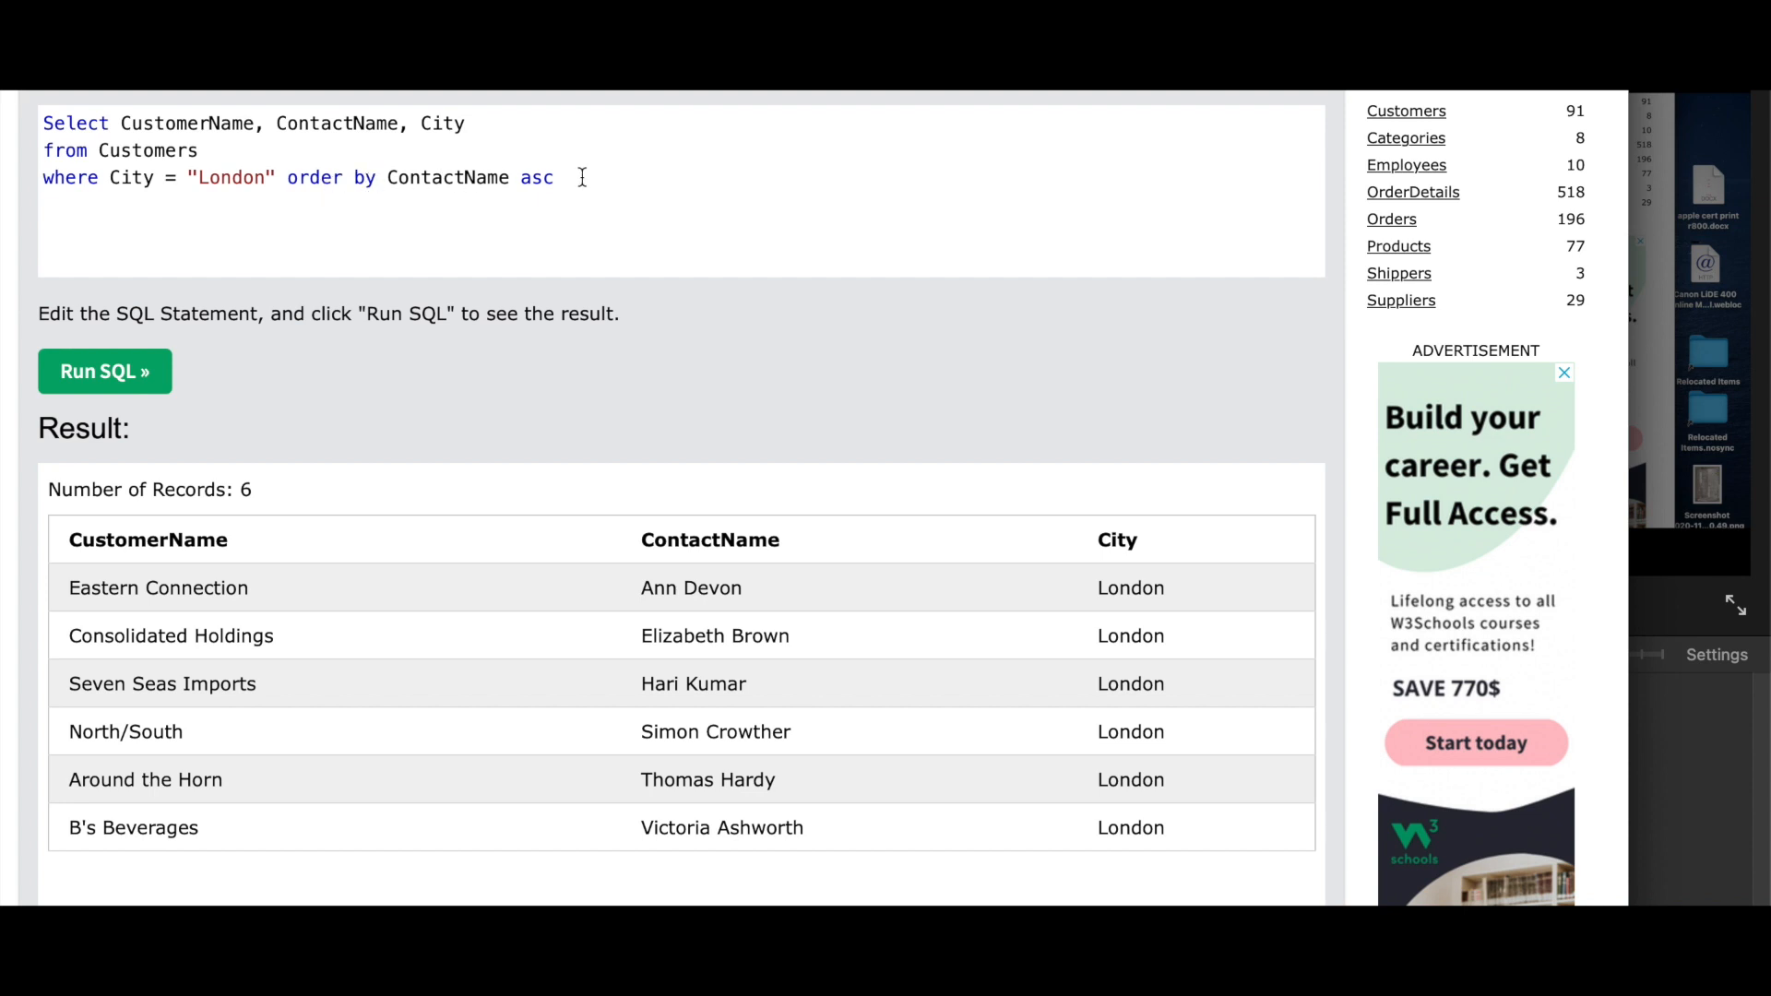
mouse_move(184, 313)
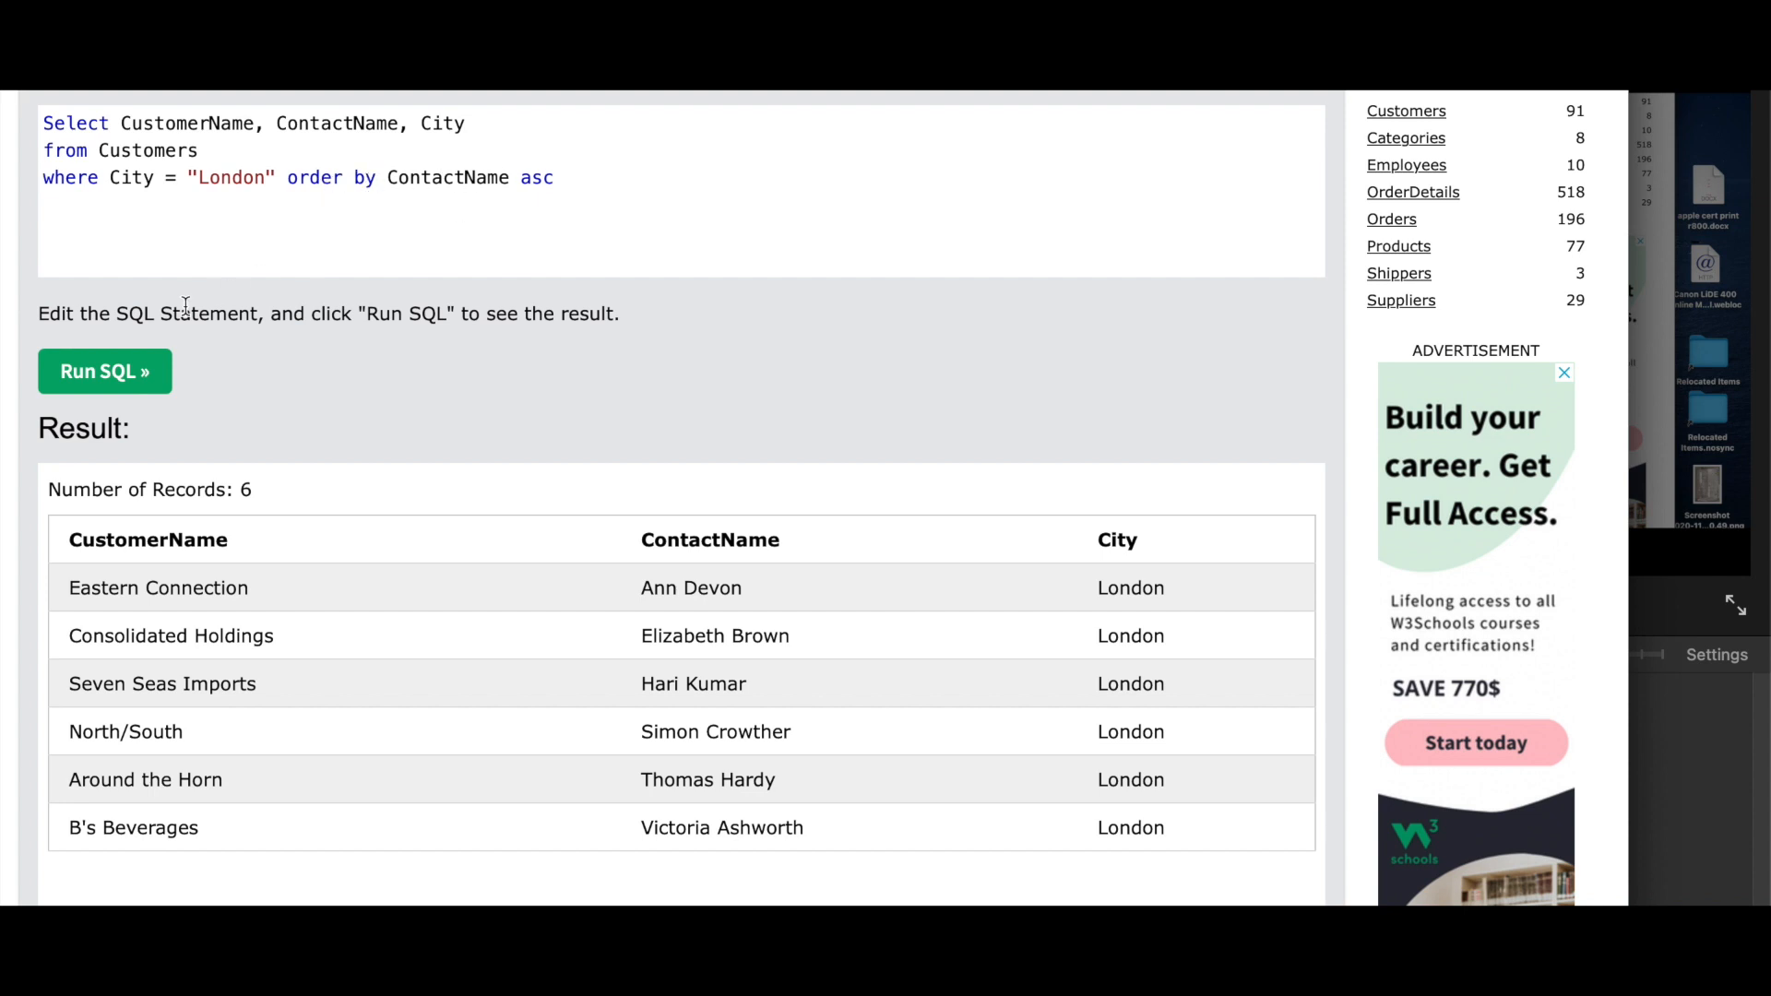
mouse_move(341, 617)
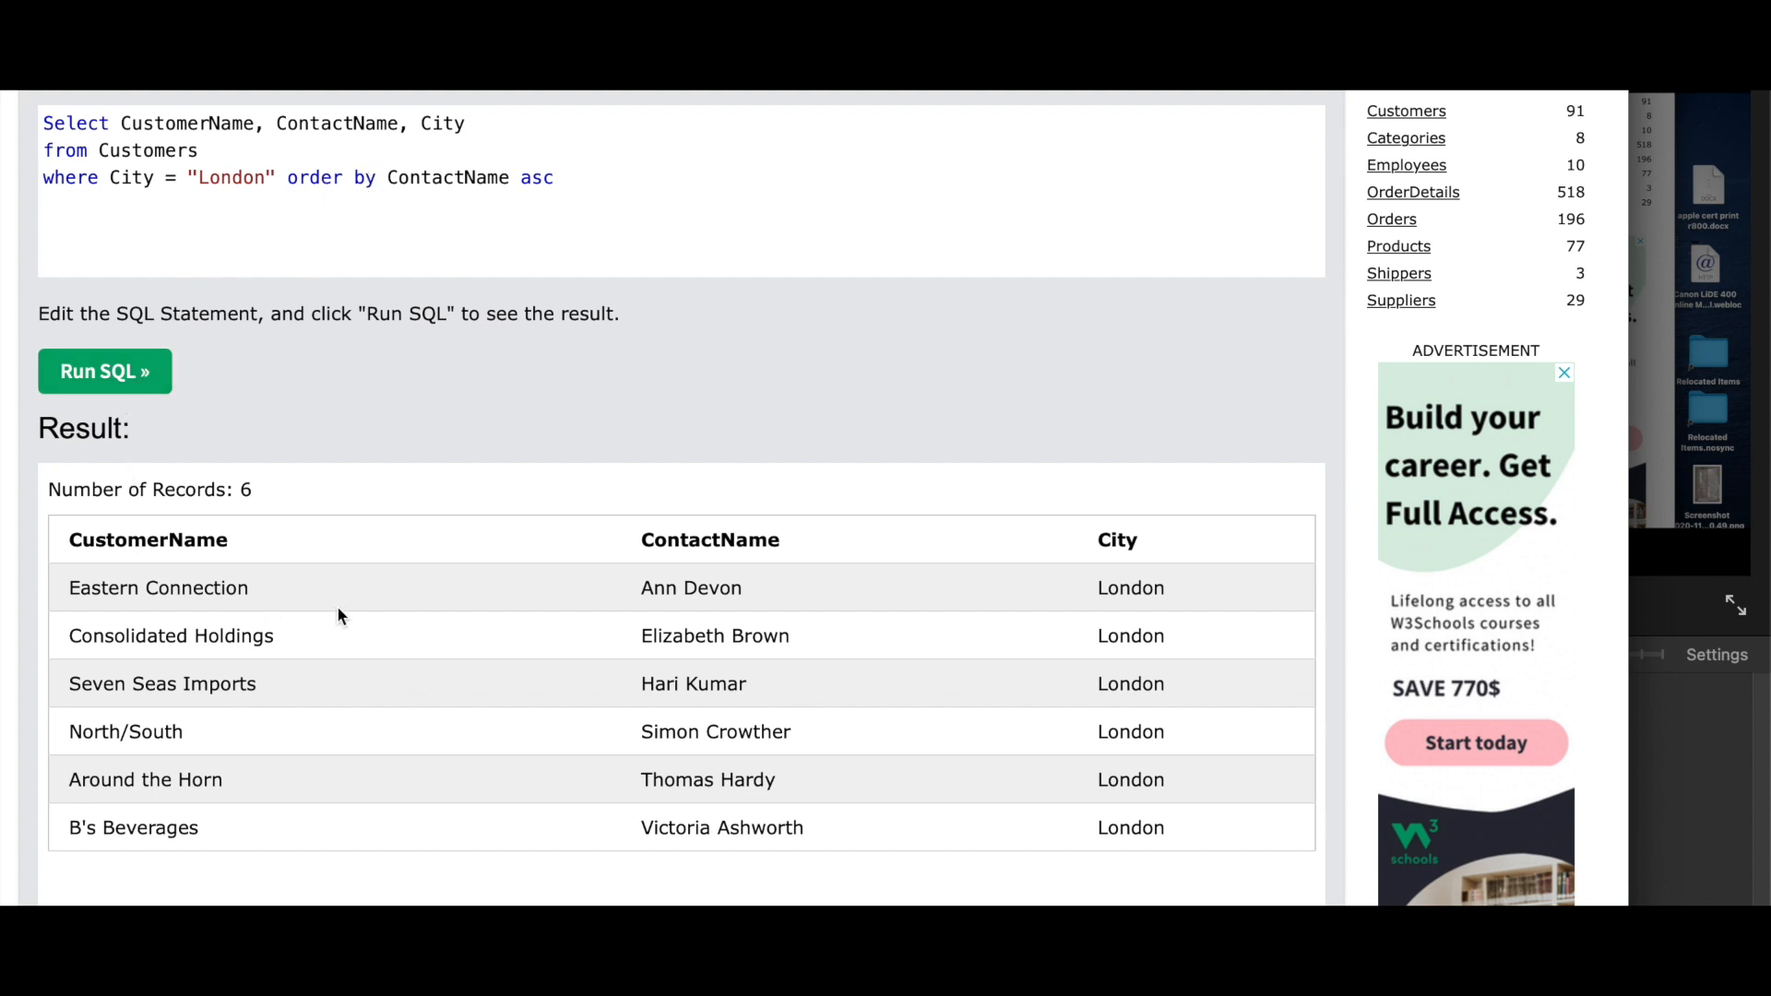
mouse_move(588, 548)
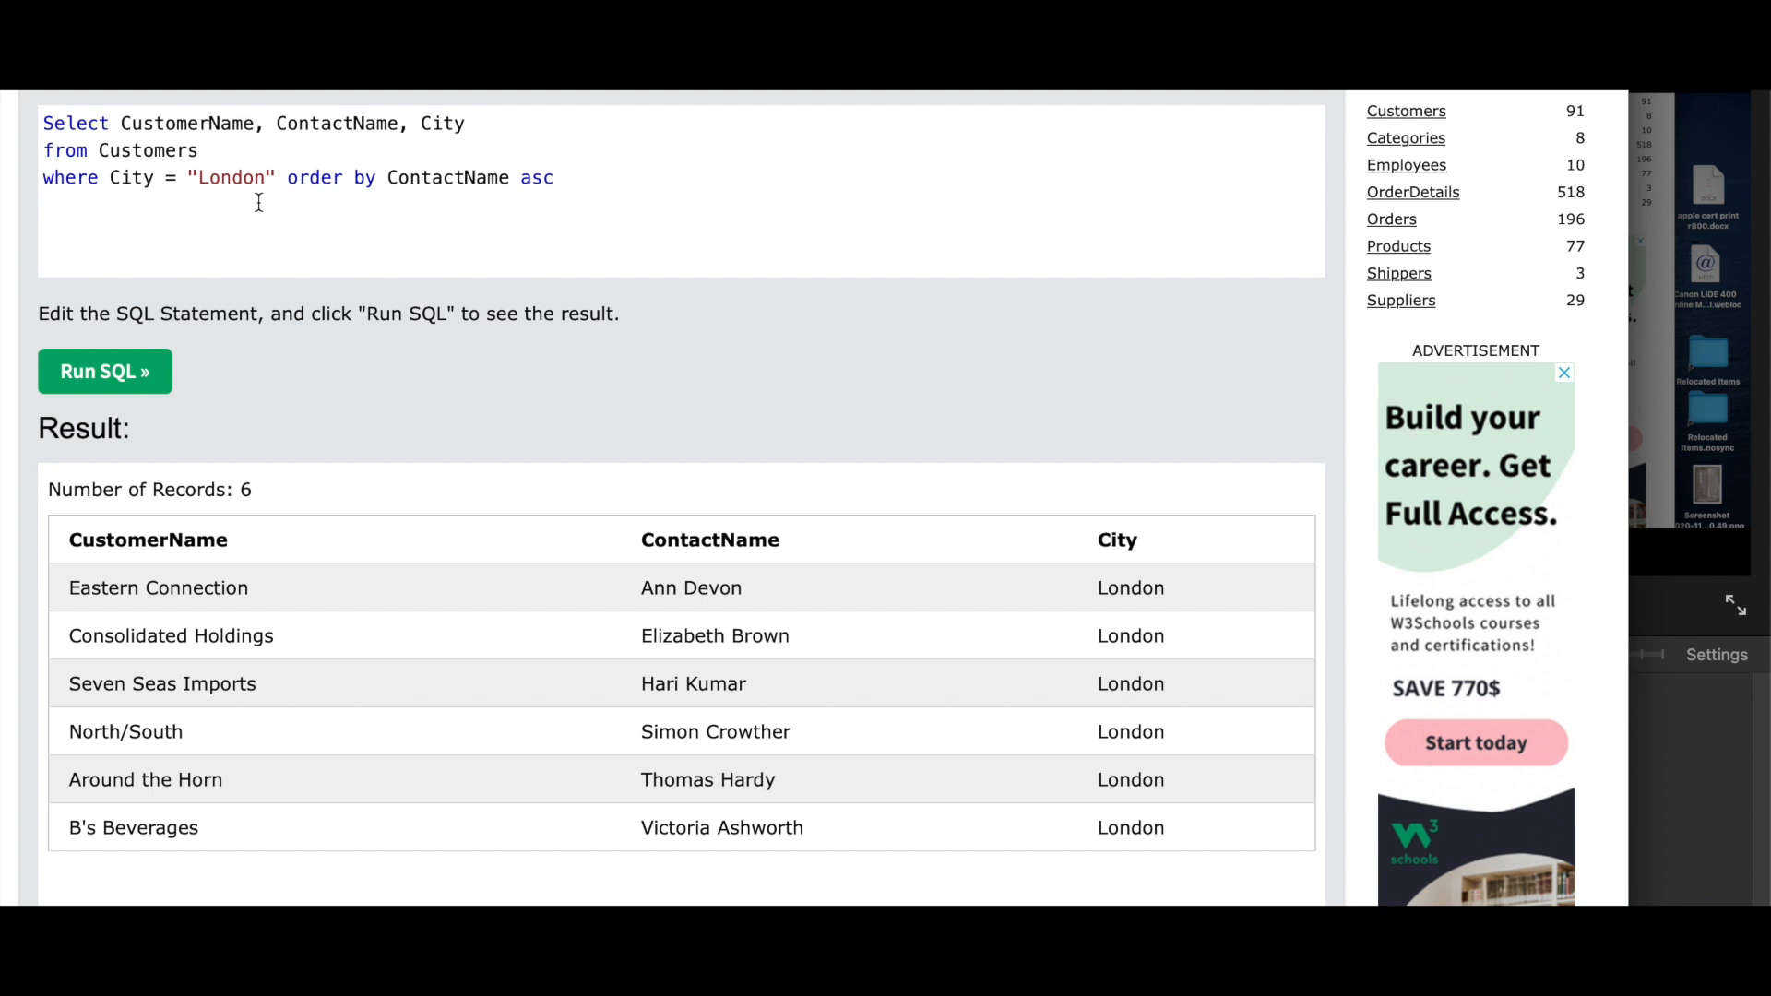
mouse_move(756, 601)
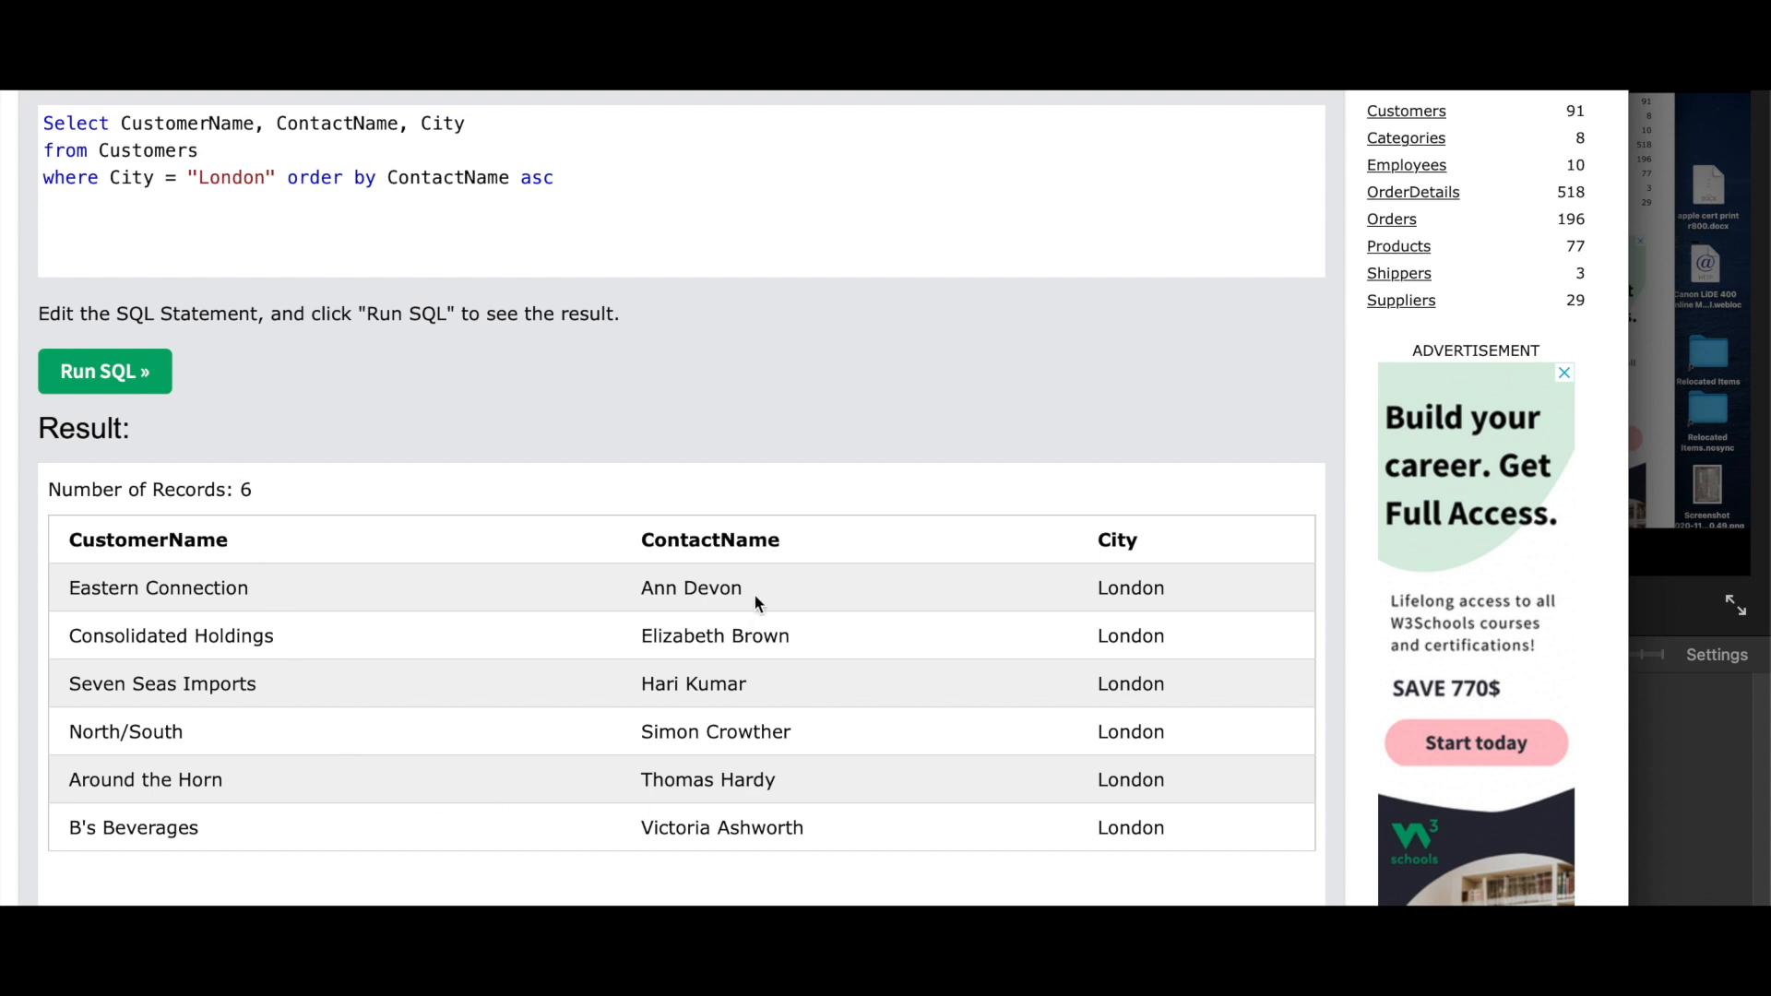
mouse_move(428, 238)
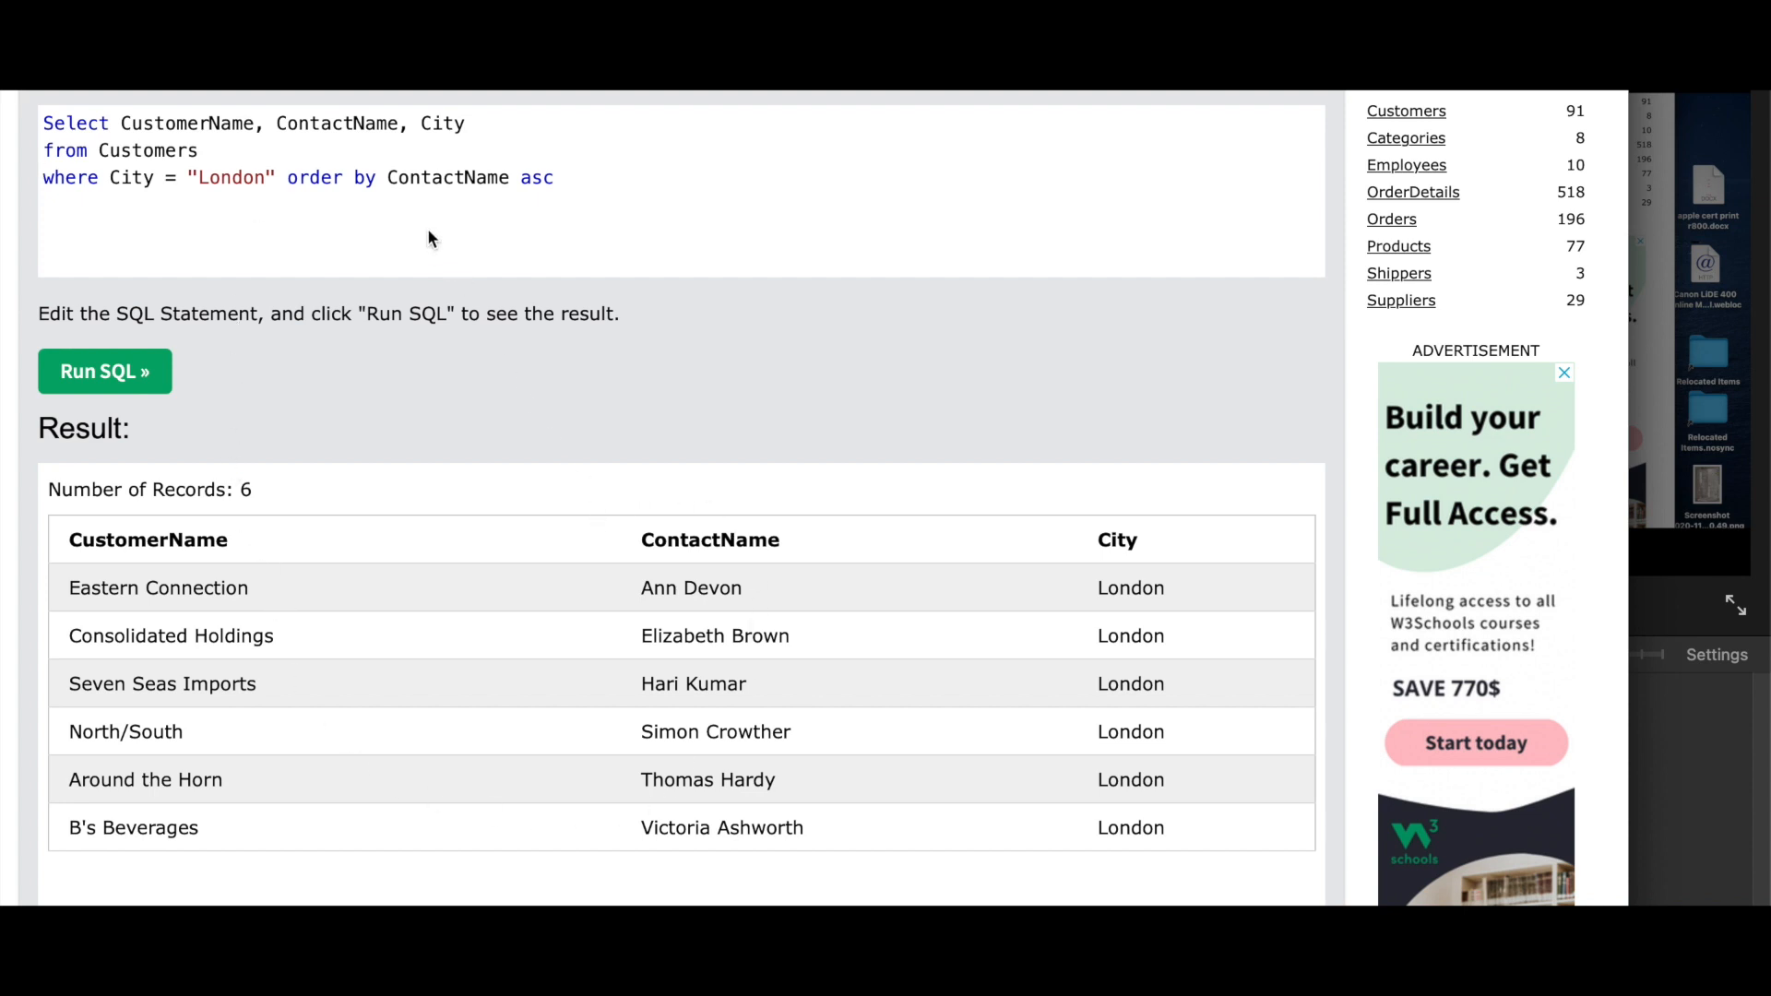
mouse_move(454, 268)
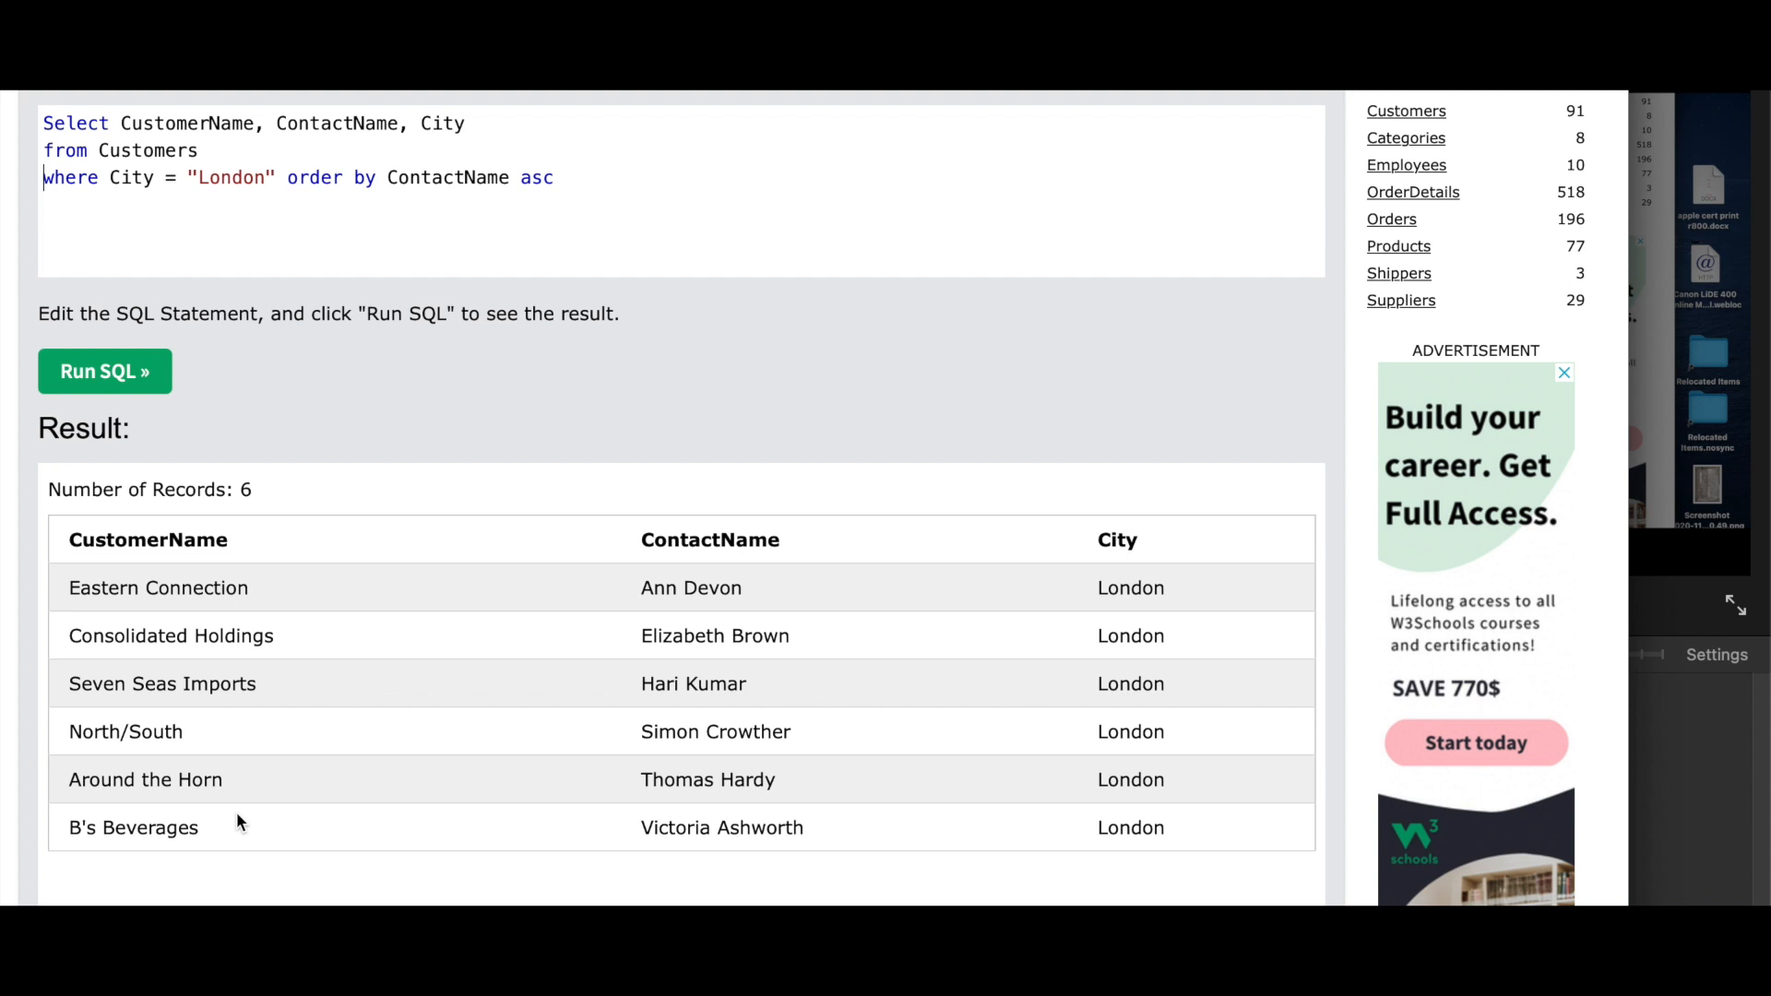
mouse_move(615, 662)
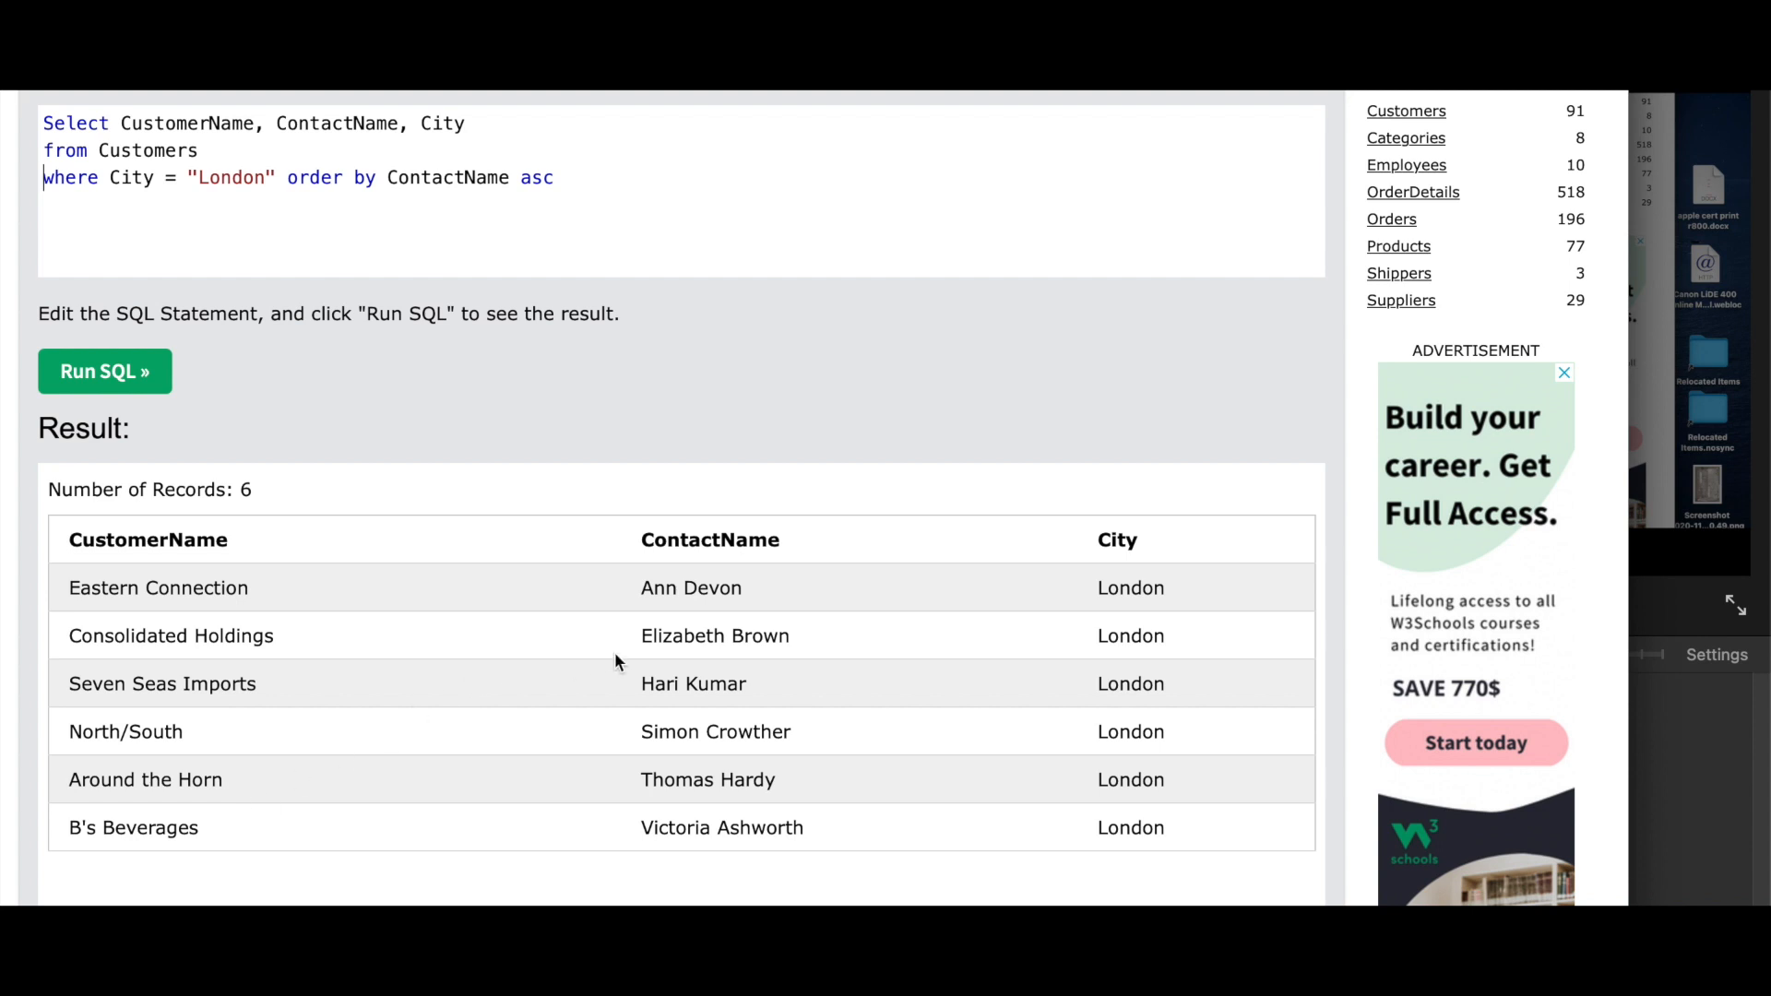
mouse_move(641, 589)
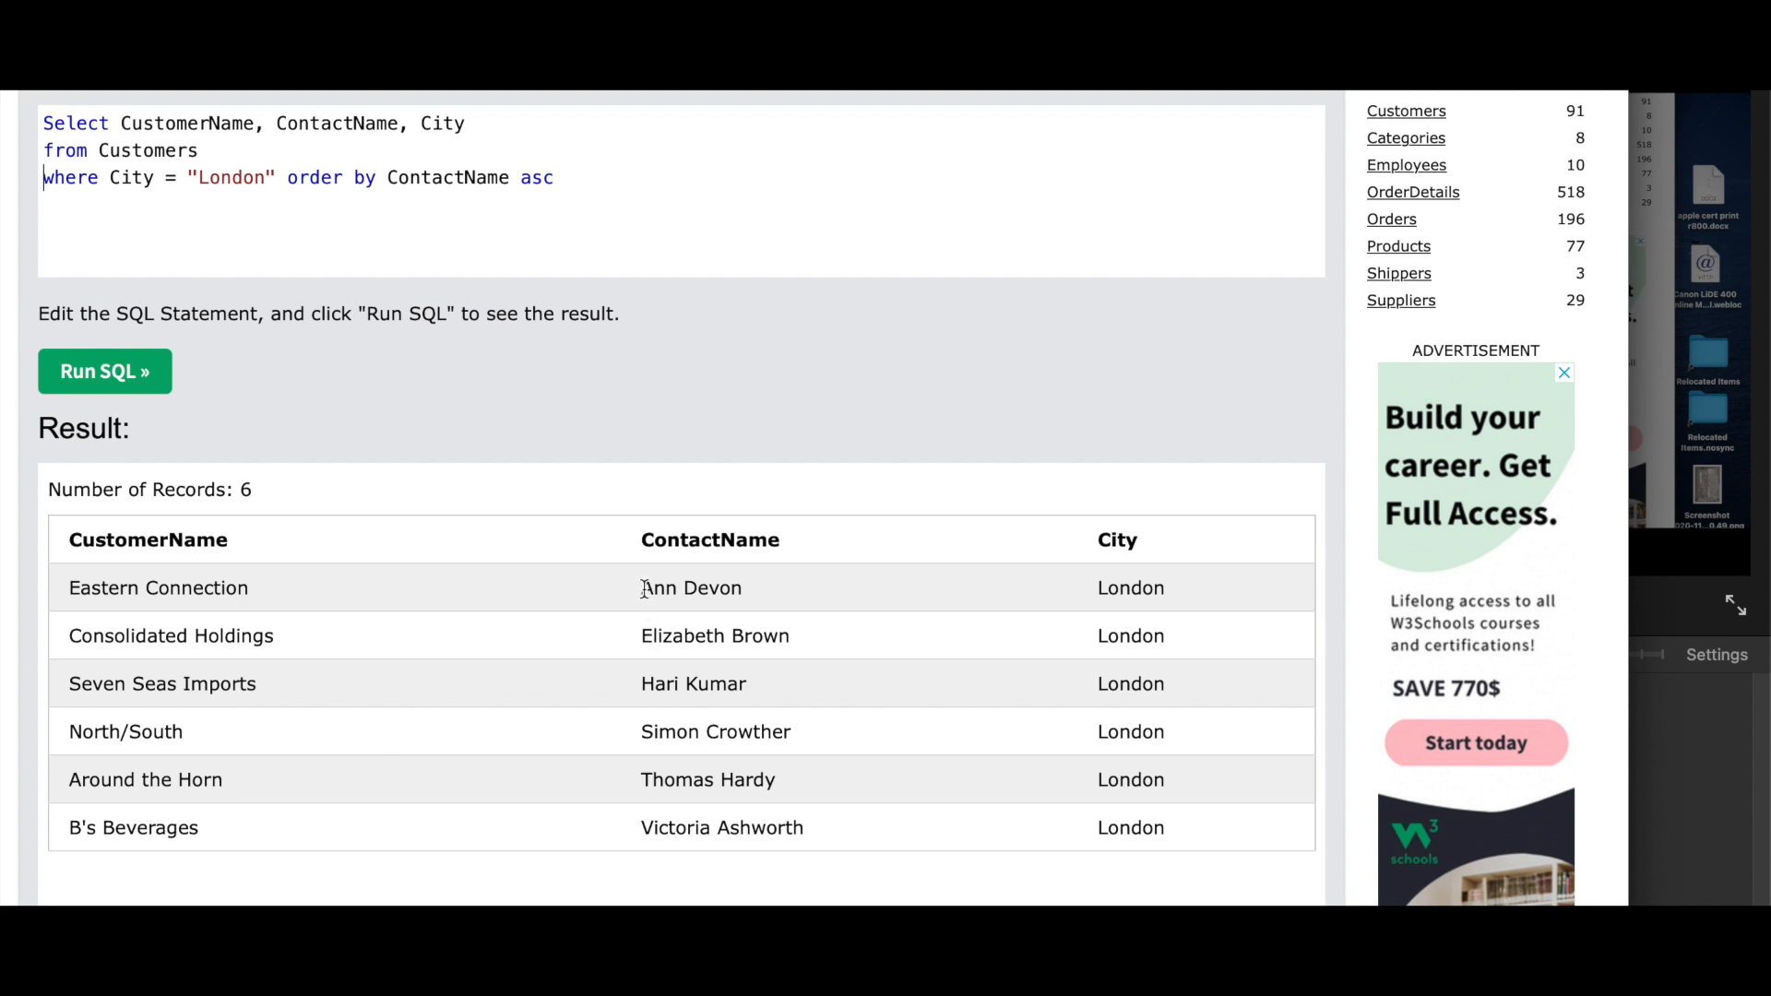
mouse_move(743, 827)
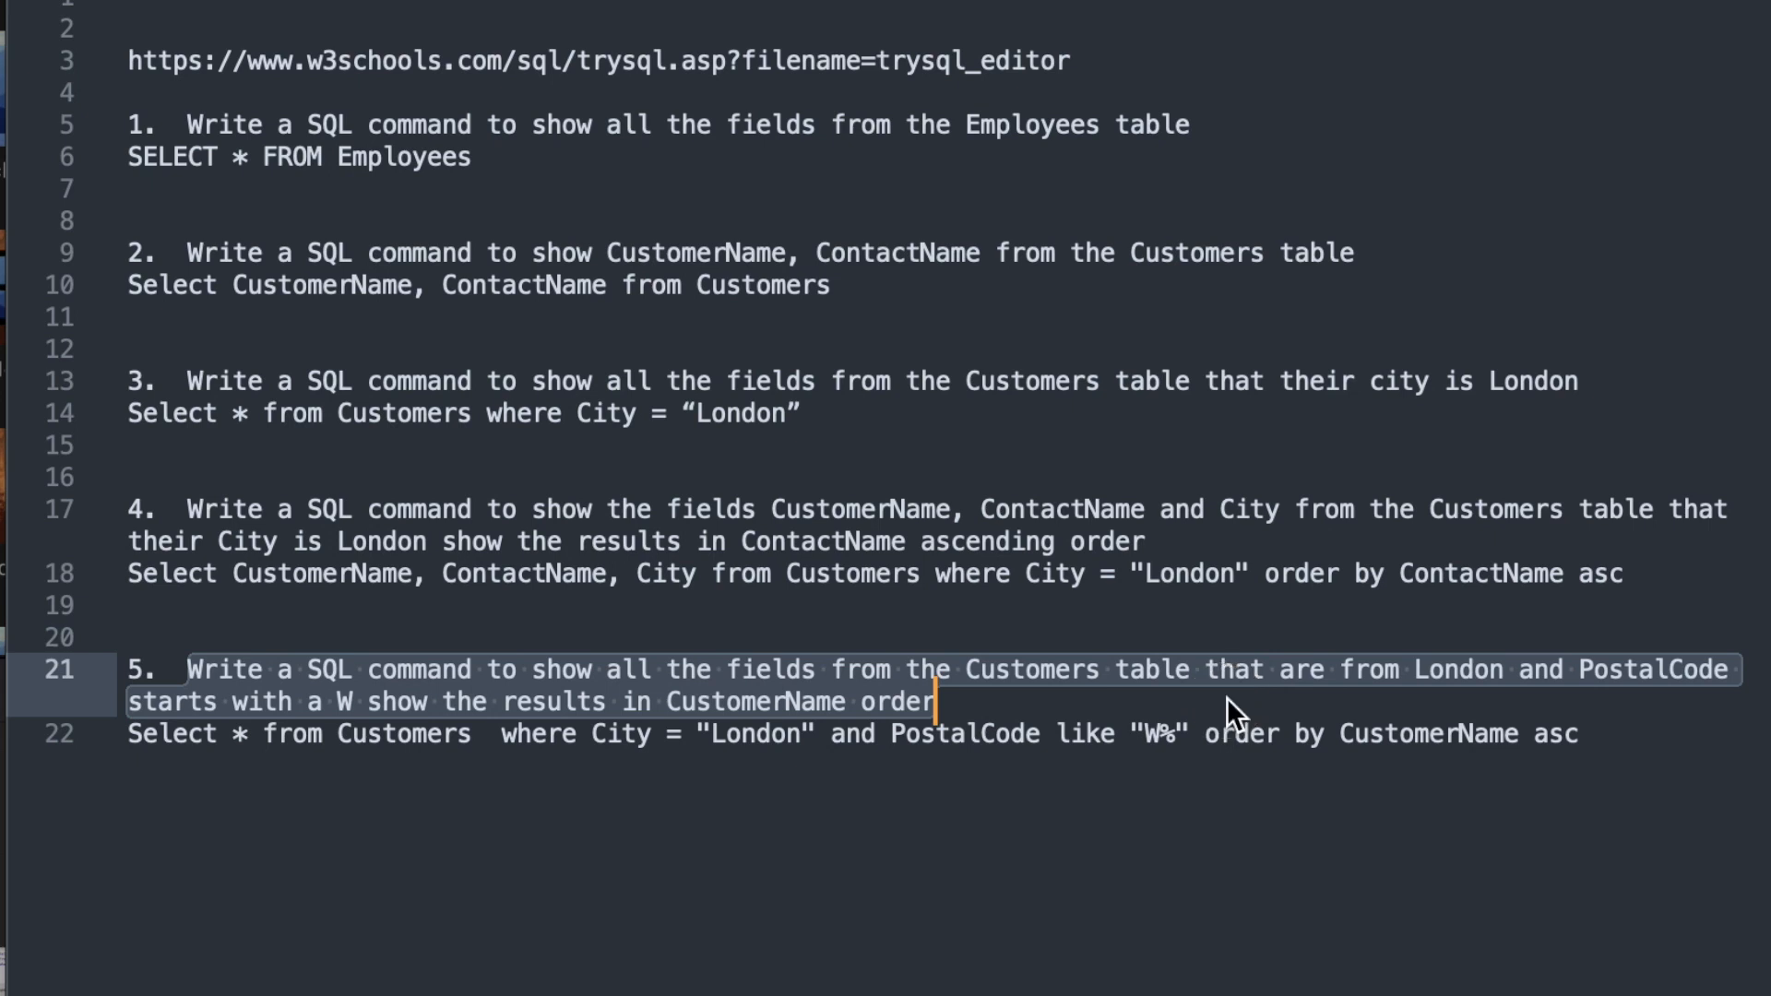
mouse_move(498, 711)
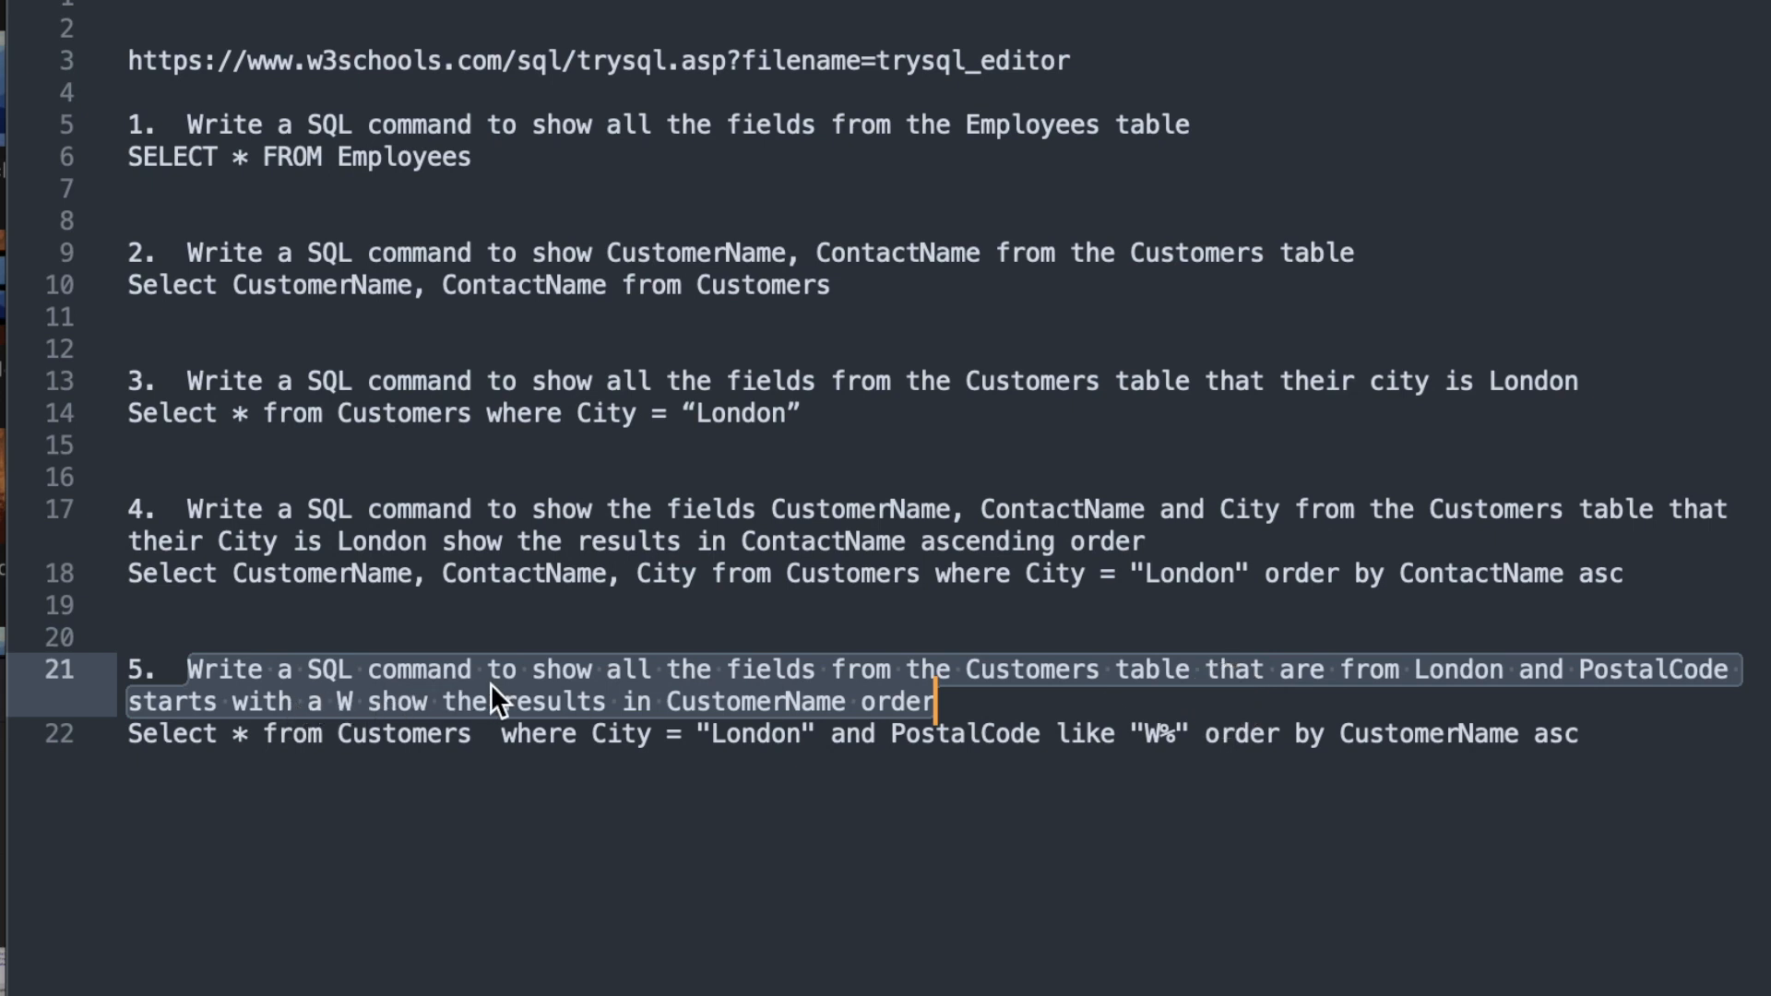
mouse_move(1023, 688)
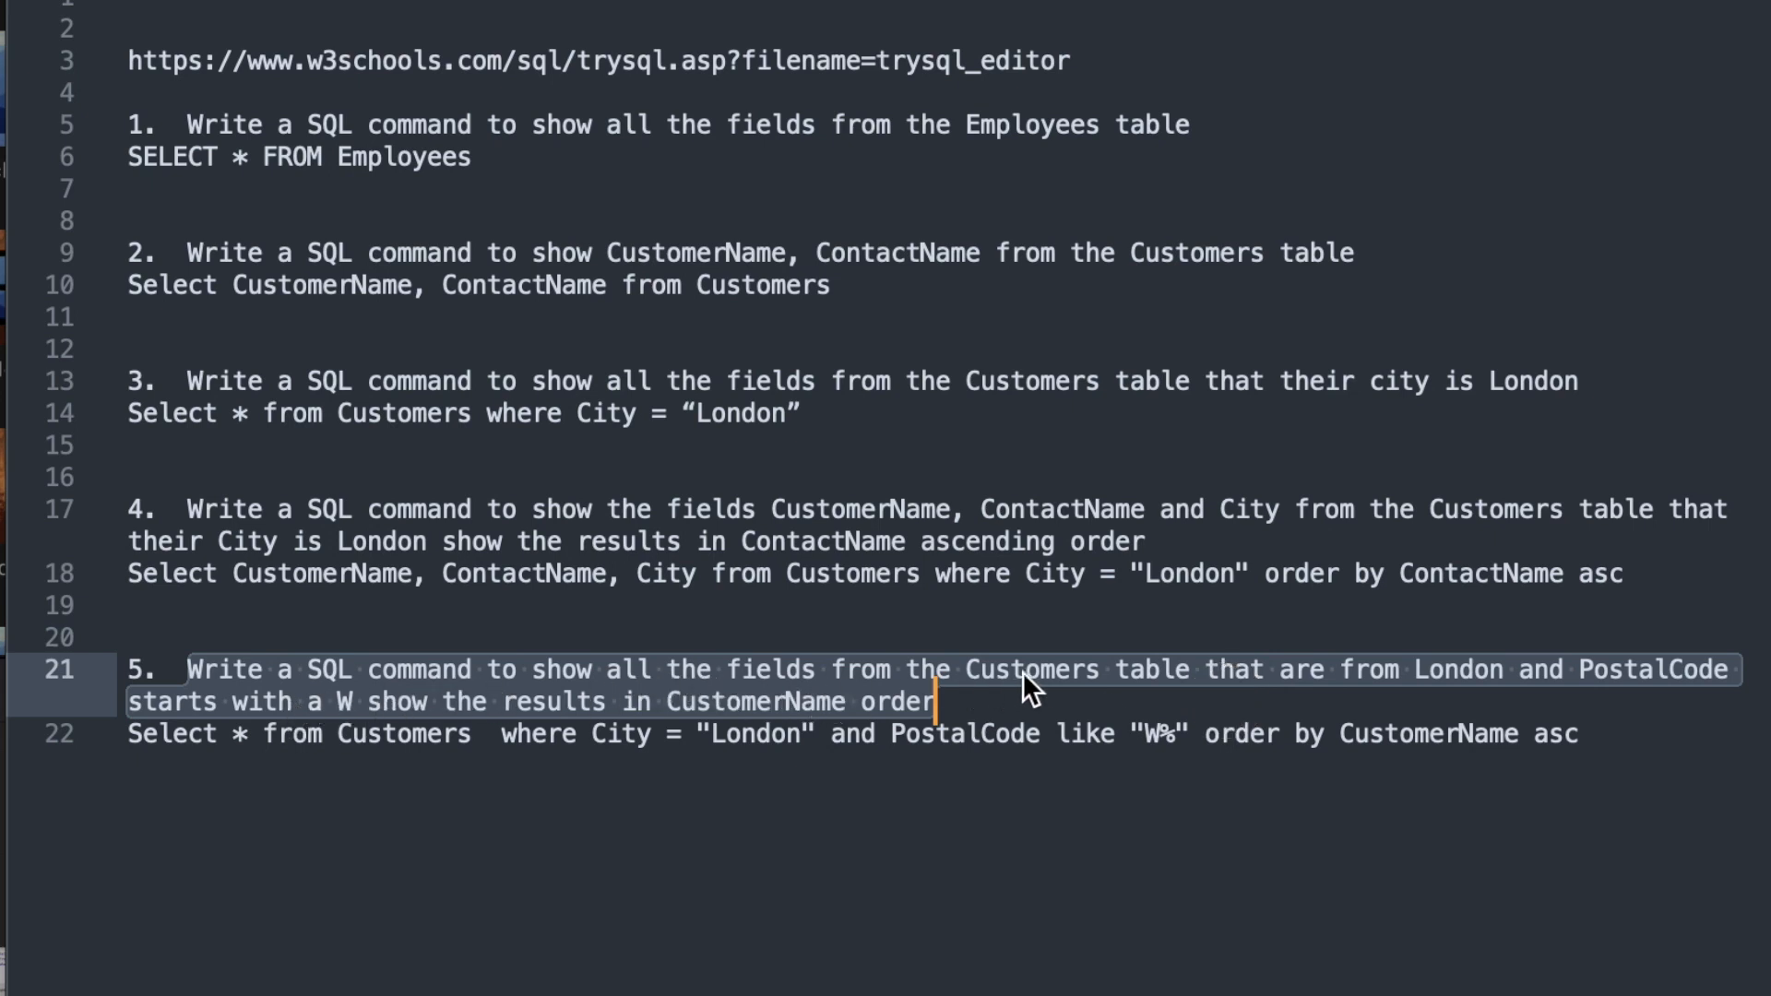
mouse_move(1390, 699)
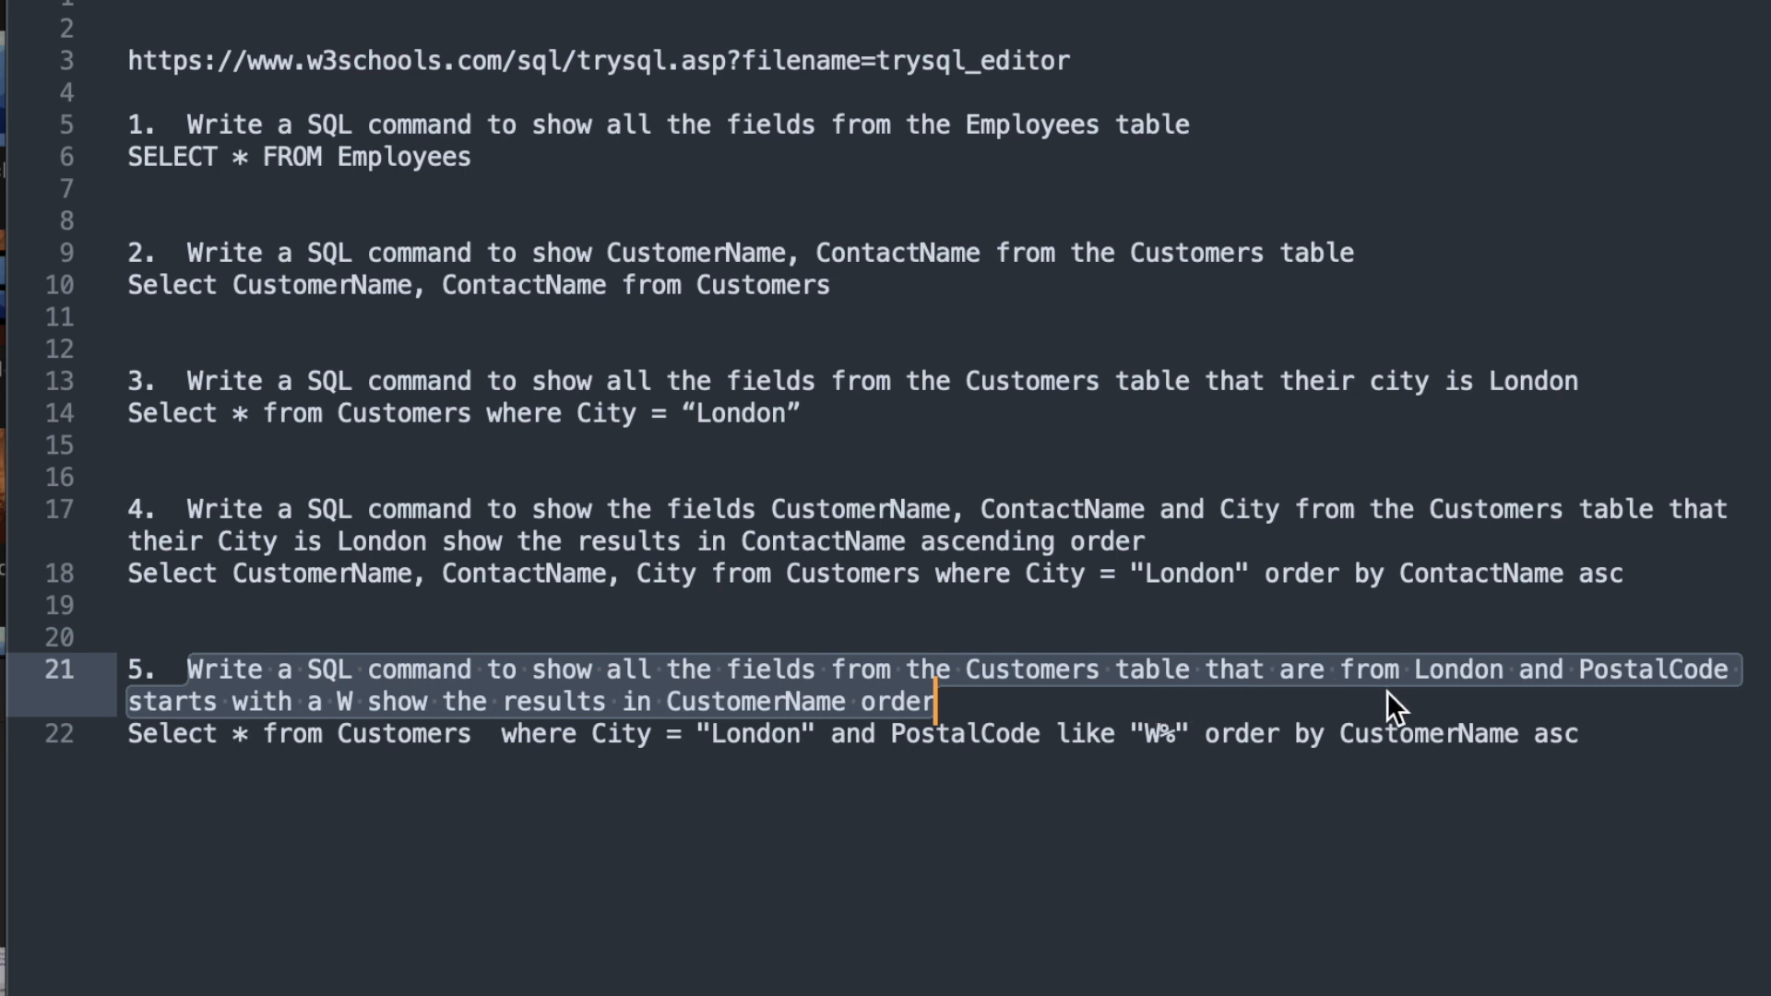
mouse_move(1727, 709)
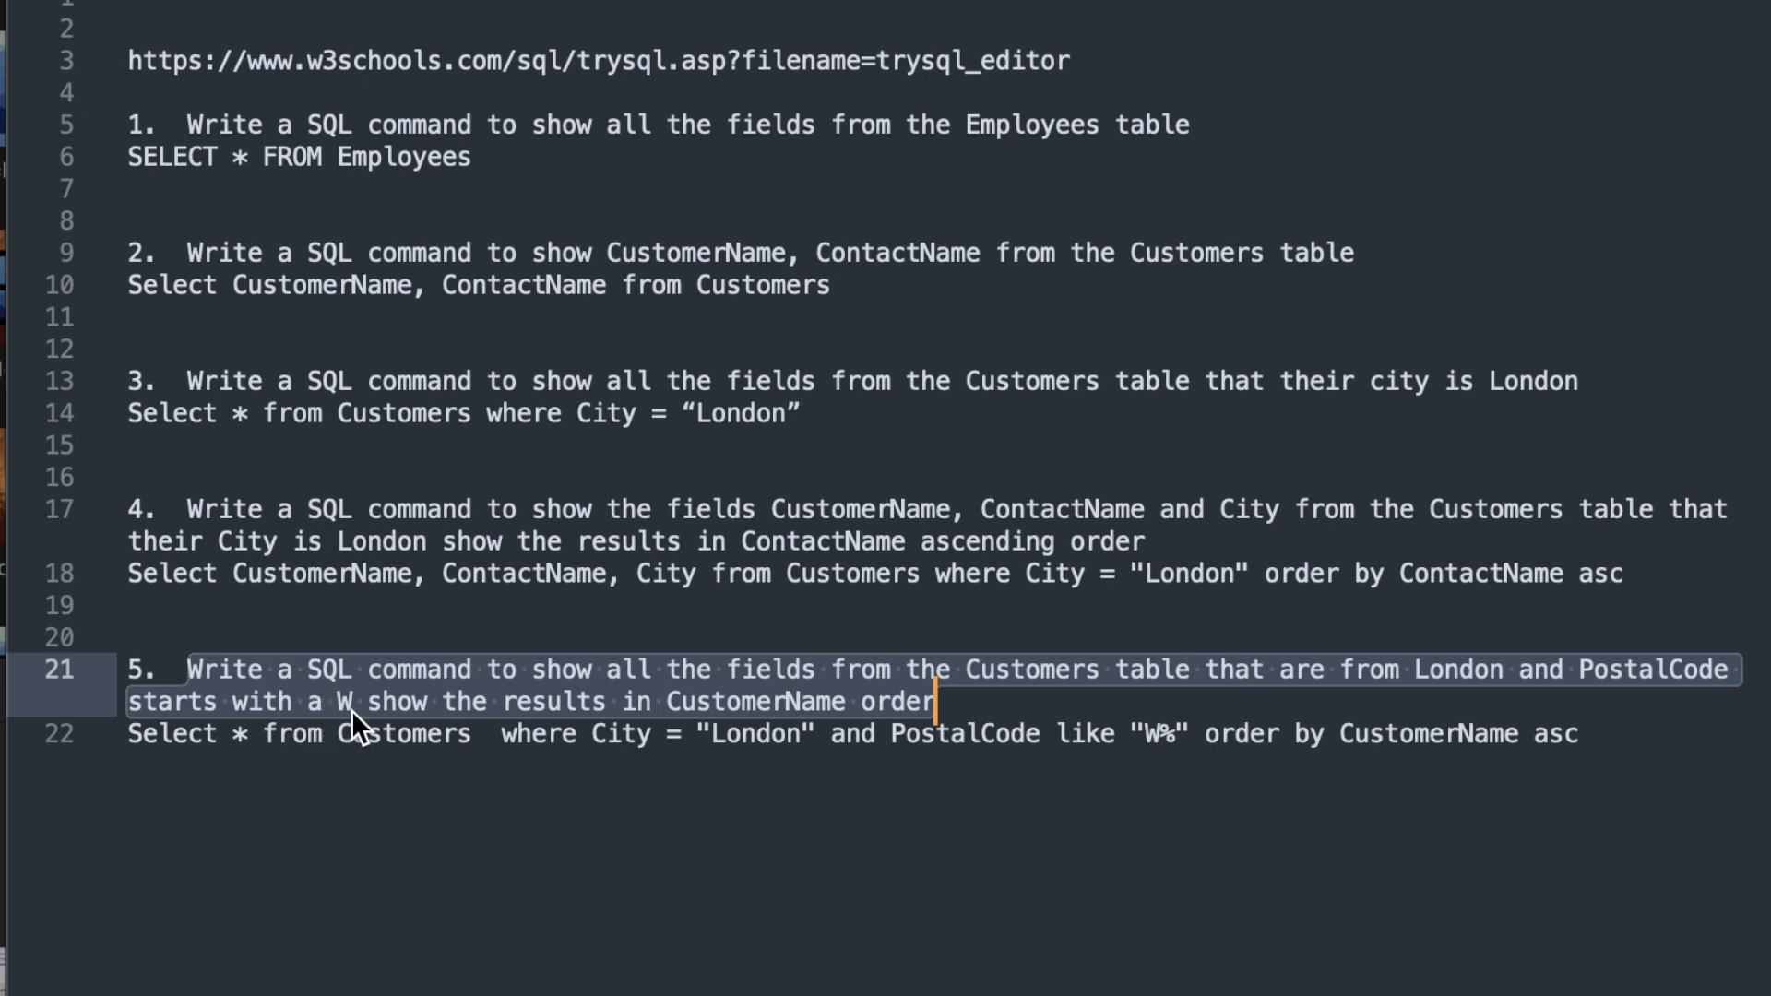
mouse_move(643, 736)
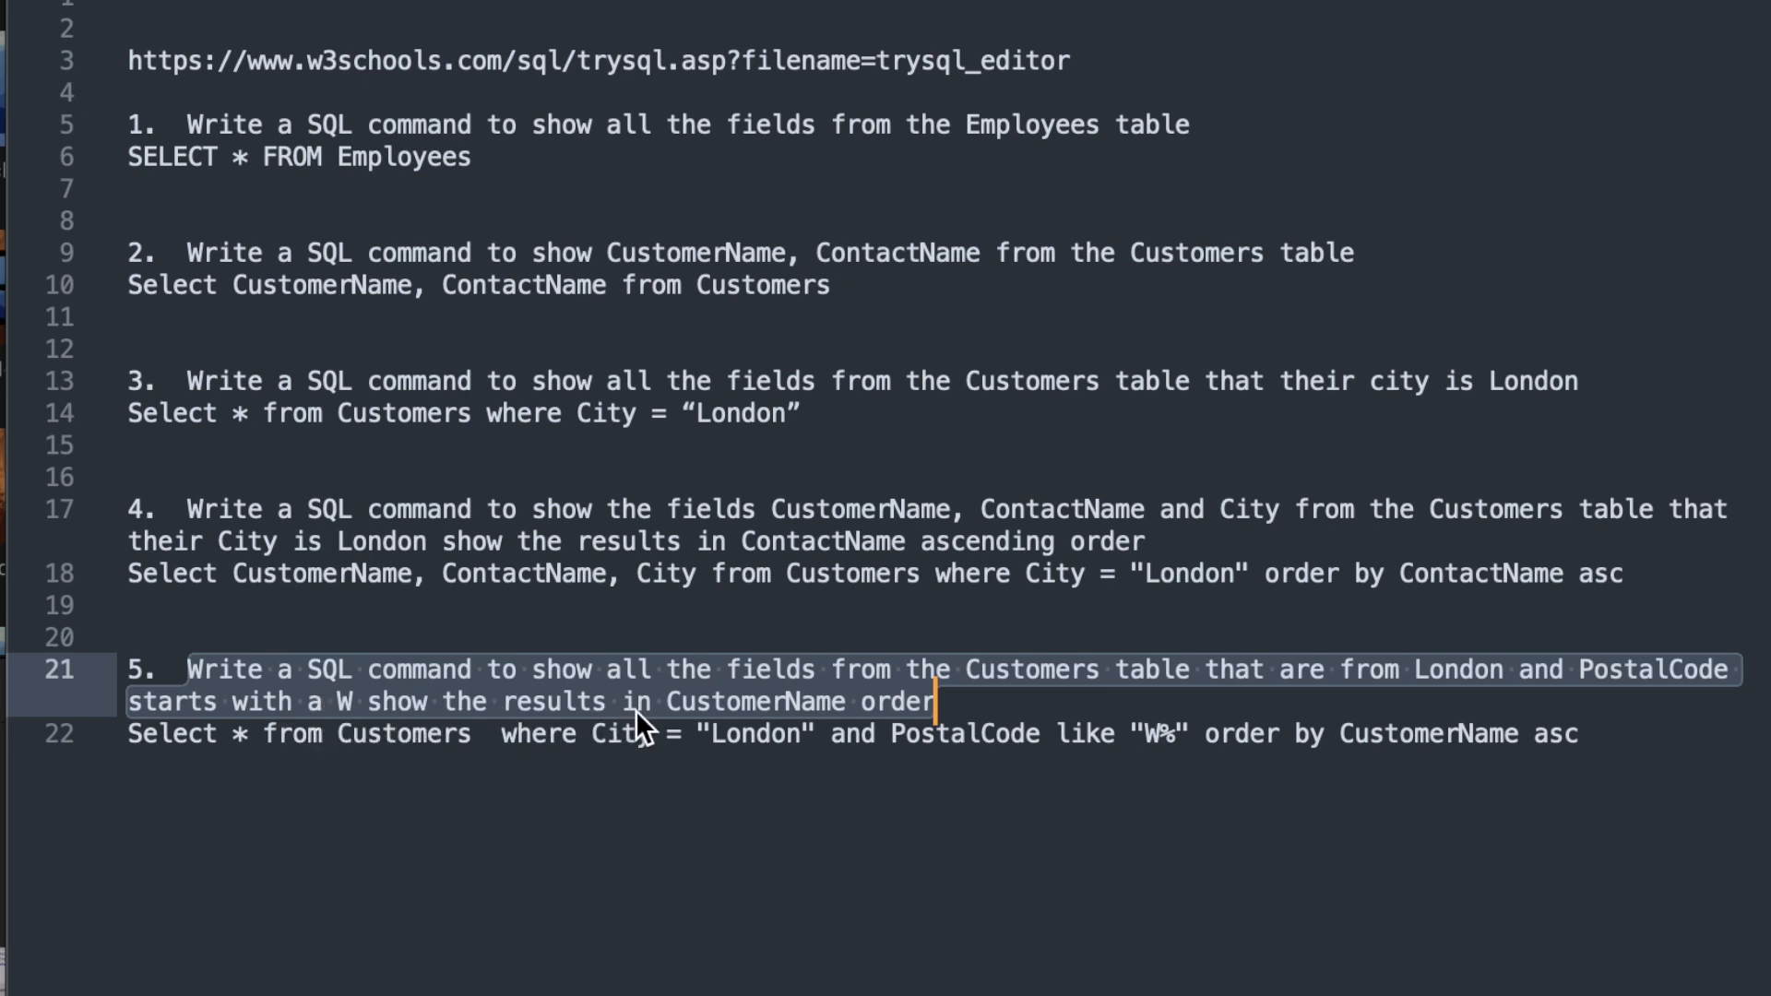
mouse_move(933, 739)
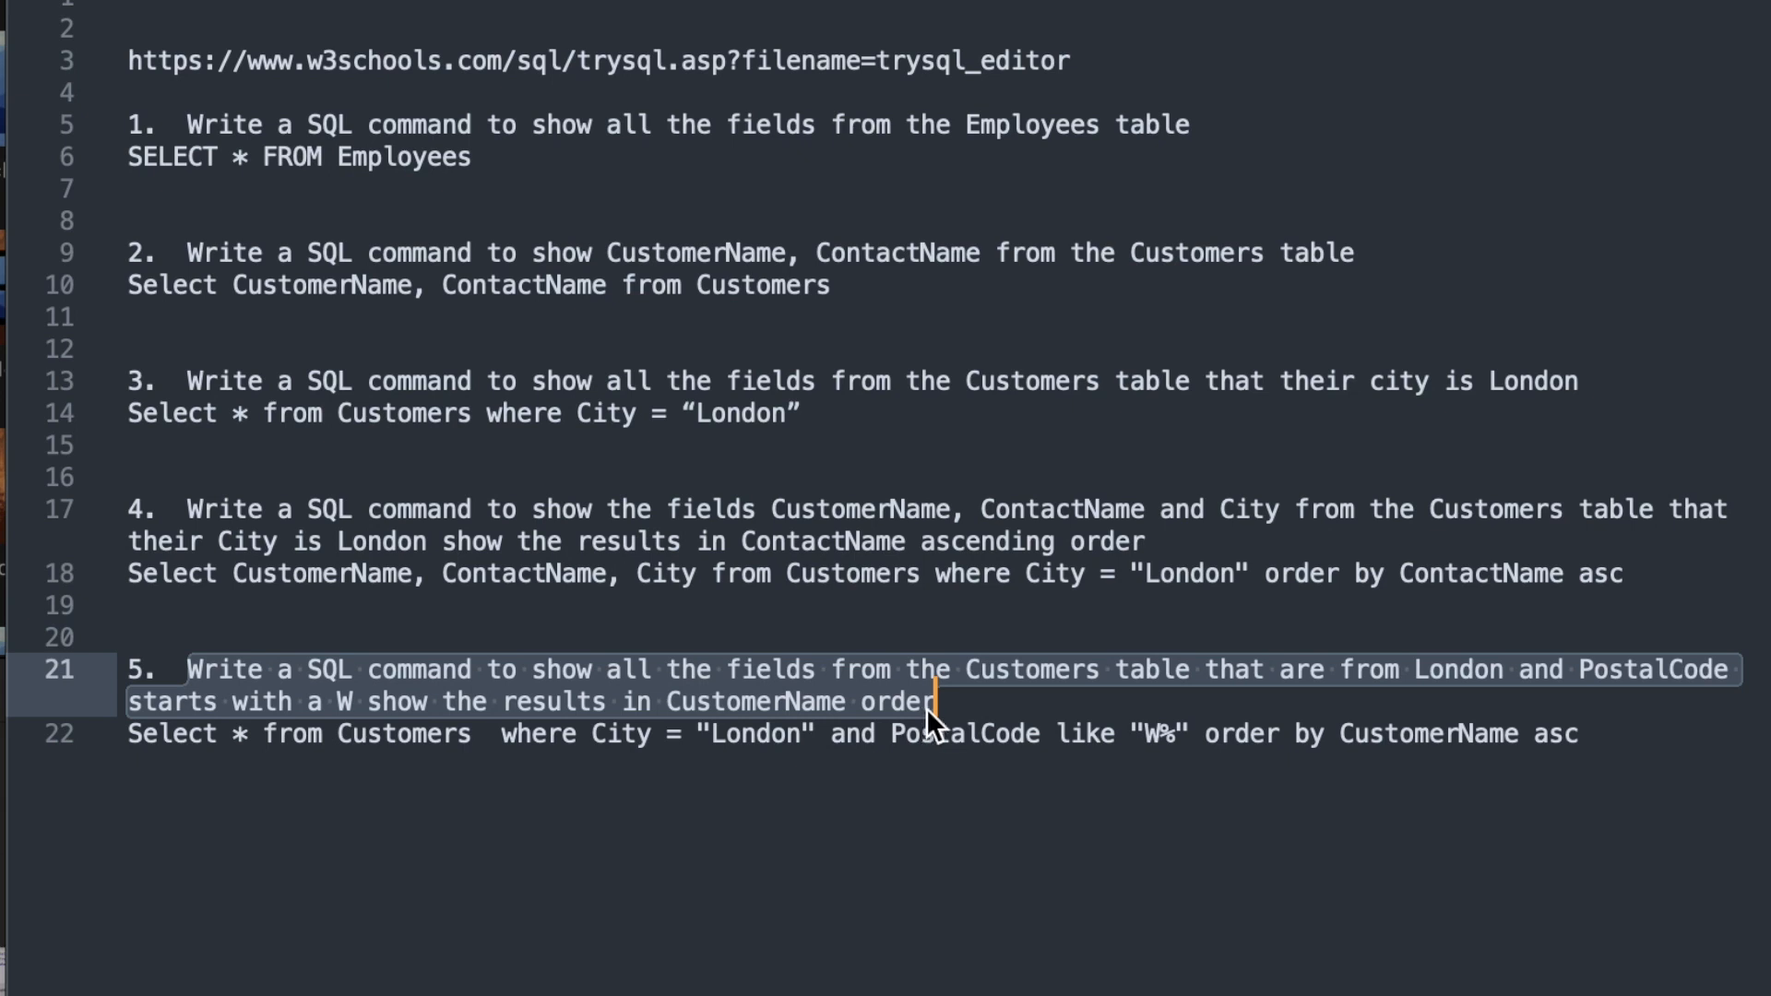
mouse_move(1601, 835)
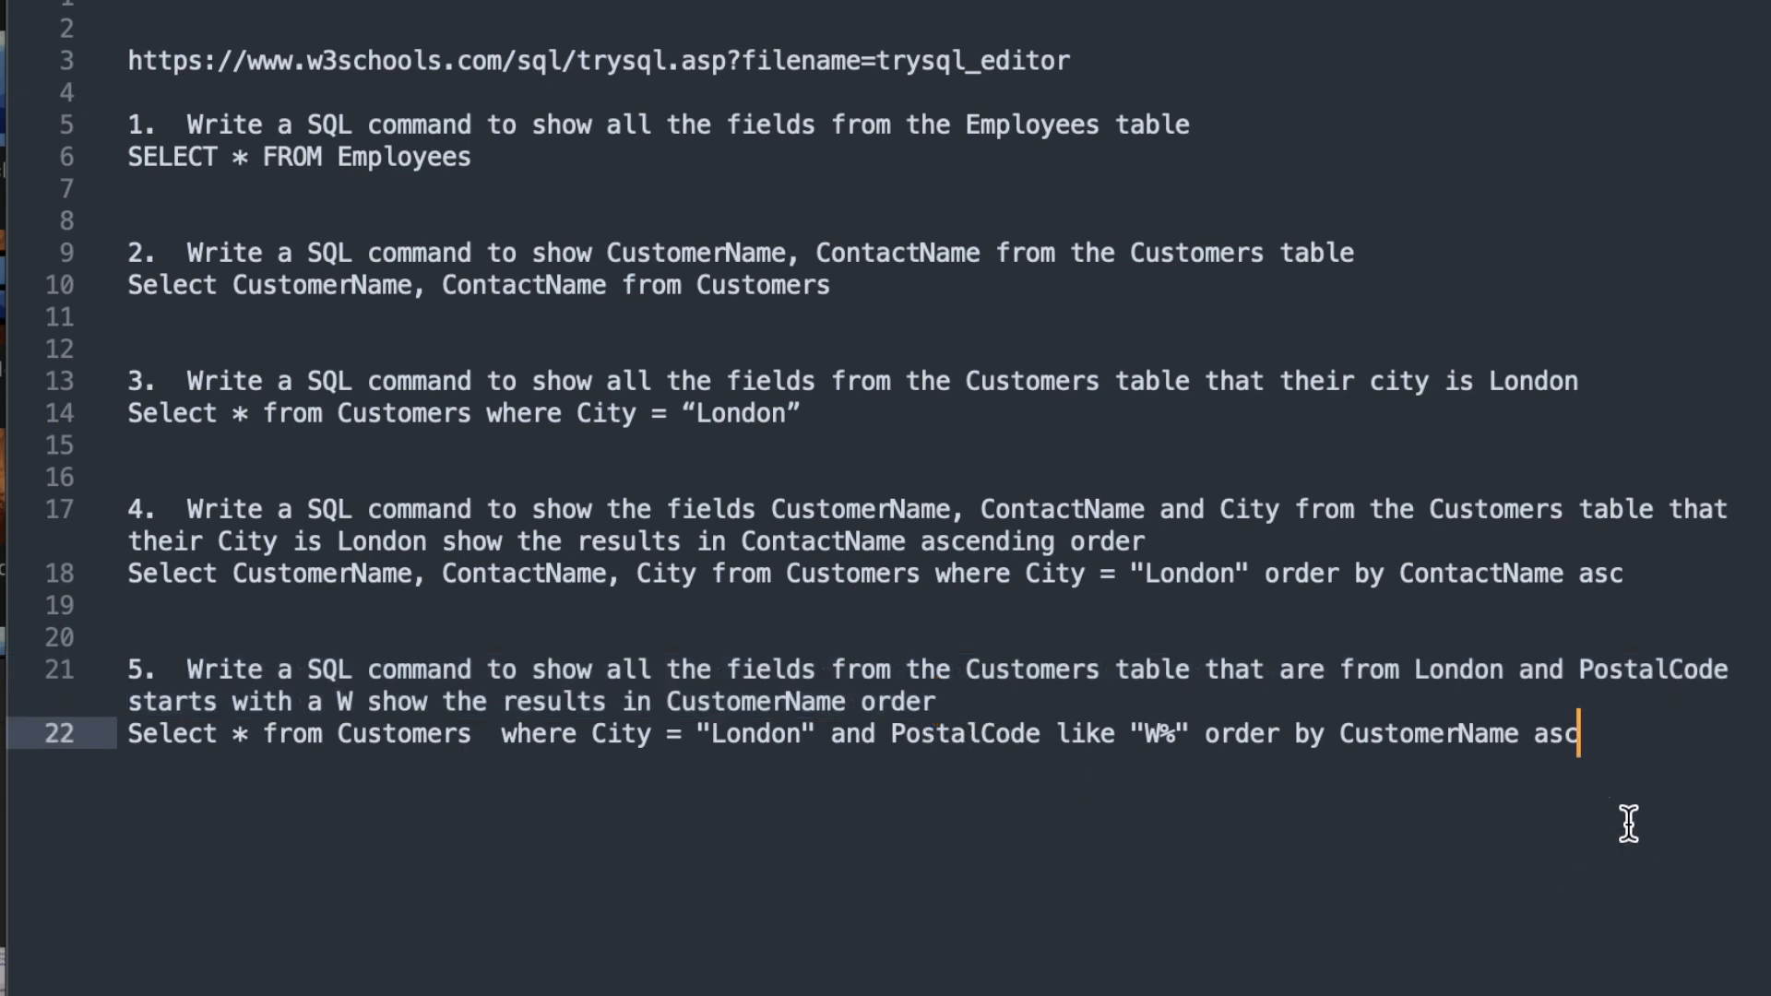
Place the cursor on question 5's answer query on line 22
left_click(101, 370)
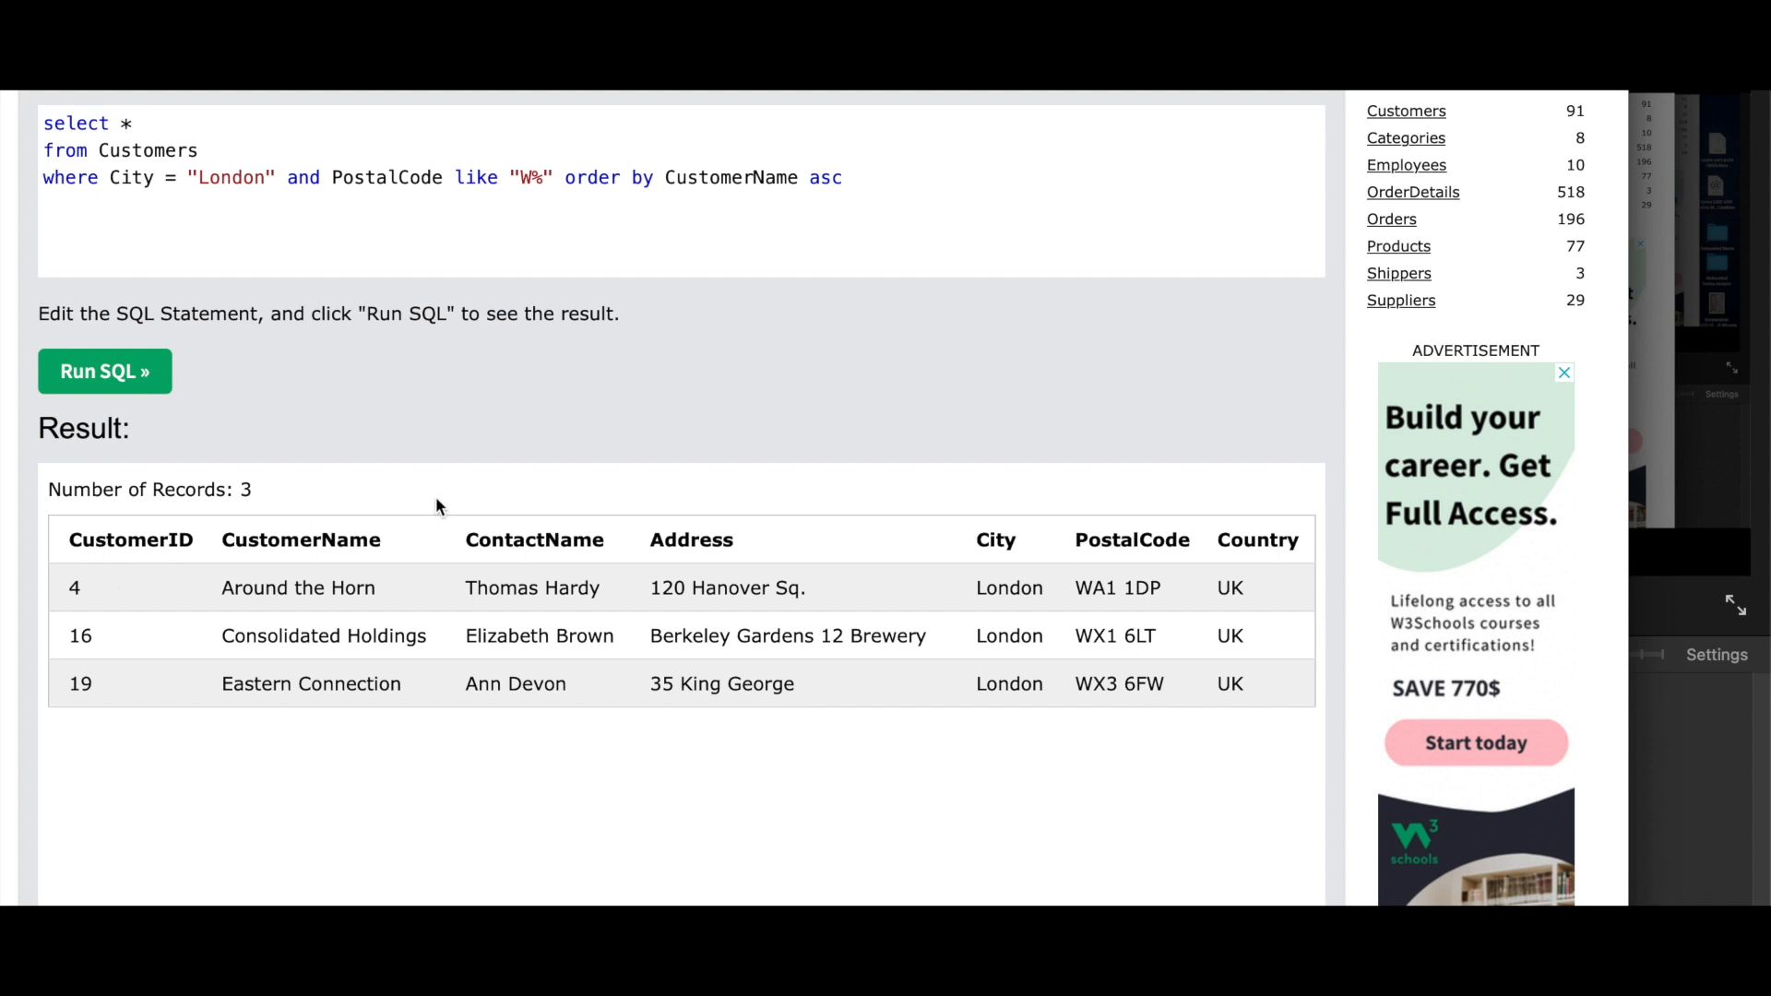
mouse_move(63, 153)
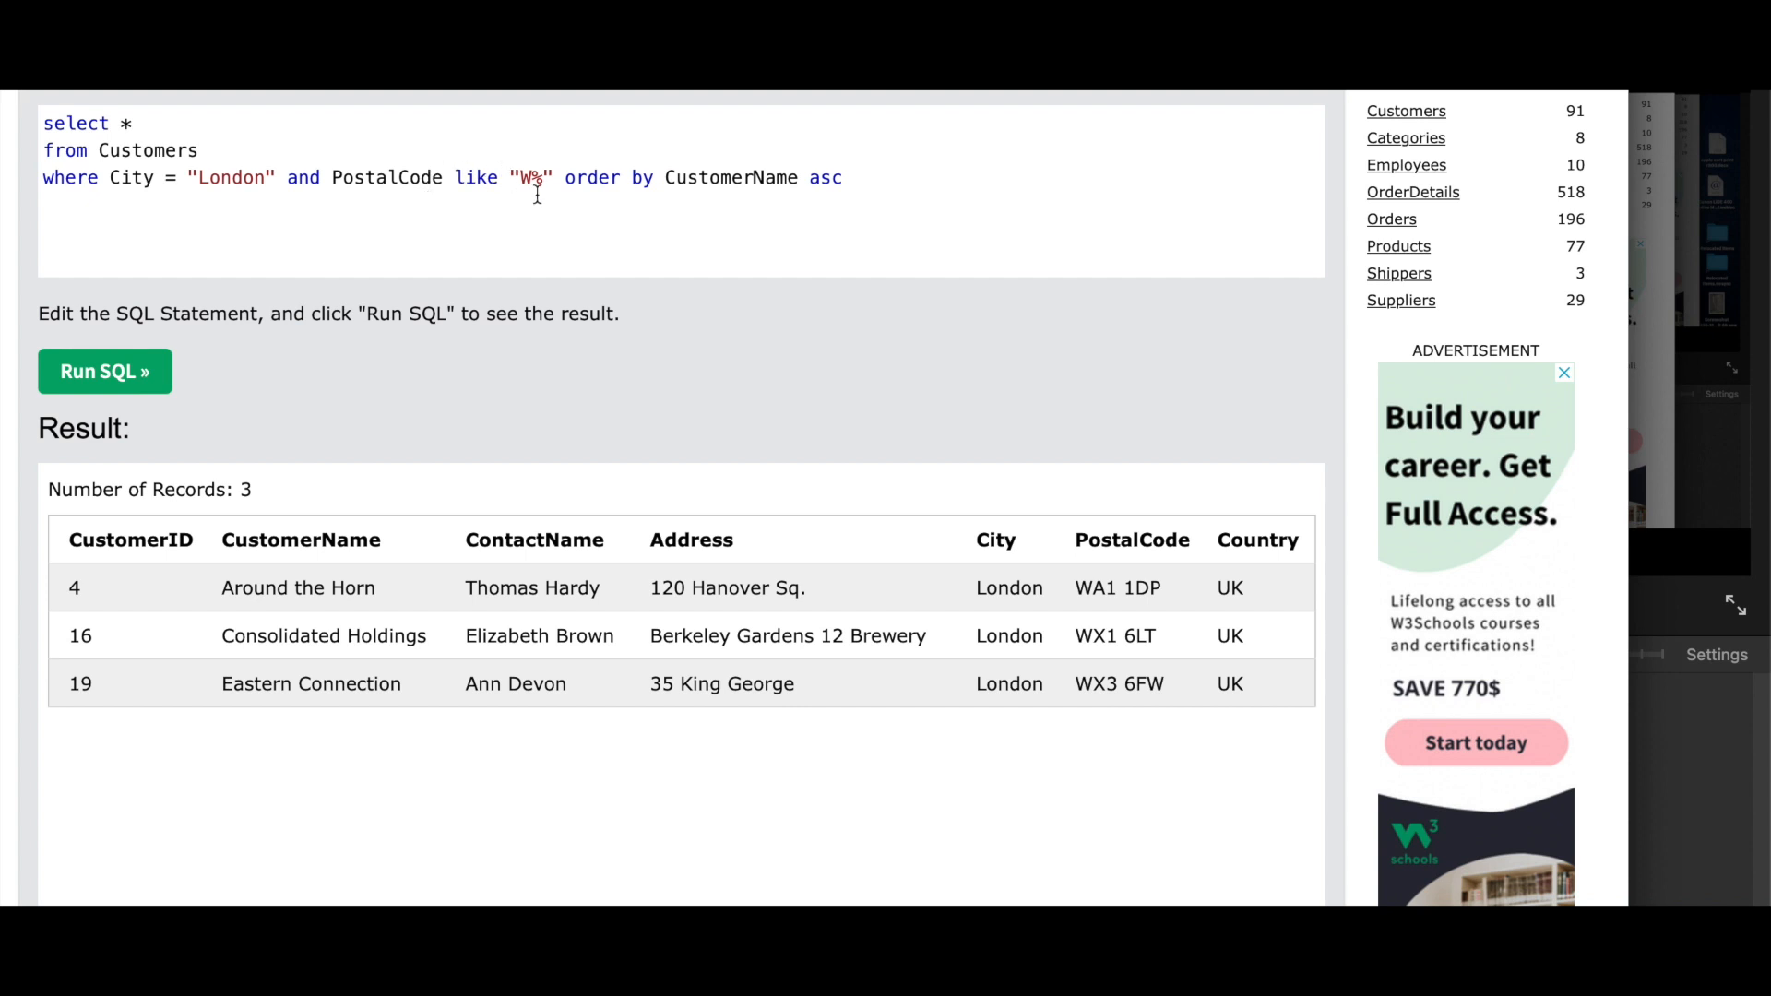
mouse_move(521, 178)
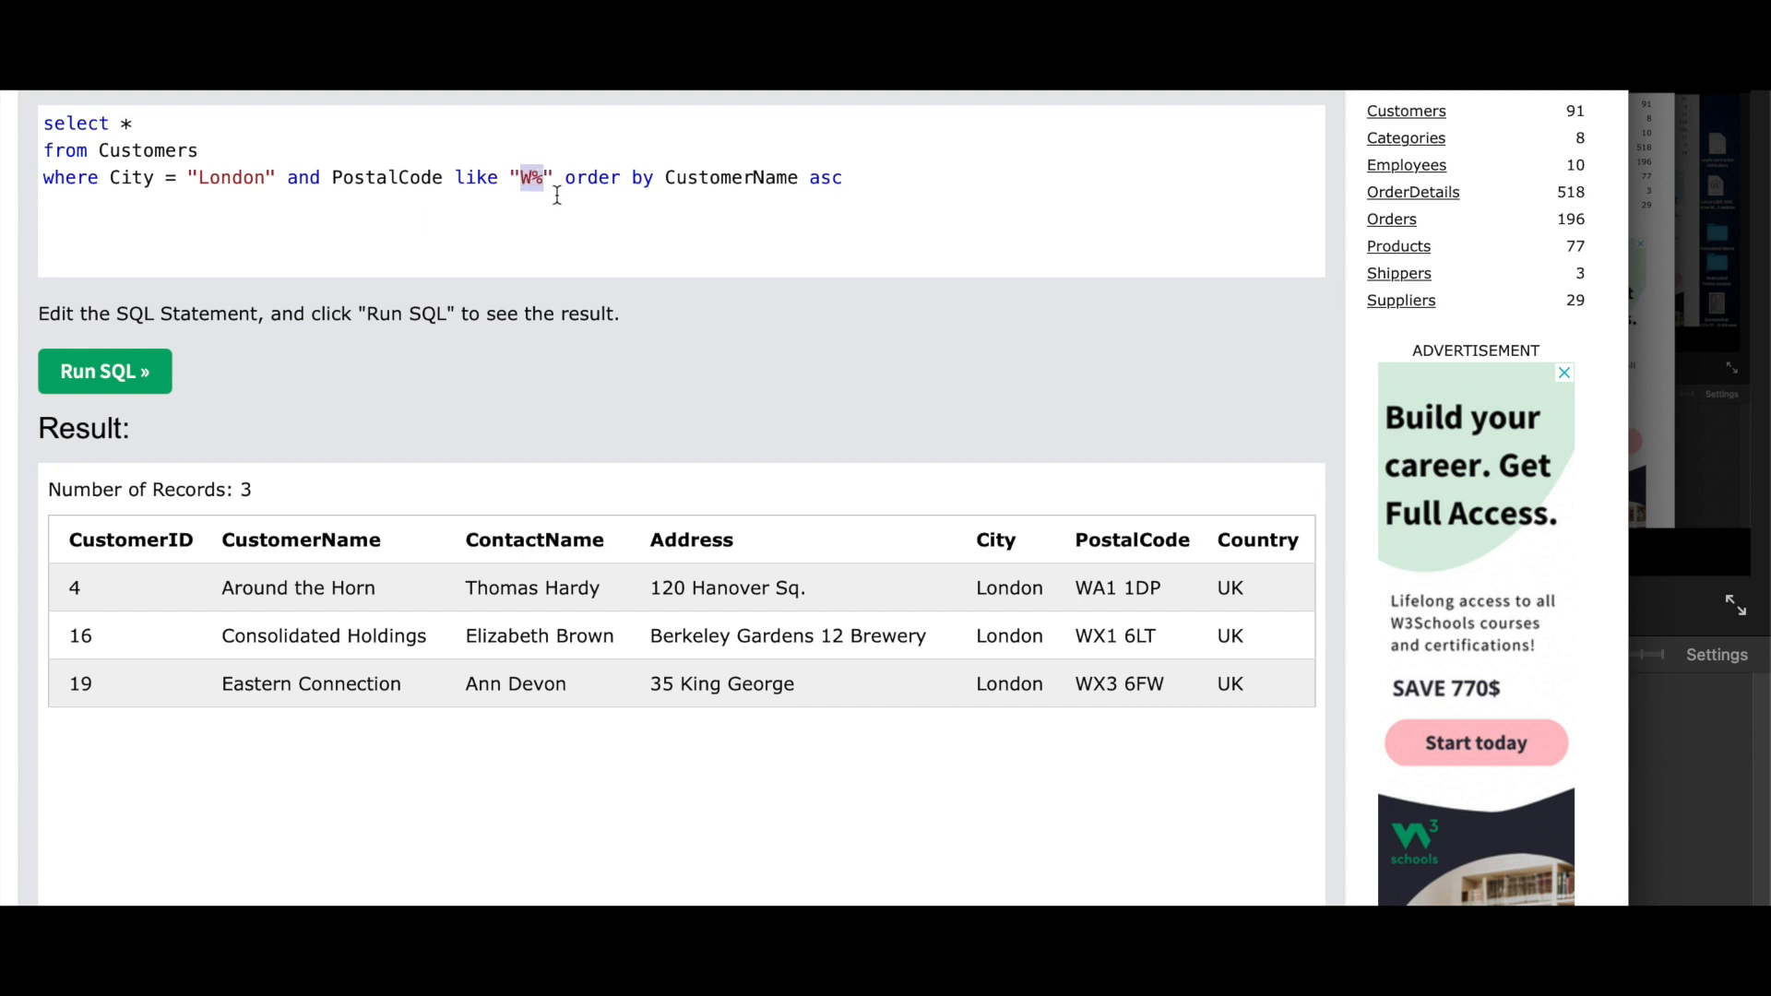
mouse_move(563, 200)
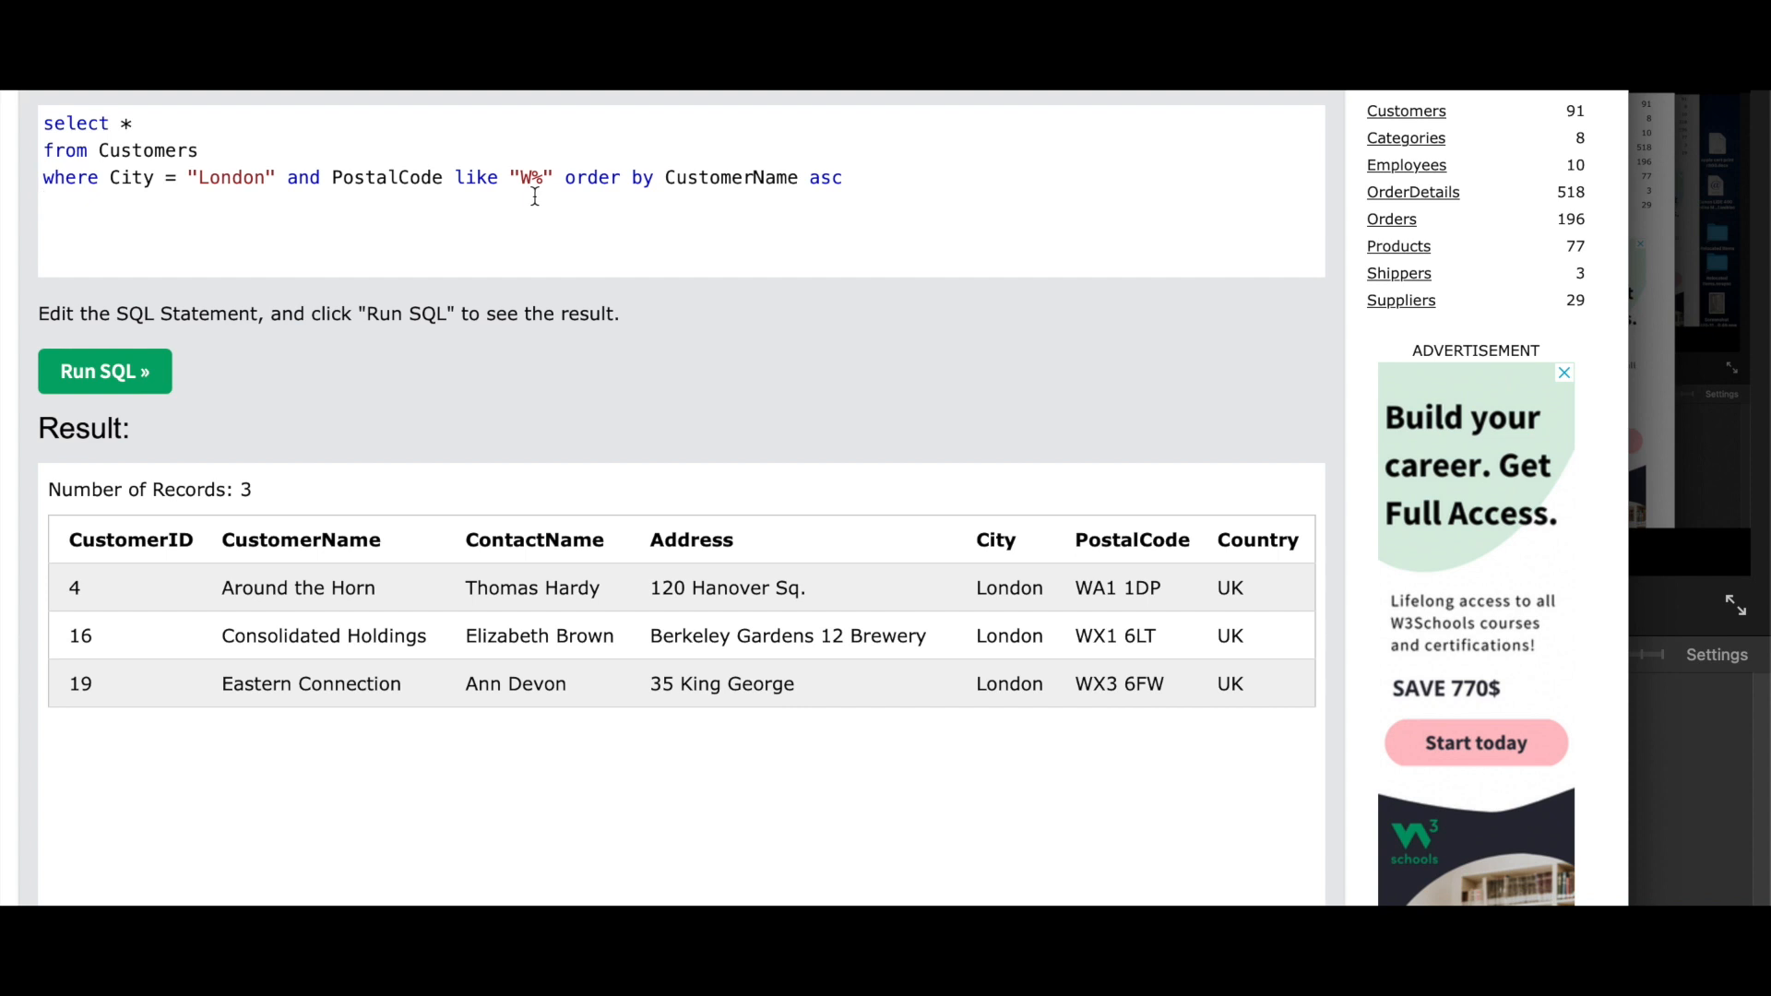
mouse_move(545, 197)
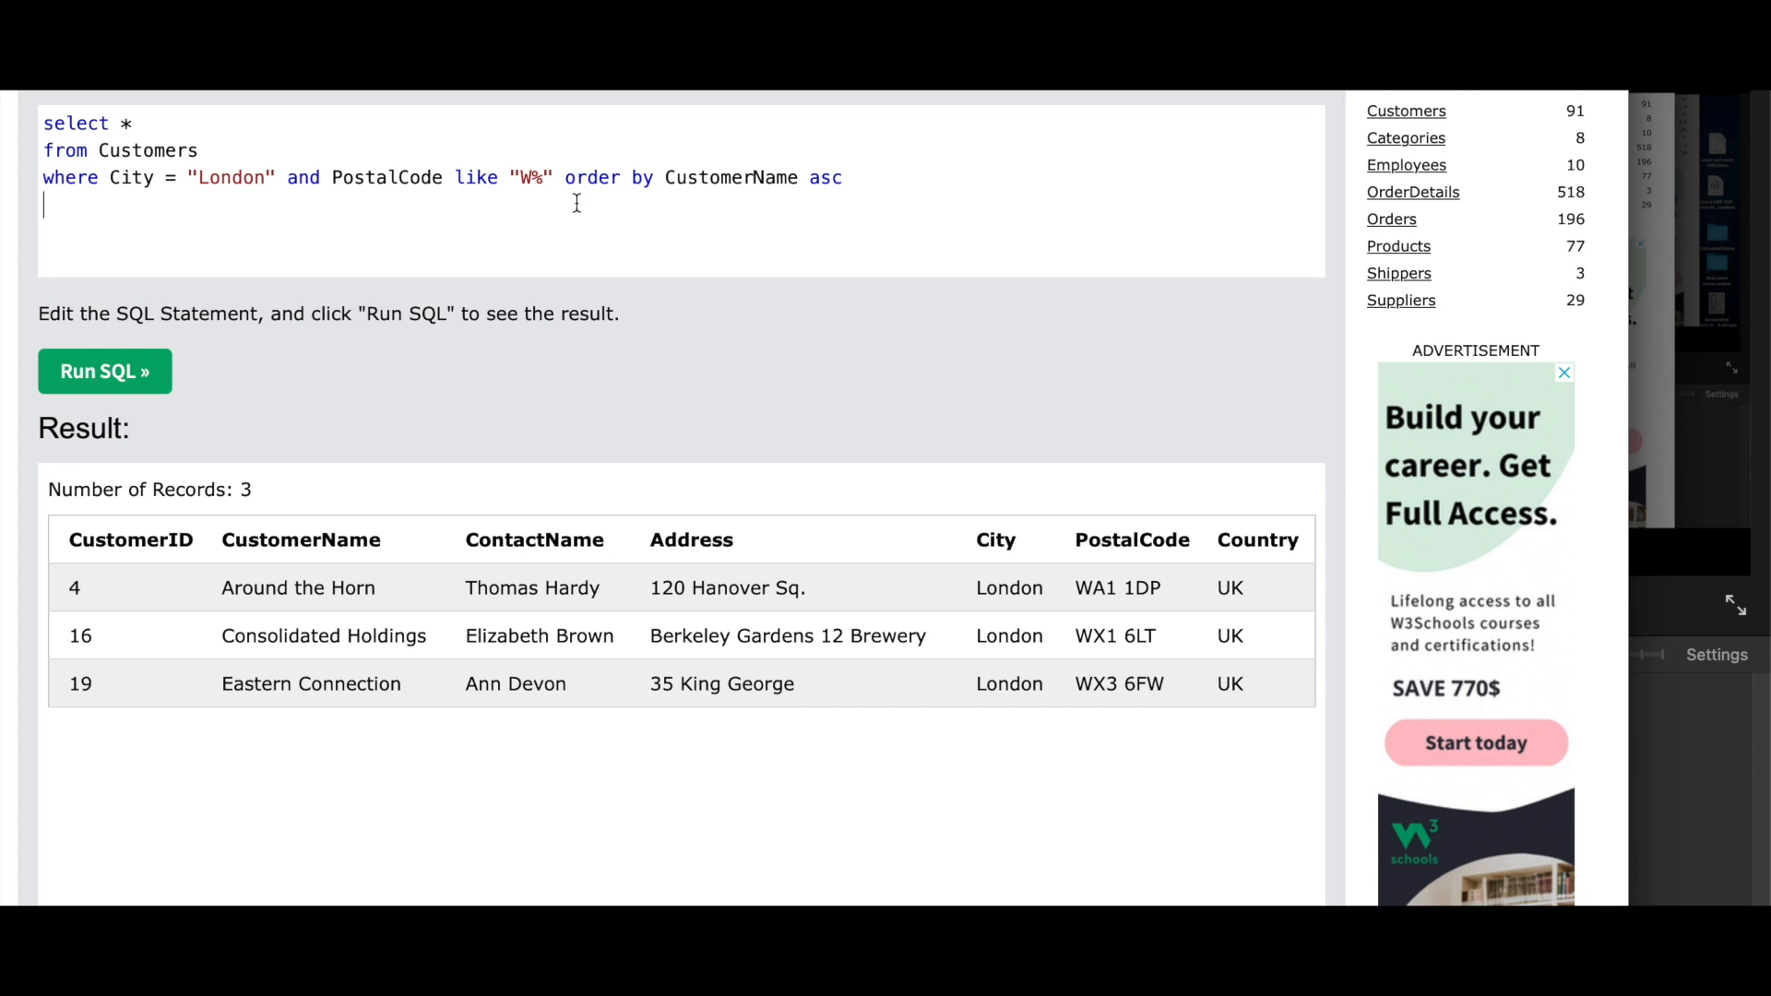
mouse_move(680, 205)
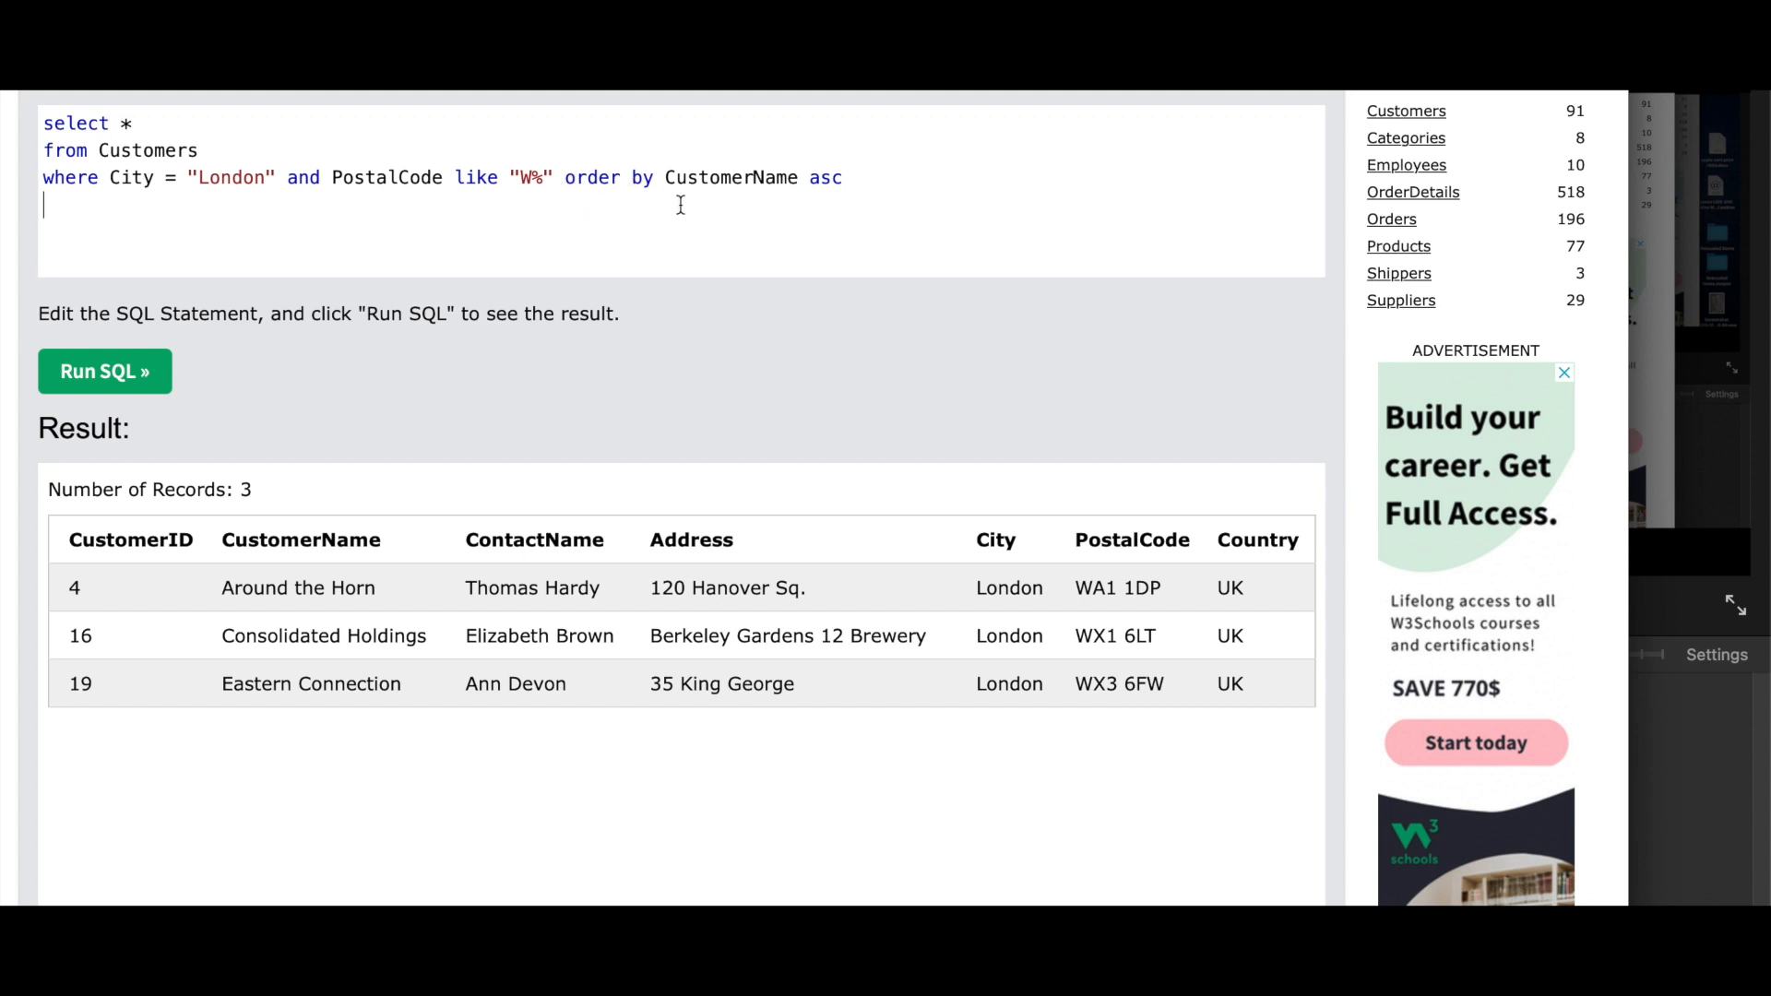
mouse_move(777, 217)
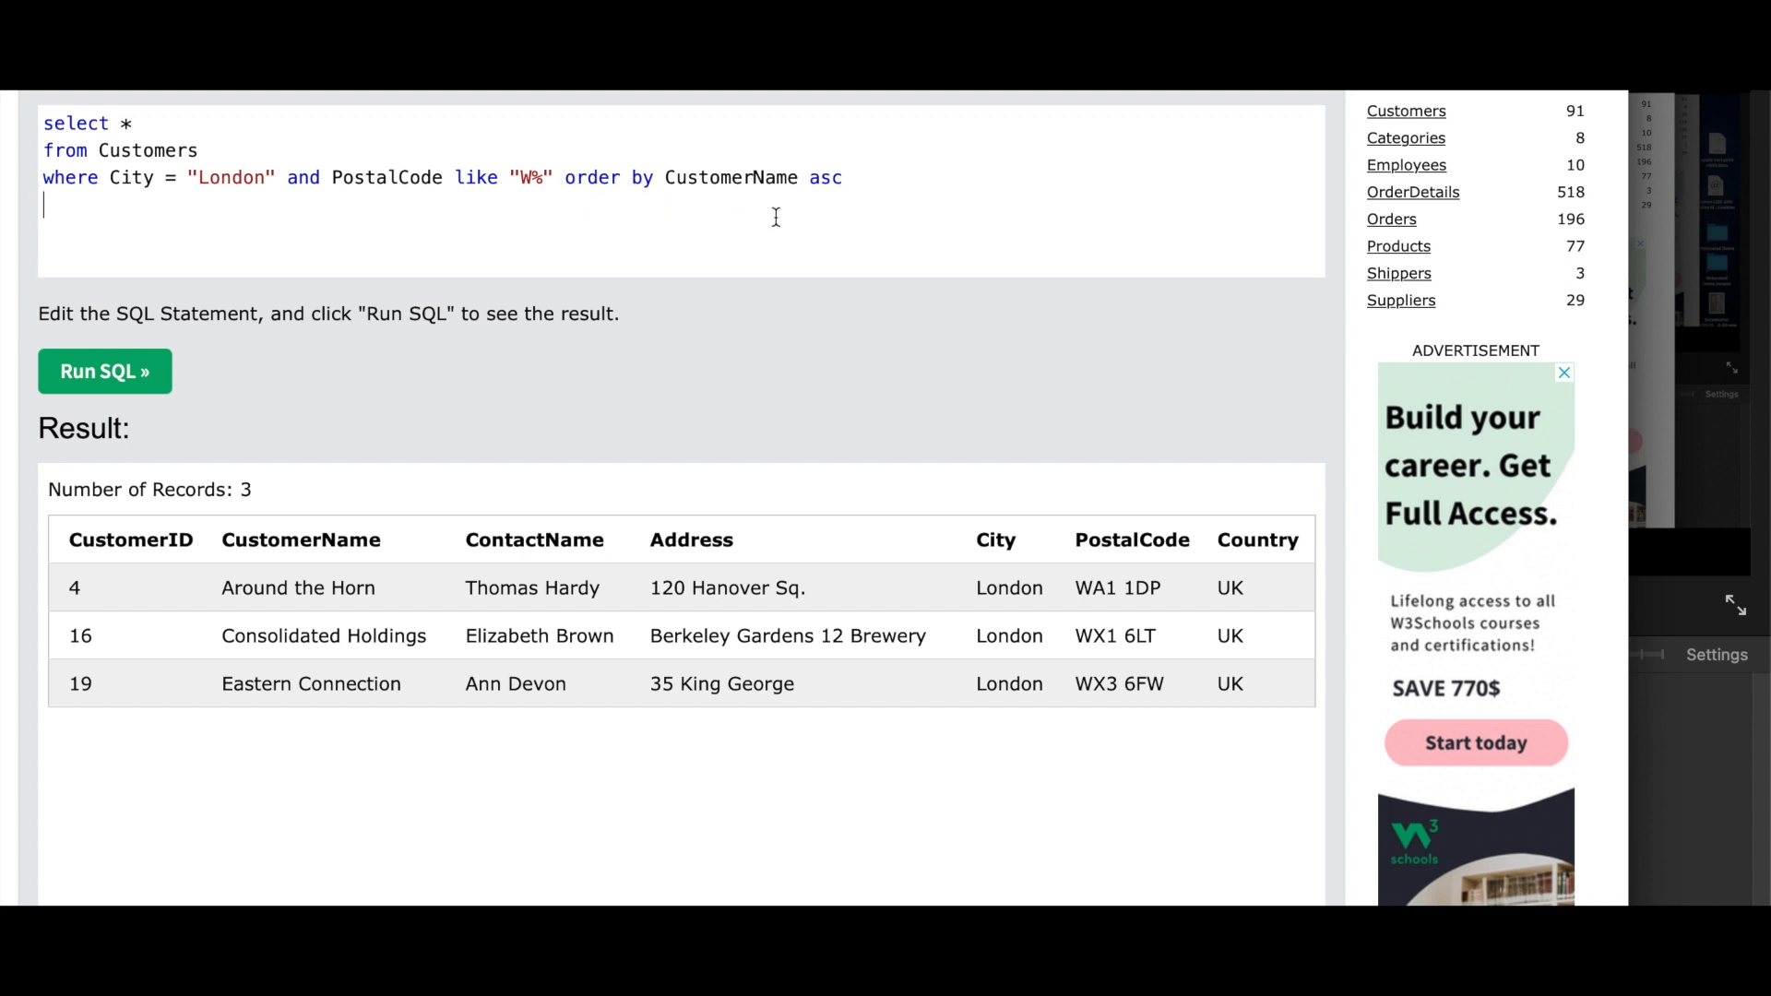
mouse_move(754, 335)
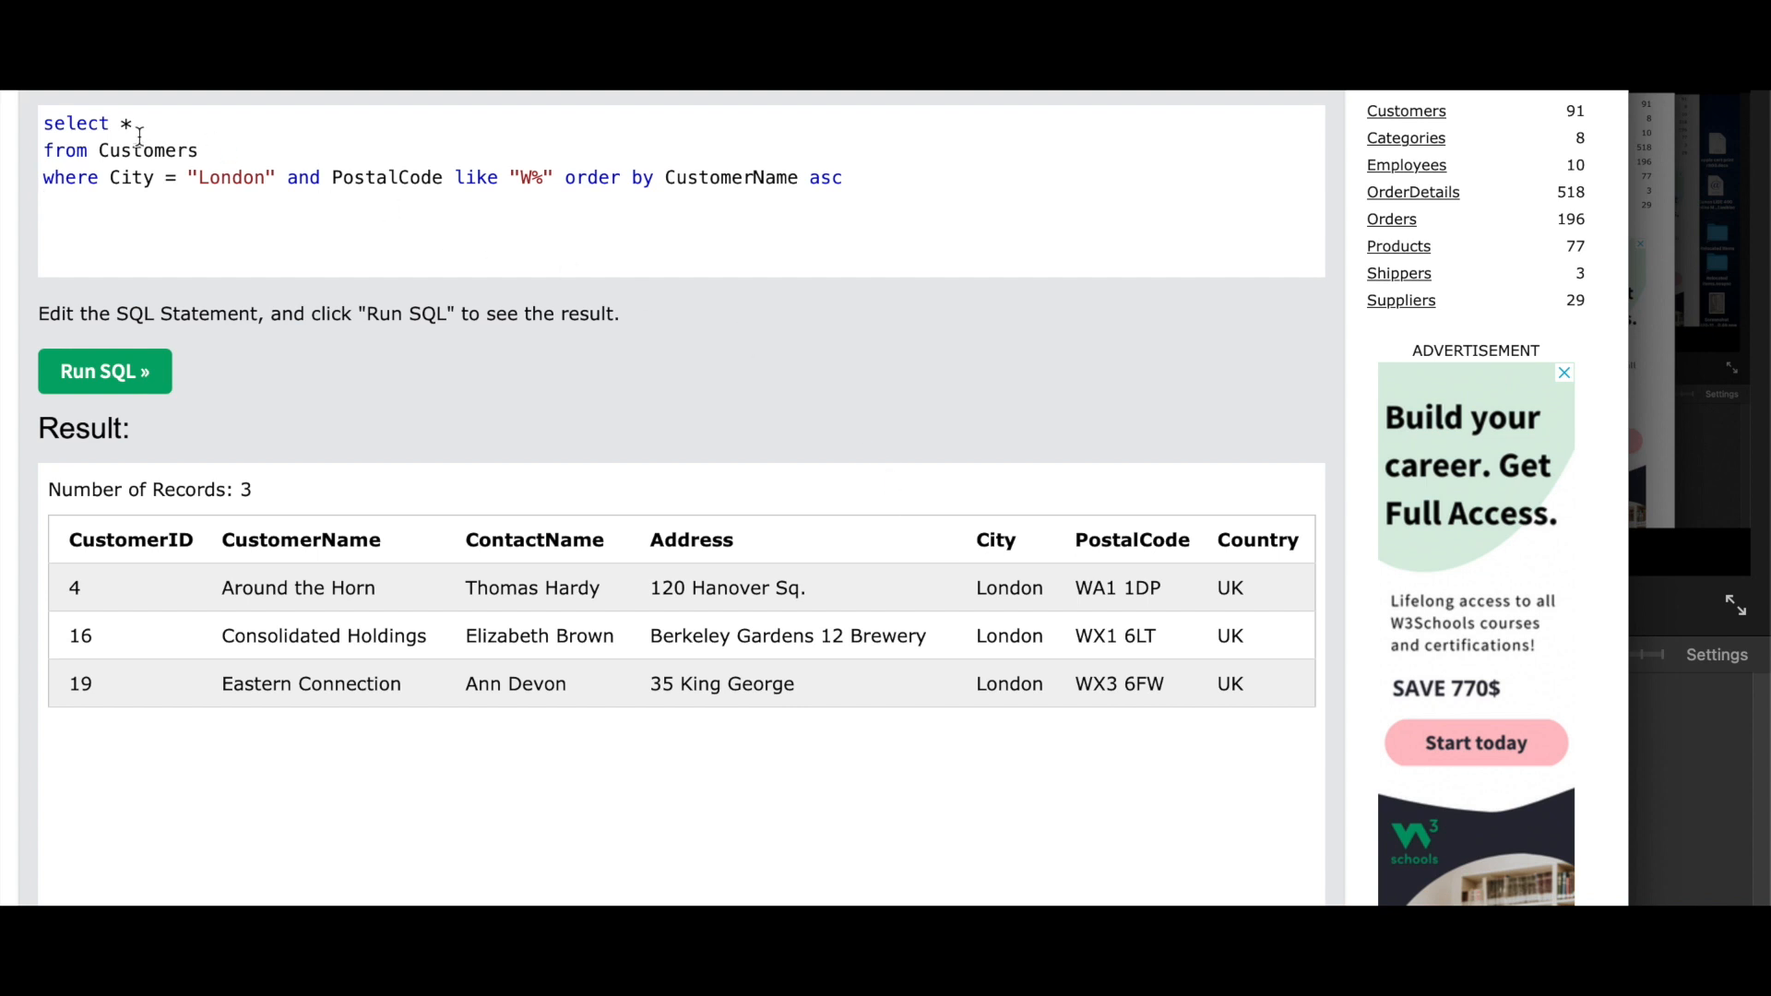
mouse_move(579, 578)
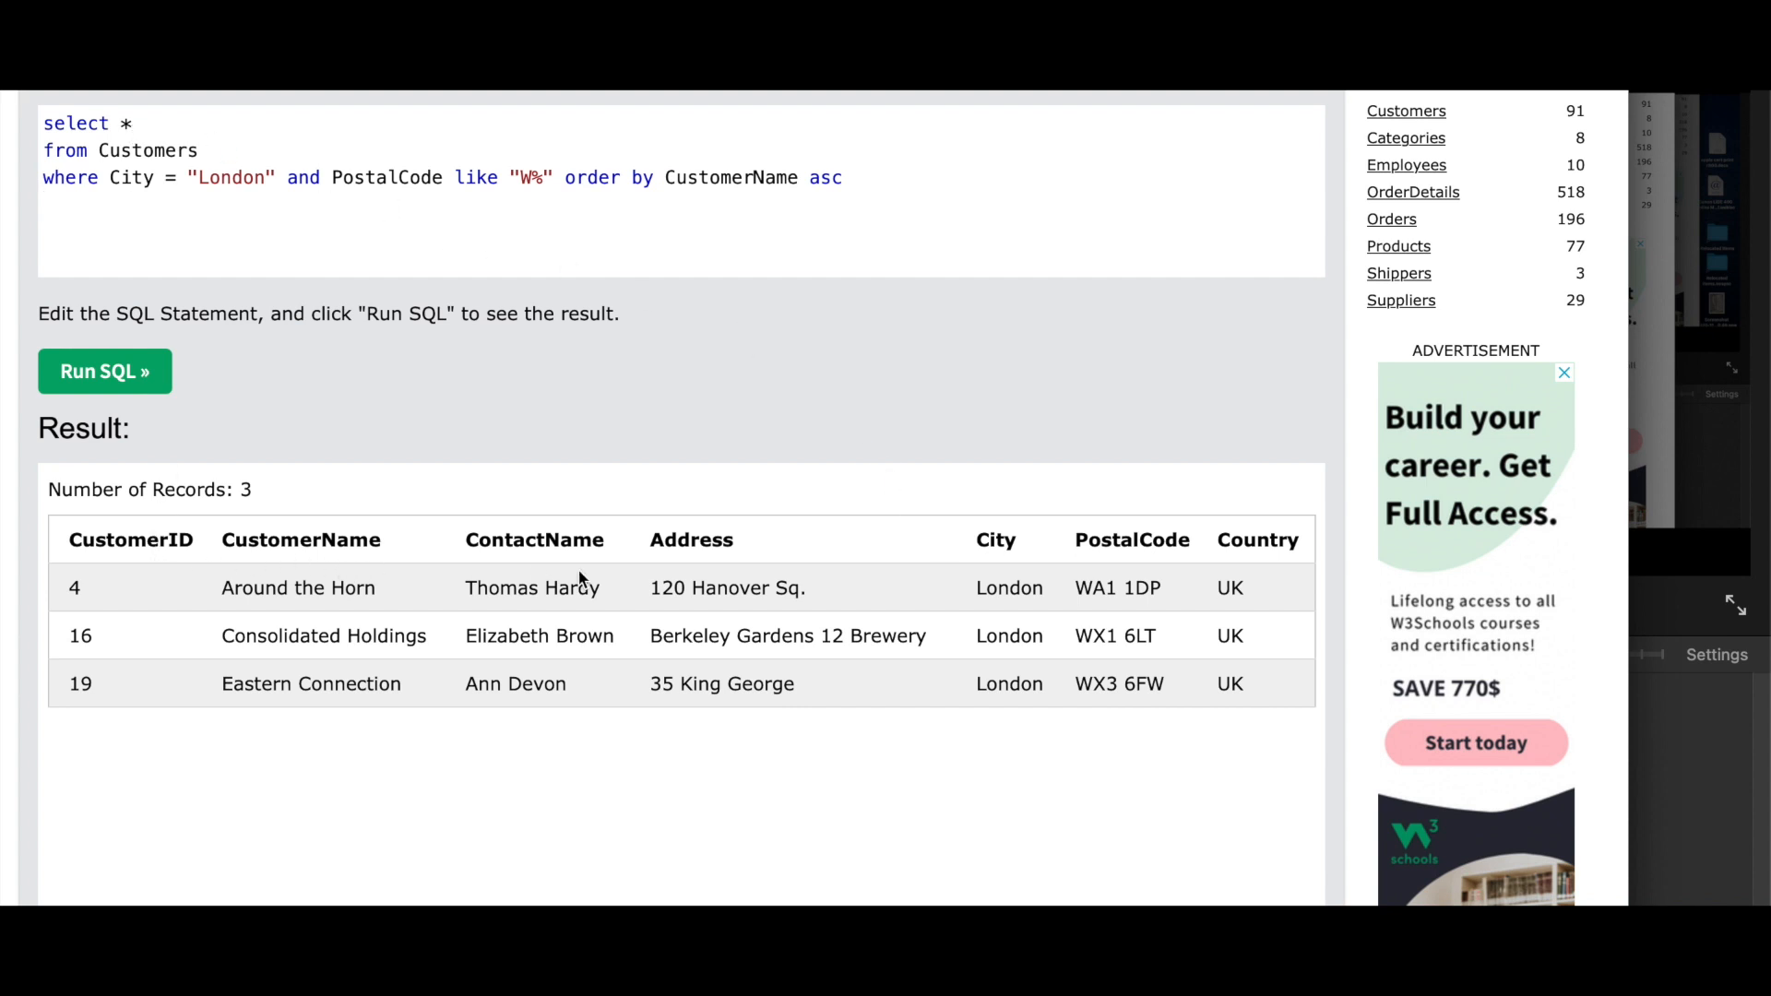
mouse_move(1244, 550)
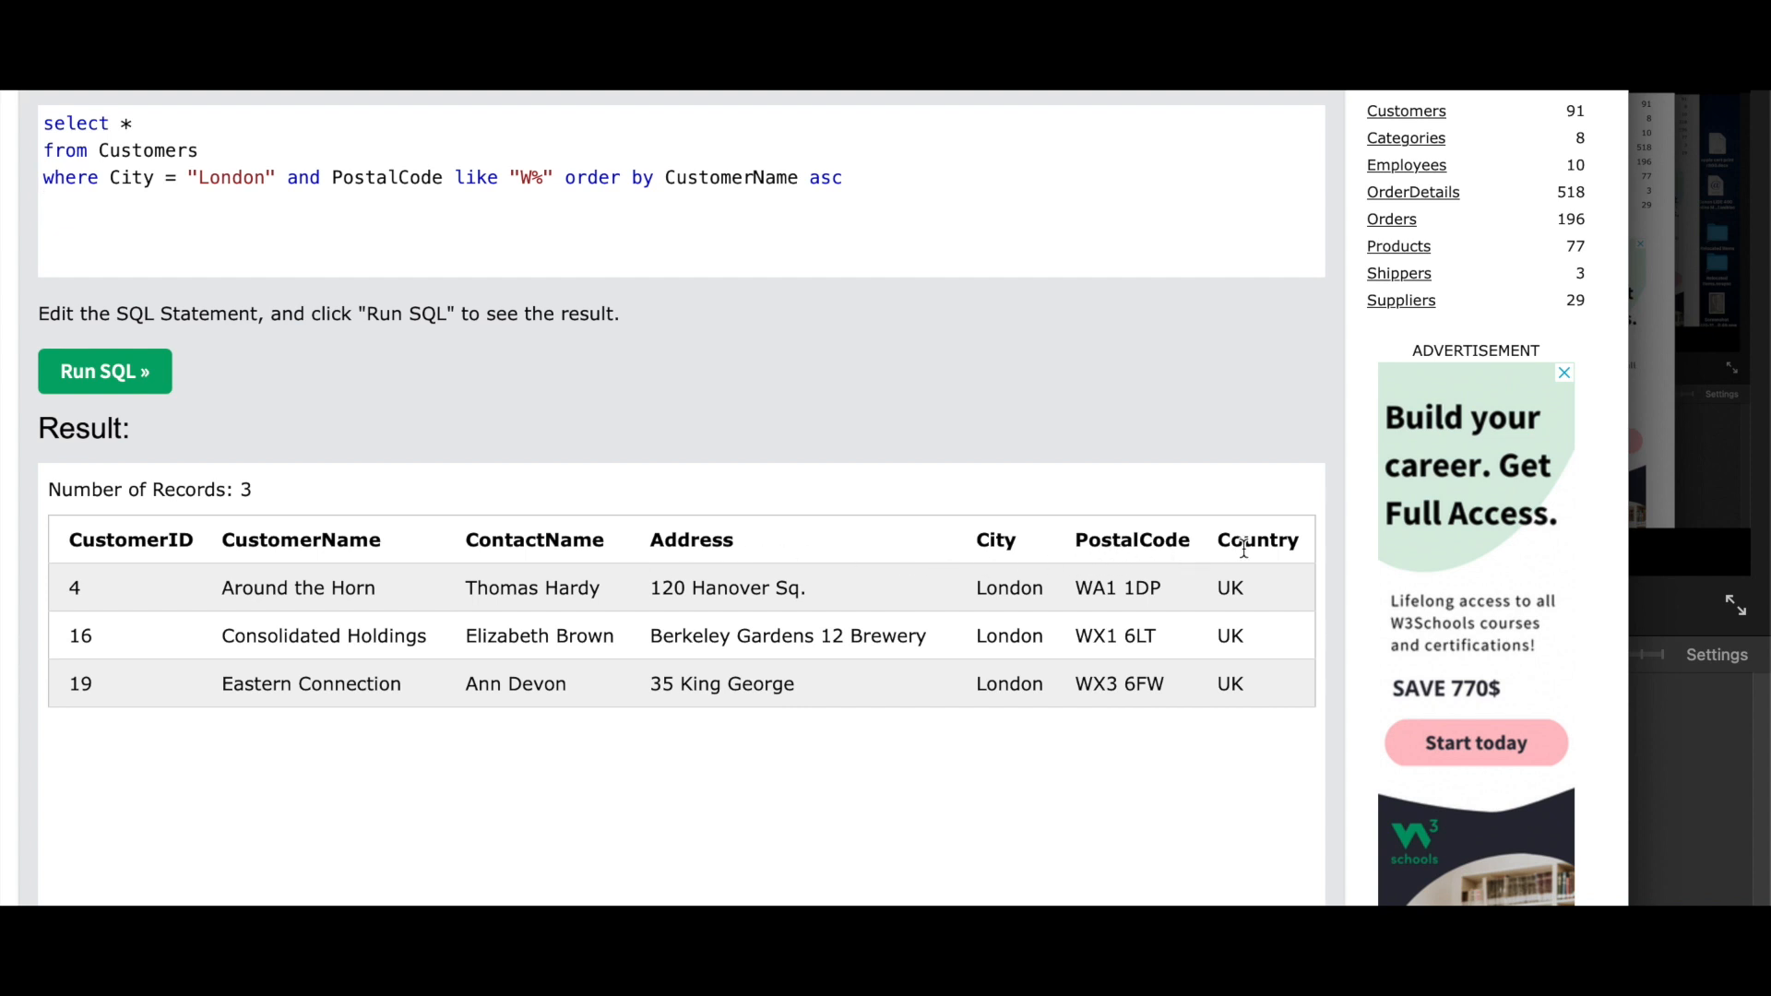
mouse_move(173, 151)
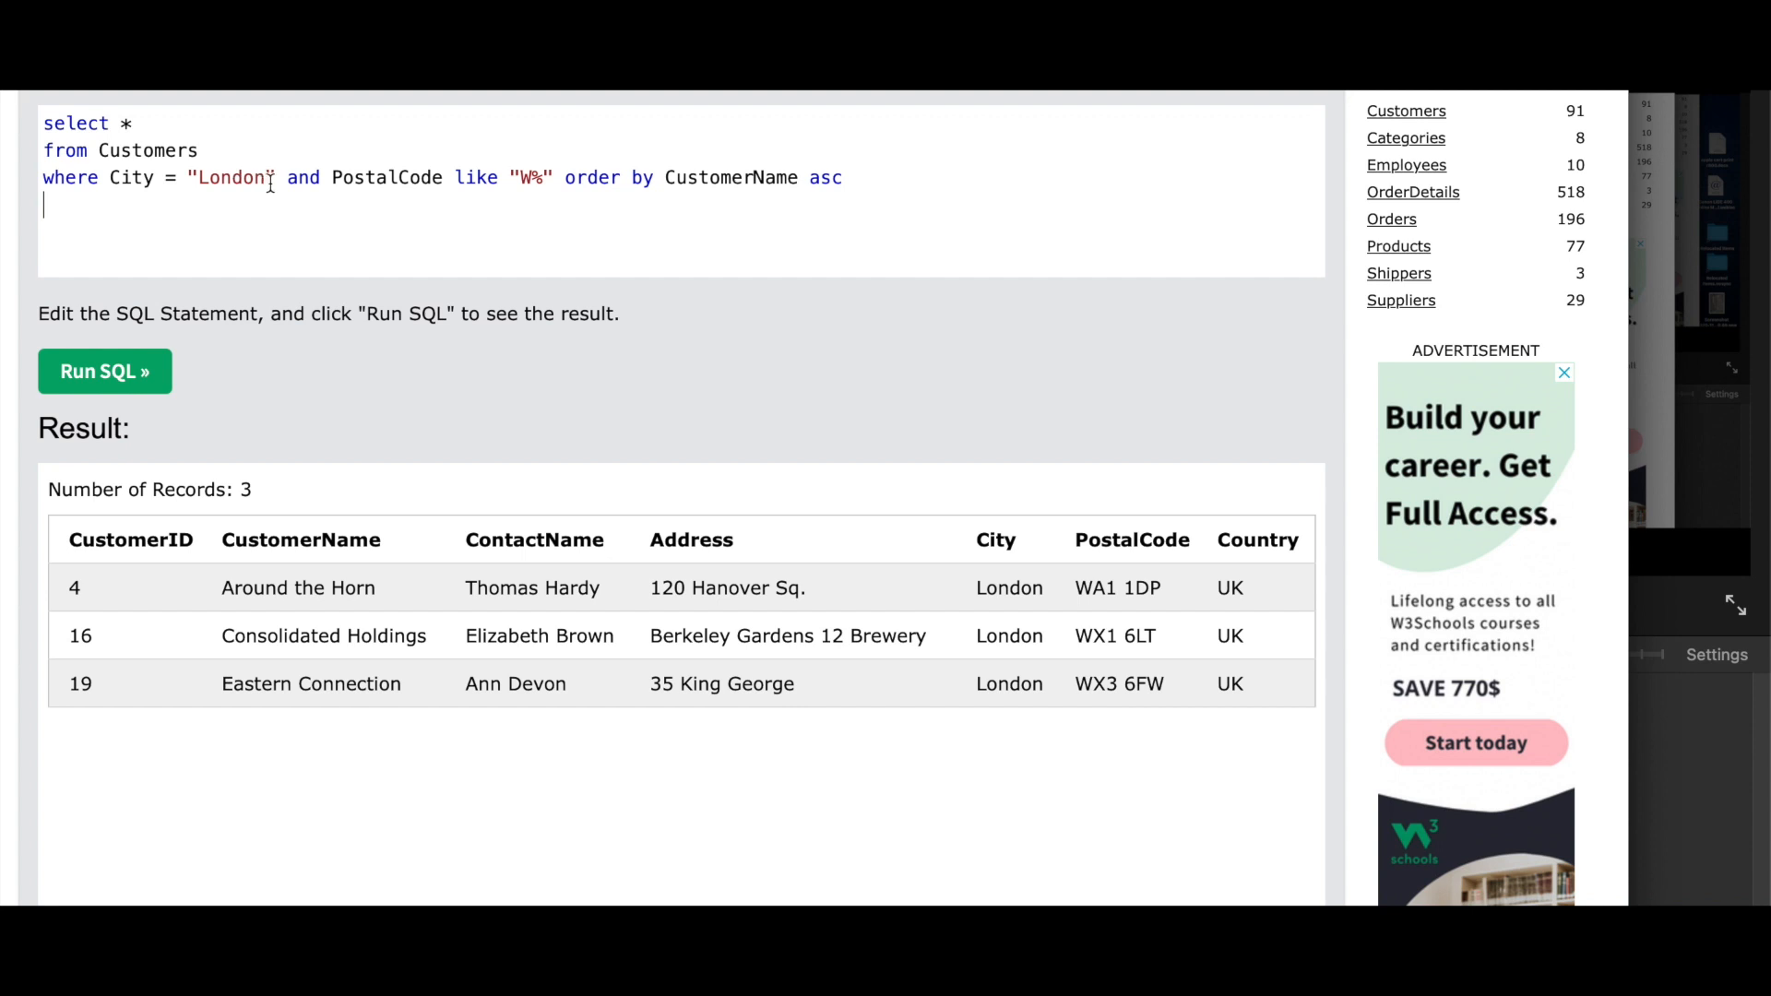
mouse_move(403, 177)
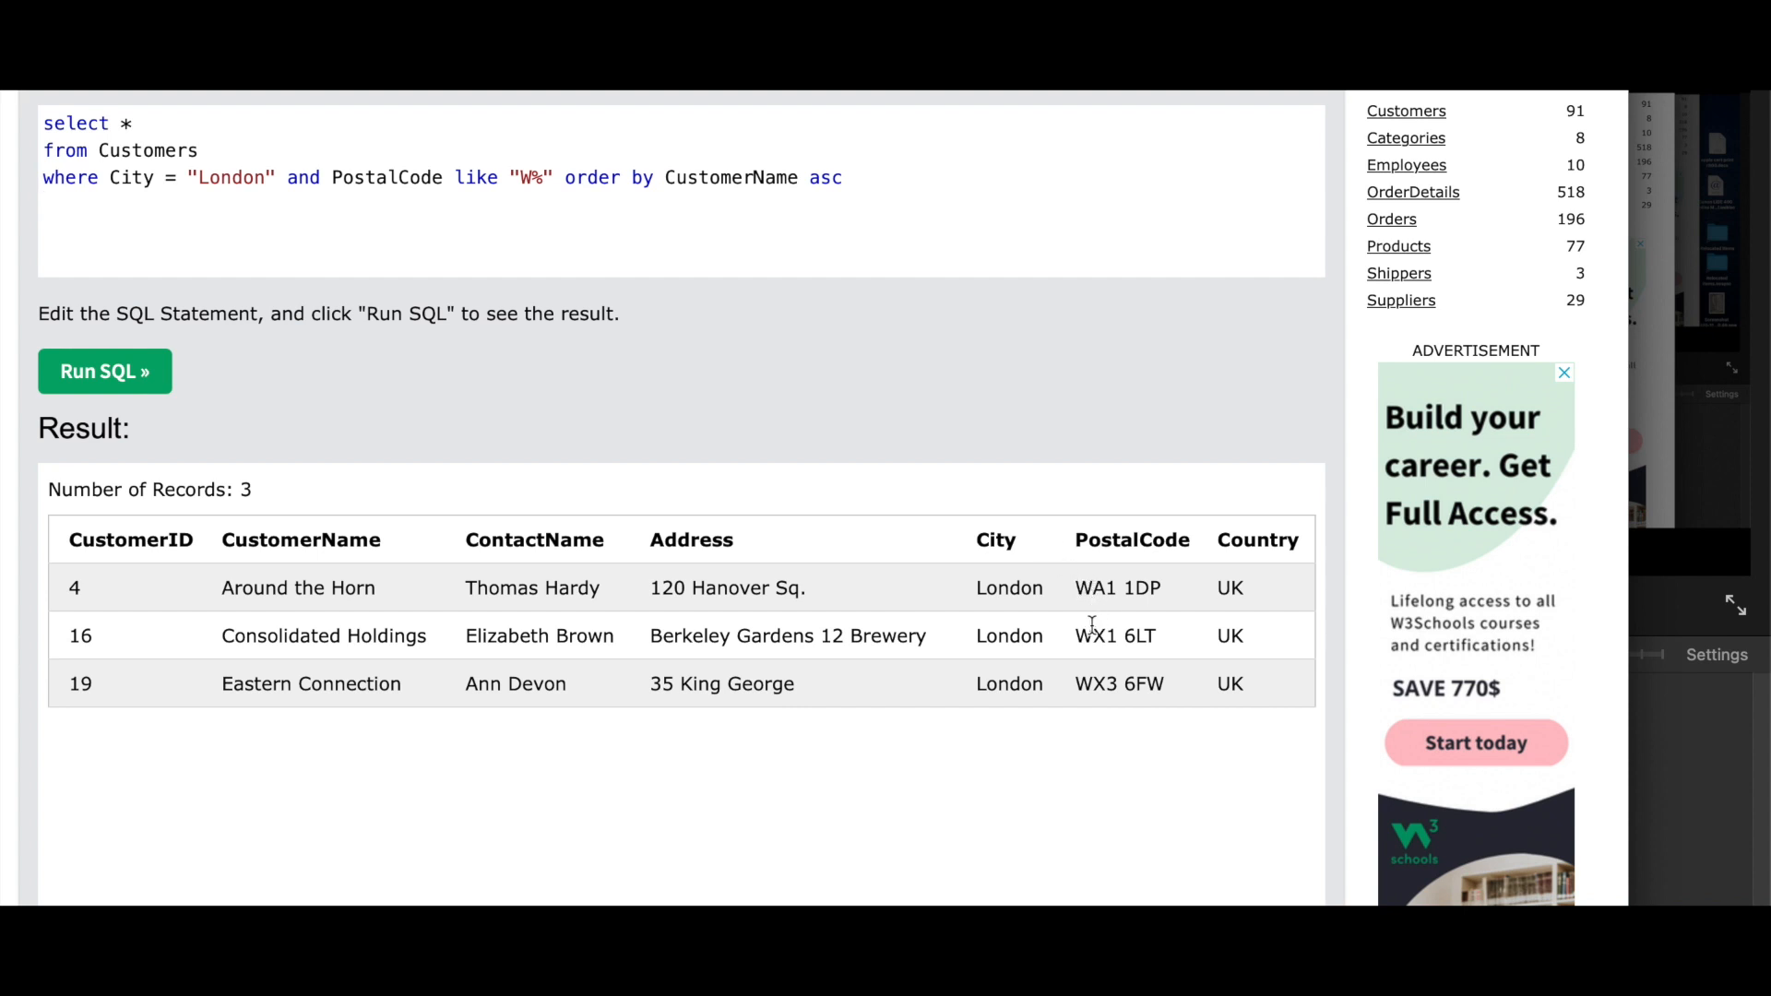
mouse_move(1093, 695)
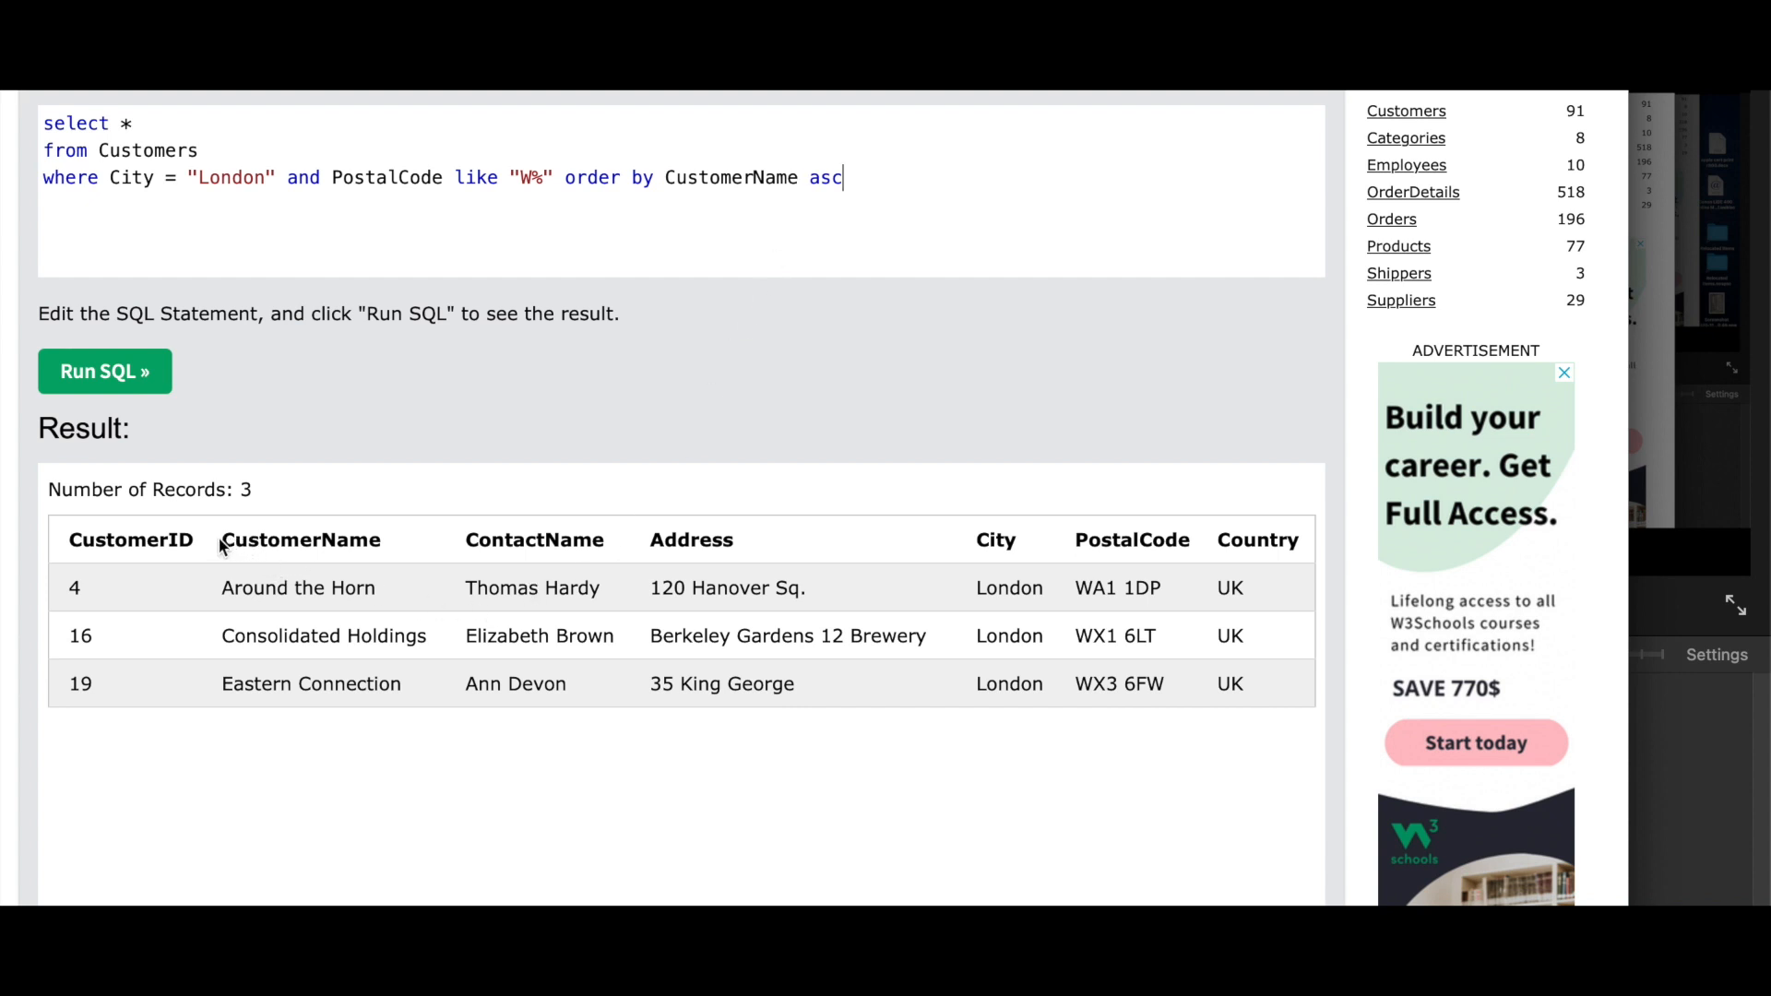
mouse_move(247, 658)
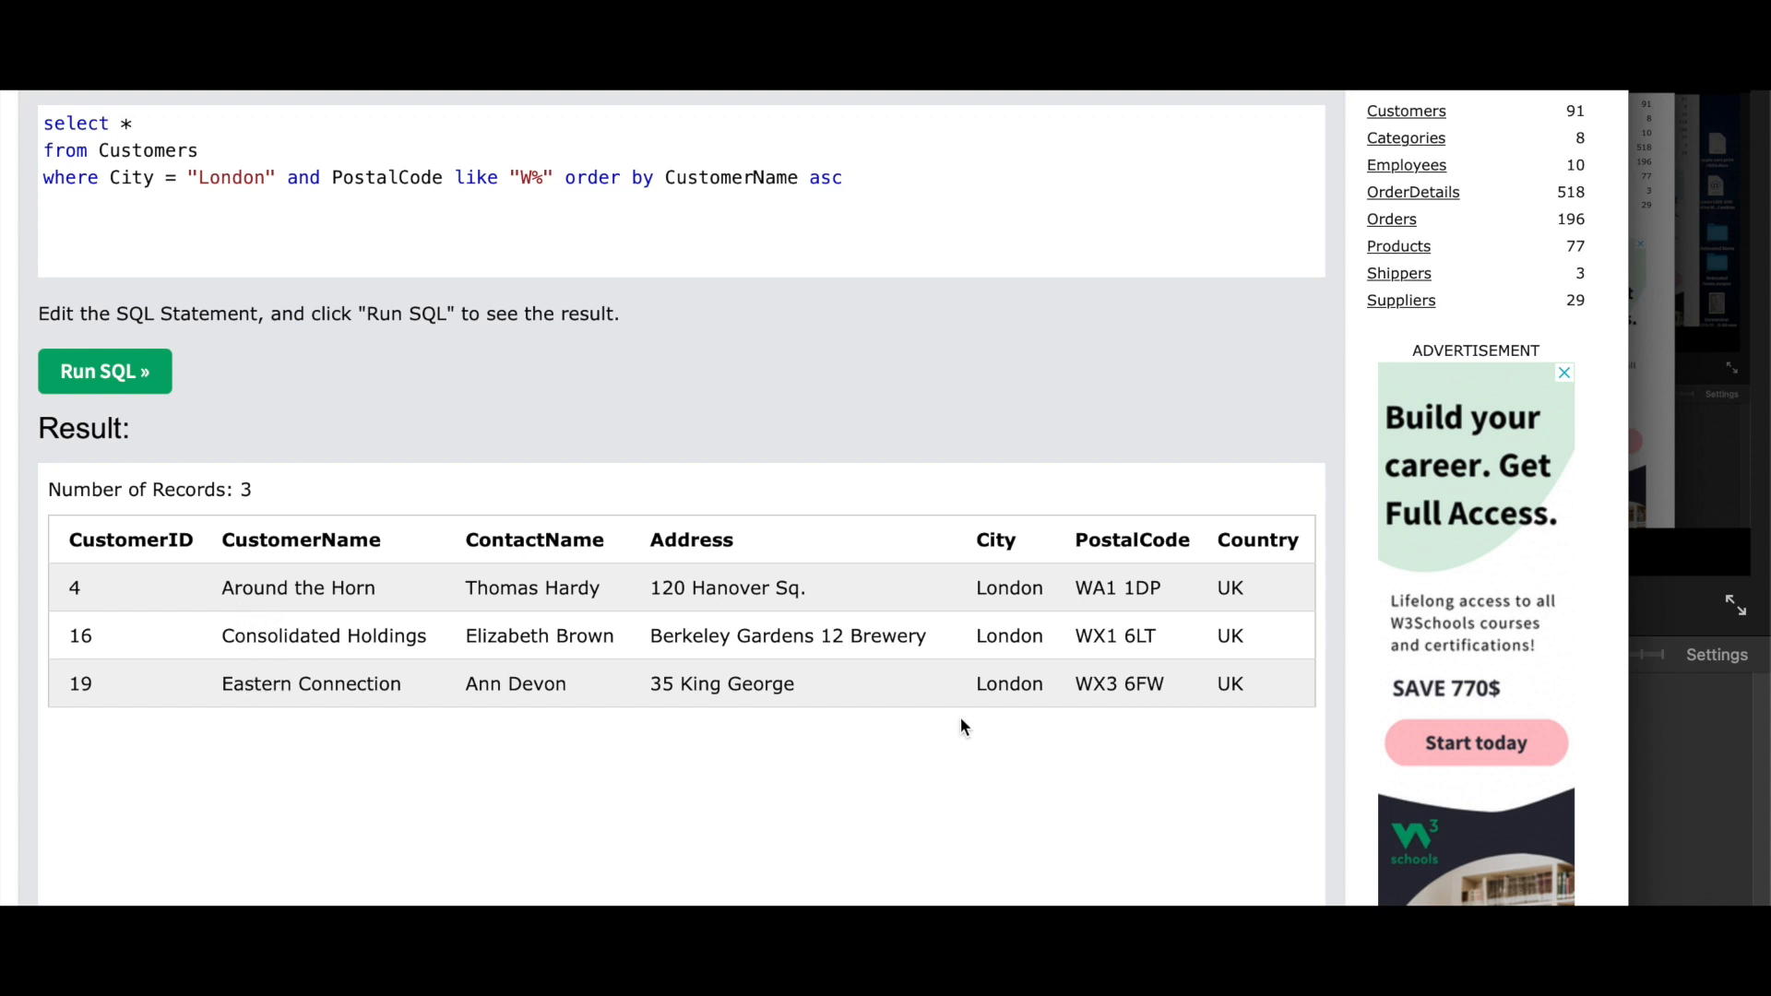
mouse_move(1112, 711)
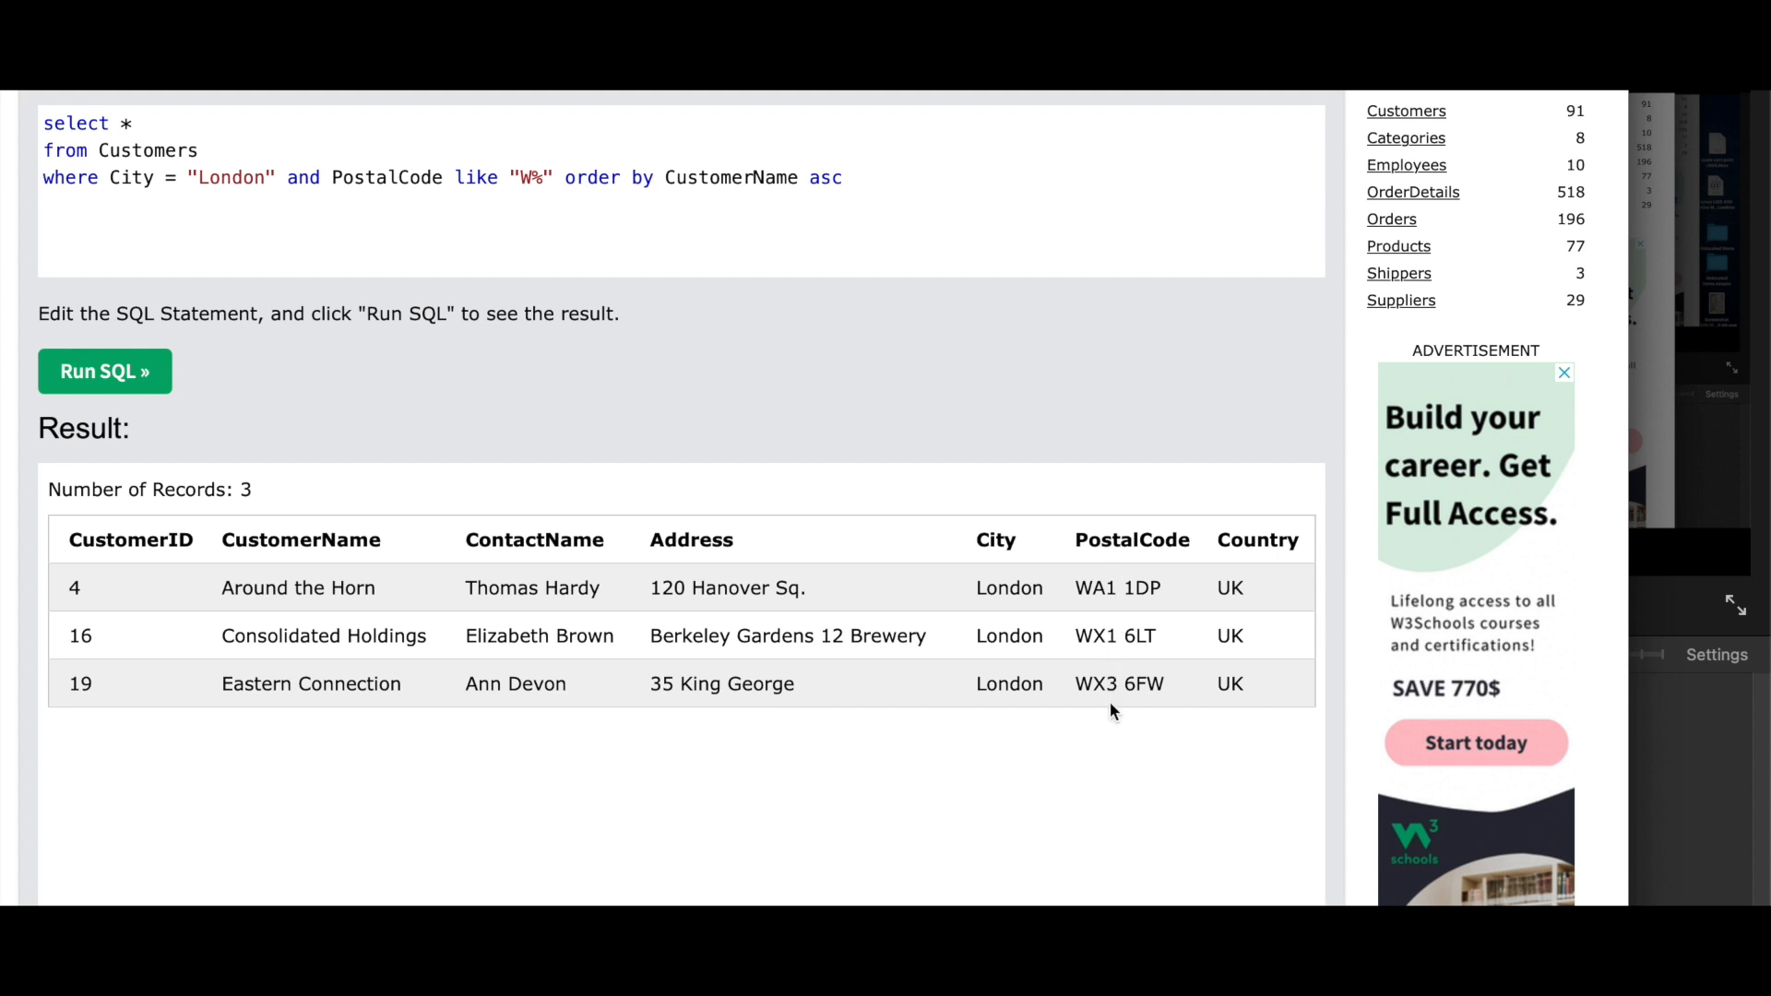
mouse_move(1119, 714)
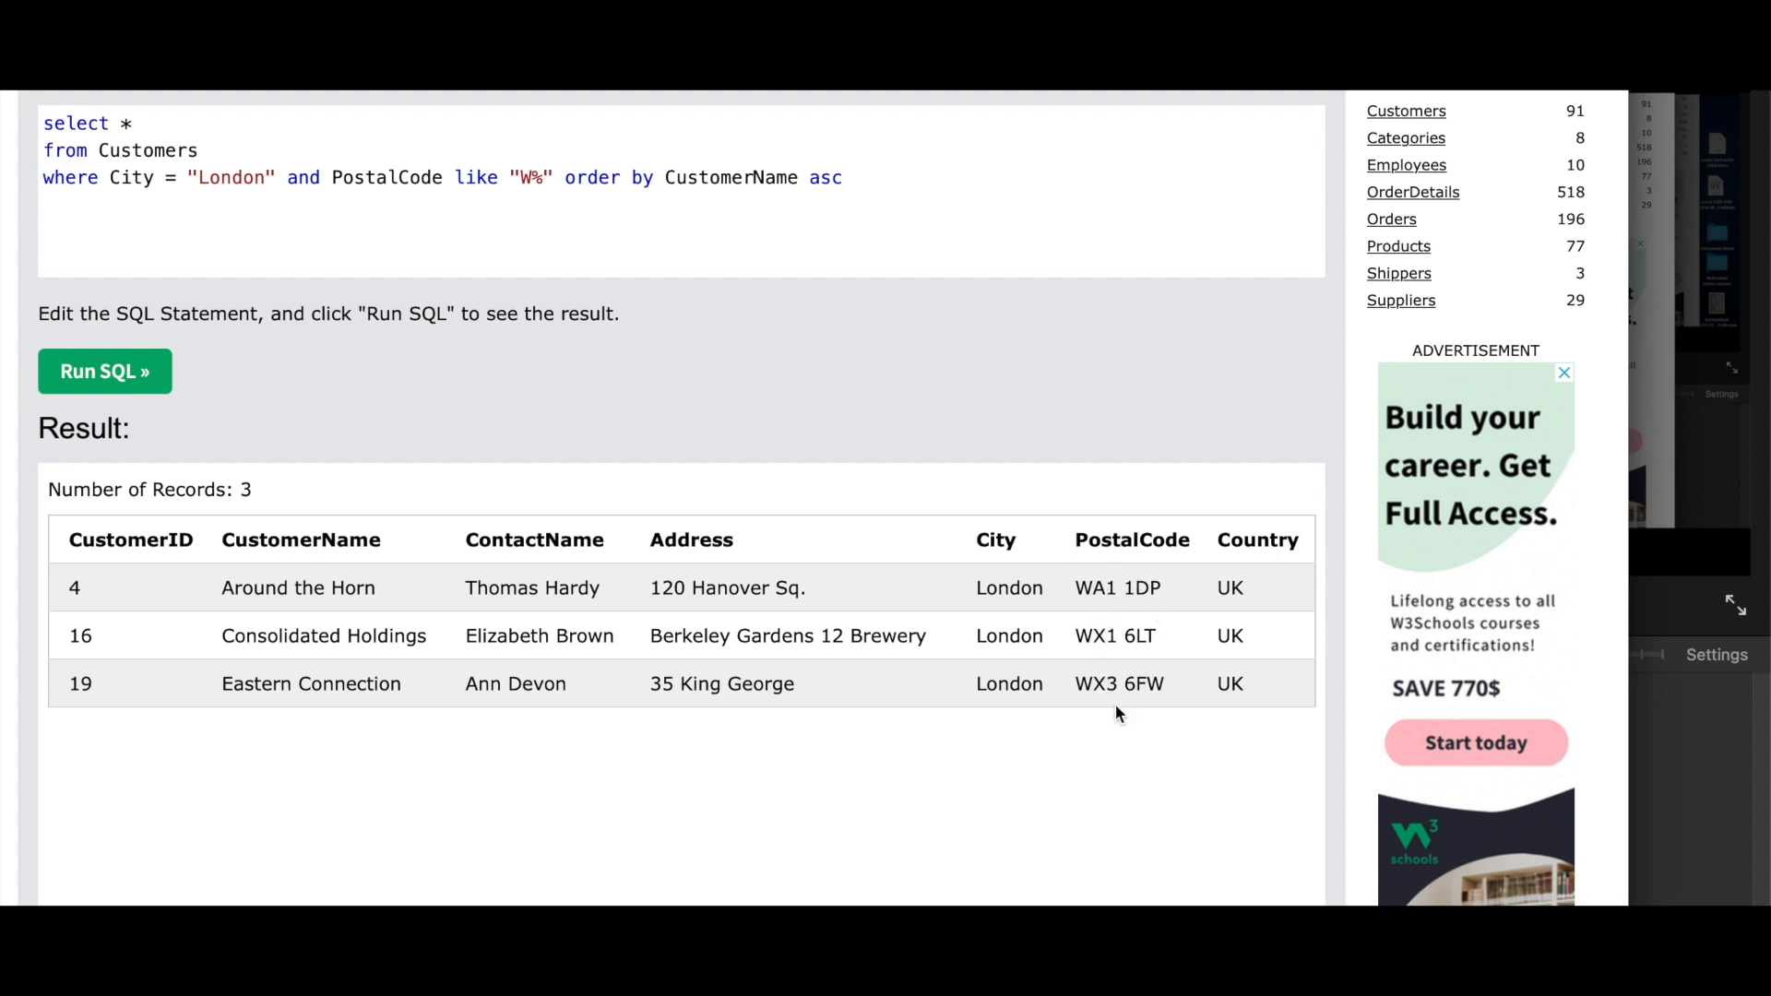